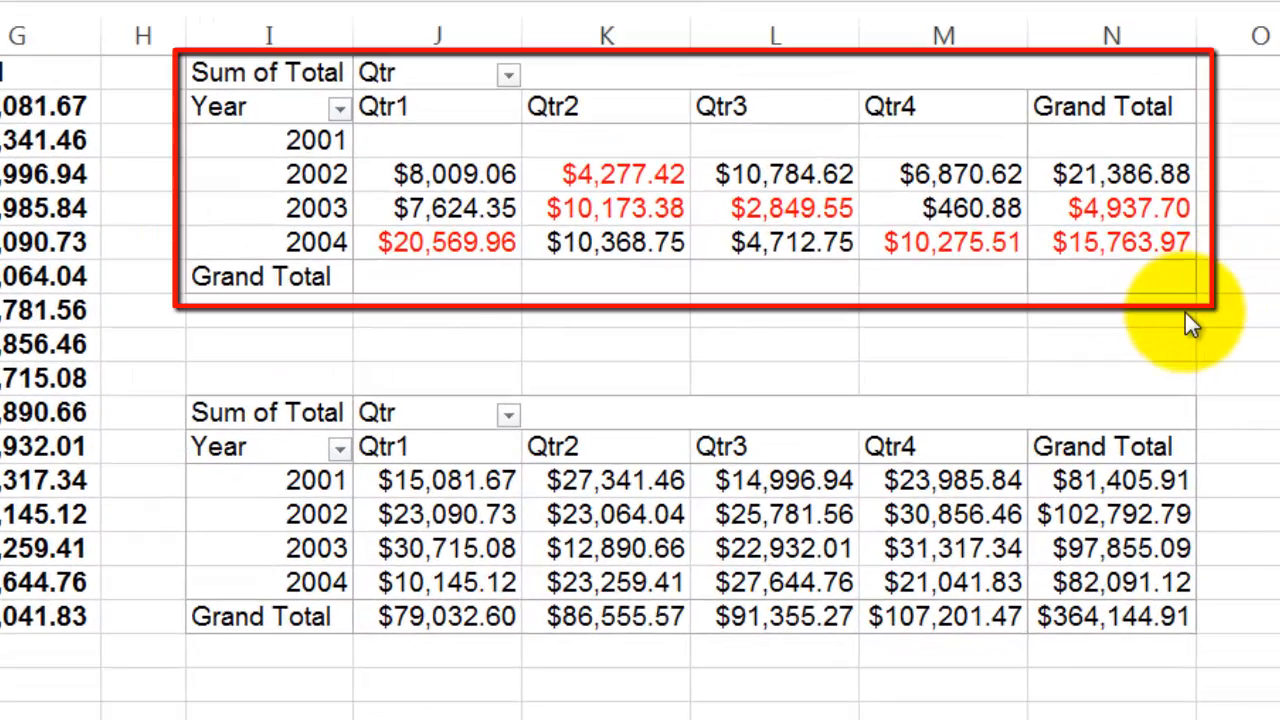
pyautogui.moveTo(470, 175)
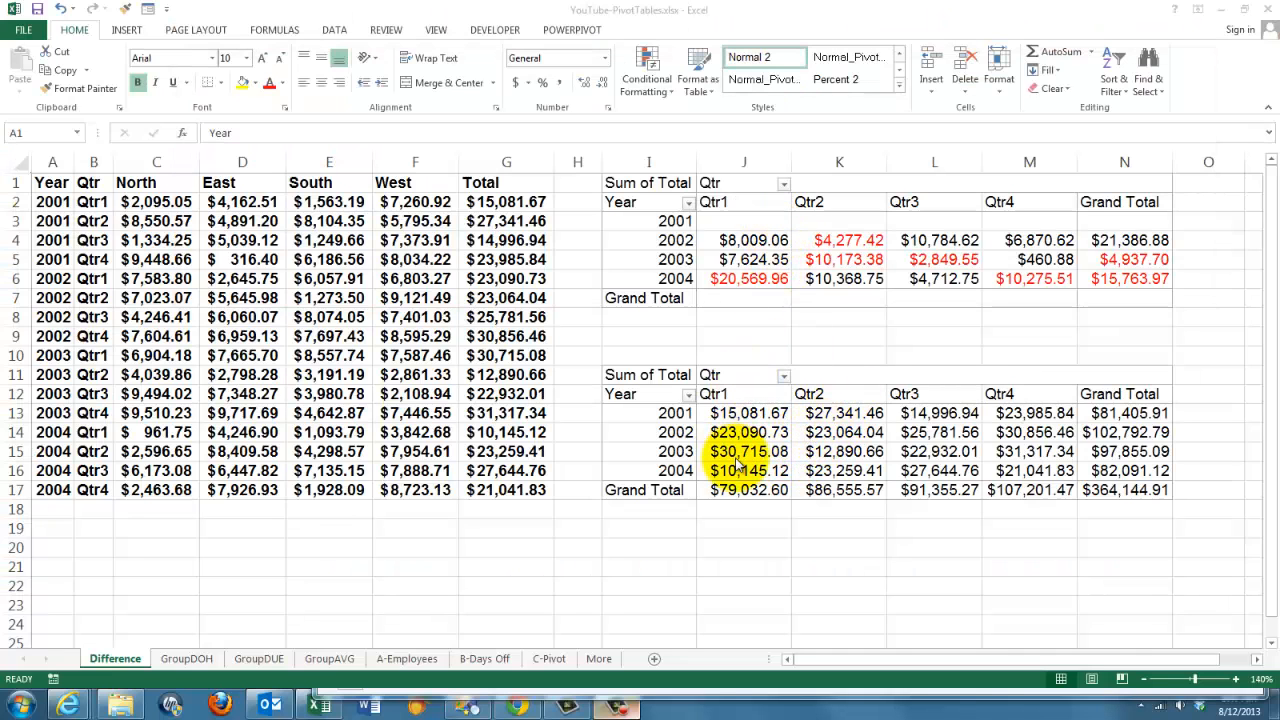
# Show the bottom pivot's Sum of Total as Difference From base field Year, base item (previous).
pyautogui.click(744, 432)
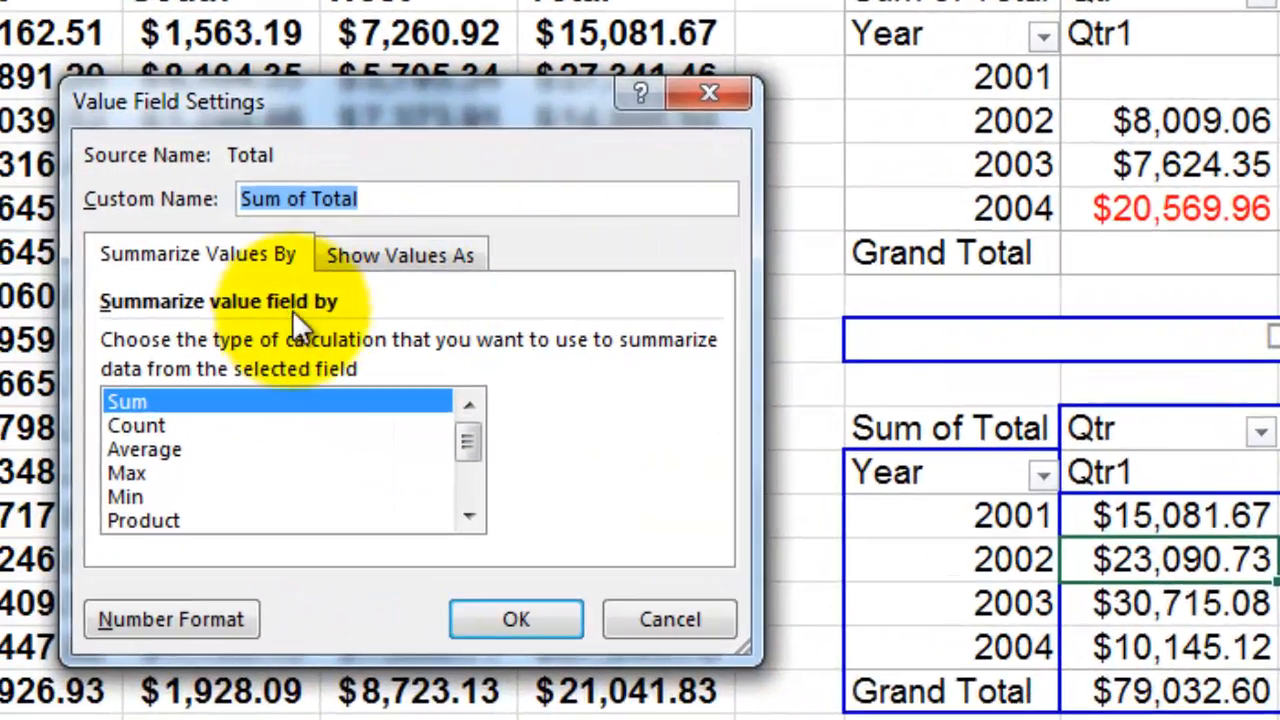
pyautogui.moveTo(405, 270)
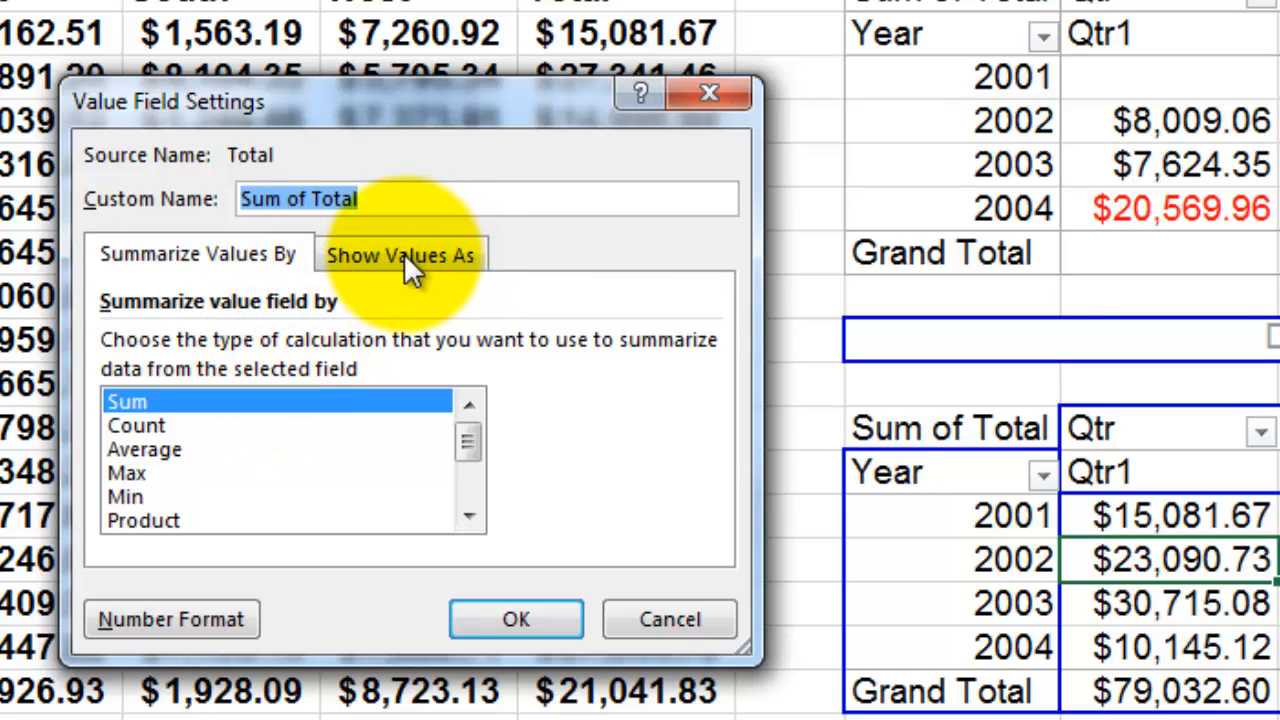
pyautogui.click(400, 255)
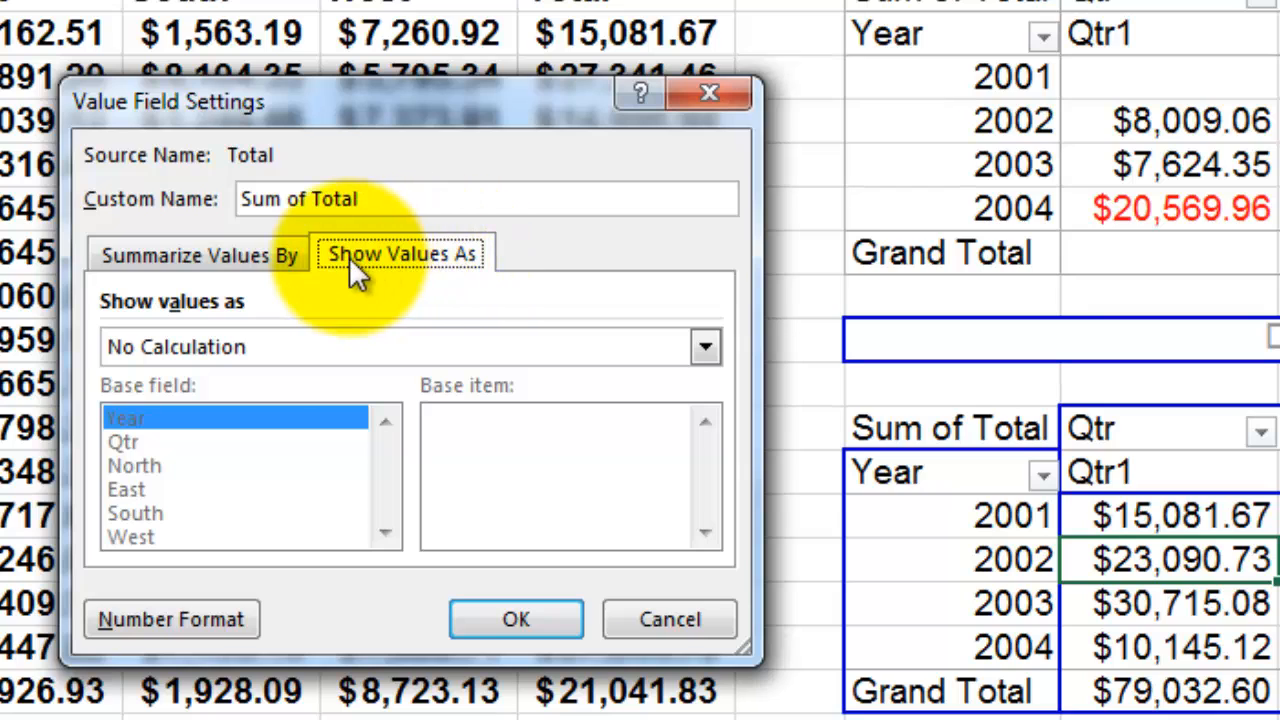
pyautogui.click(705, 346)
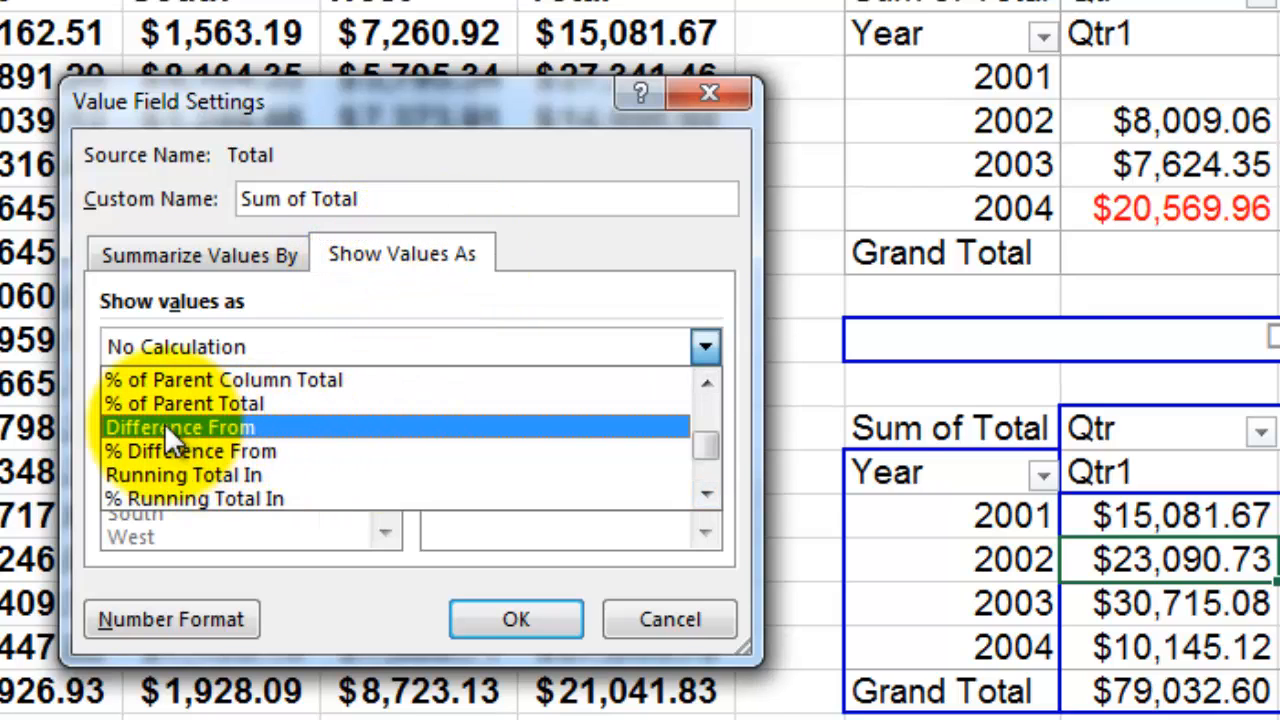
pyautogui.click(180, 427)
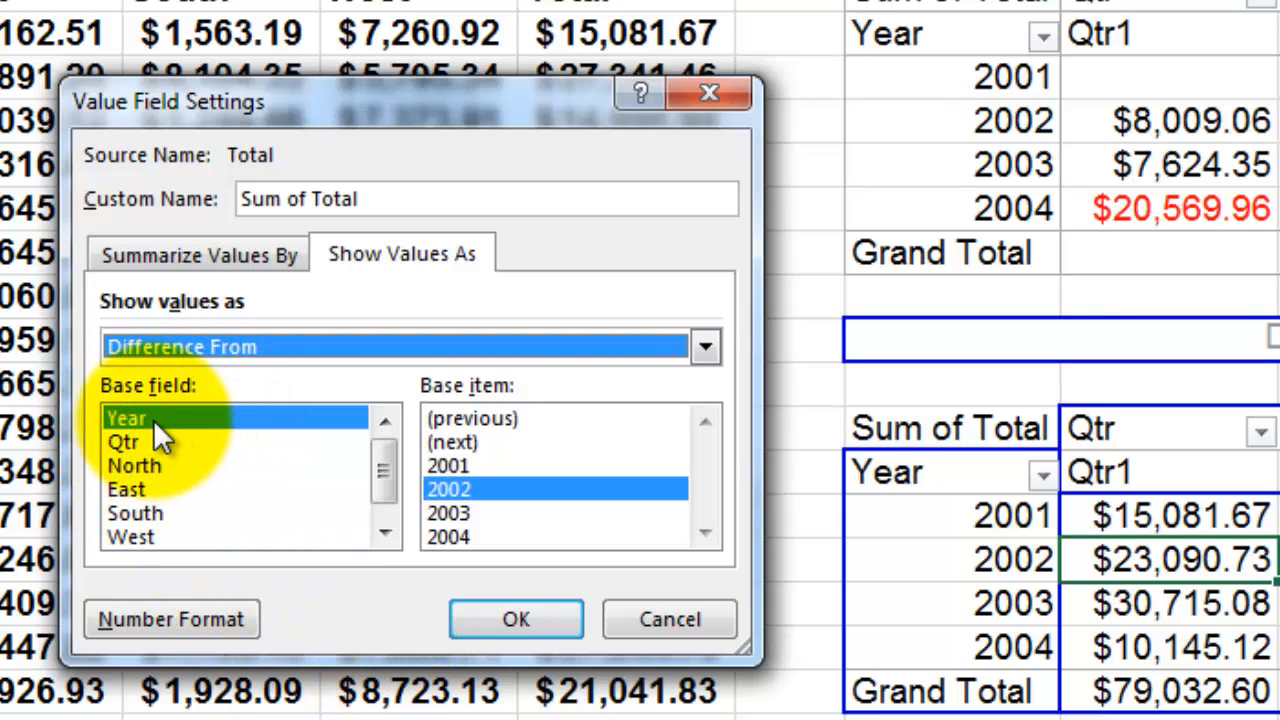
pyautogui.moveTo(160, 475)
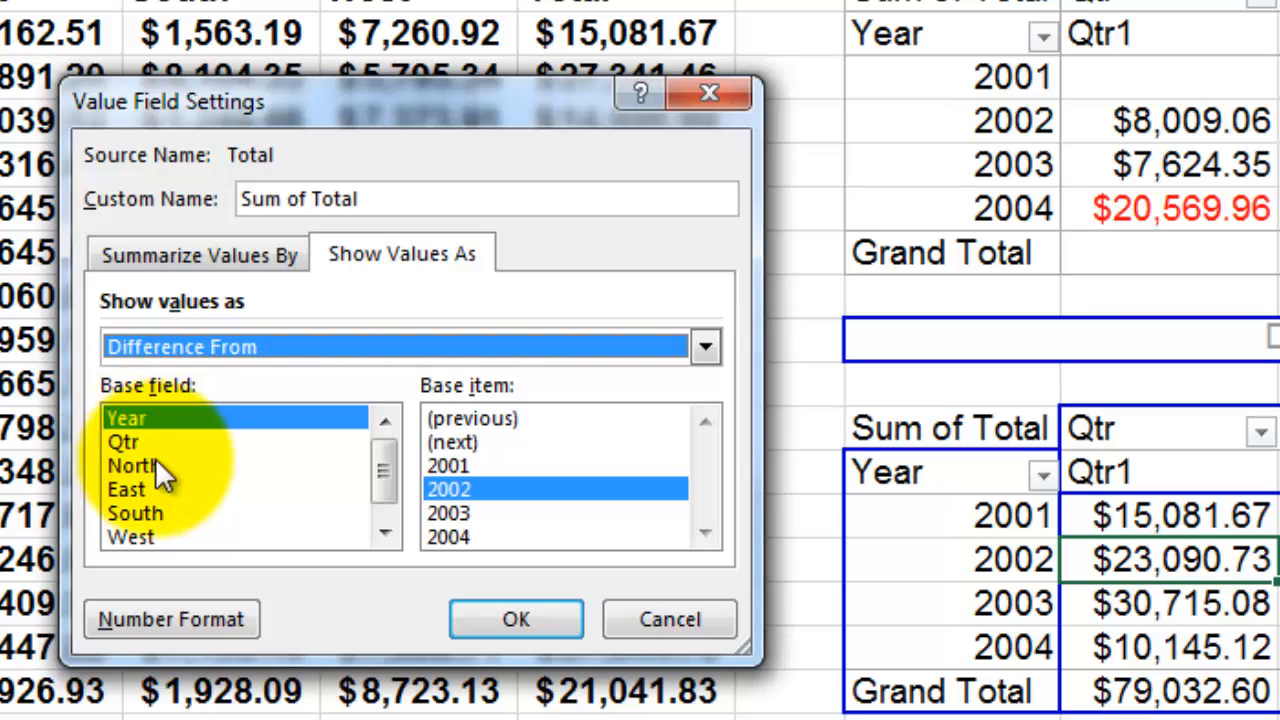
pyautogui.moveTo(165, 443)
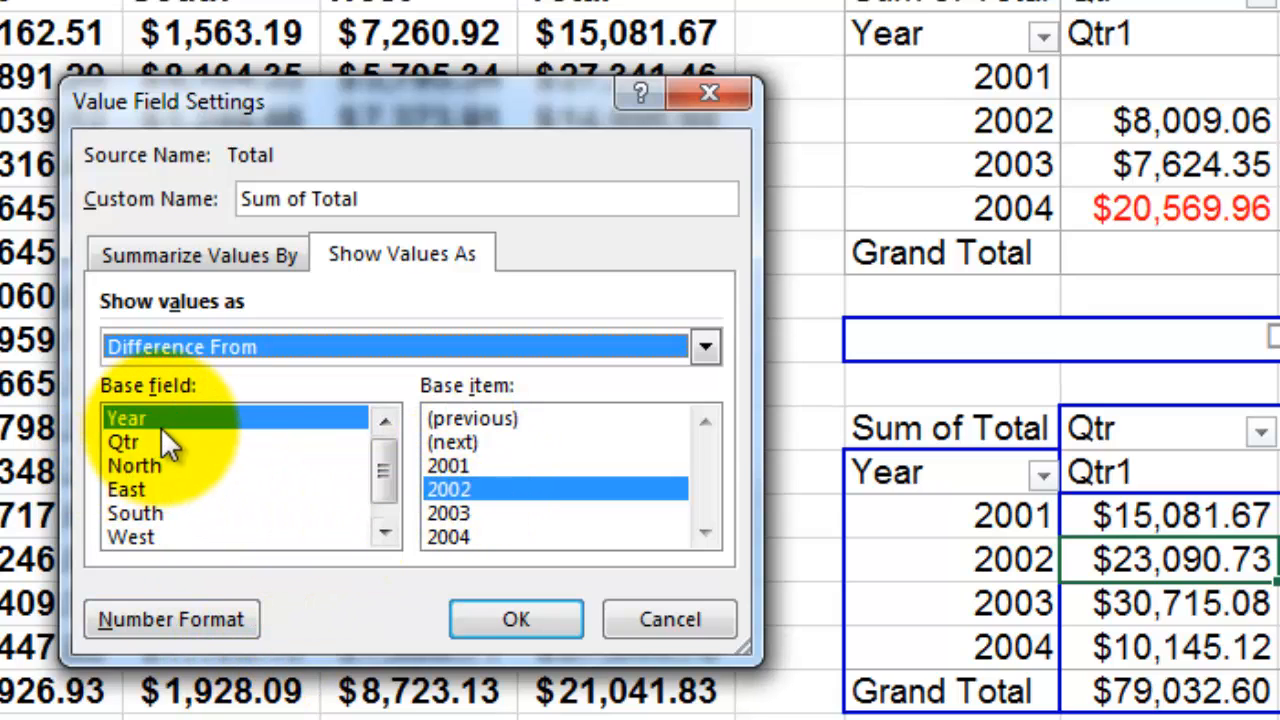
pyautogui.moveTo(500, 525)
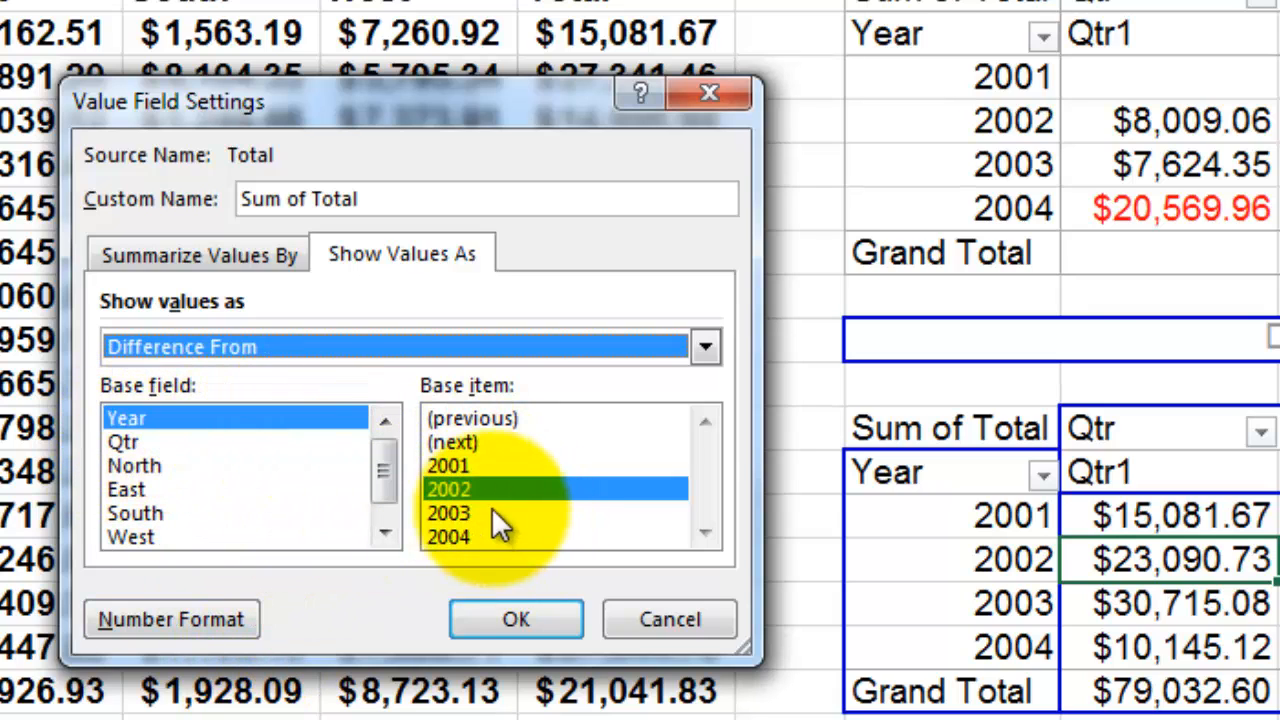
pyautogui.click(470, 418)
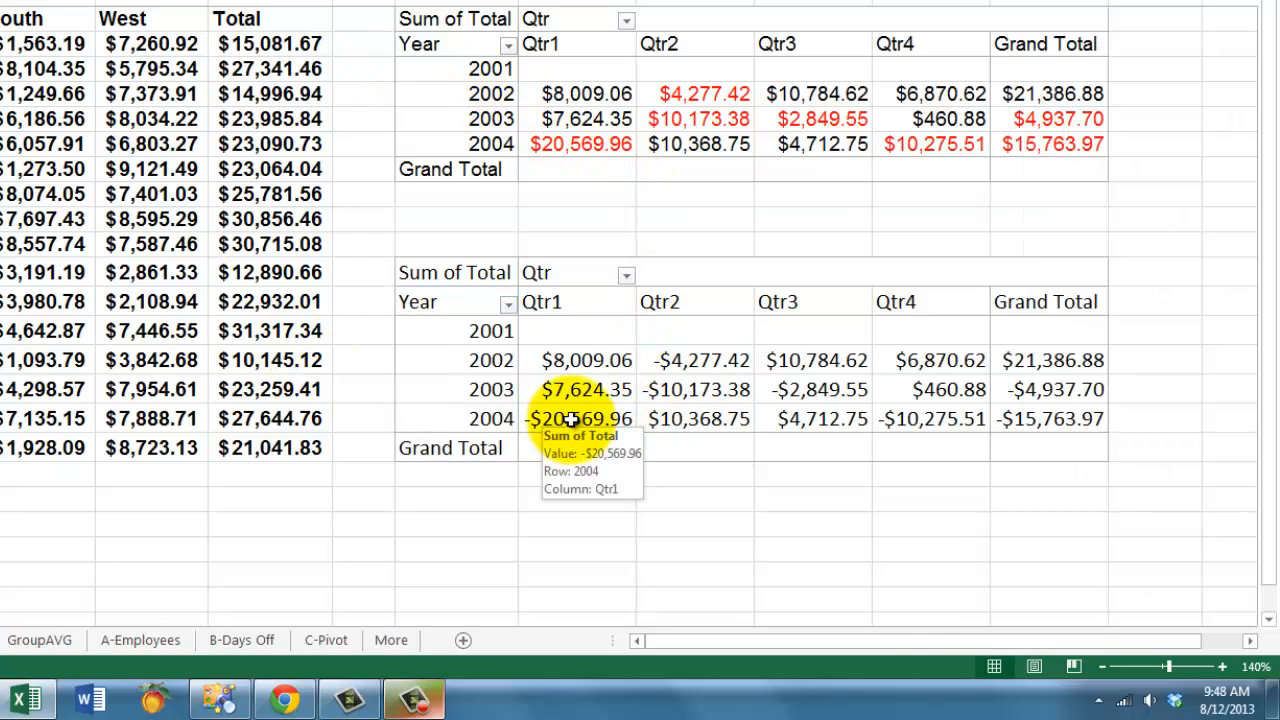
pyautogui.moveTo(454, 272)
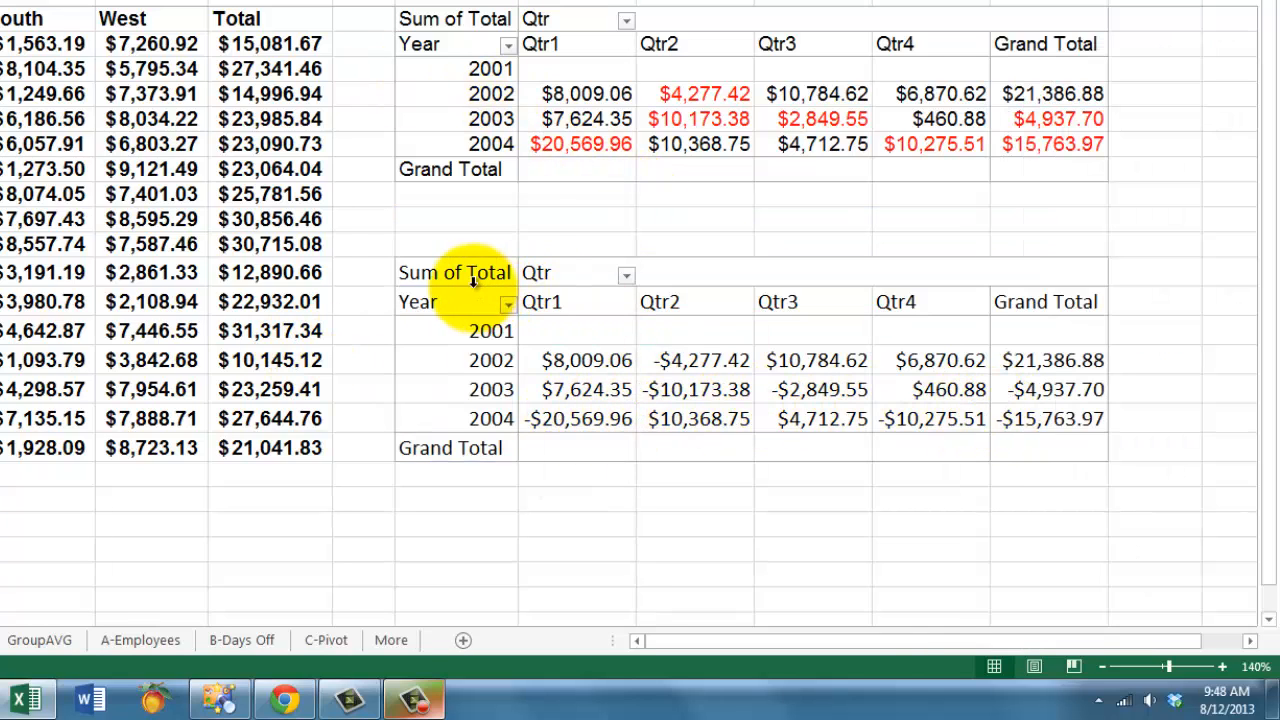
# Select the bottom pivot's Sum of Total field to bring back its value settings.
pyautogui.click(455, 272)
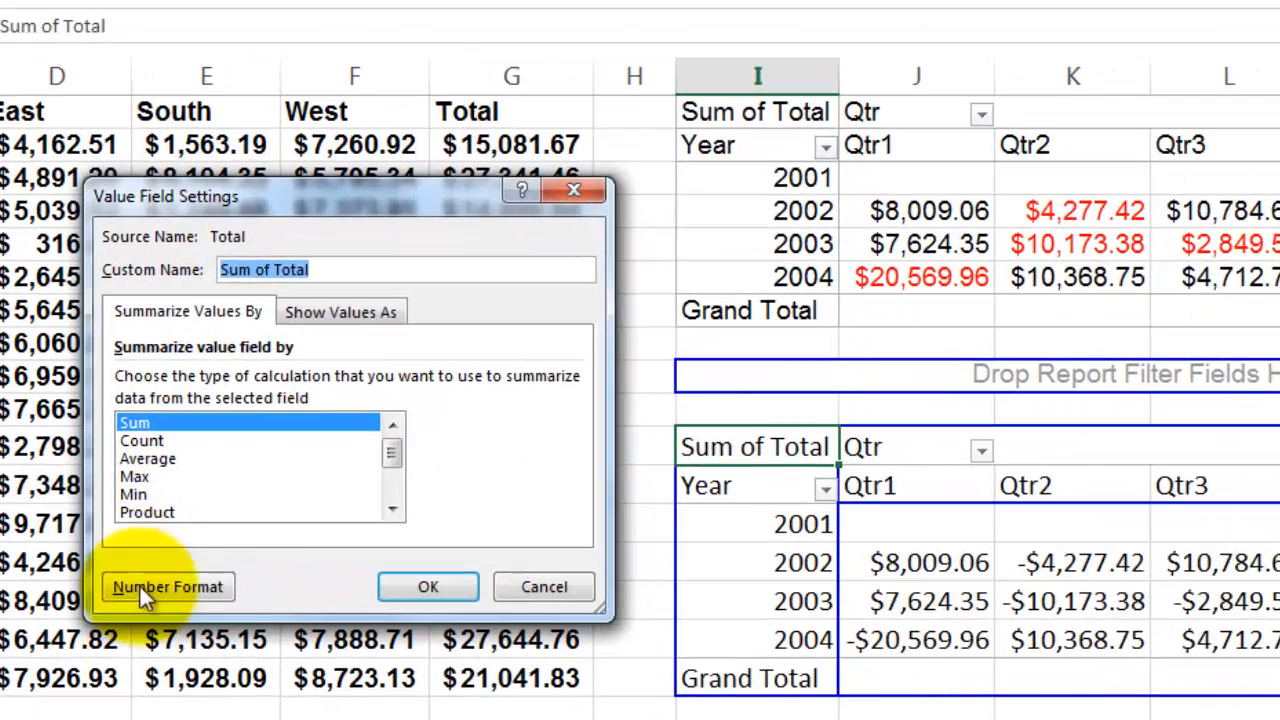
# Apply a Currency number format with red negative amounts to the difference values.
pyautogui.click(167, 587)
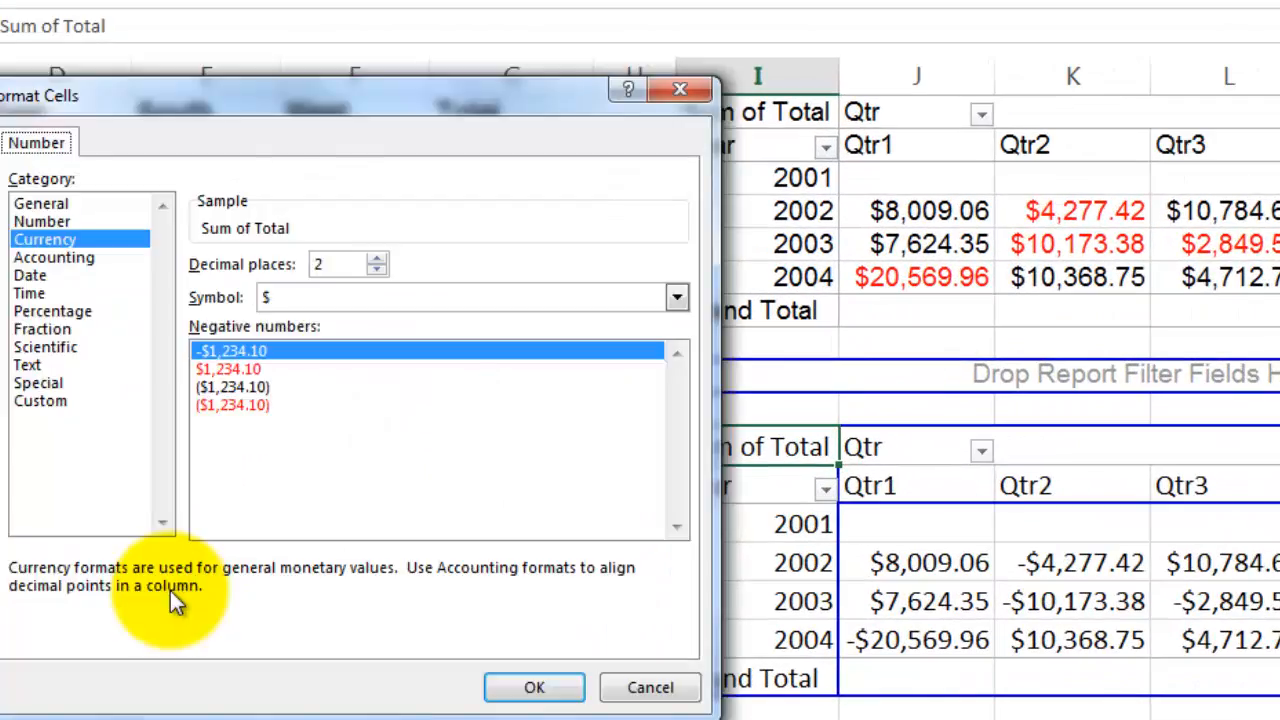
pyautogui.moveTo(230, 368)
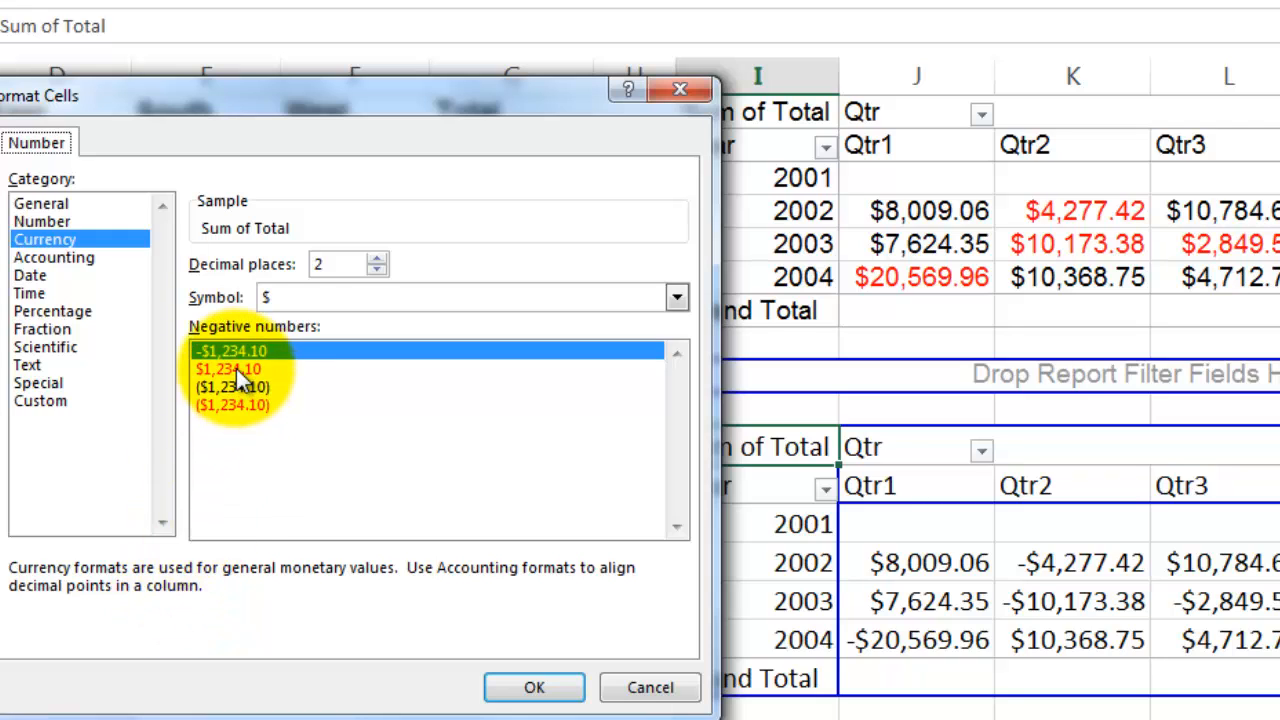
pyautogui.click(227, 368)
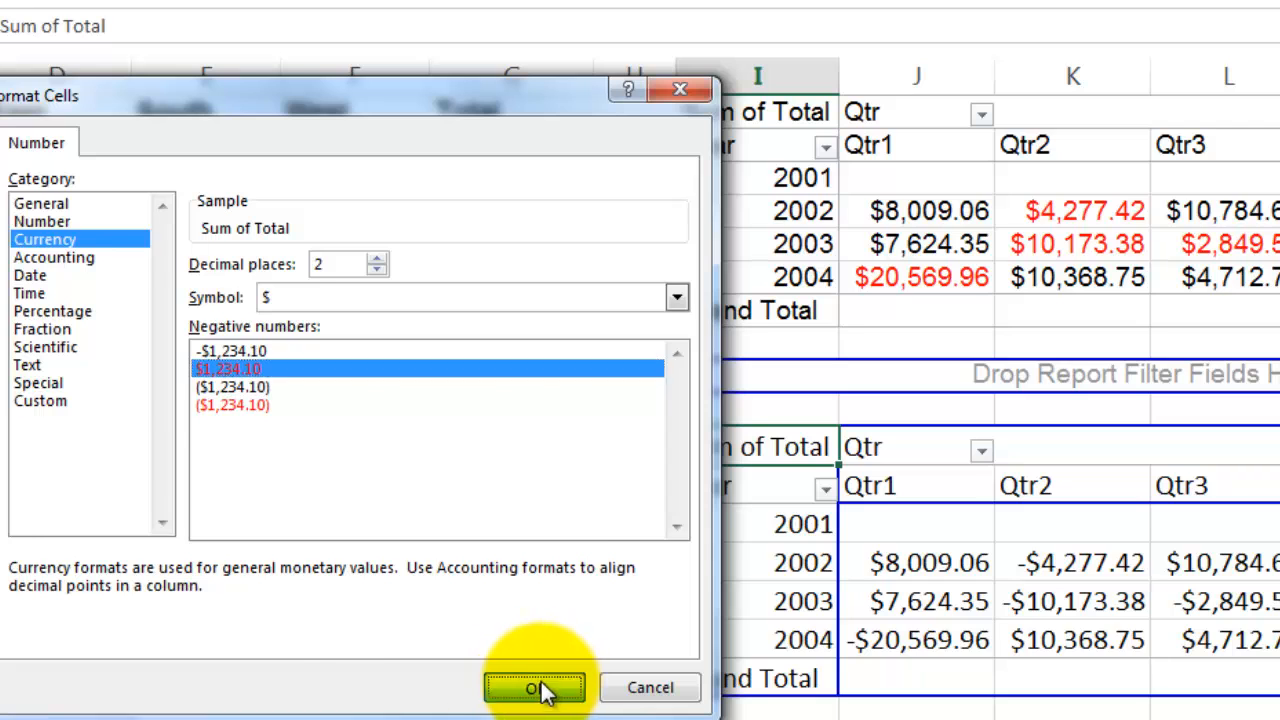
pyautogui.click(535, 687)
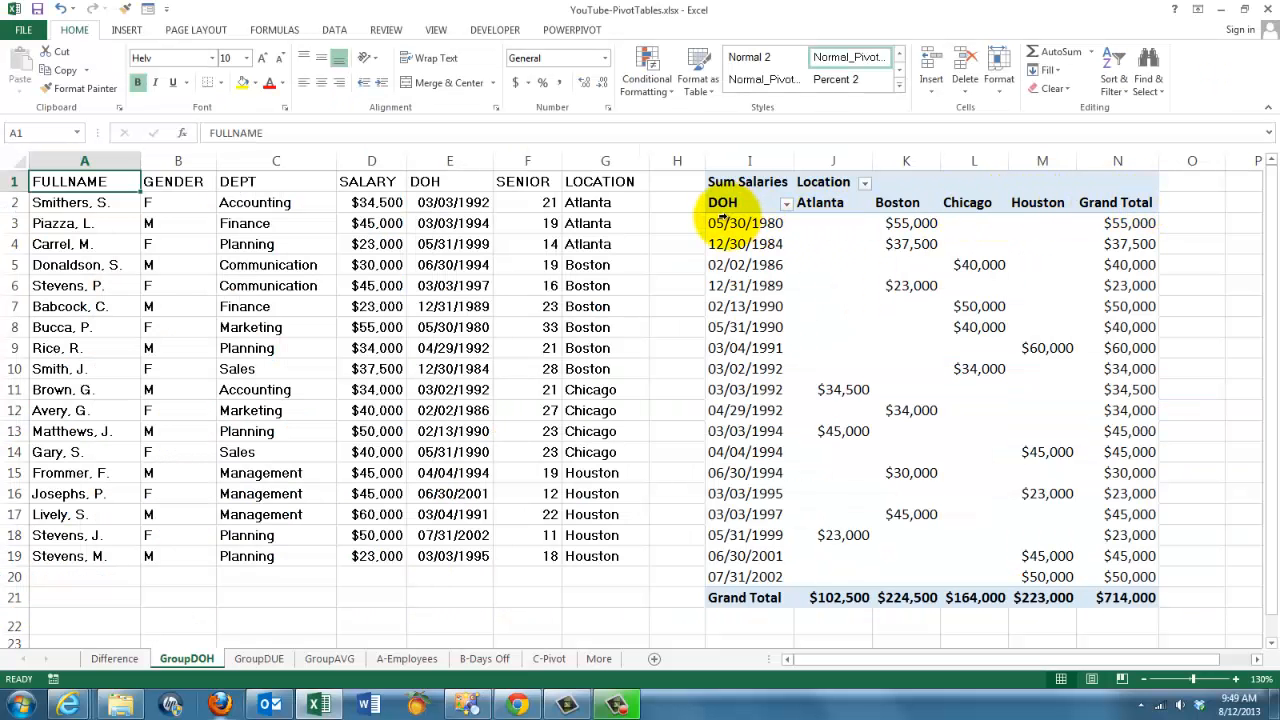
pyautogui.moveTo(730, 240)
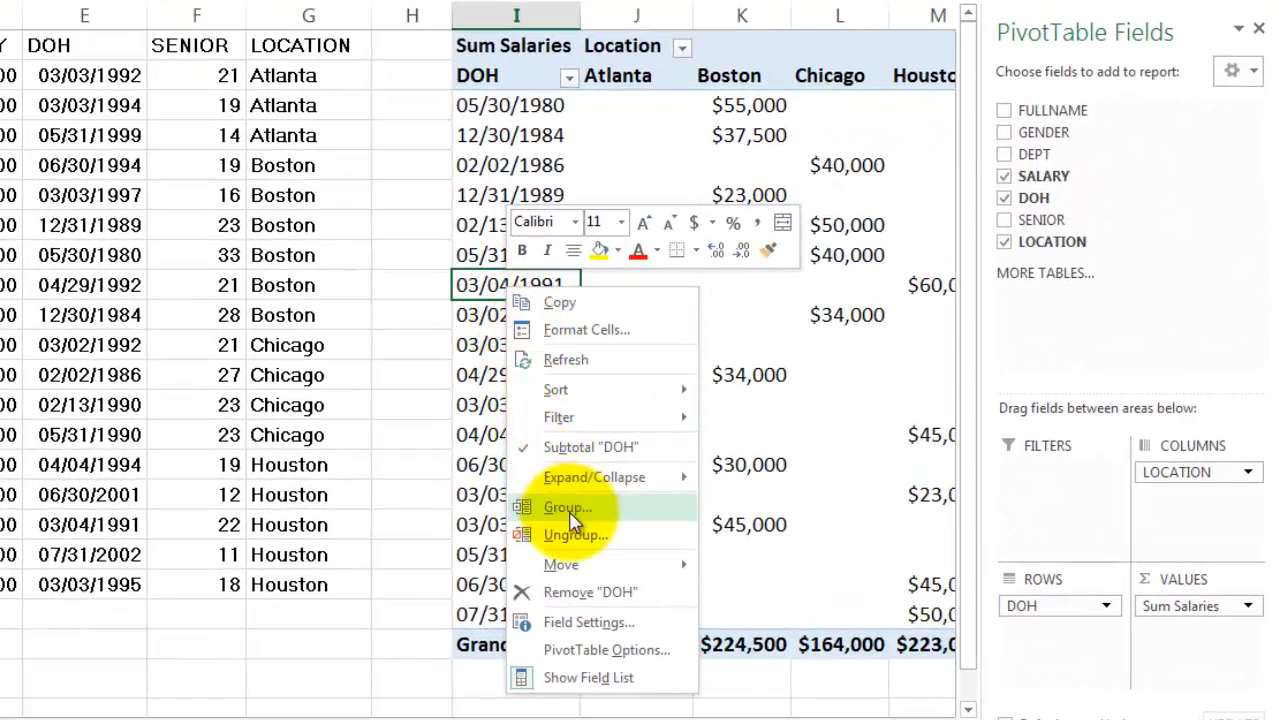
# Group the pivot's hire dates by Years only, dropping Months, and close the field list.
pyautogui.click(568, 507)
pyautogui.write('1/1/2003')
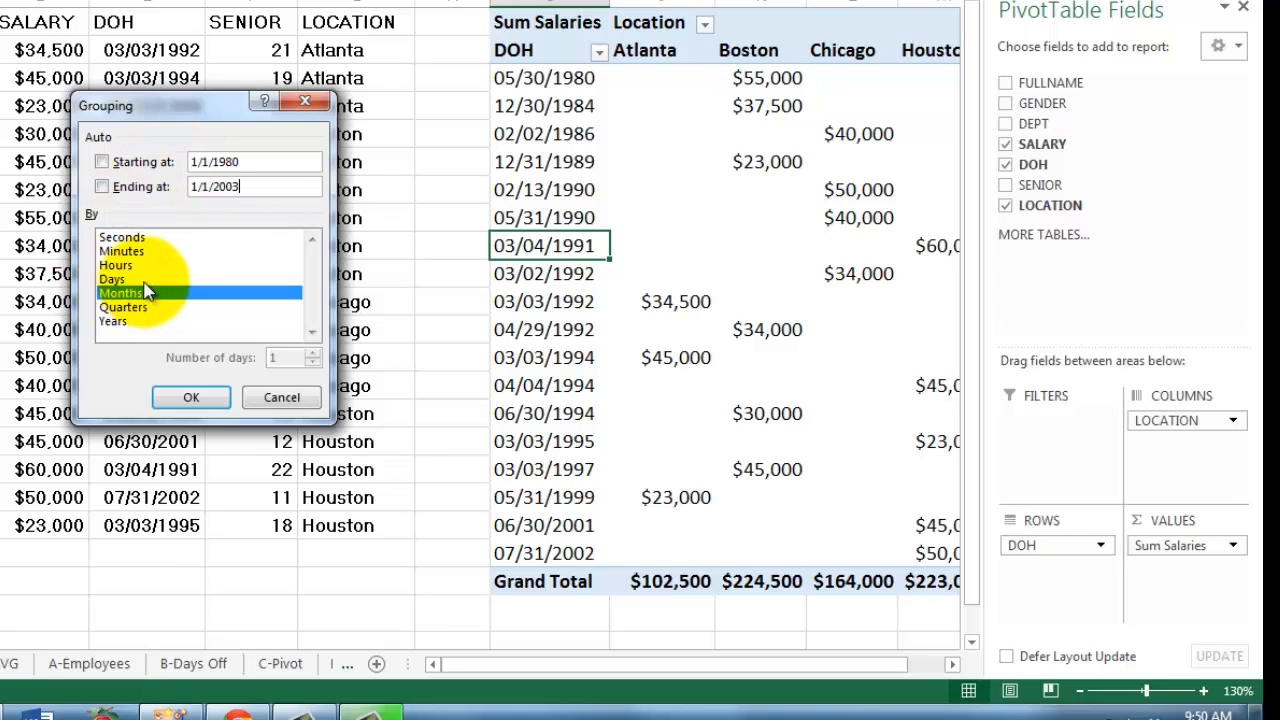
pyautogui.click(113, 321)
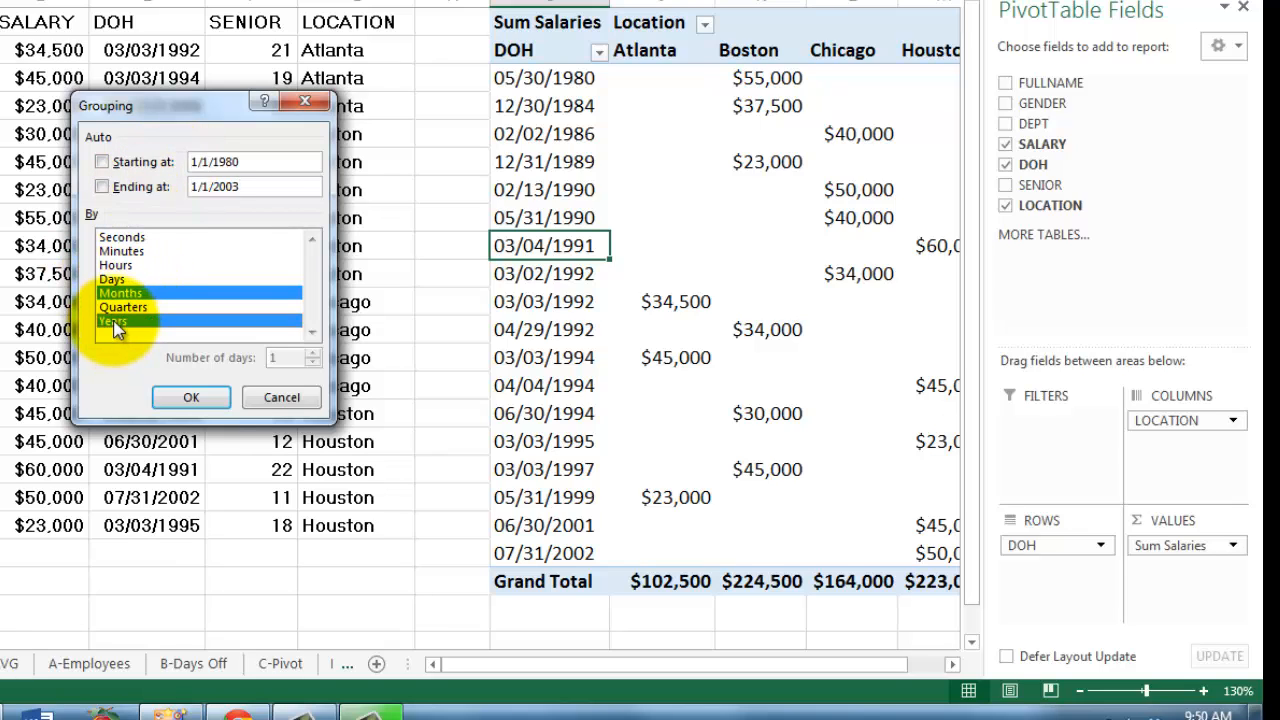
pyautogui.click(113, 321)
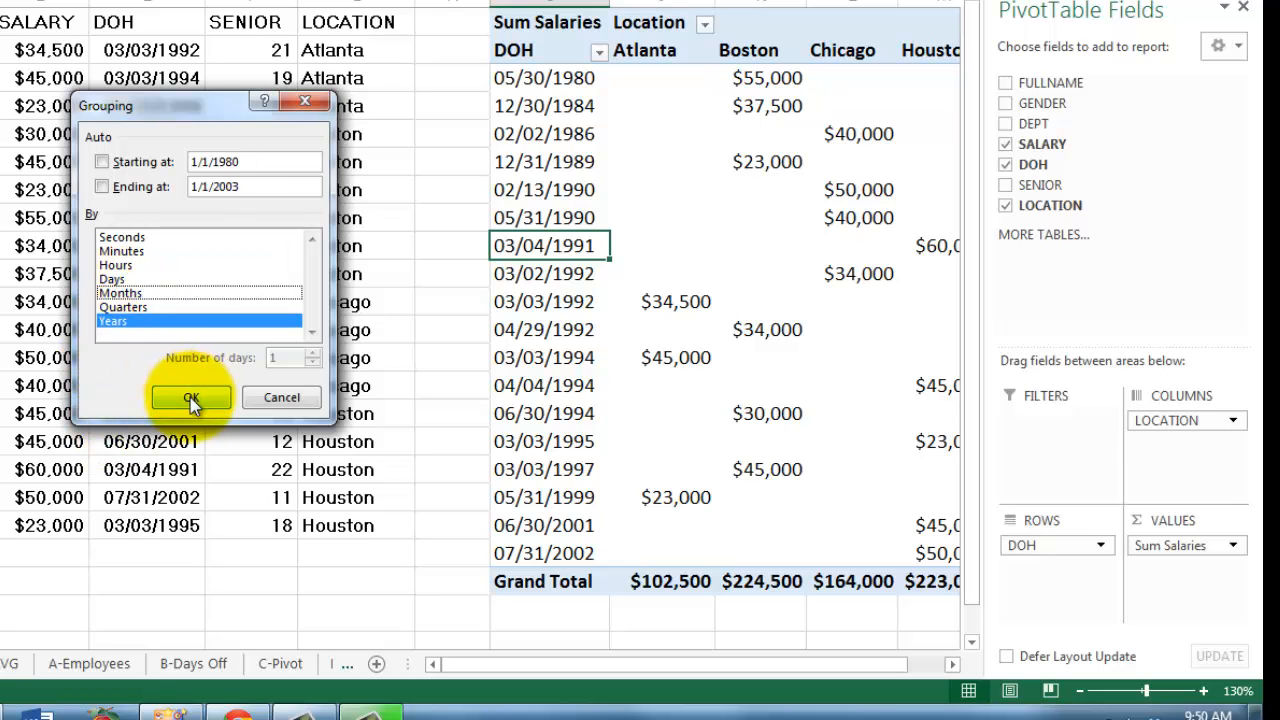
pyautogui.click(190, 397)
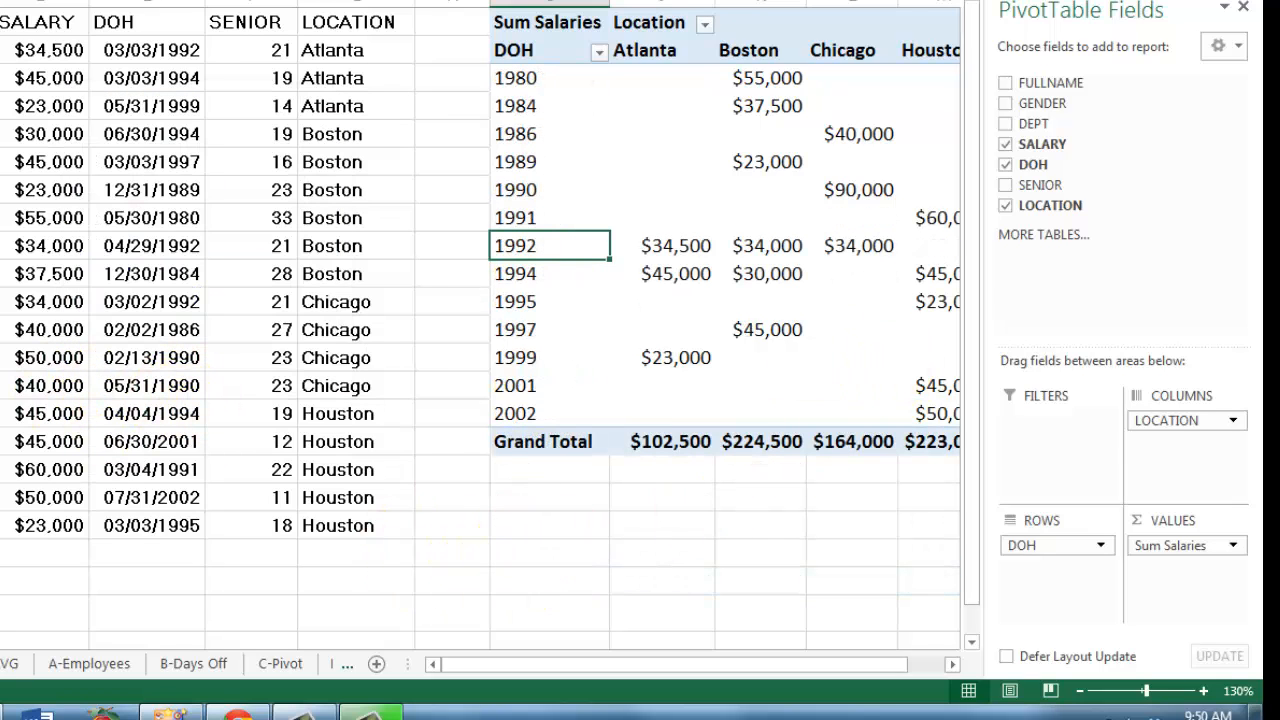
pyautogui.click(1243, 7)
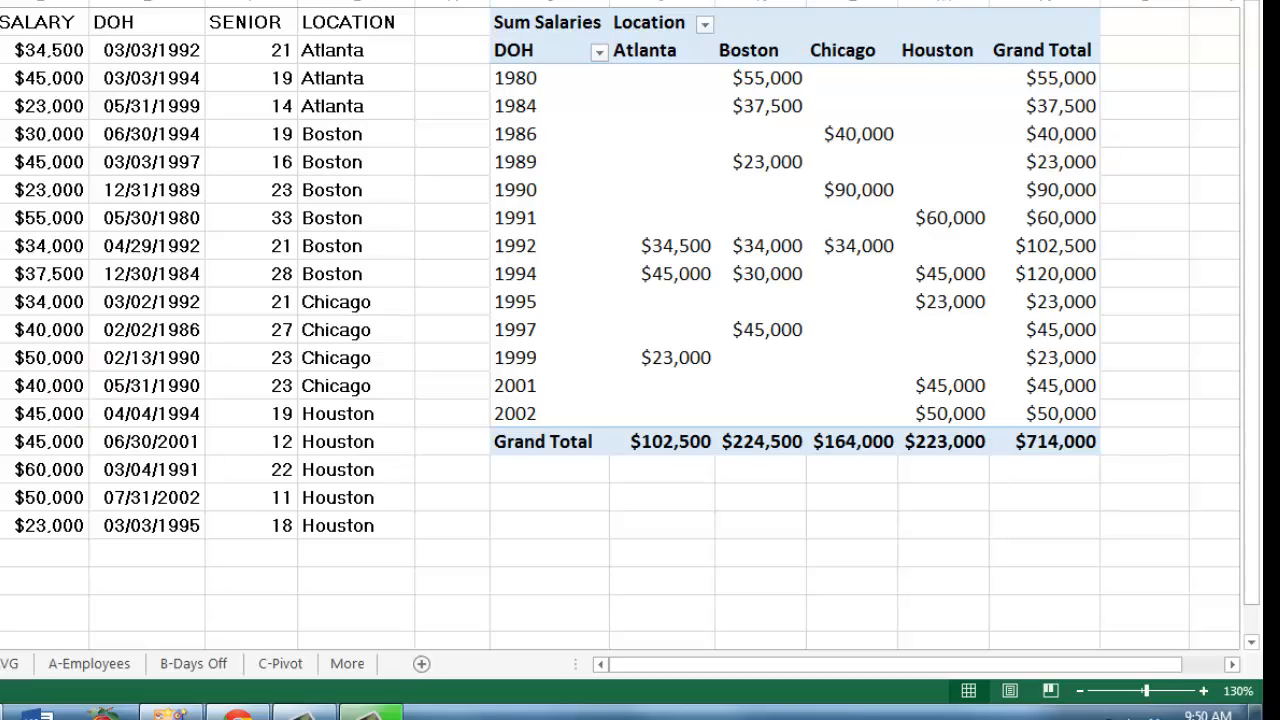
pyautogui.click(148, 659)
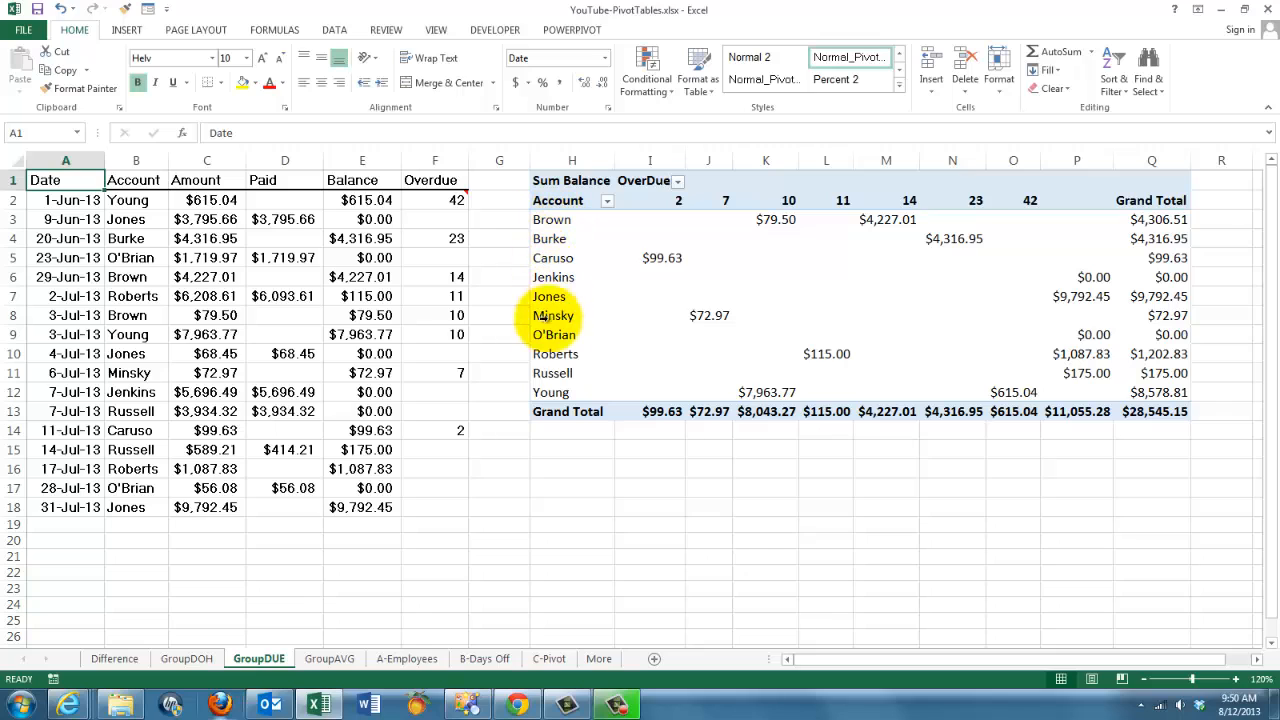
pyautogui.moveTo(530, 354)
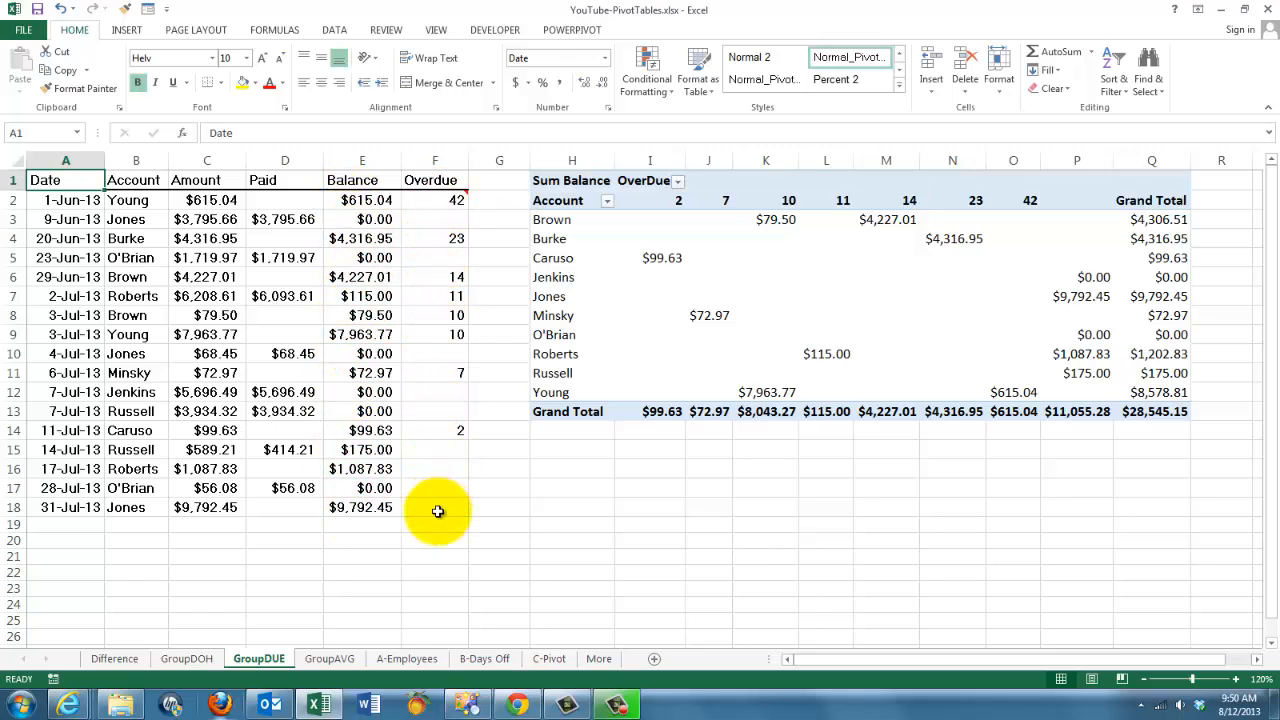
# Check the Overdue column formula on GroupDUE, then select a cell inside the overdue pivot.
pyautogui.click(435, 199)
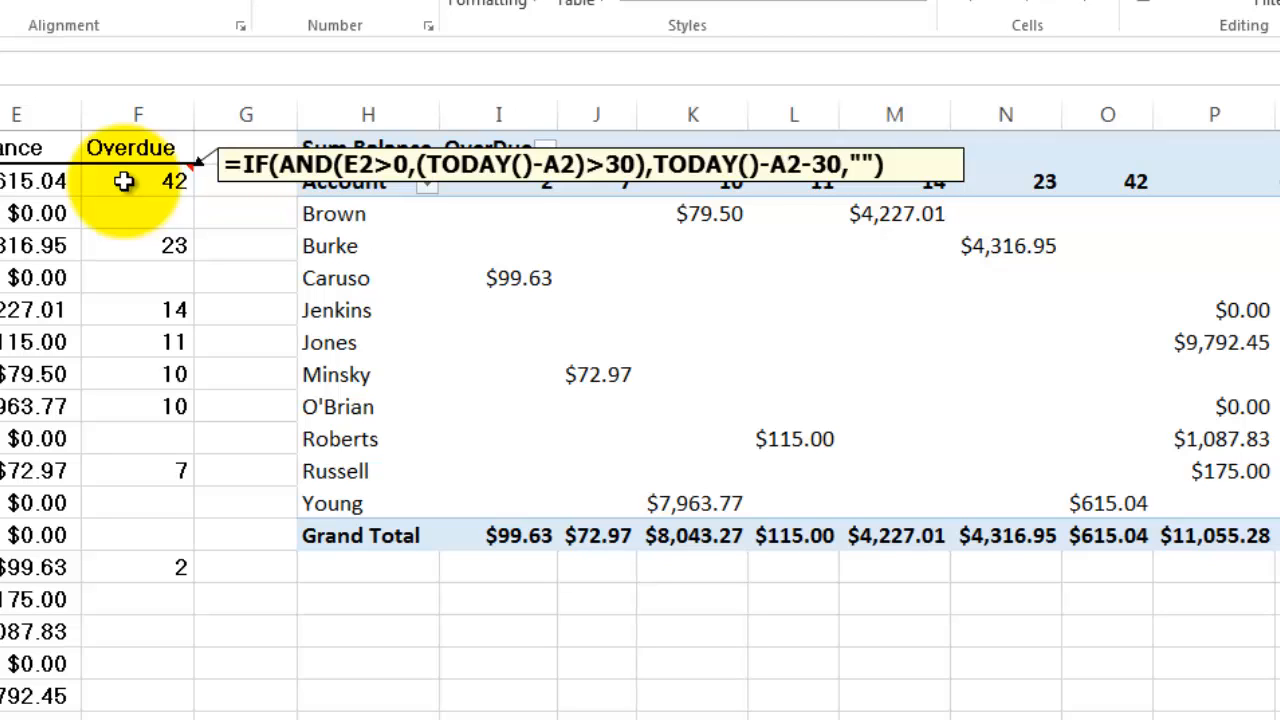
pyautogui.click(895, 365)
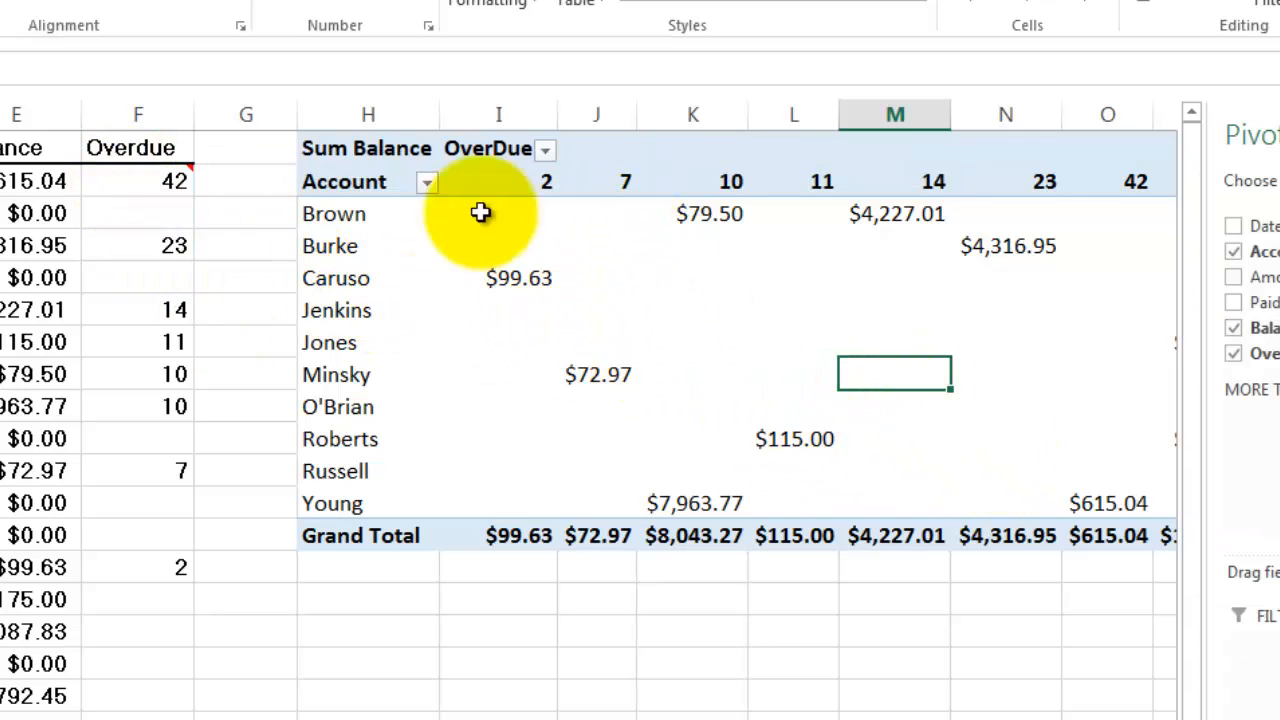
pyautogui.moveTo(812, 182)
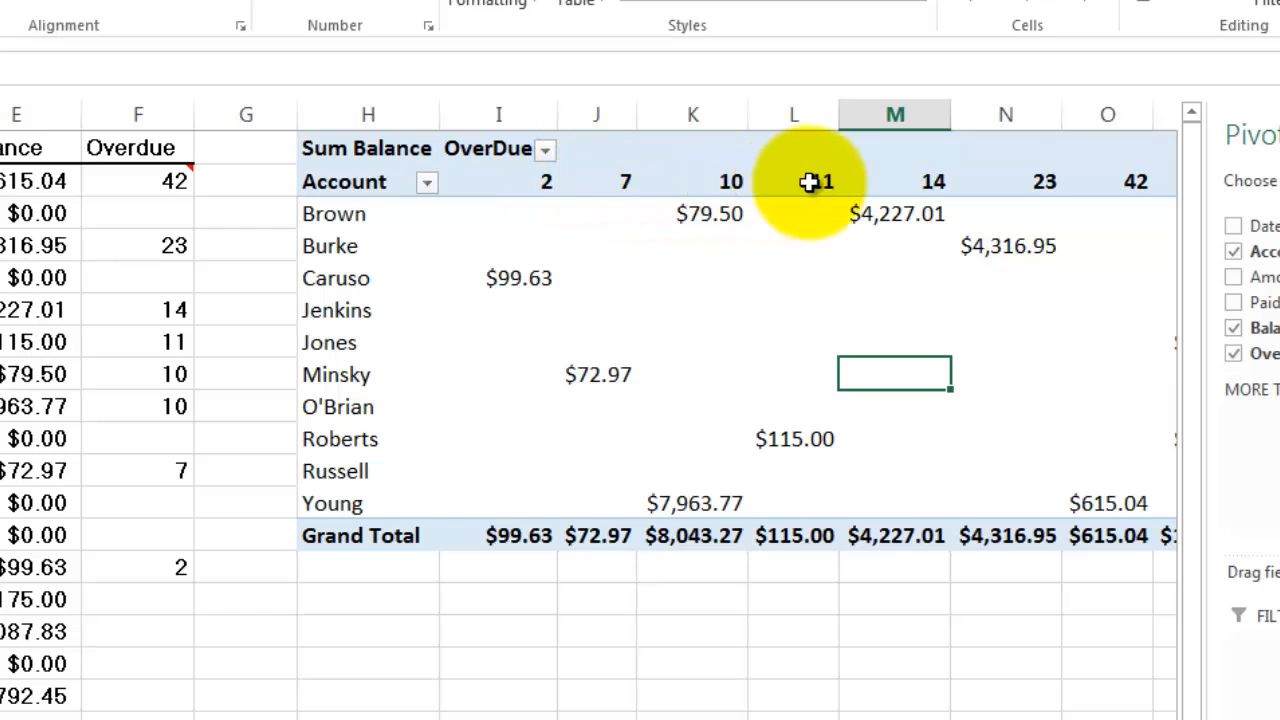
pyautogui.moveTo(545, 181)
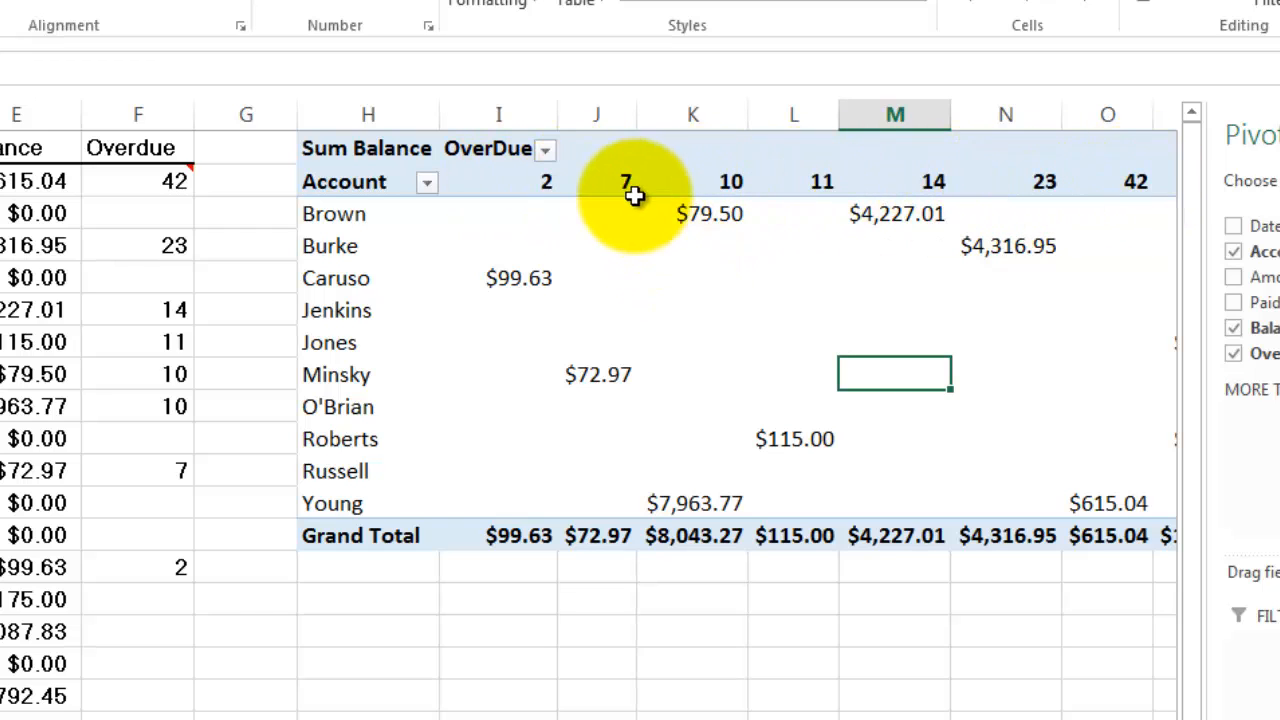
pyautogui.moveTo(751, 195)
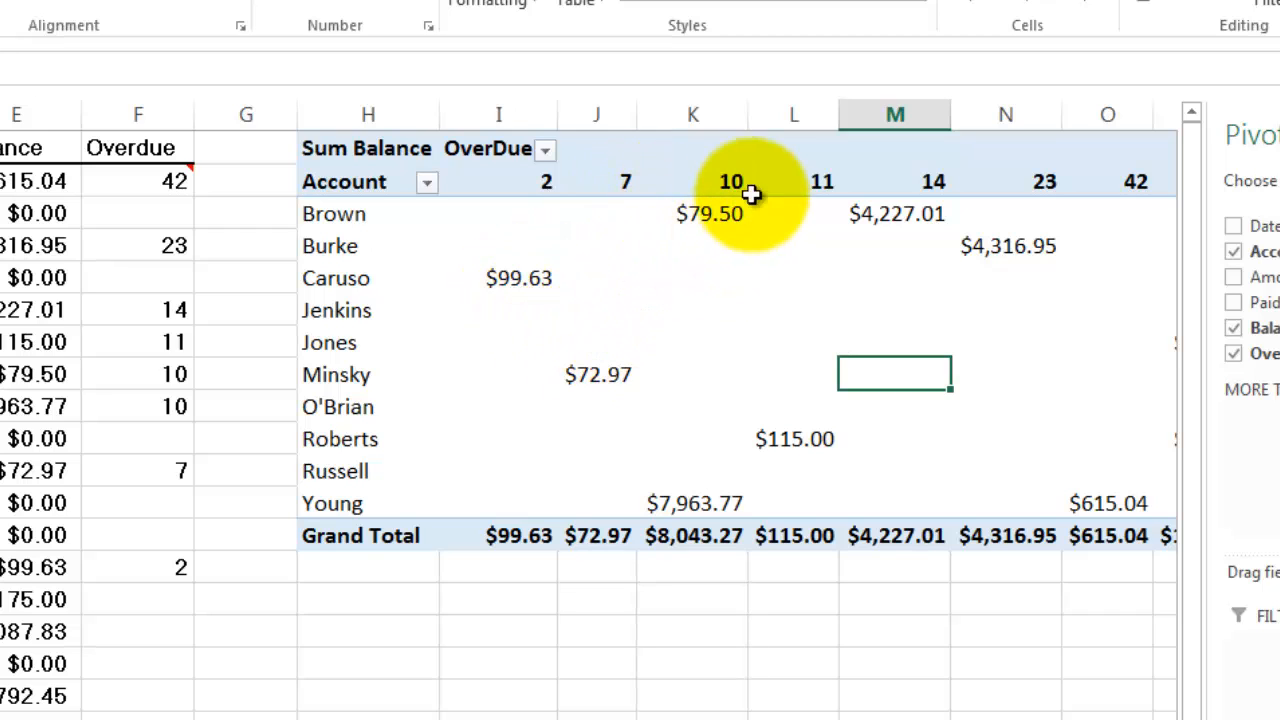
pyautogui.moveTo(730, 181)
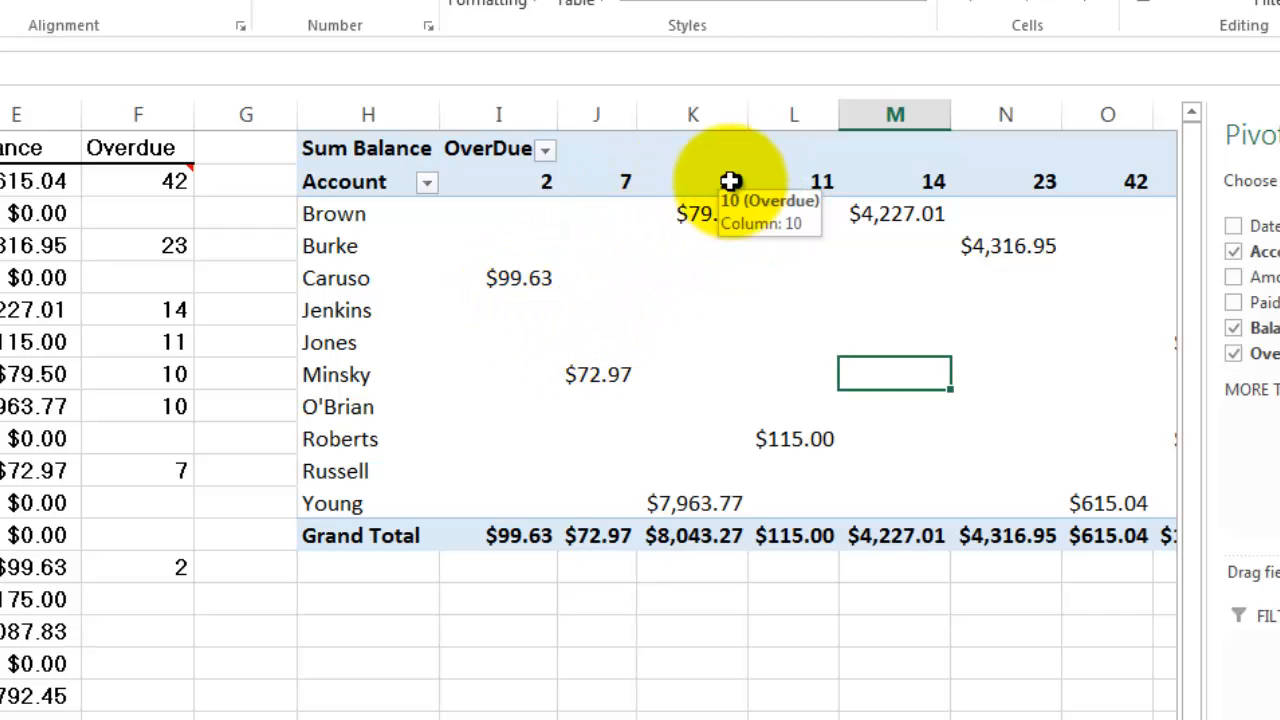
# Try grouping the overdue-day columns and dismiss the 'Cannot group that selection' warning.
pyautogui.rightClick(692, 181)
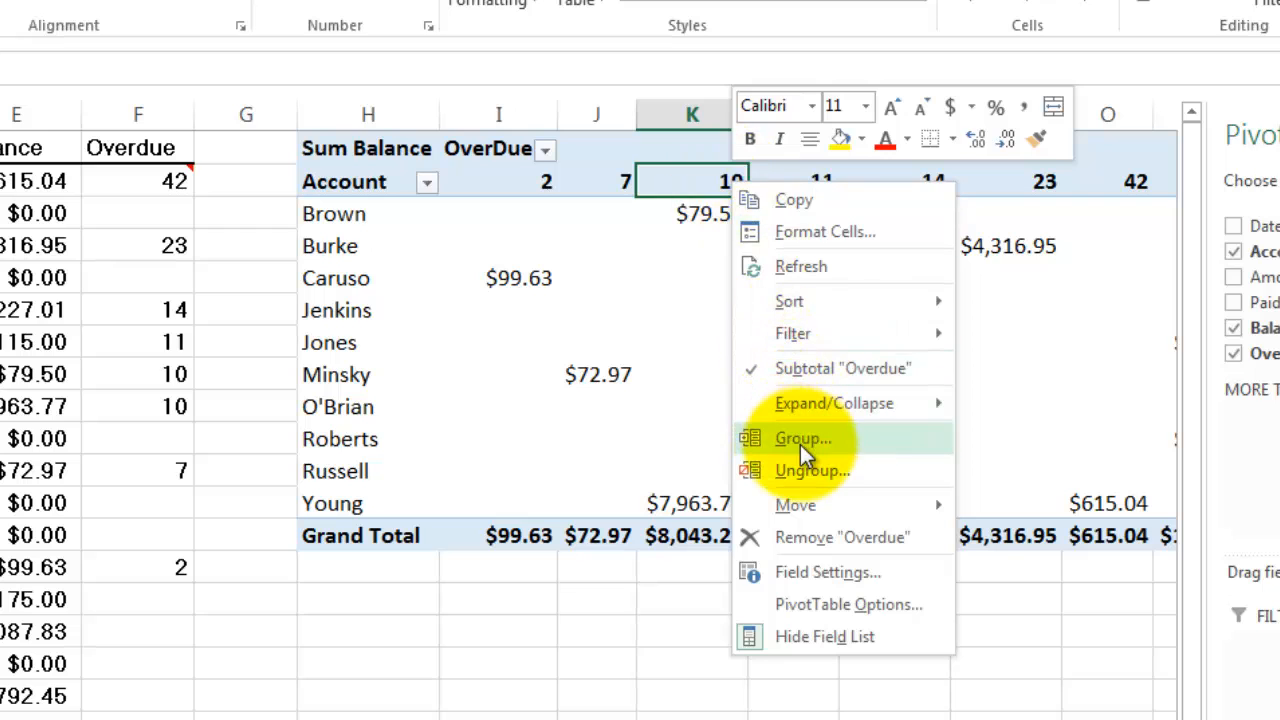
pyautogui.click(803, 438)
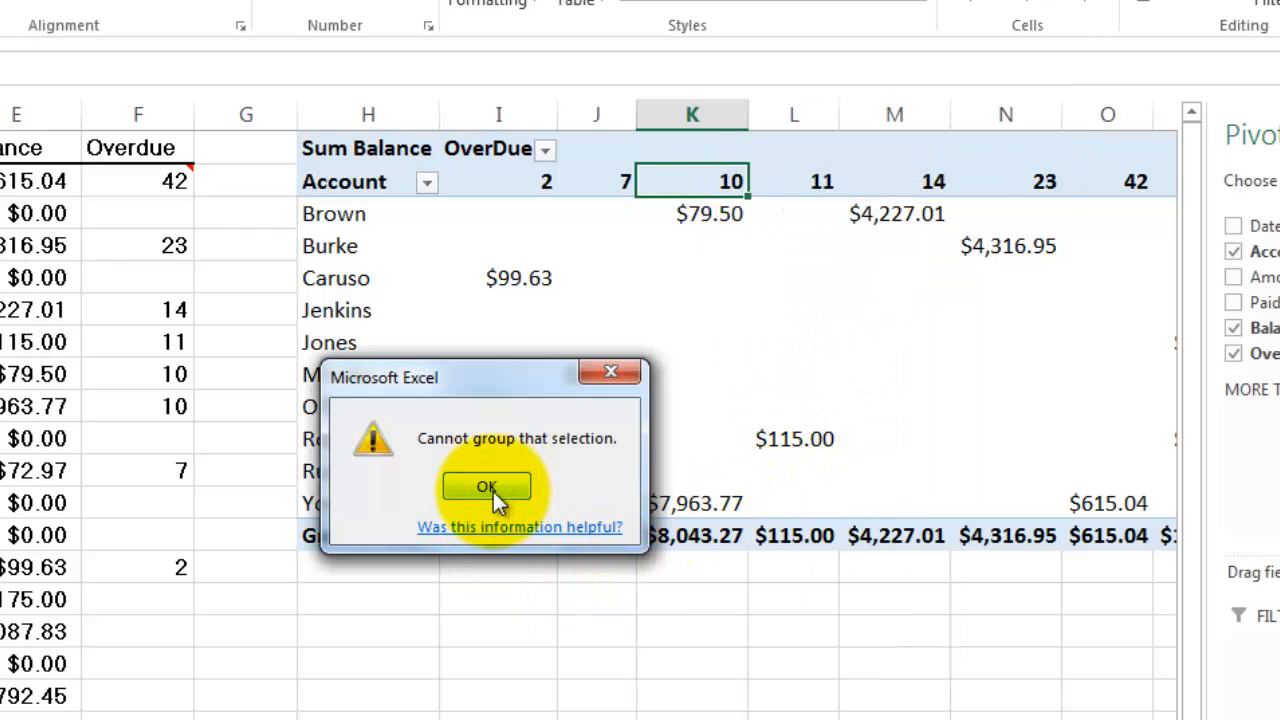
pyautogui.moveTo(487, 497)
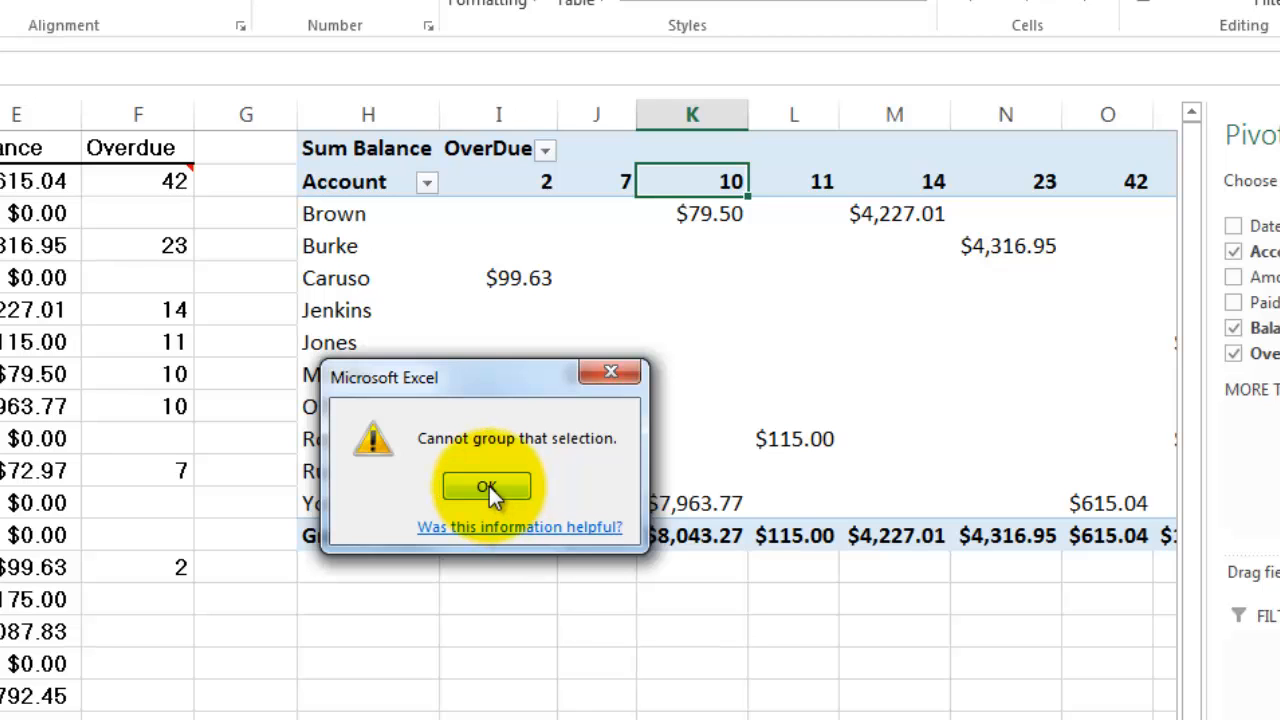
pyautogui.click(486, 486)
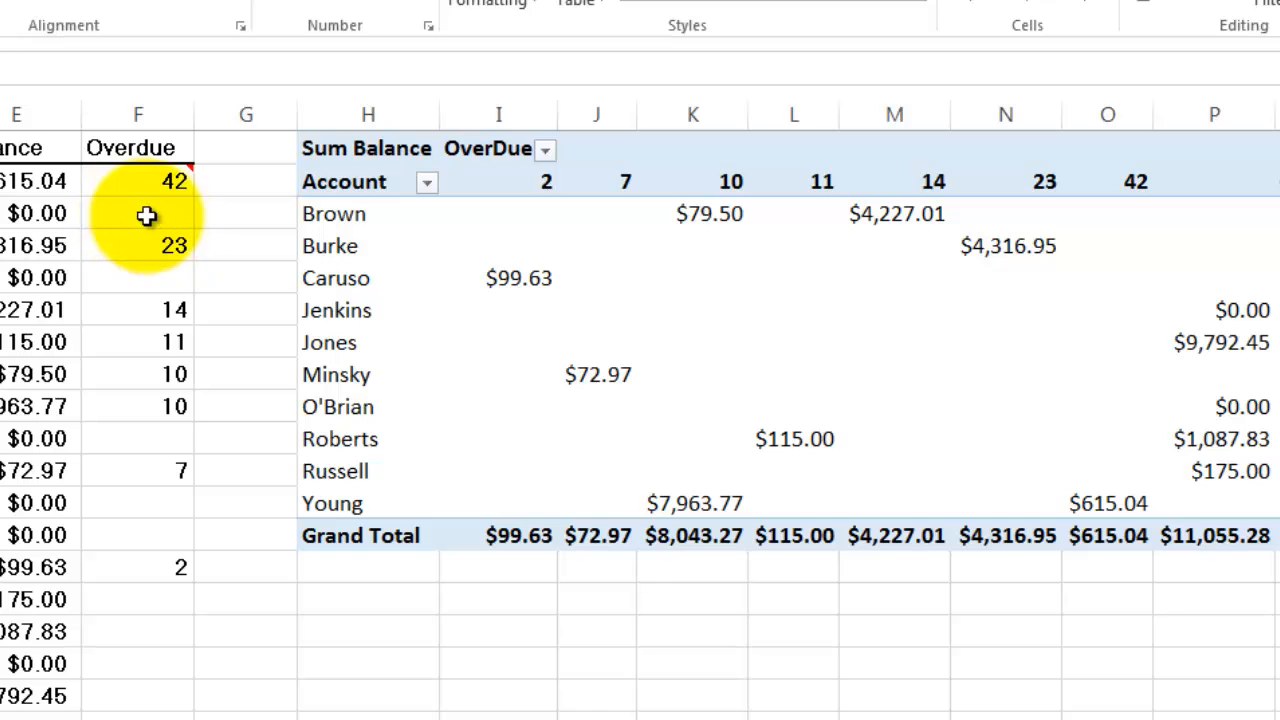
pyautogui.moveTo(137, 181)
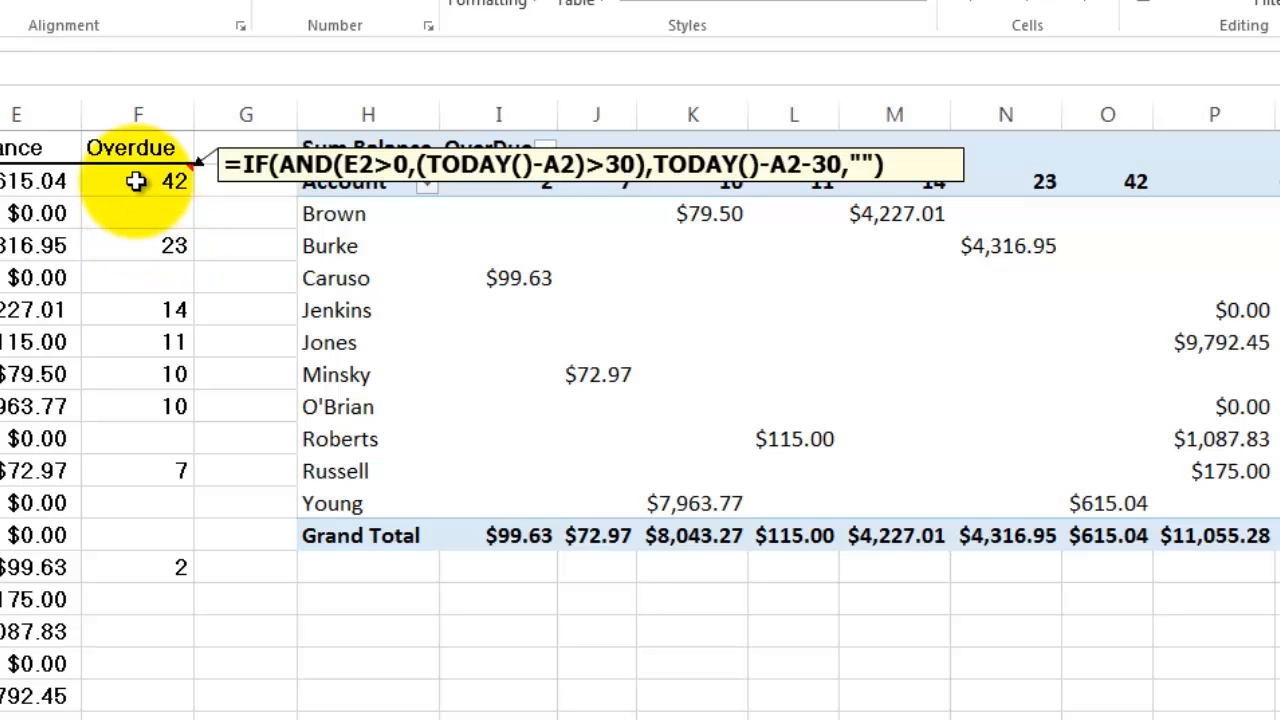
# Change the Overdue formula to end with 0) instead of "") across F2:F18.
pyautogui.click(138, 181)
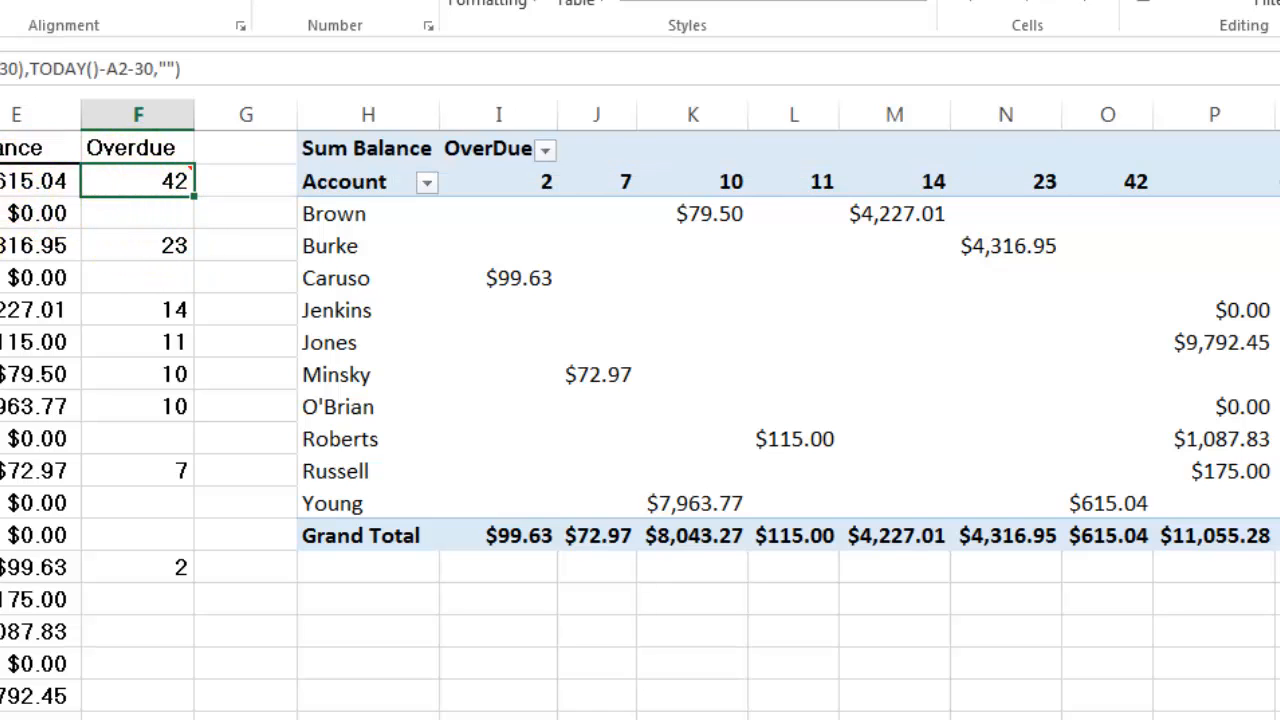
pyautogui.moveTo(175, 68)
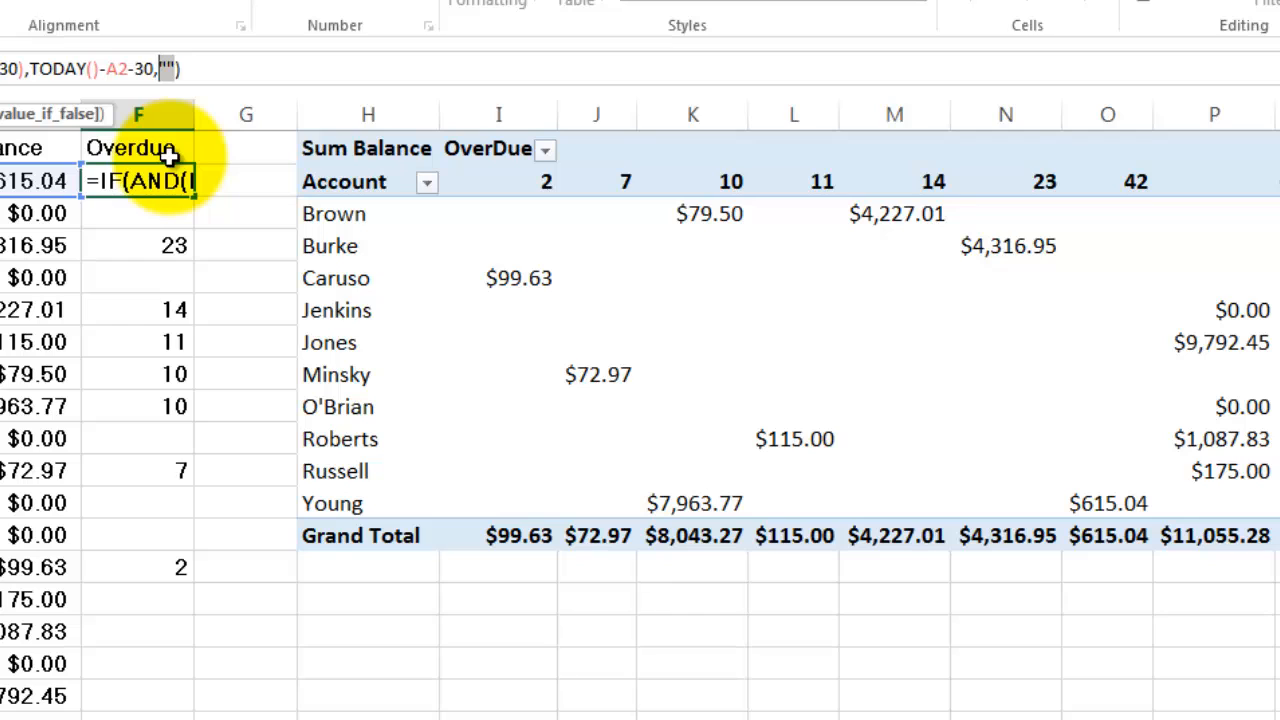
pyautogui.write('0)')
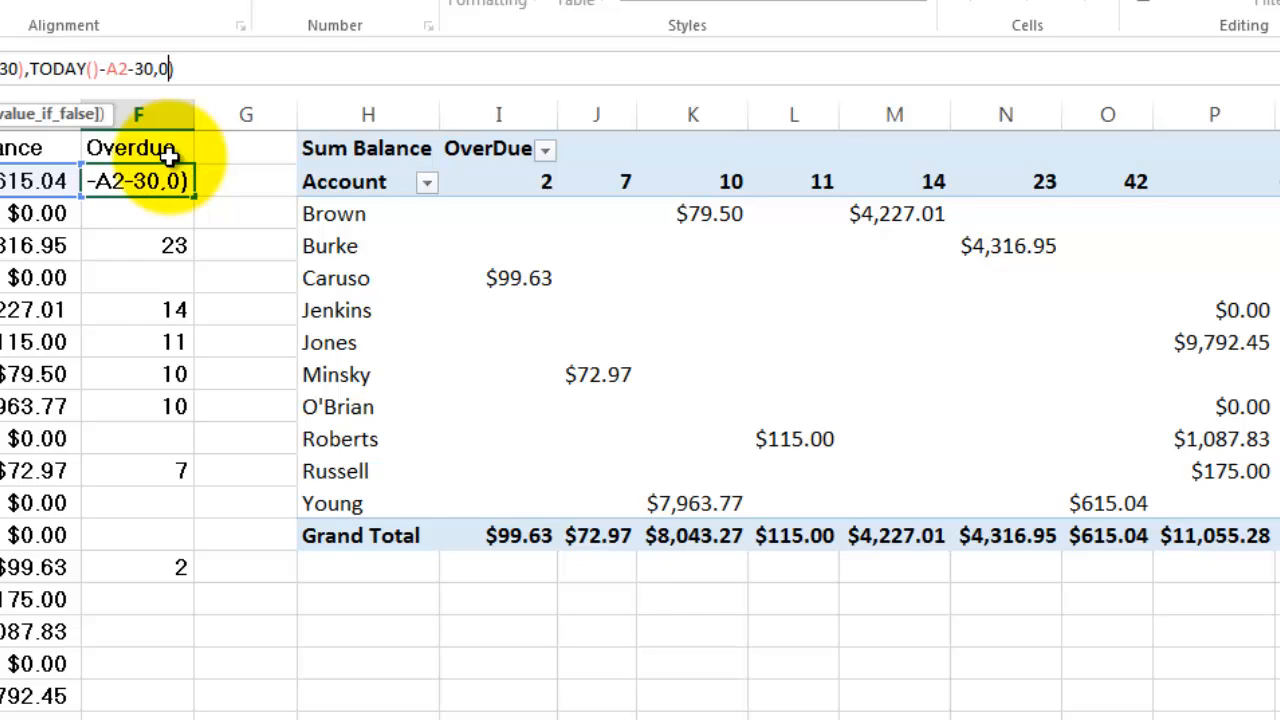
pyautogui.press('Return')
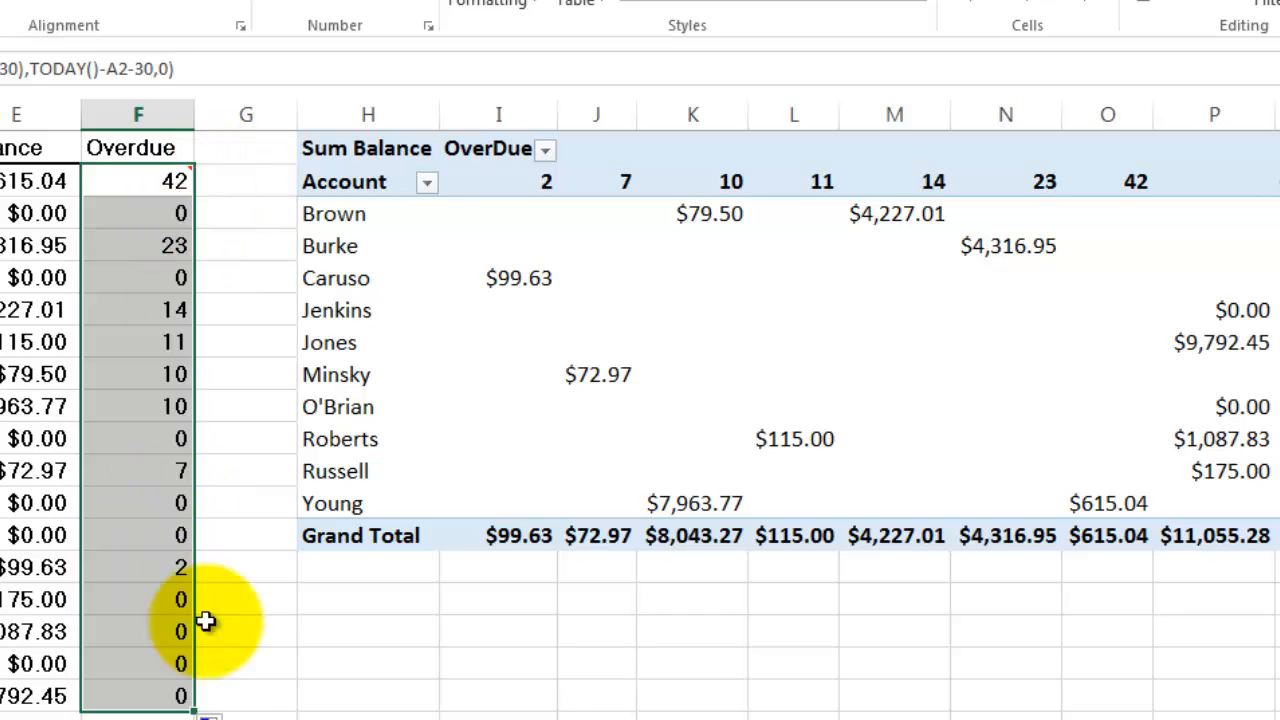
pyautogui.moveTo(172, 575)
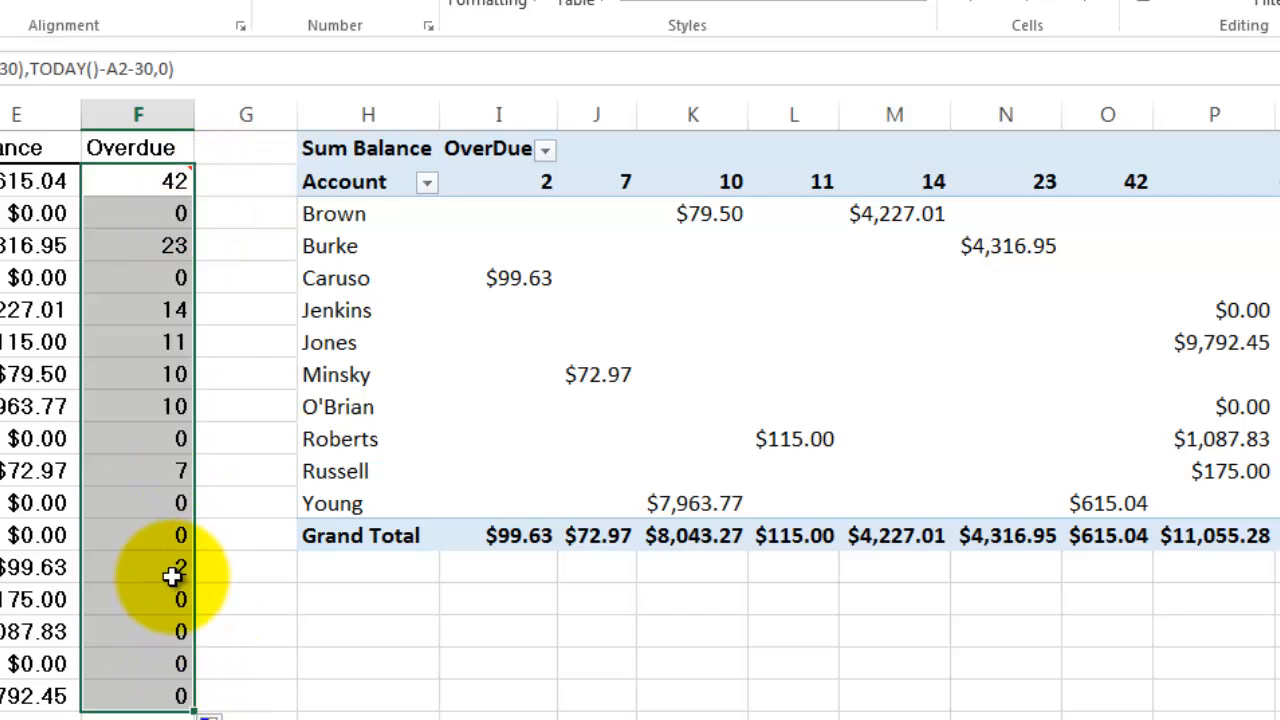
pyautogui.moveTo(738, 182)
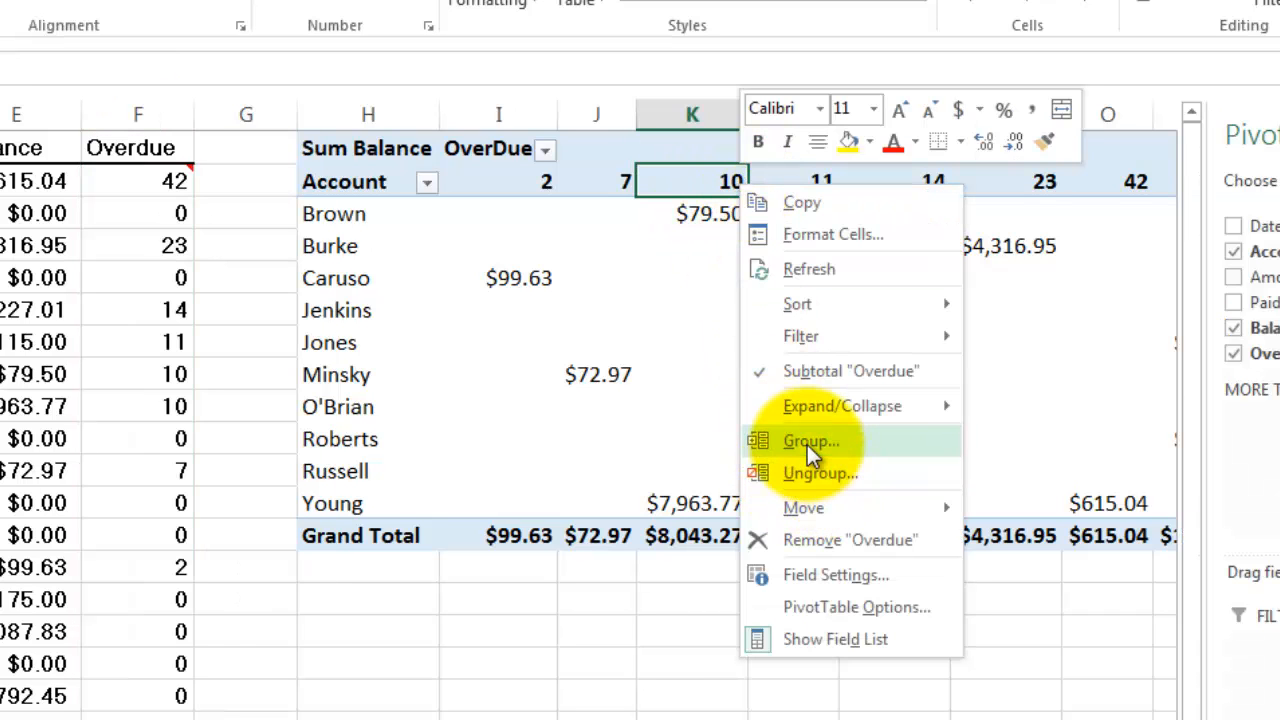
# Dismiss a second cannot-group warning, then refresh the overdue pivot from the updated data.
pyautogui.click(811, 441)
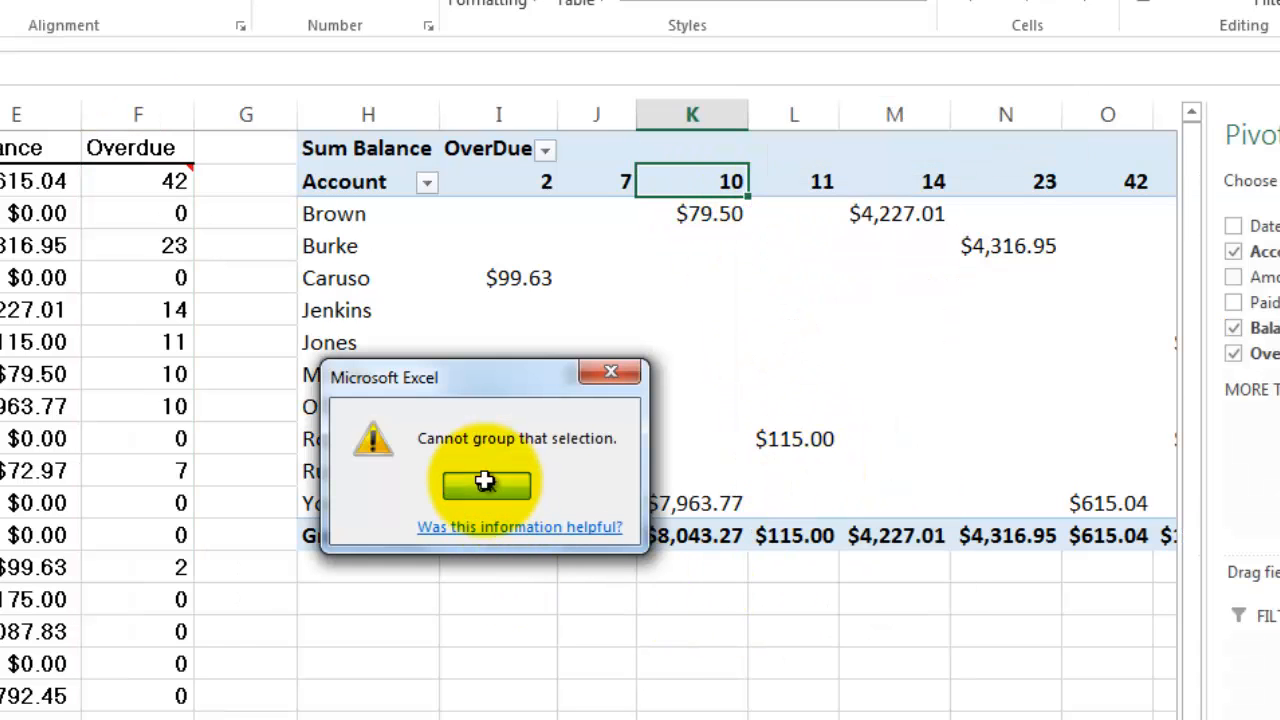
pyautogui.click(485, 485)
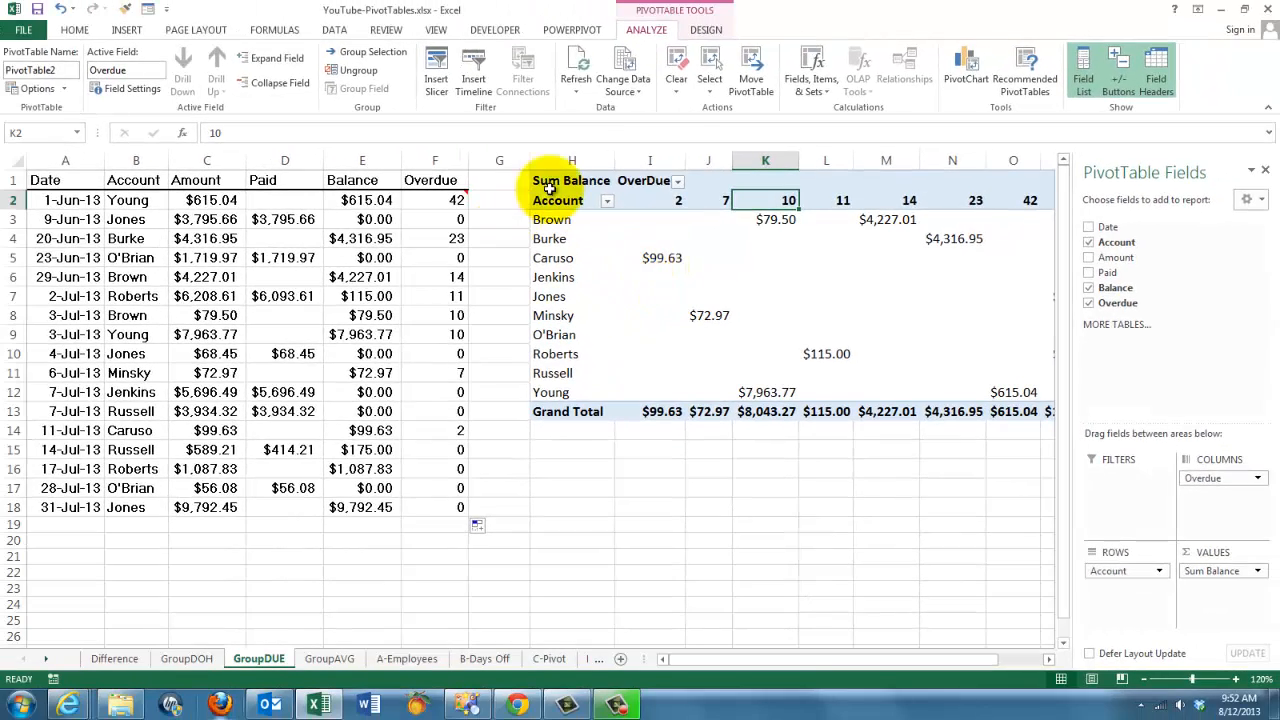
pyautogui.moveTo(576, 78)
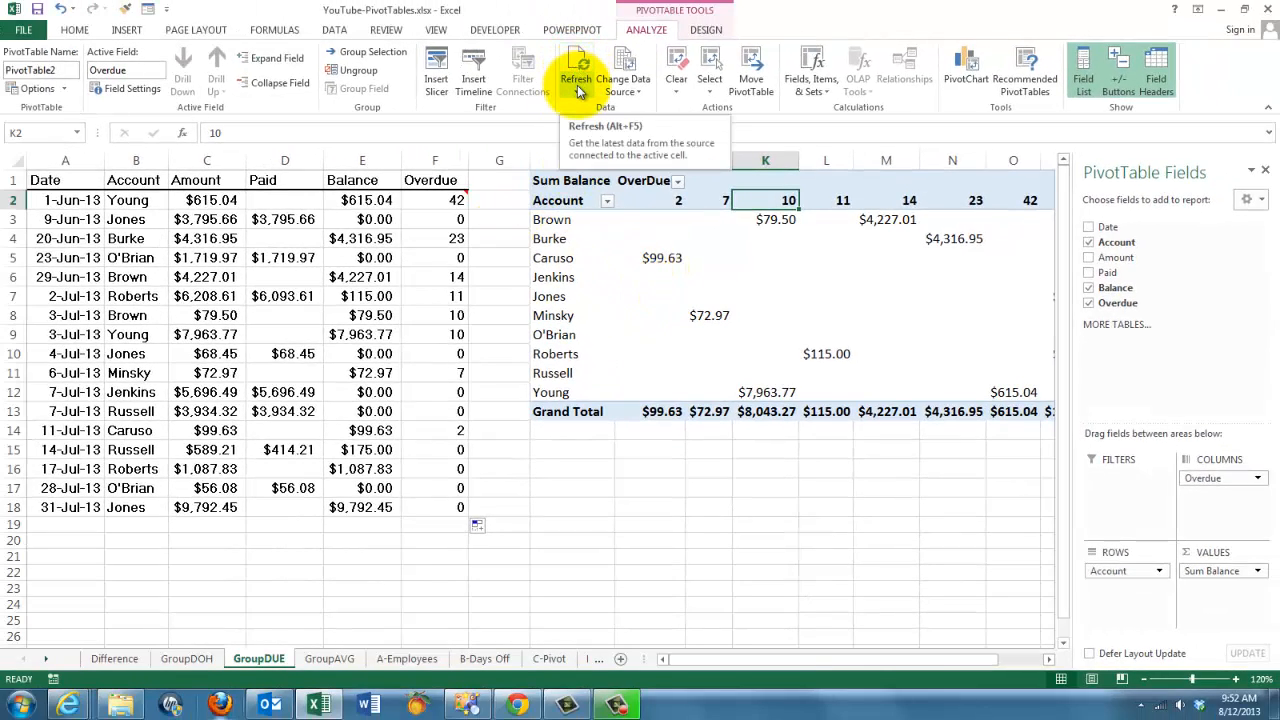
pyautogui.click(576, 79)
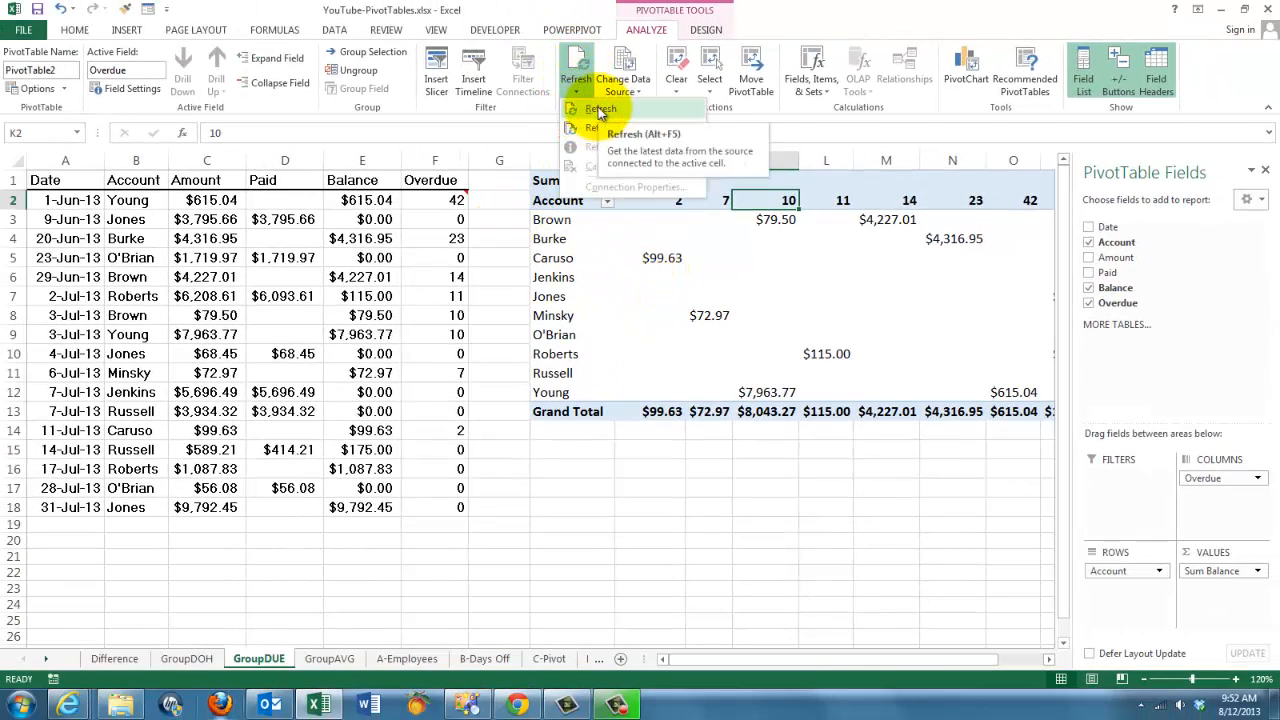
pyautogui.click(601, 109)
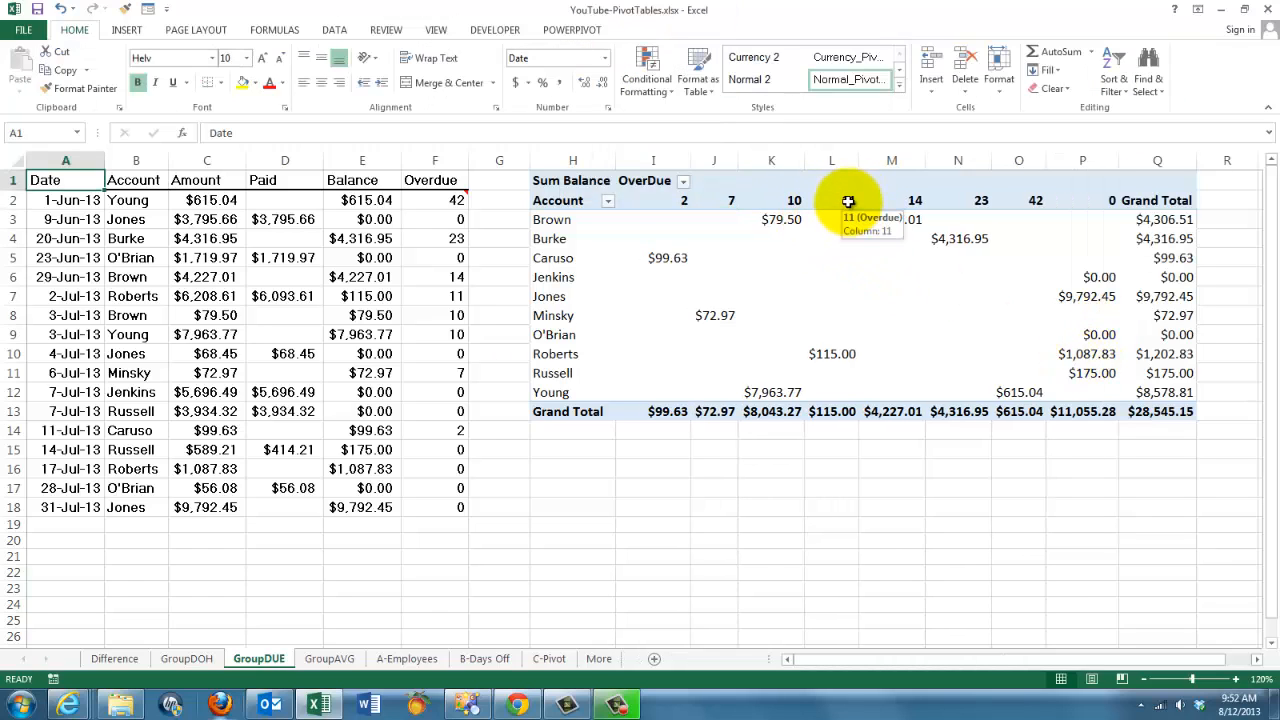
# Group the OverDue column headings starting at 0 in steps of 10.
pyautogui.rightClick(848, 200)
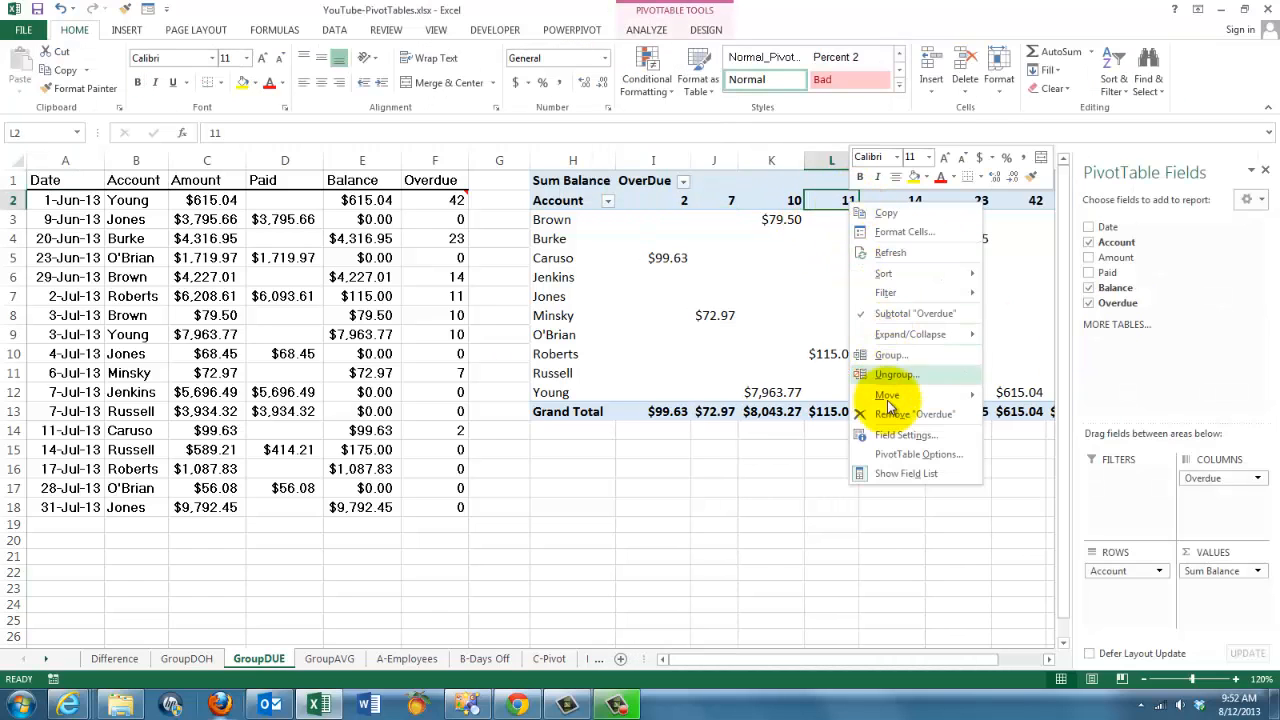
pyautogui.click(890, 354)
pyautogui.write('60')
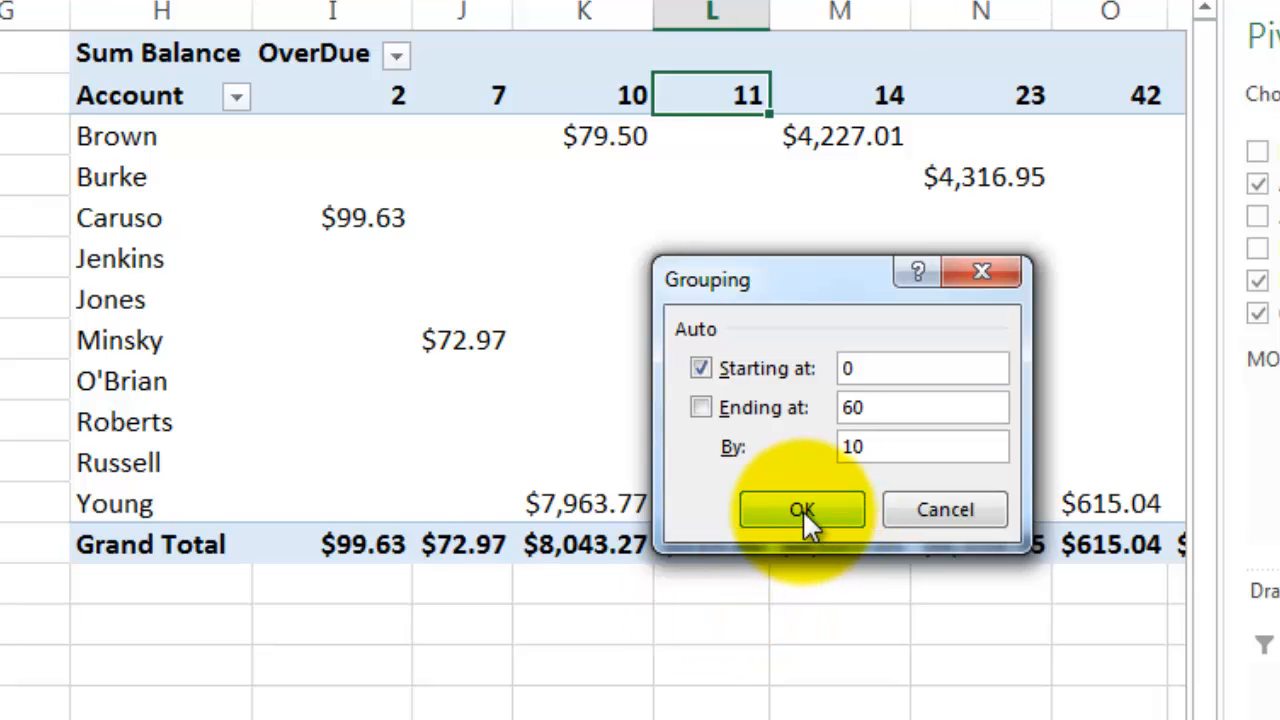
pyautogui.click(802, 509)
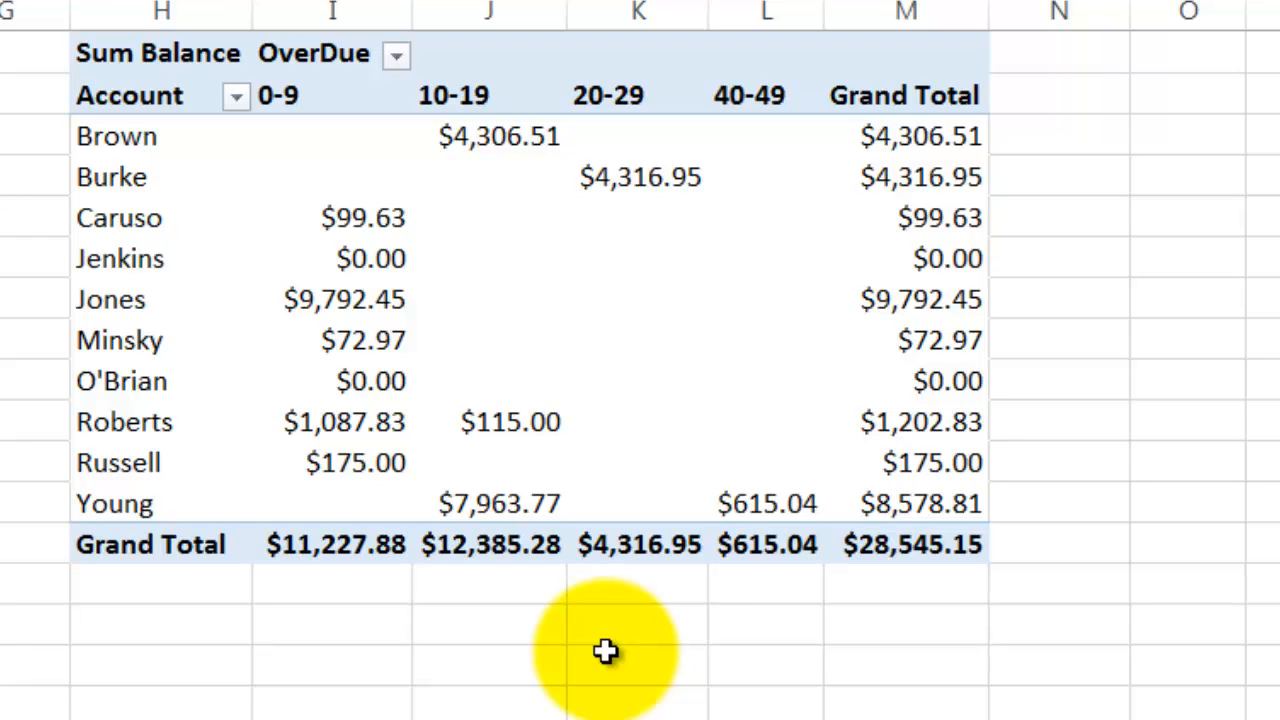
pyautogui.moveTo(613, 650)
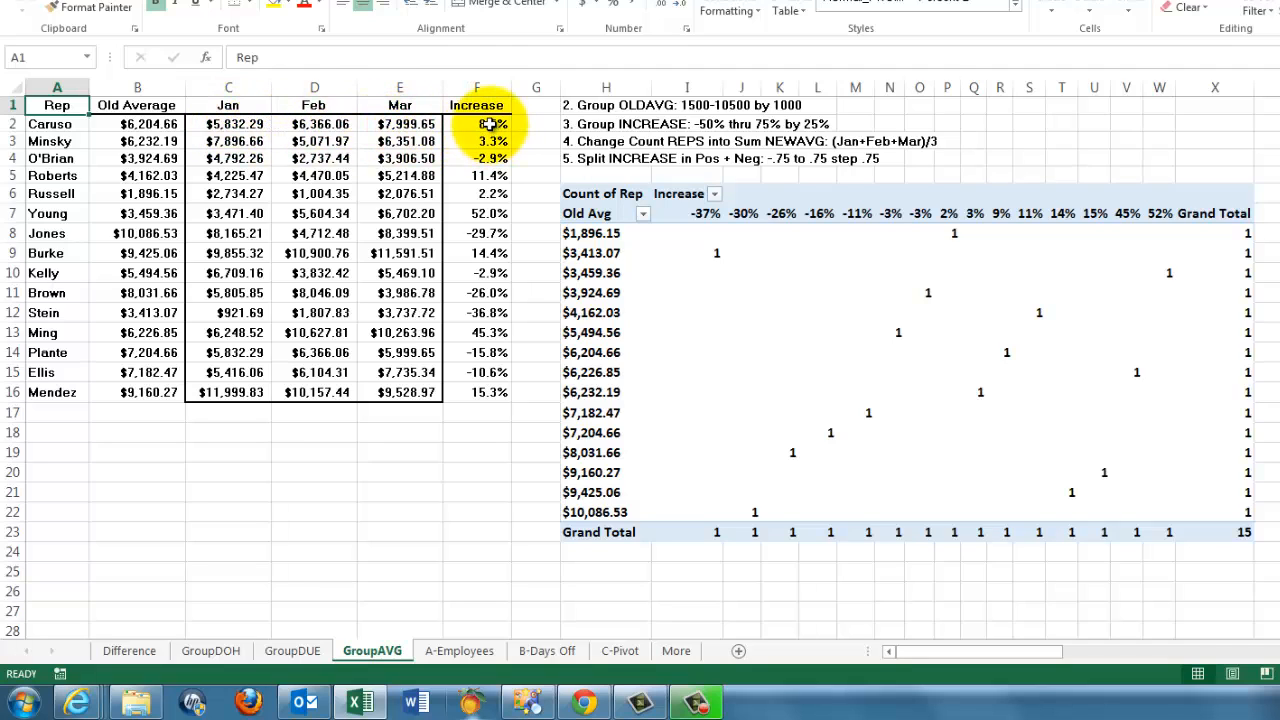
# On GroupAVG, group Old Avg values starting at 1500 by 1000 with automatic ending.
pyautogui.click(476, 123)
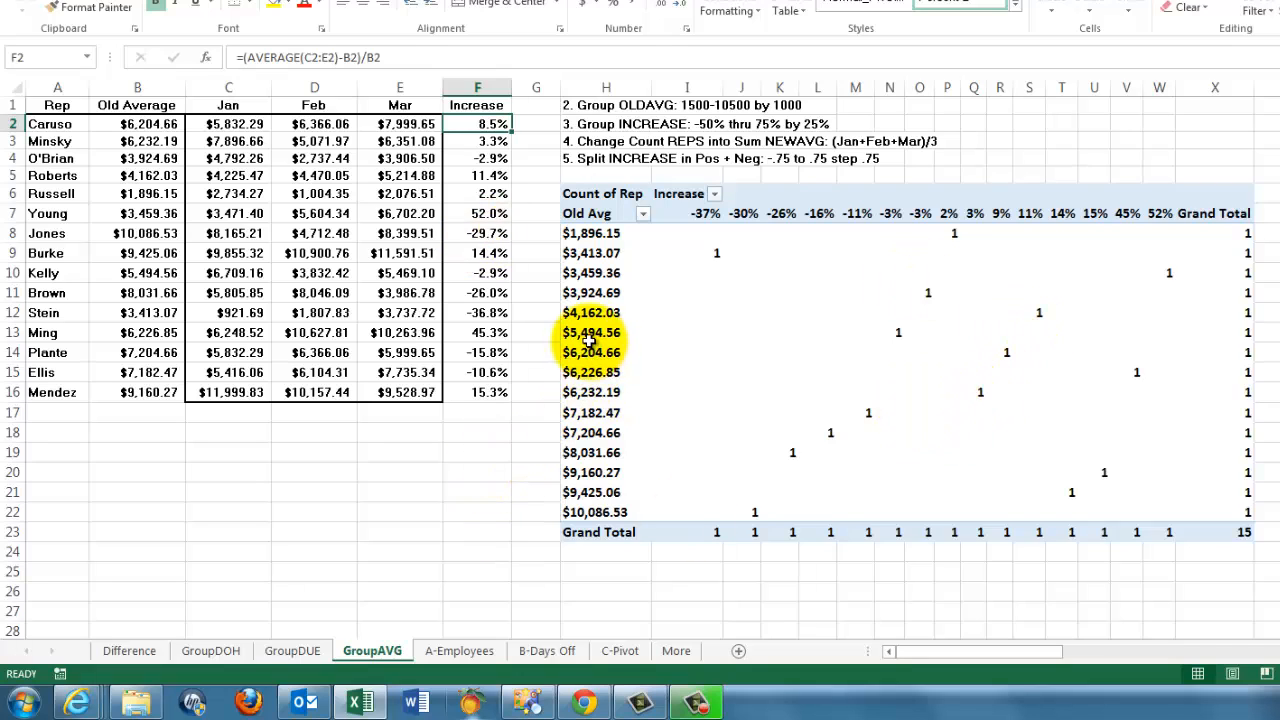
pyautogui.click(591, 332)
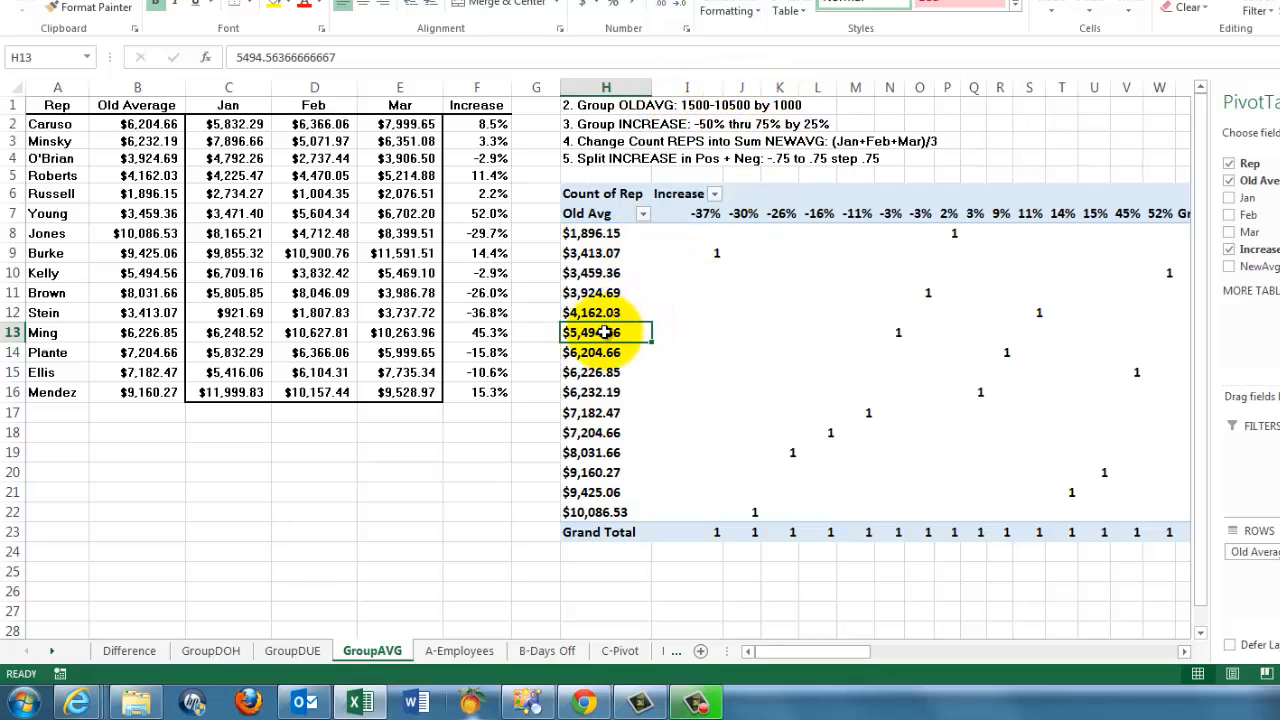
pyautogui.rightClick(591, 332)
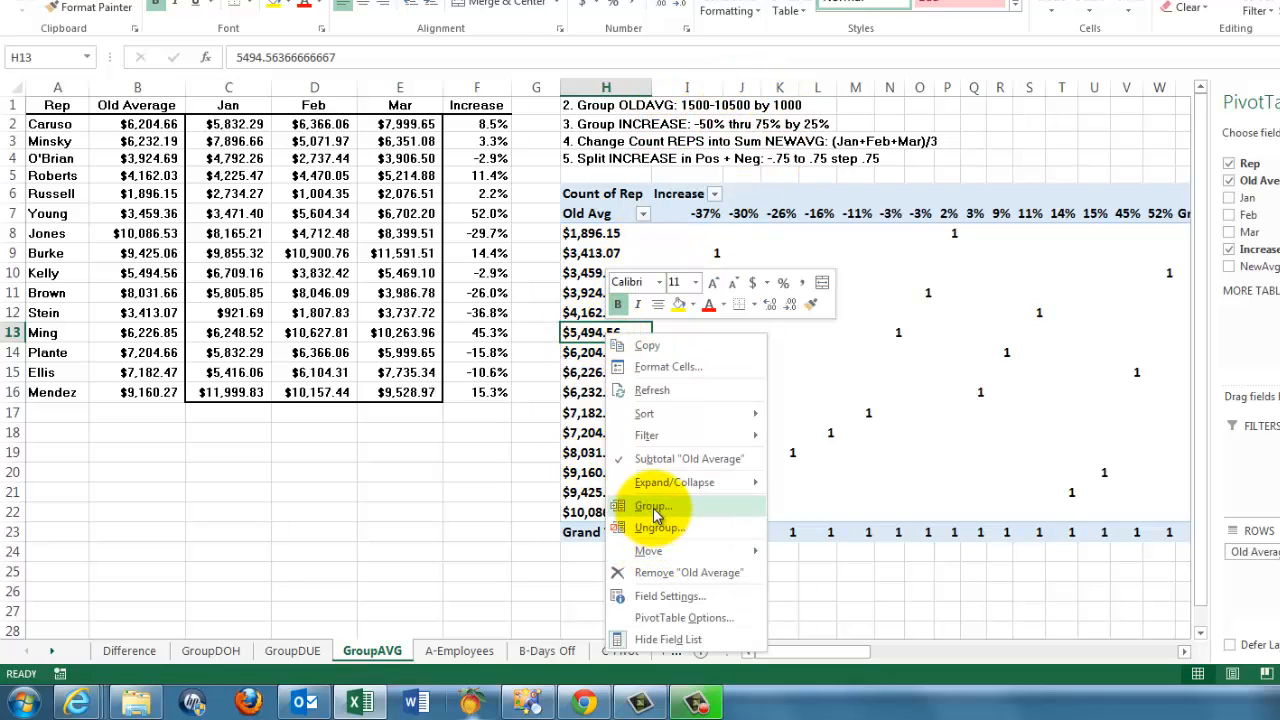
pyautogui.click(651, 506)
pyautogui.write('1500')
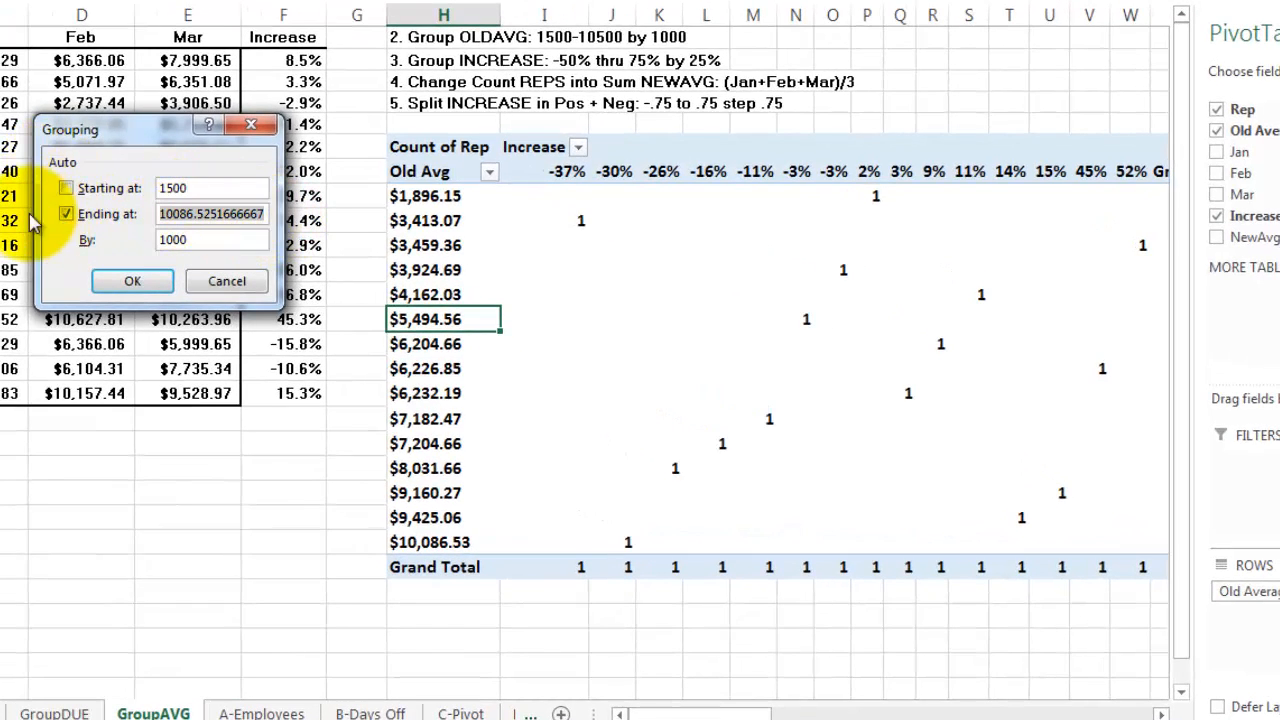
pyautogui.click(132, 281)
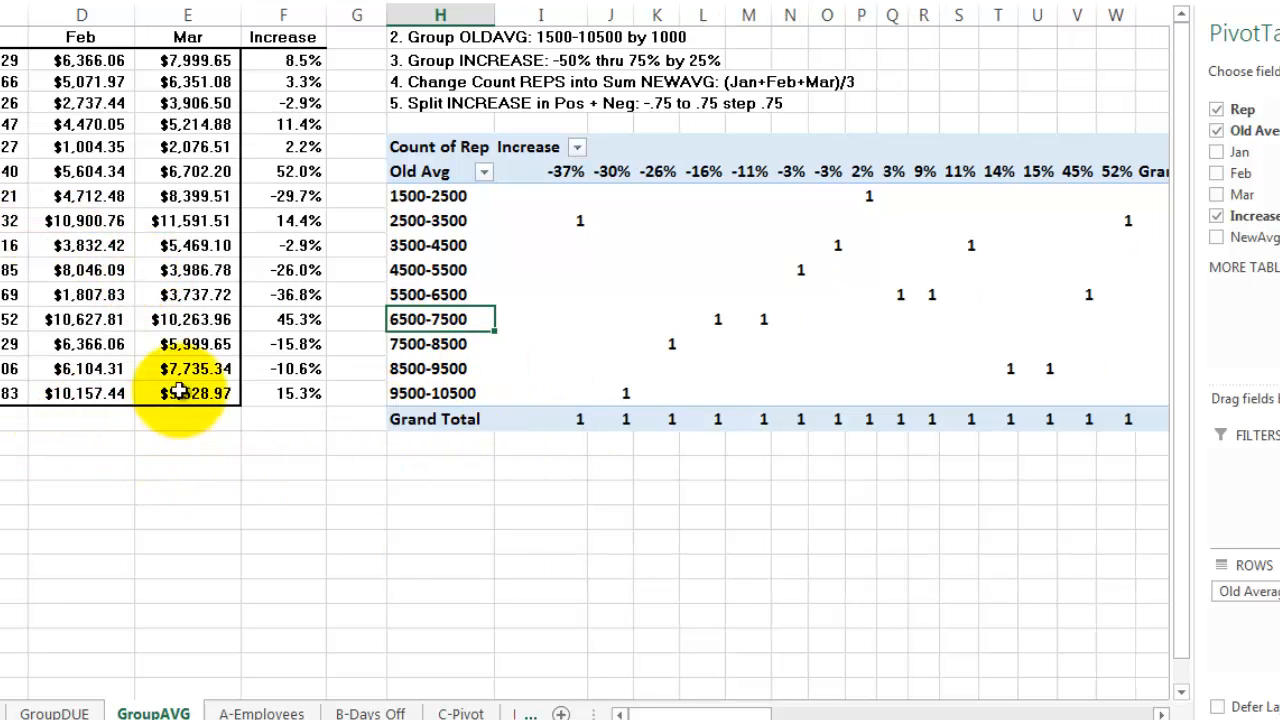
pyautogui.moveTo(948, 238)
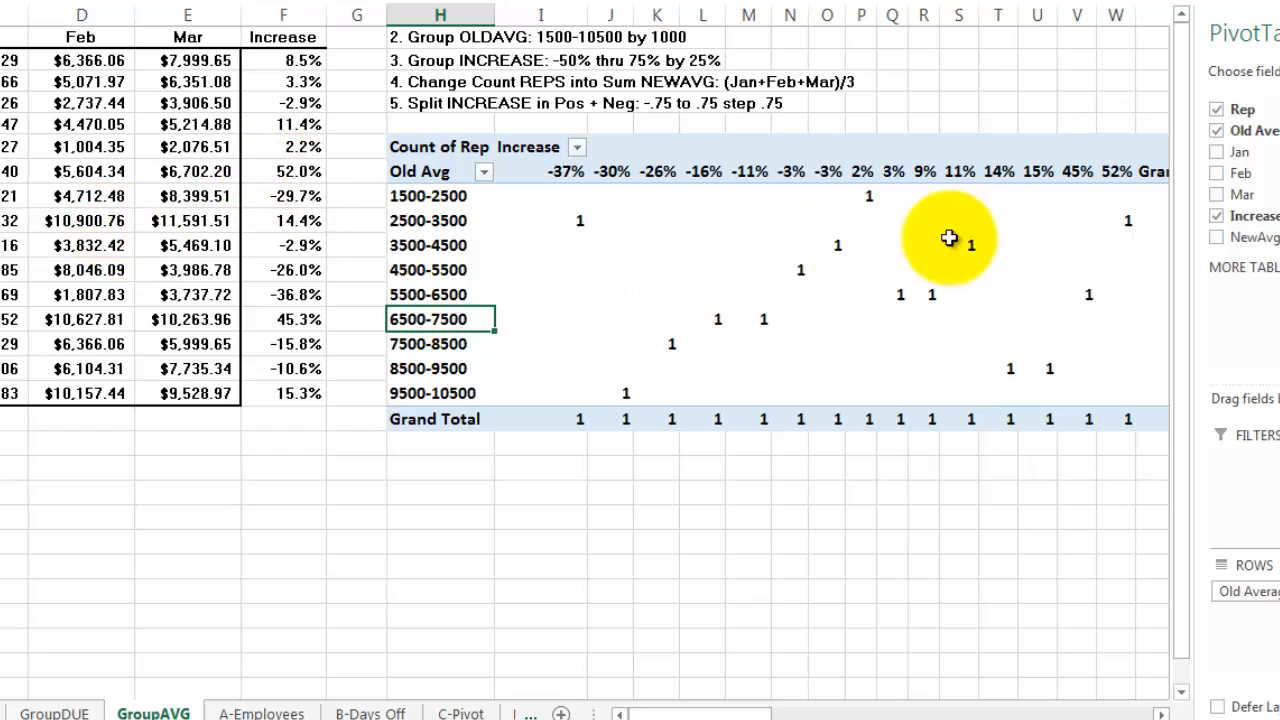
pyautogui.moveTo(590, 172)
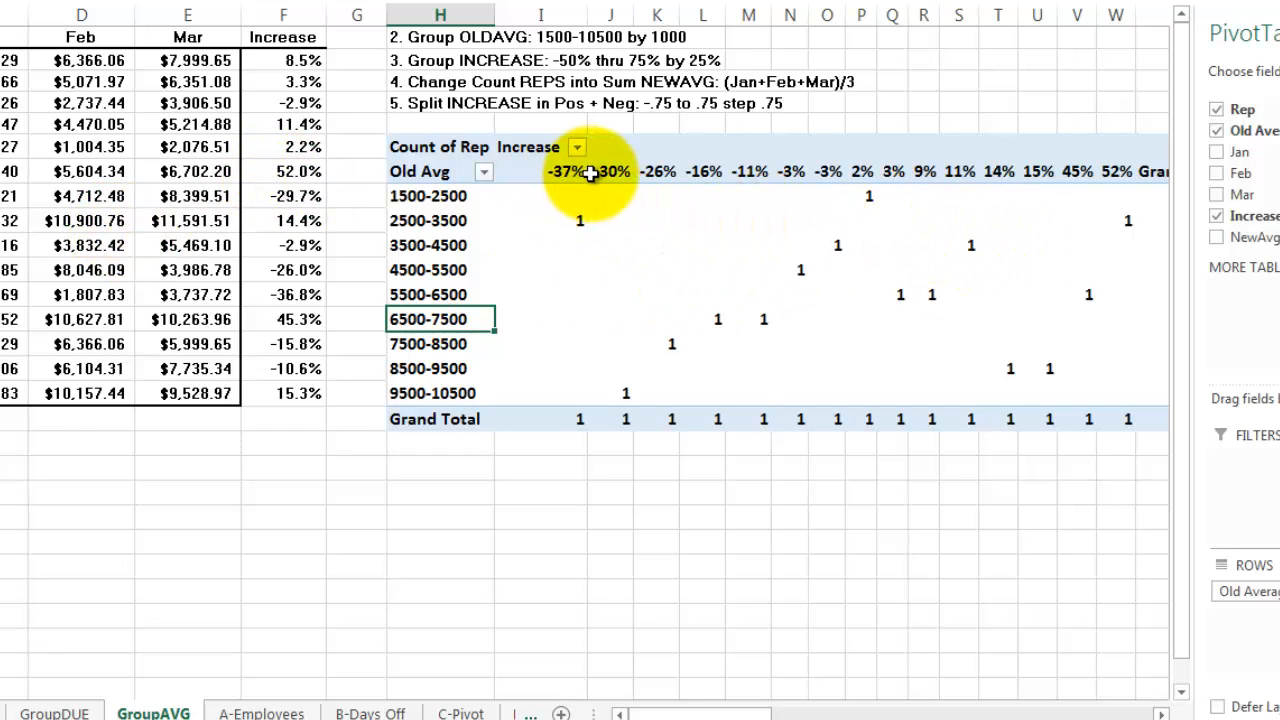
pyautogui.moveTo(565, 171)
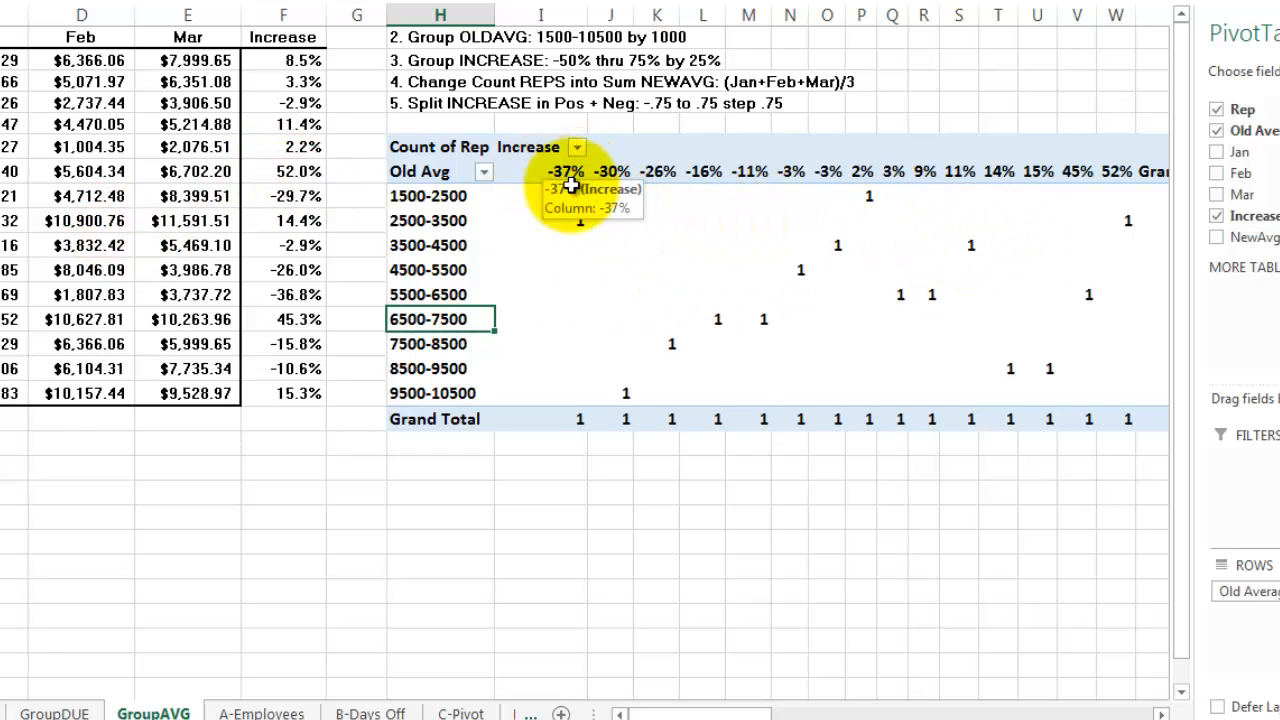
pyautogui.moveTo(500, 267)
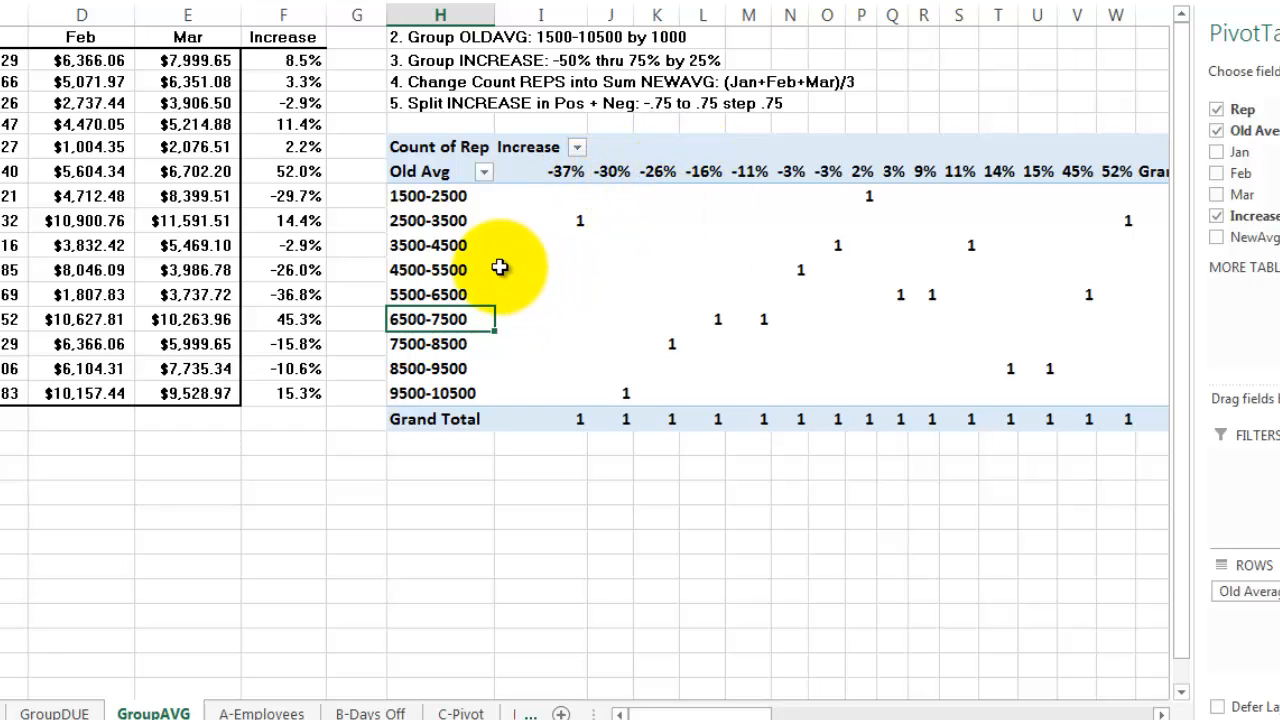
pyautogui.moveTo(657, 178)
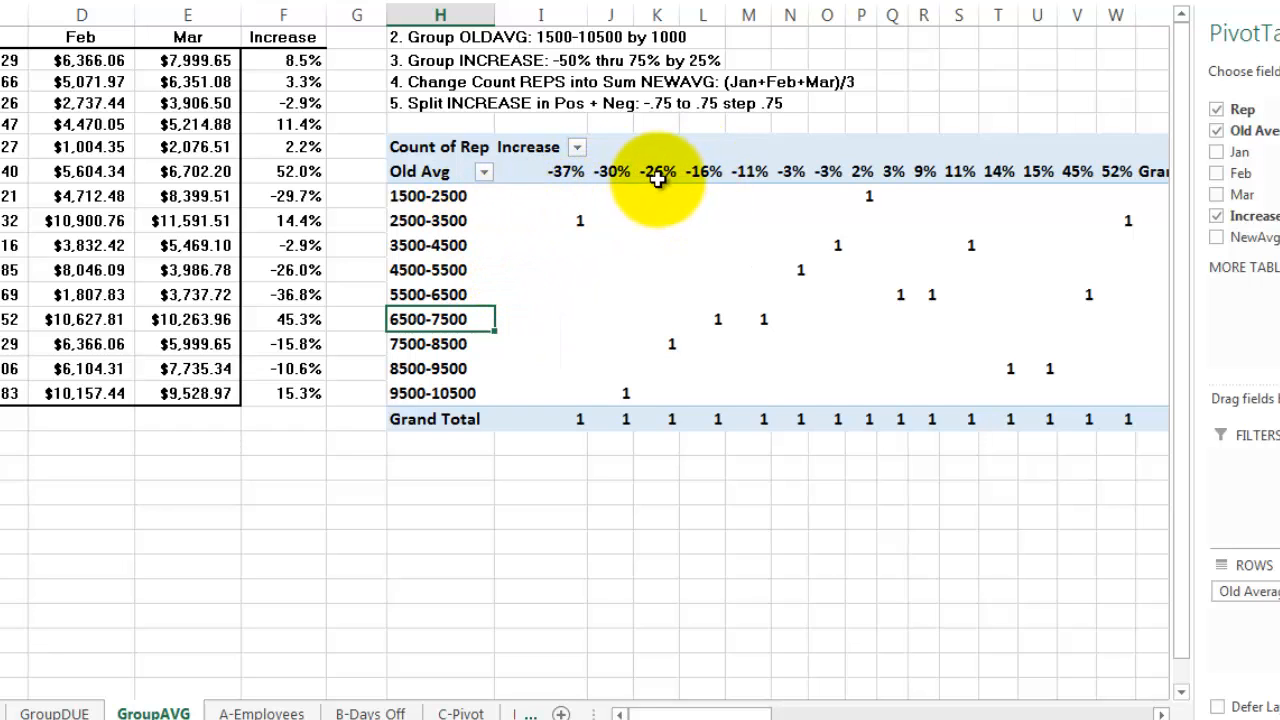
pyautogui.moveTo(657, 171)
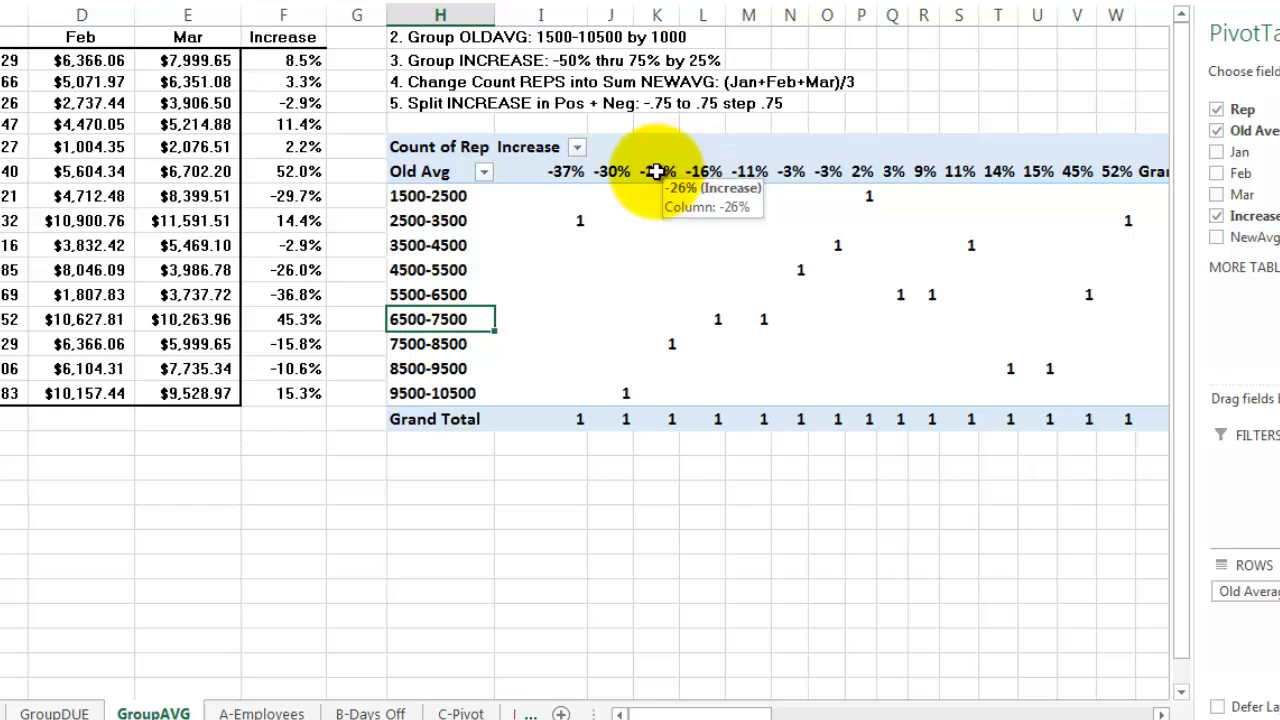
pyautogui.rightClick(656, 171)
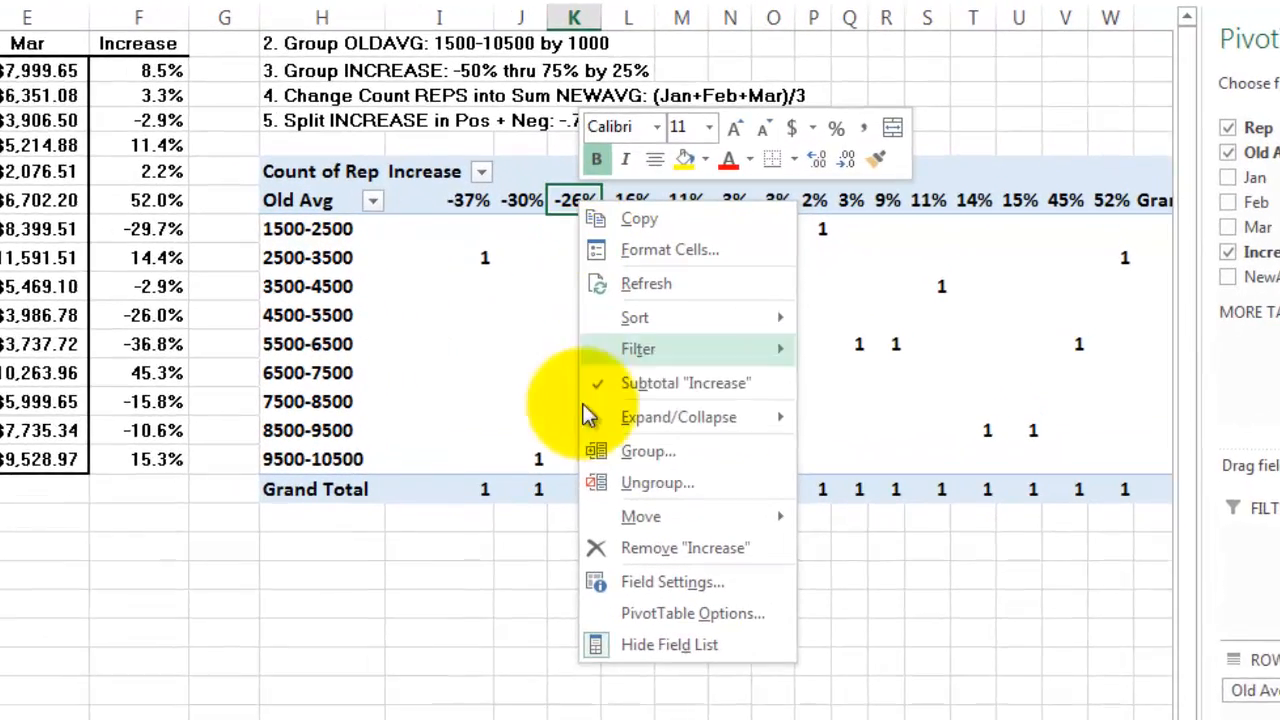
pyautogui.click(648, 451)
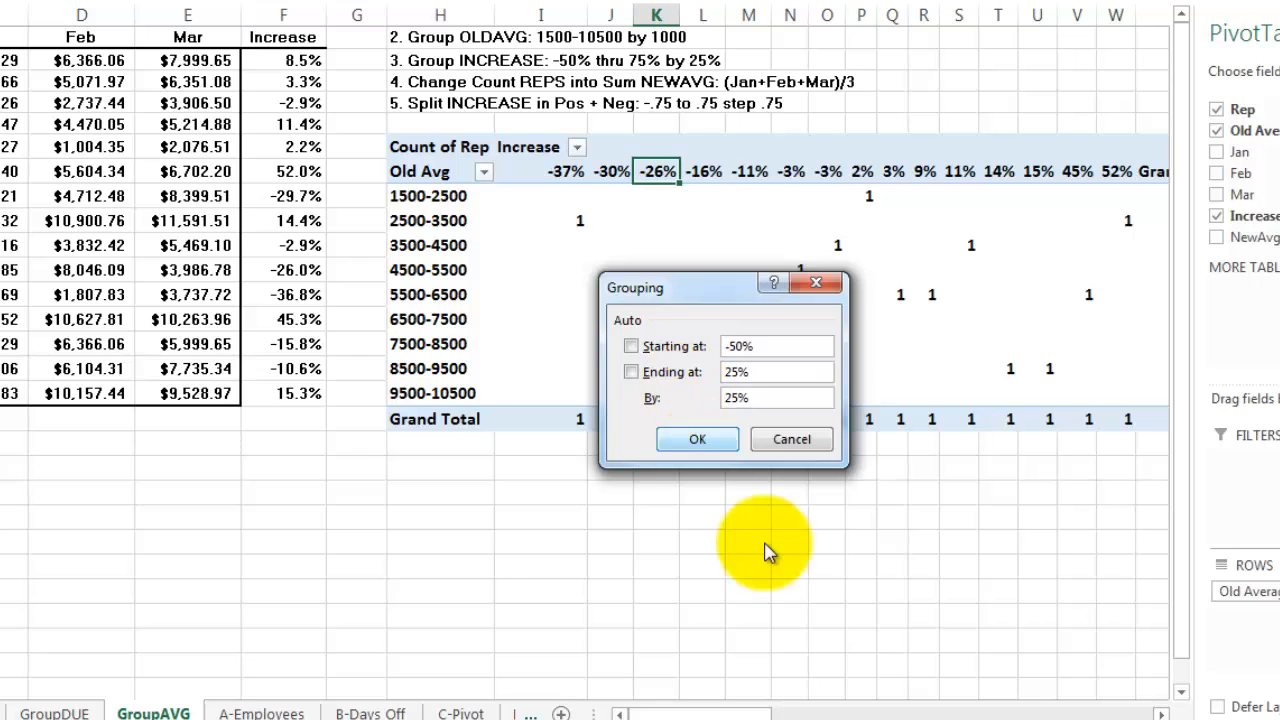
pyautogui.click(697, 439)
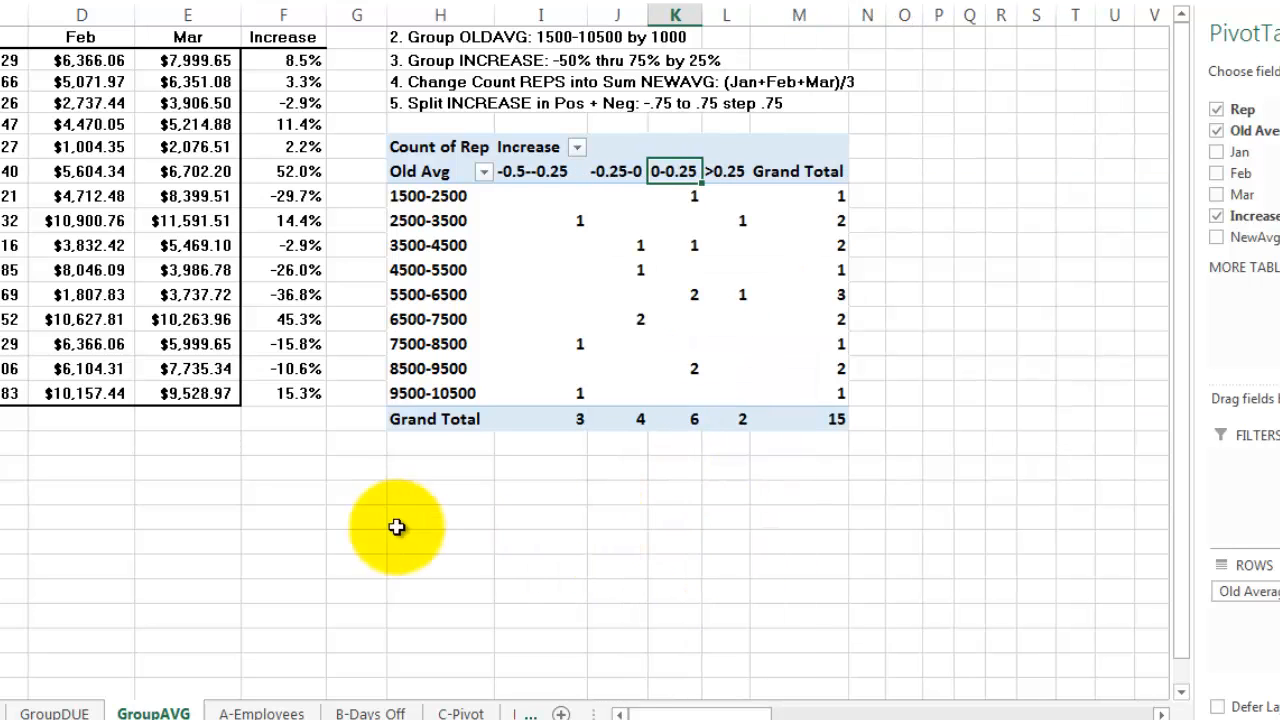
pyautogui.moveTo(492, 357)
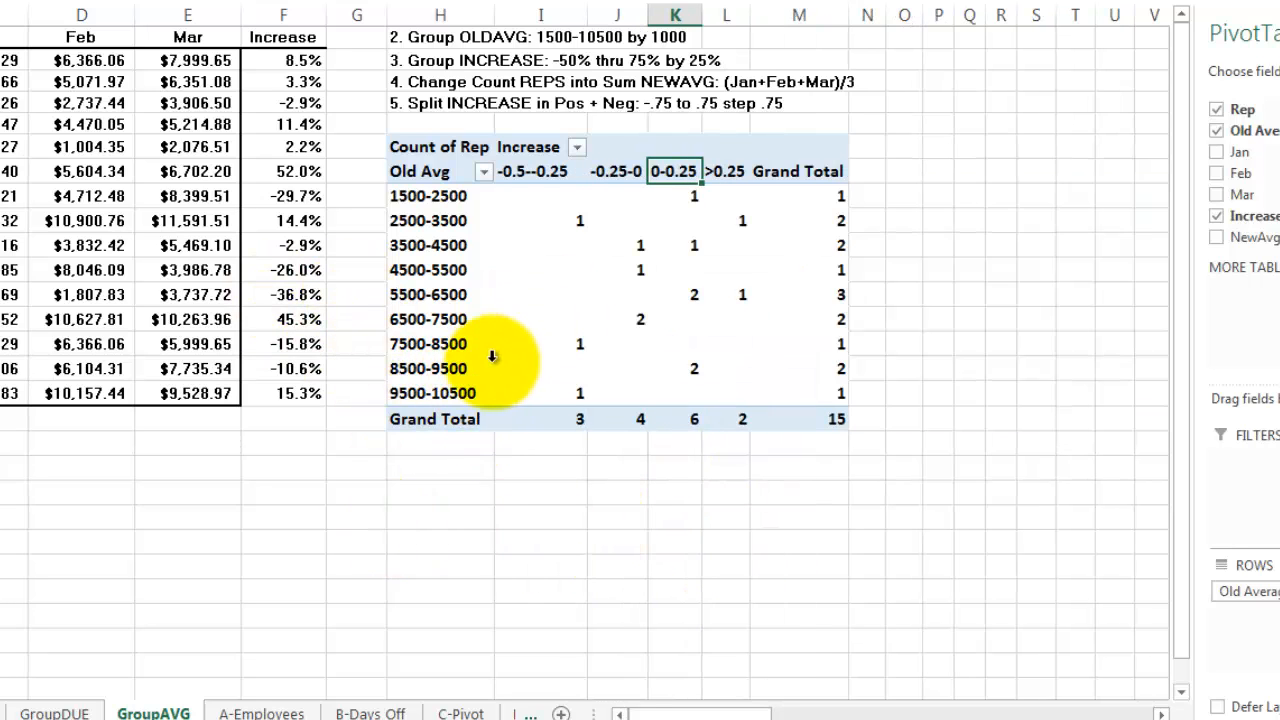
pyautogui.moveTo(540, 222)
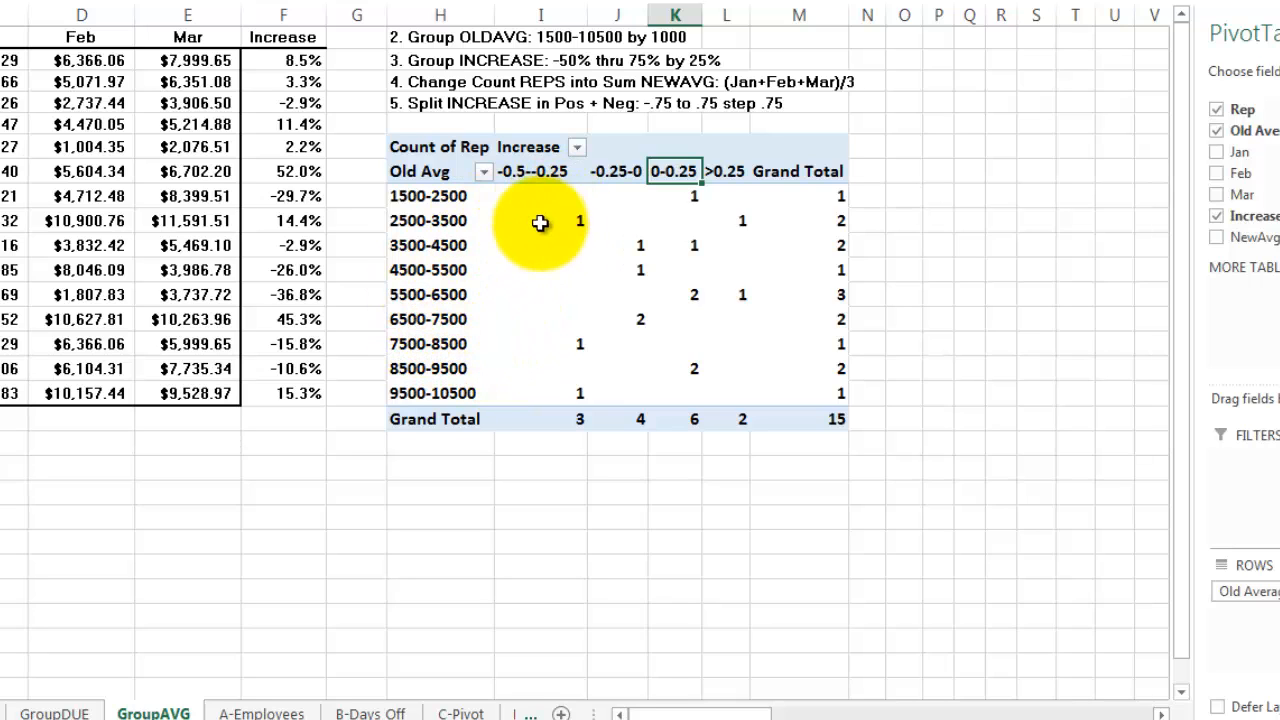
pyautogui.moveTo(465, 148)
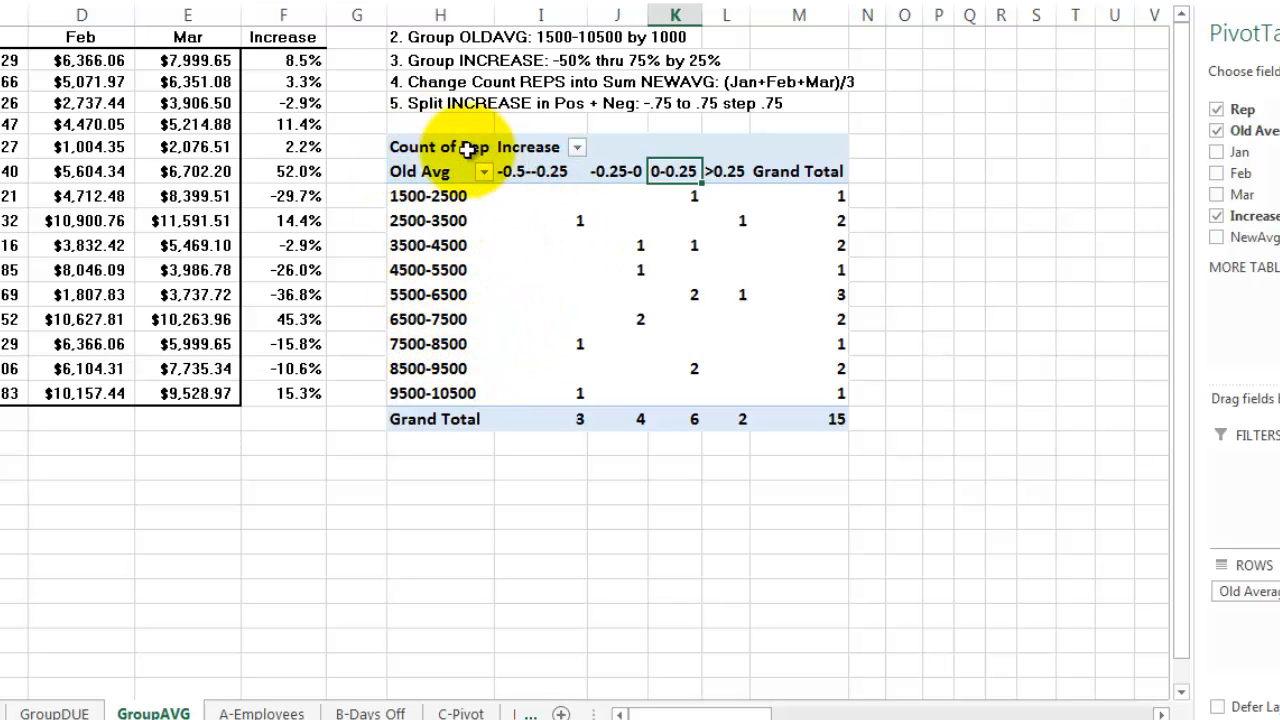
pyautogui.moveTo(655, 95)
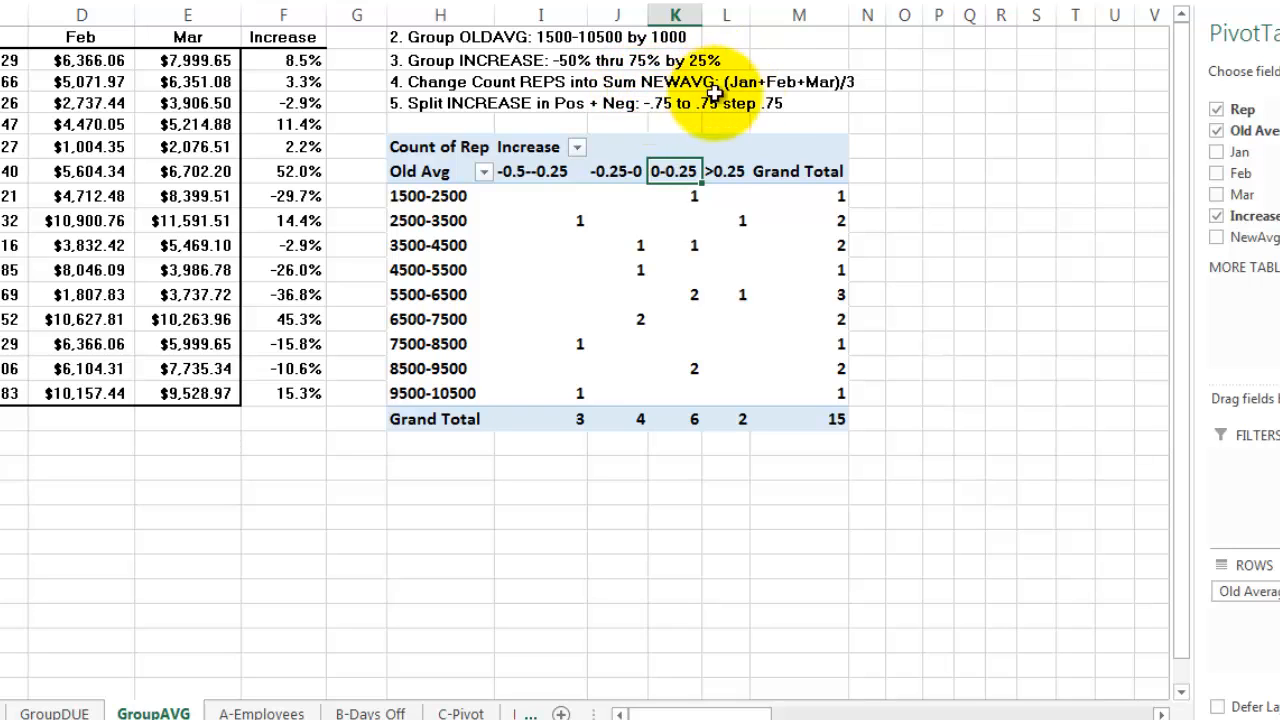
pyautogui.moveTo(825, 80)
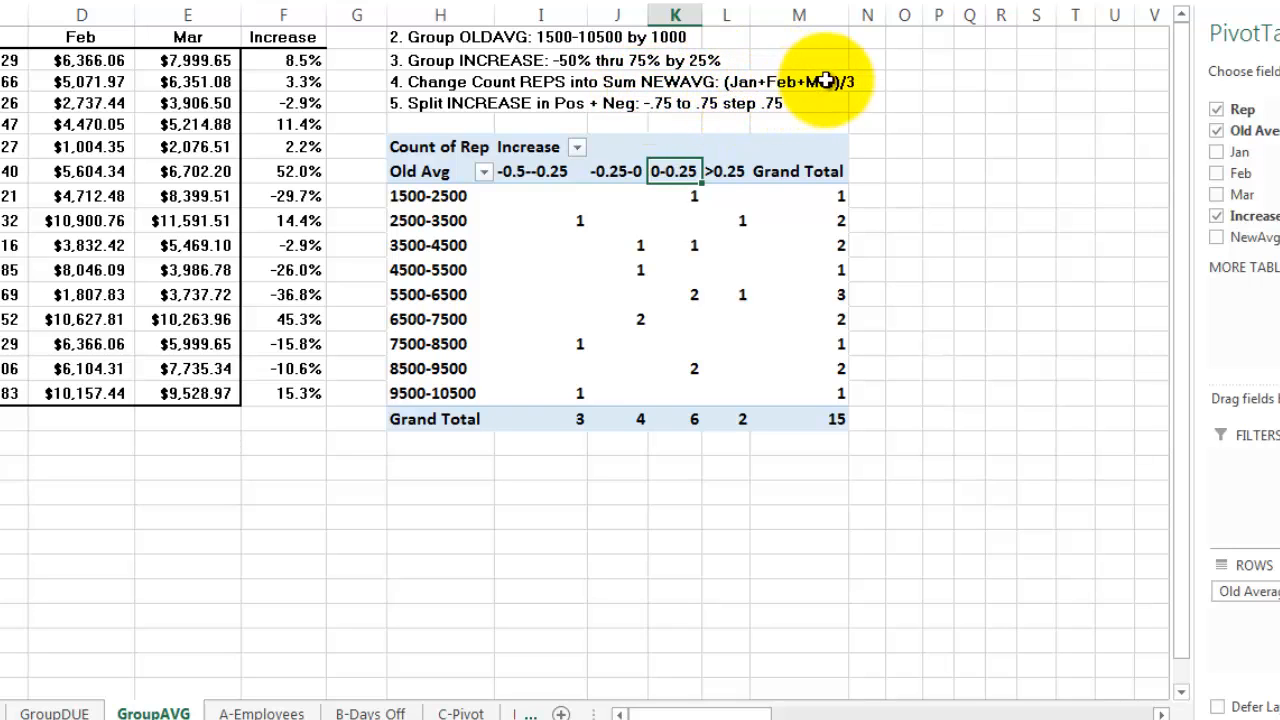
pyautogui.moveTo(703, 411)
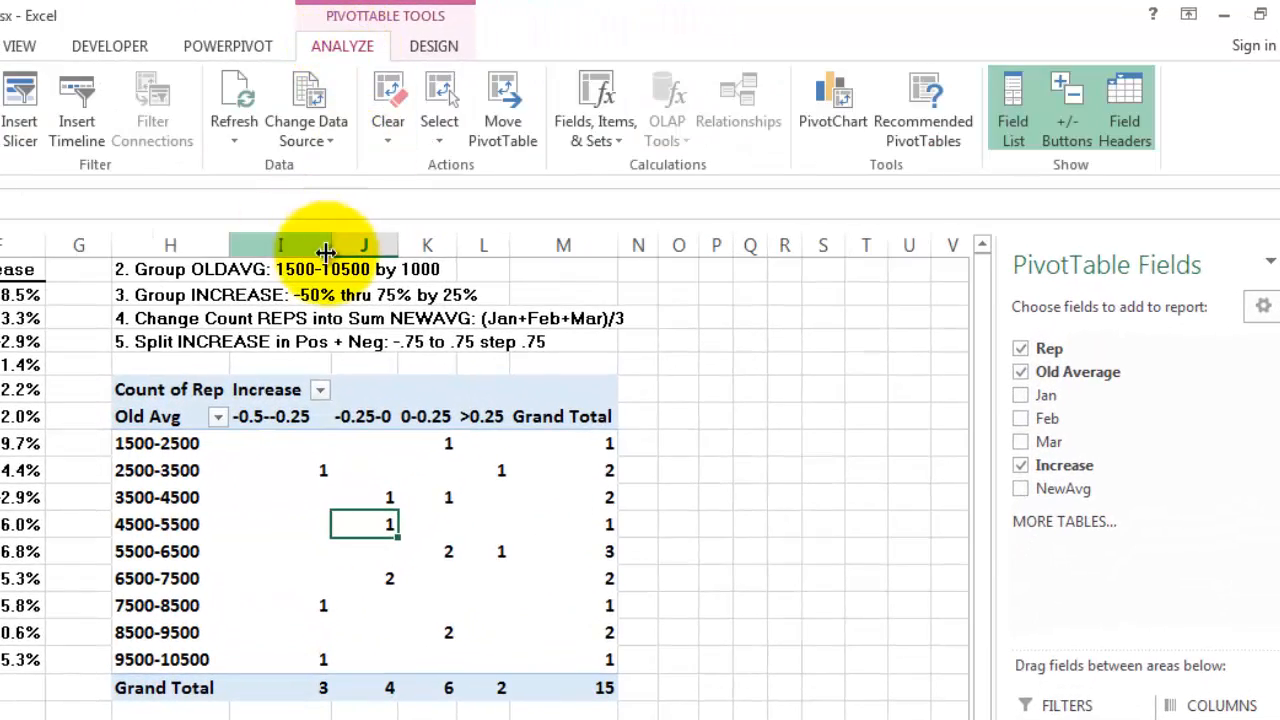
pyautogui.moveTo(595, 110)
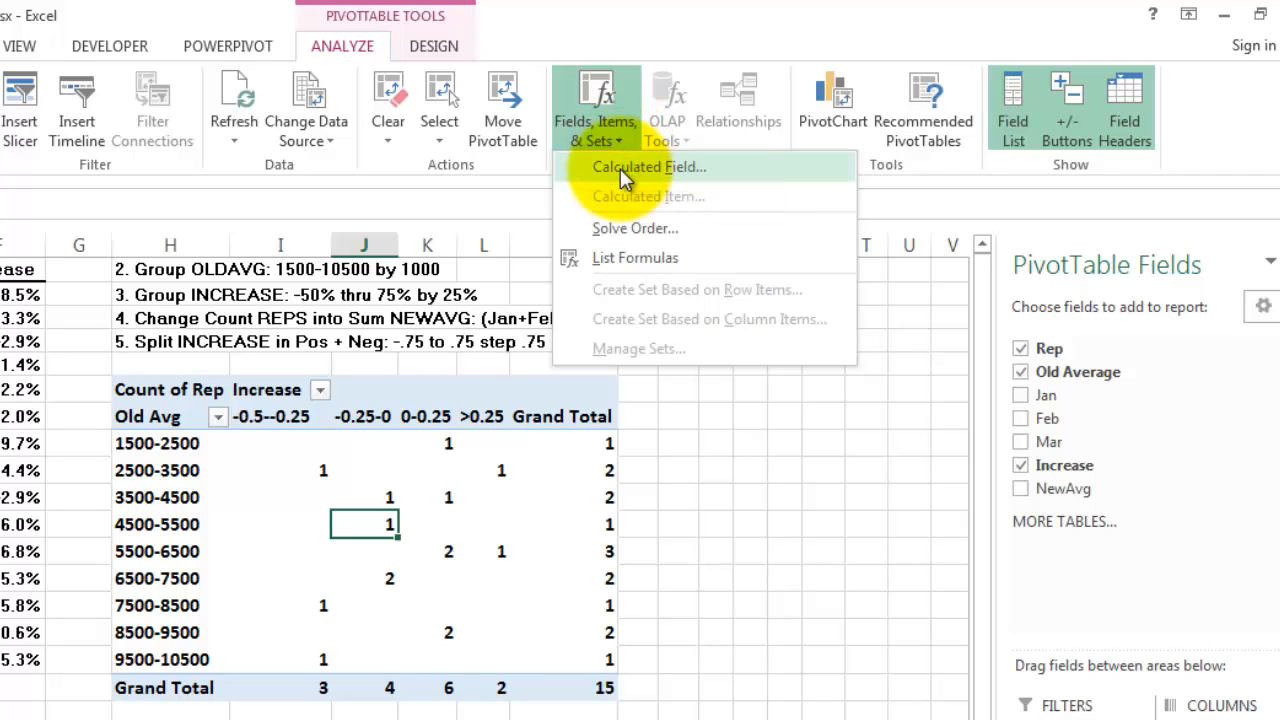
# Create calculated field NewAvg with formula (Jan+Feb+Mar)/3, replacing the rep count.
pyautogui.click(648, 167)
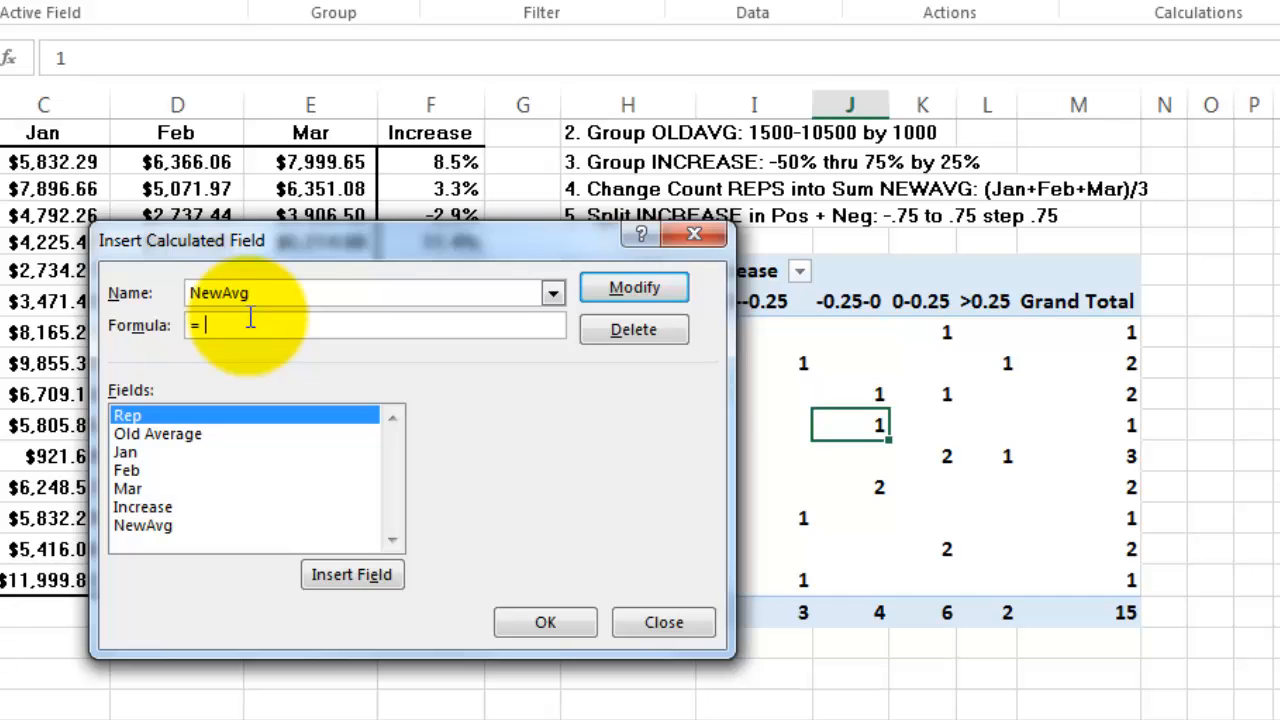
pyautogui.write('(Jan+ Feb')
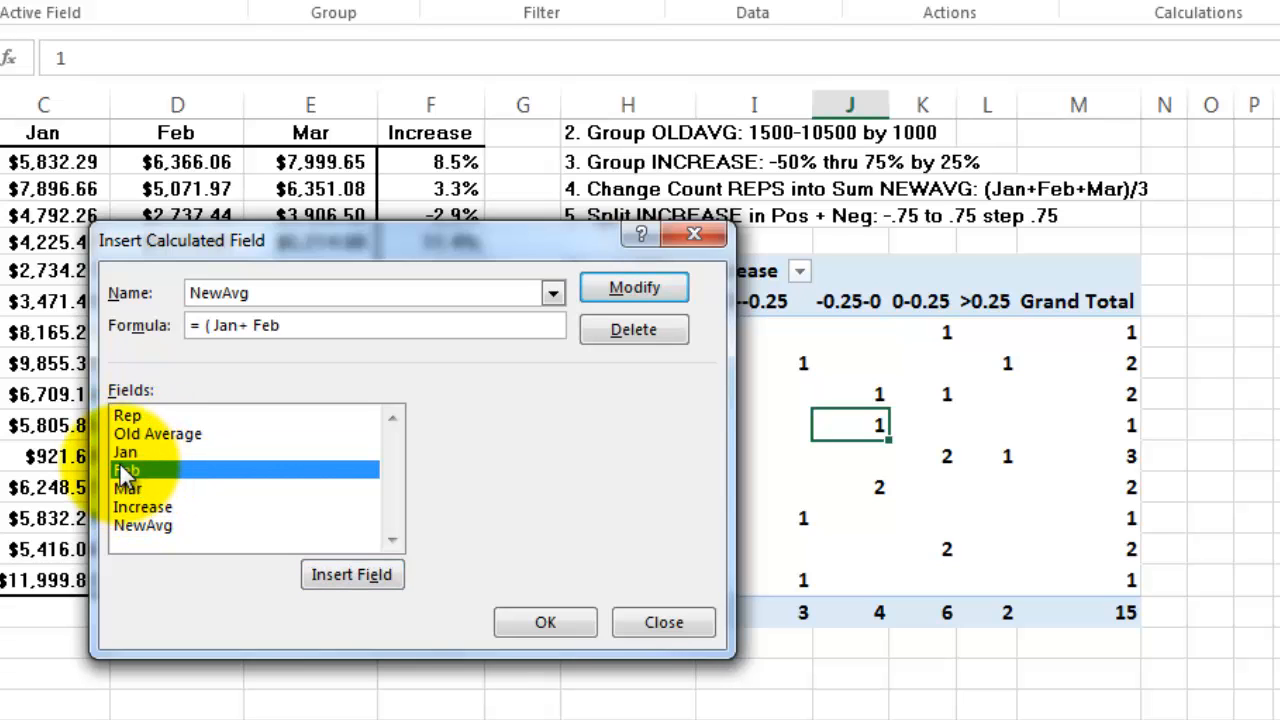
pyautogui.click(127, 487)
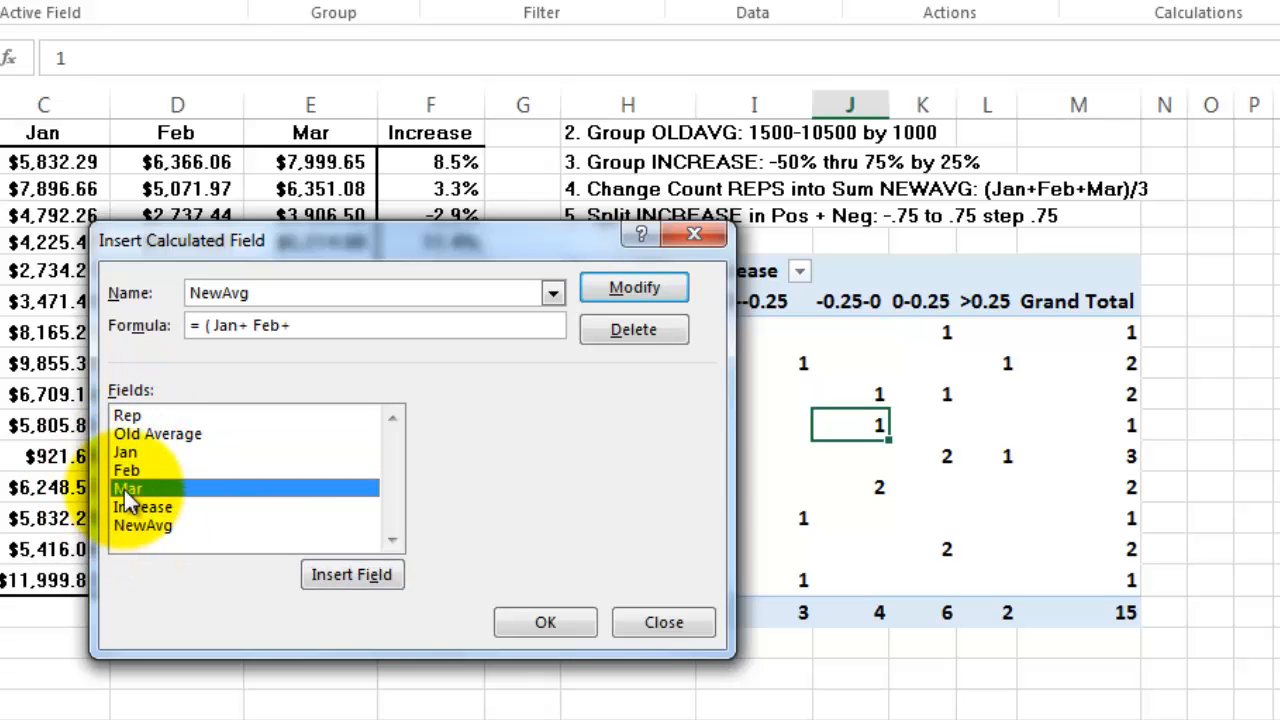
pyautogui.click(351, 574)
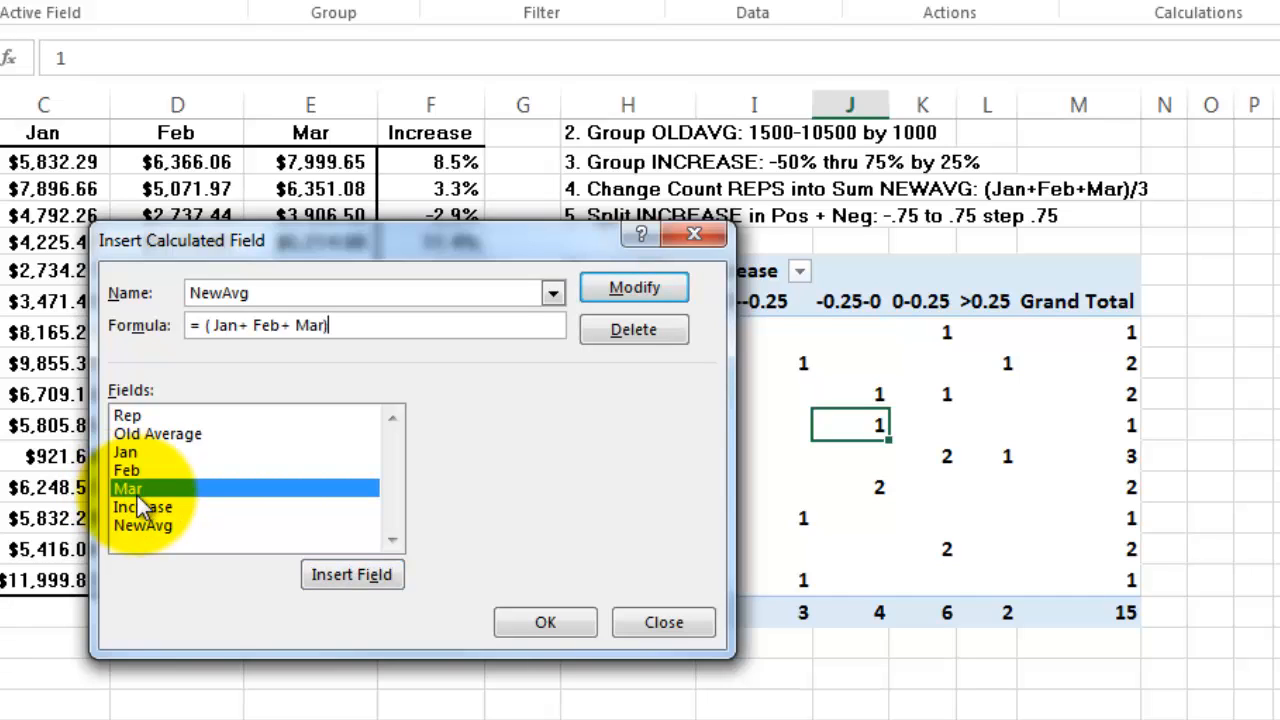
pyautogui.write('/')
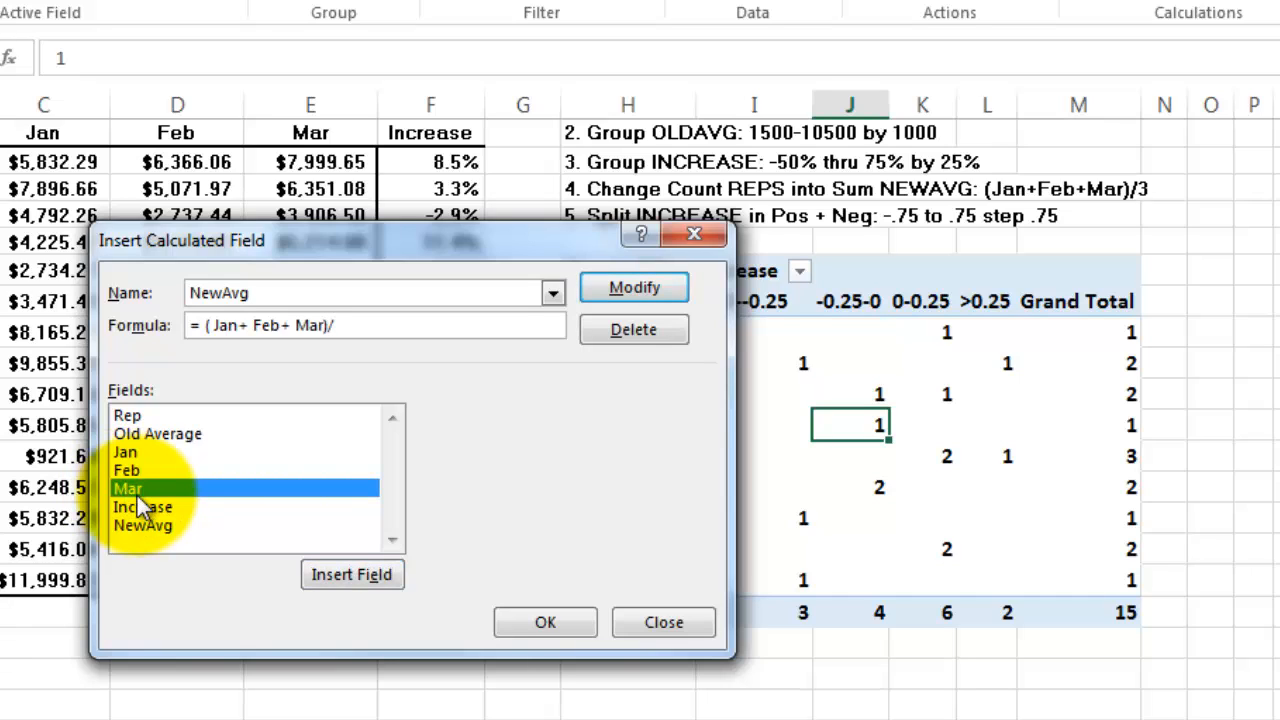
pyautogui.write('3')
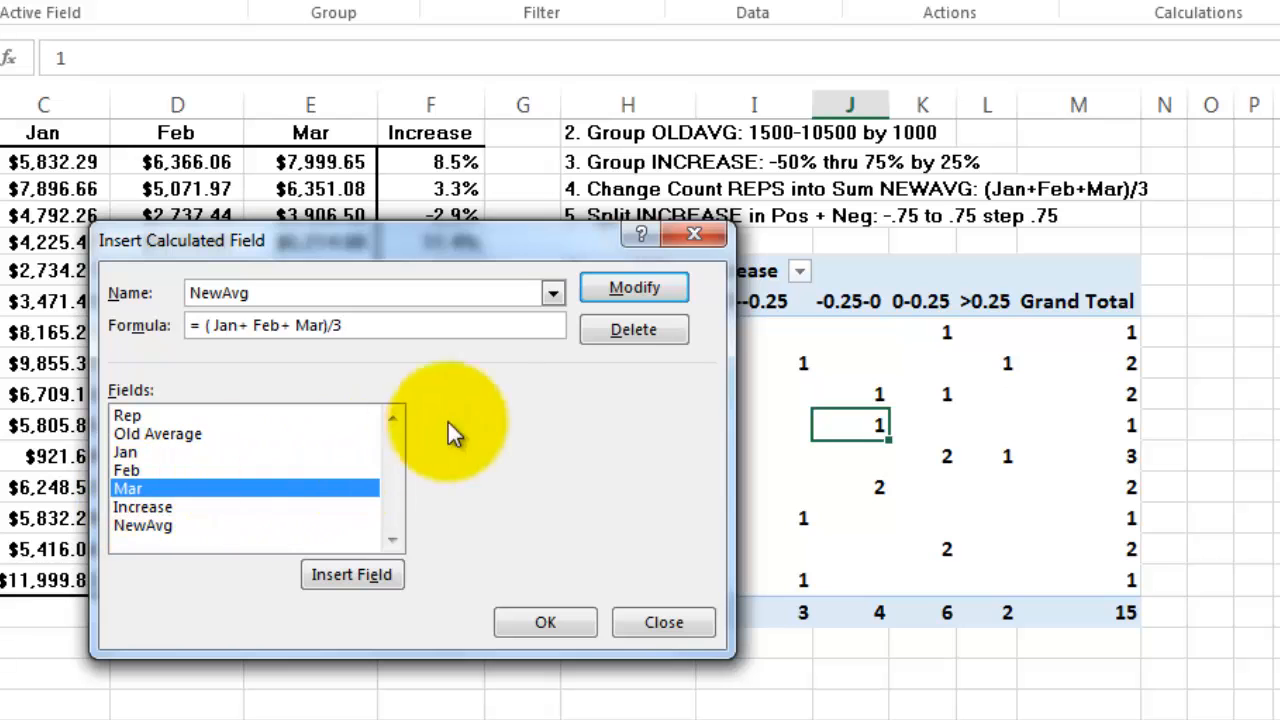
pyautogui.click(663, 622)
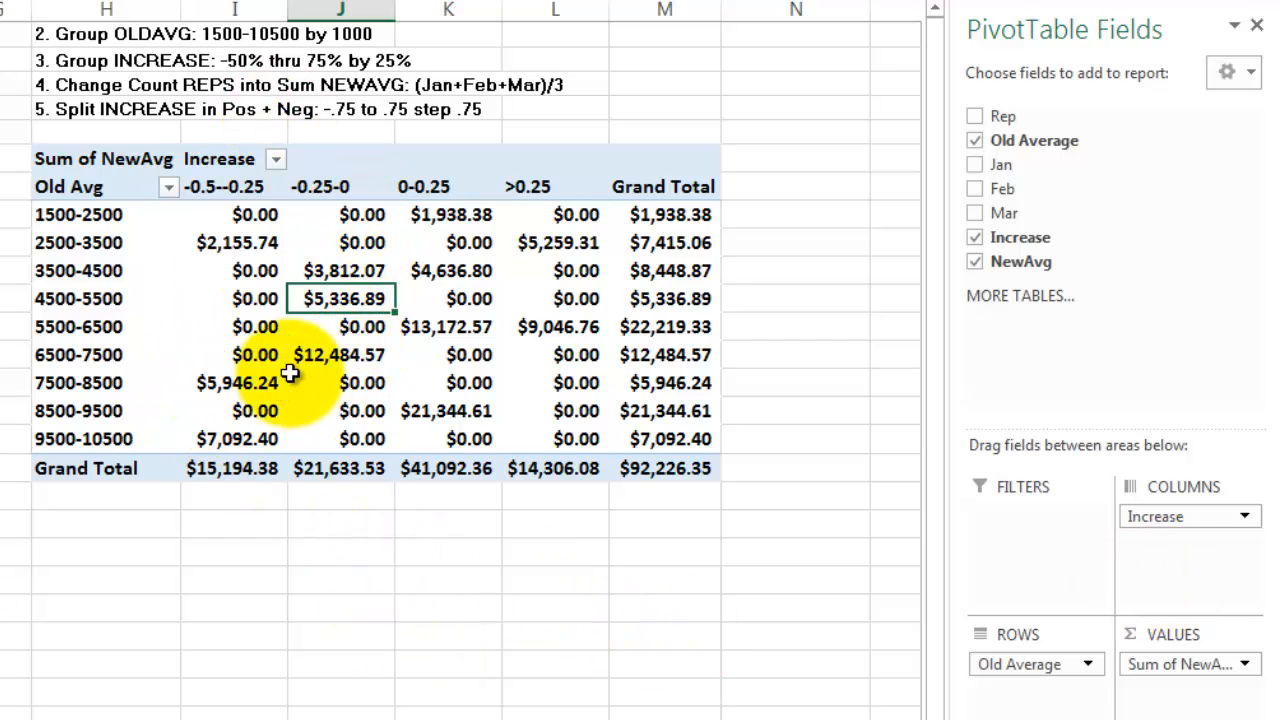
pyautogui.moveTo(145, 265)
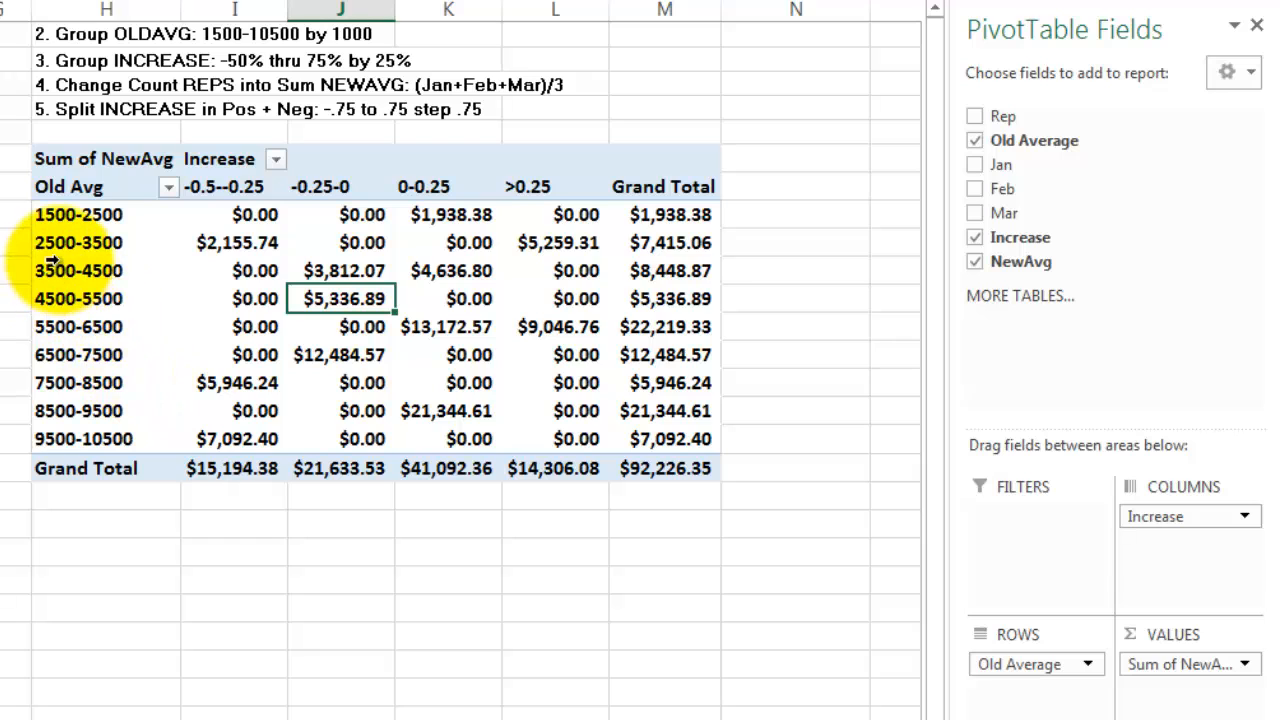
pyautogui.moveTo(560, 195)
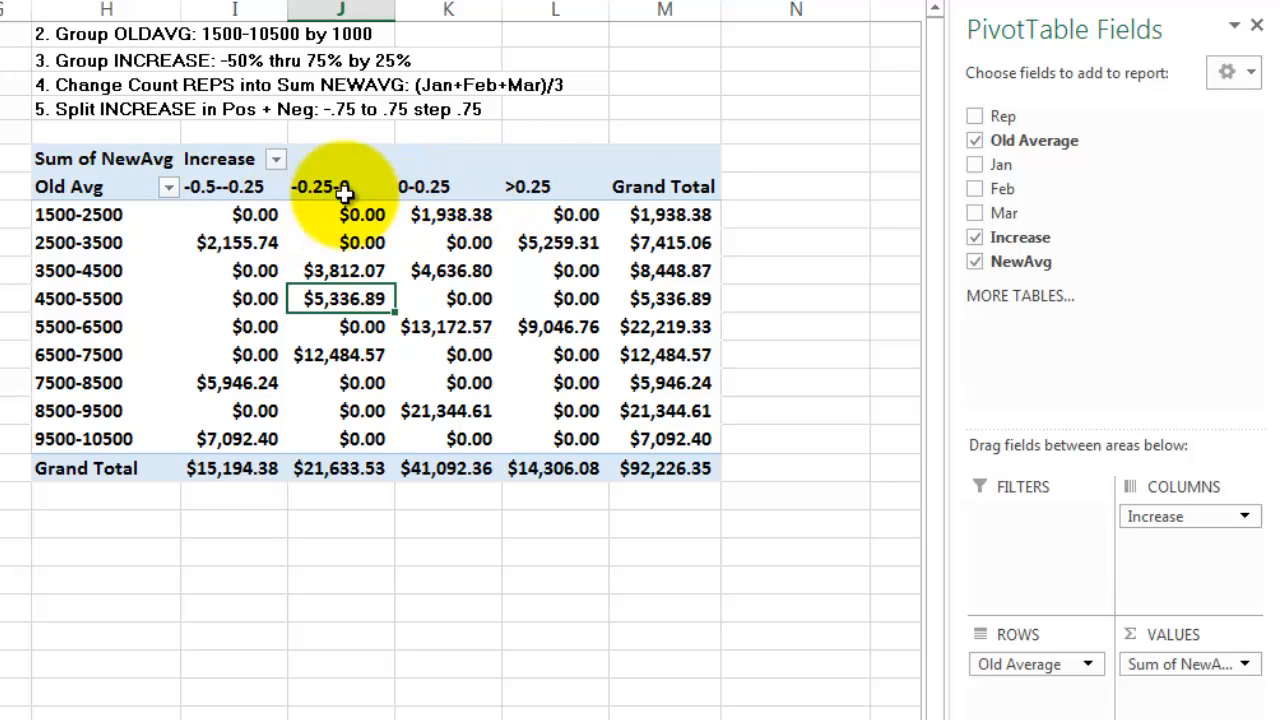
# Group the Increase column labels from -75% to 75% in steps of 75%.
pyautogui.rightClick(341, 187)
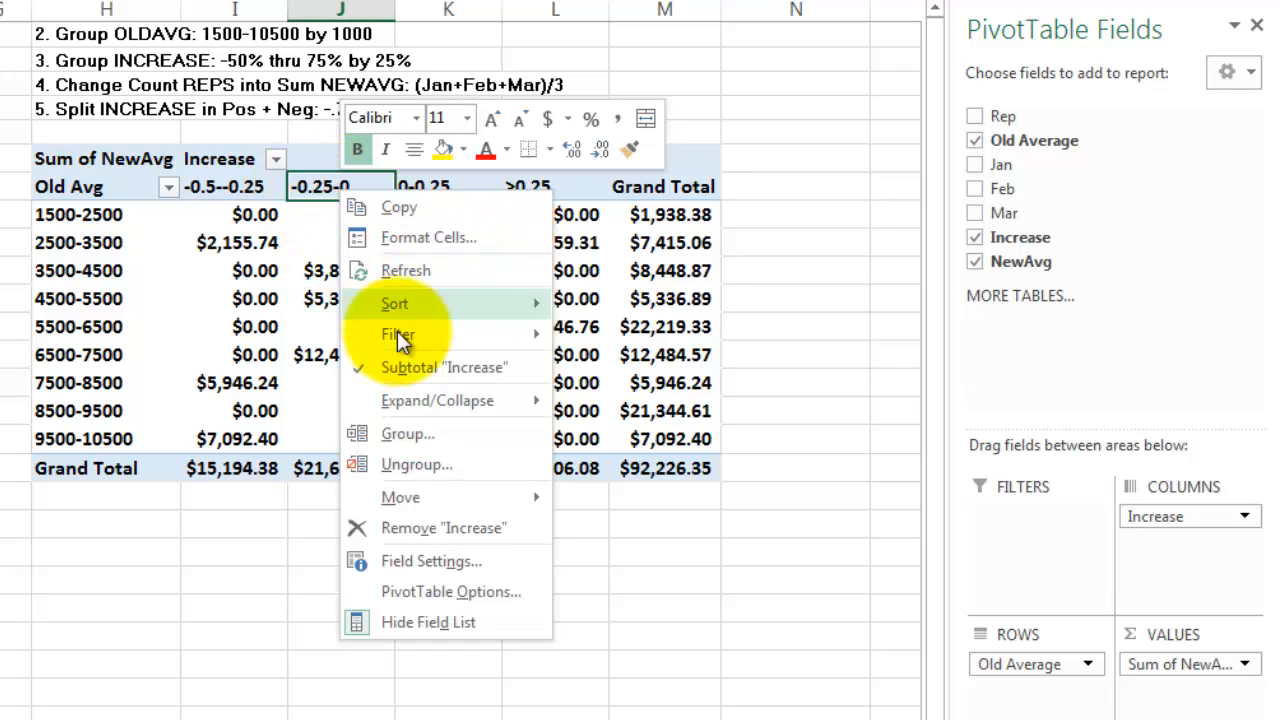
pyautogui.click(408, 433)
pyautogui.write('7')
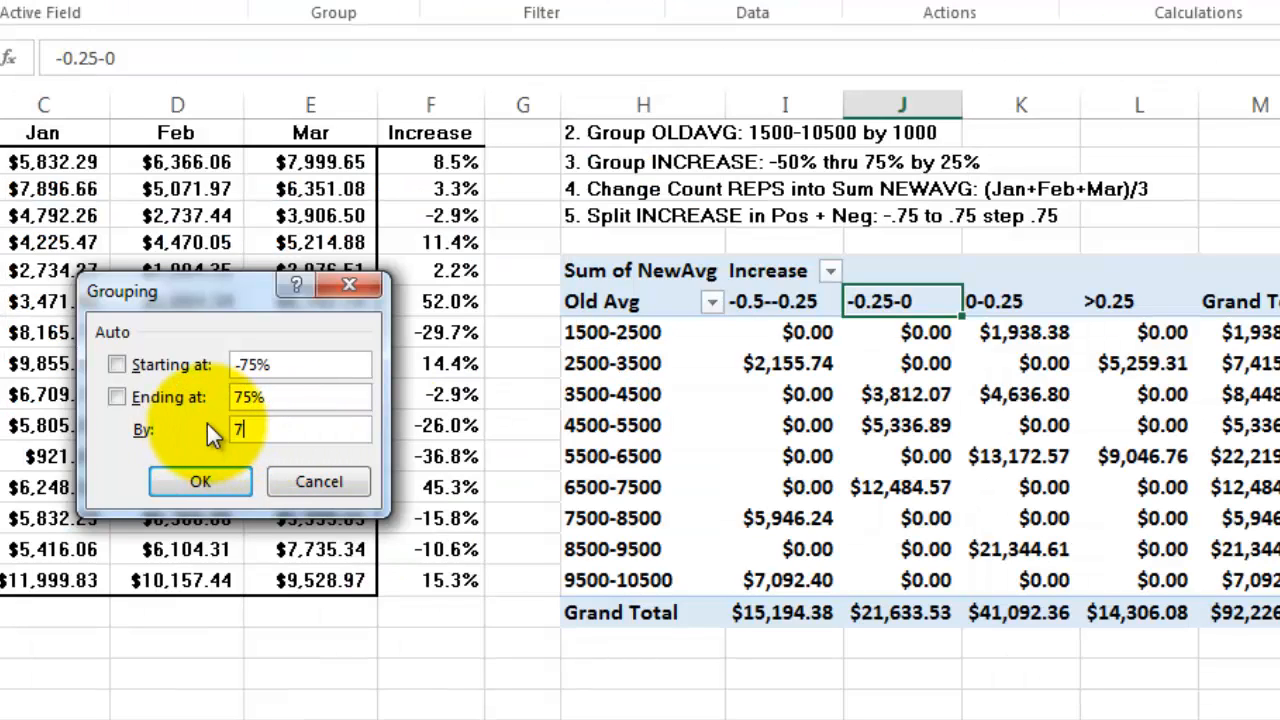
pyautogui.write('5%')
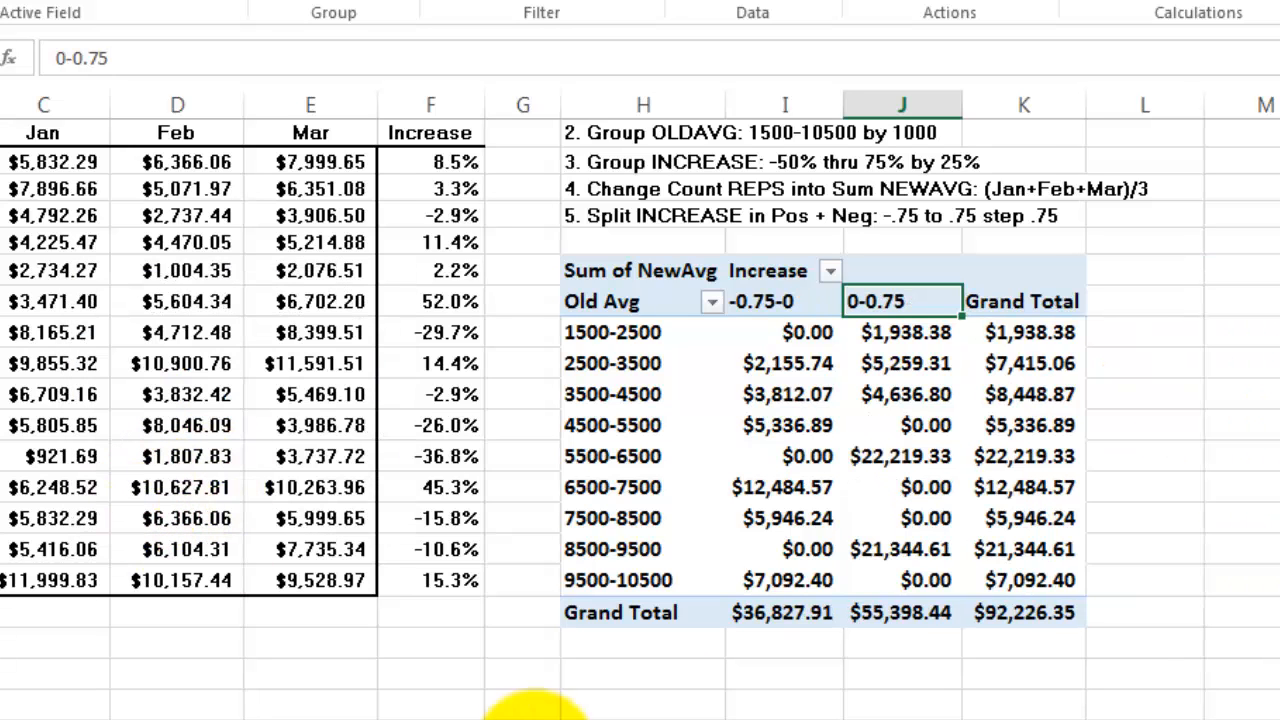
pyautogui.moveTo(770, 332)
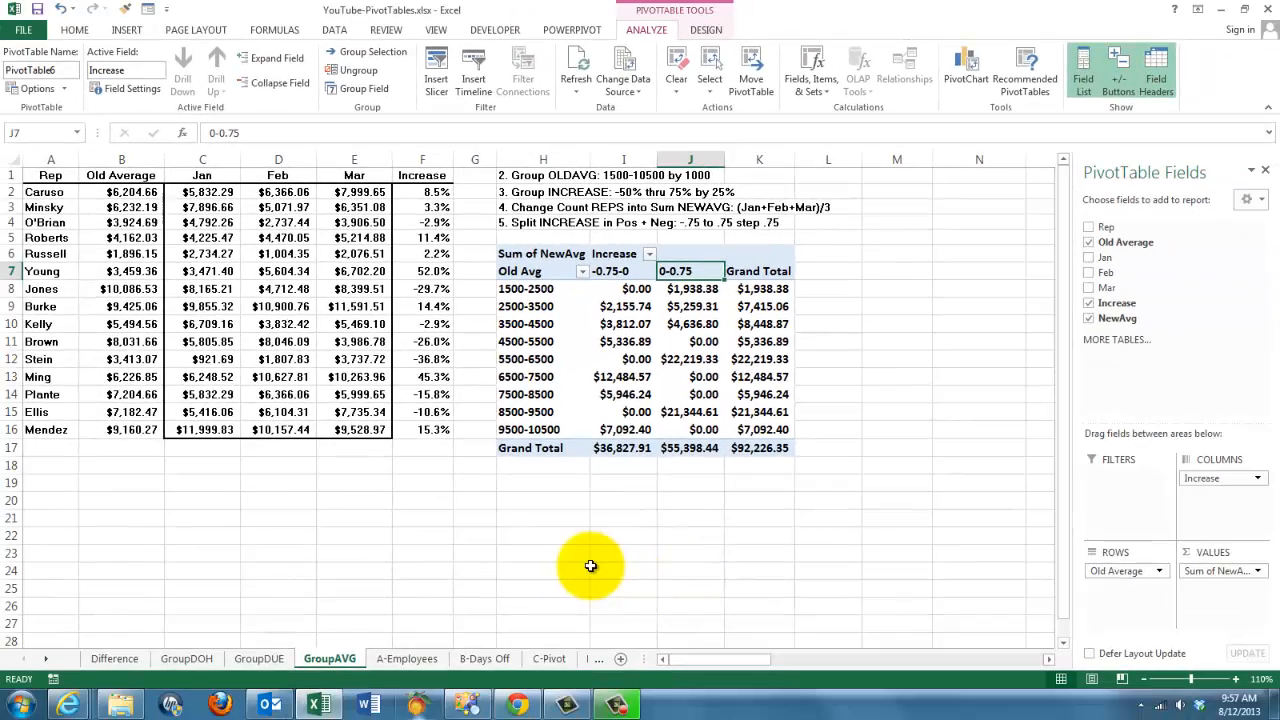
pyautogui.moveTo(406, 658)
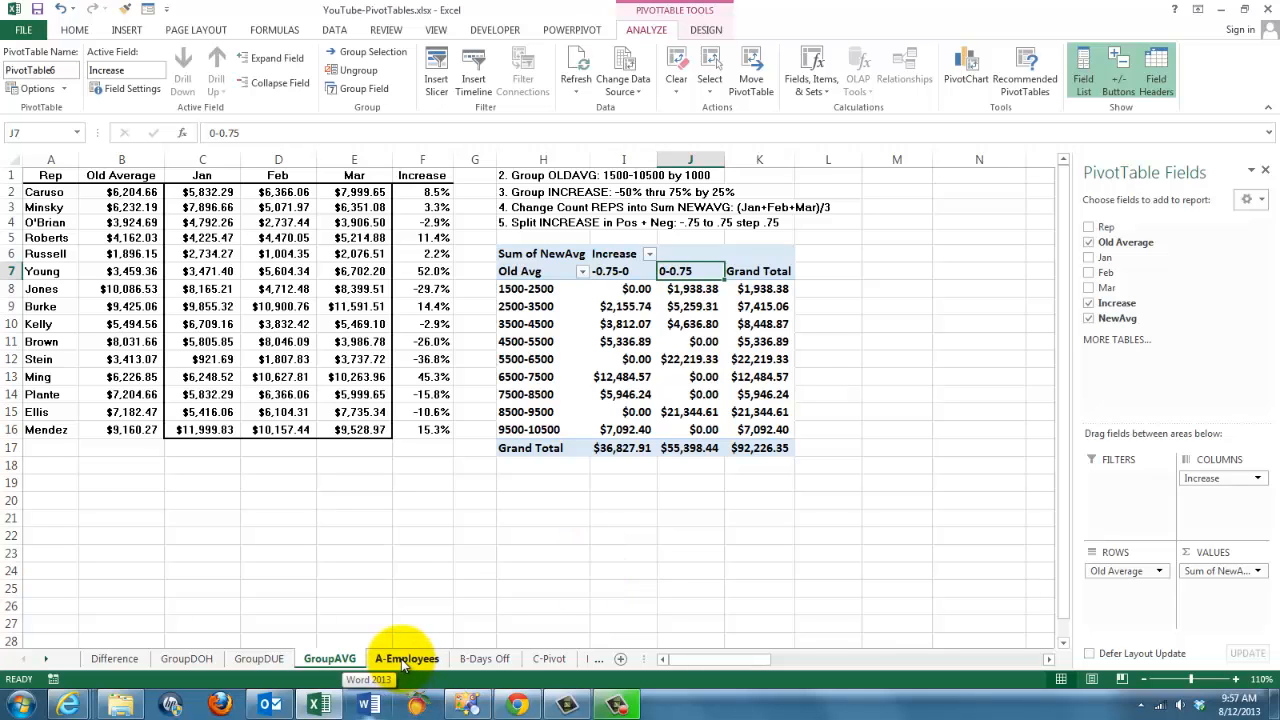
# Look over the A-Employees and B-Days Off sheets, selecting the days-off ID column.
pyautogui.click(406, 658)
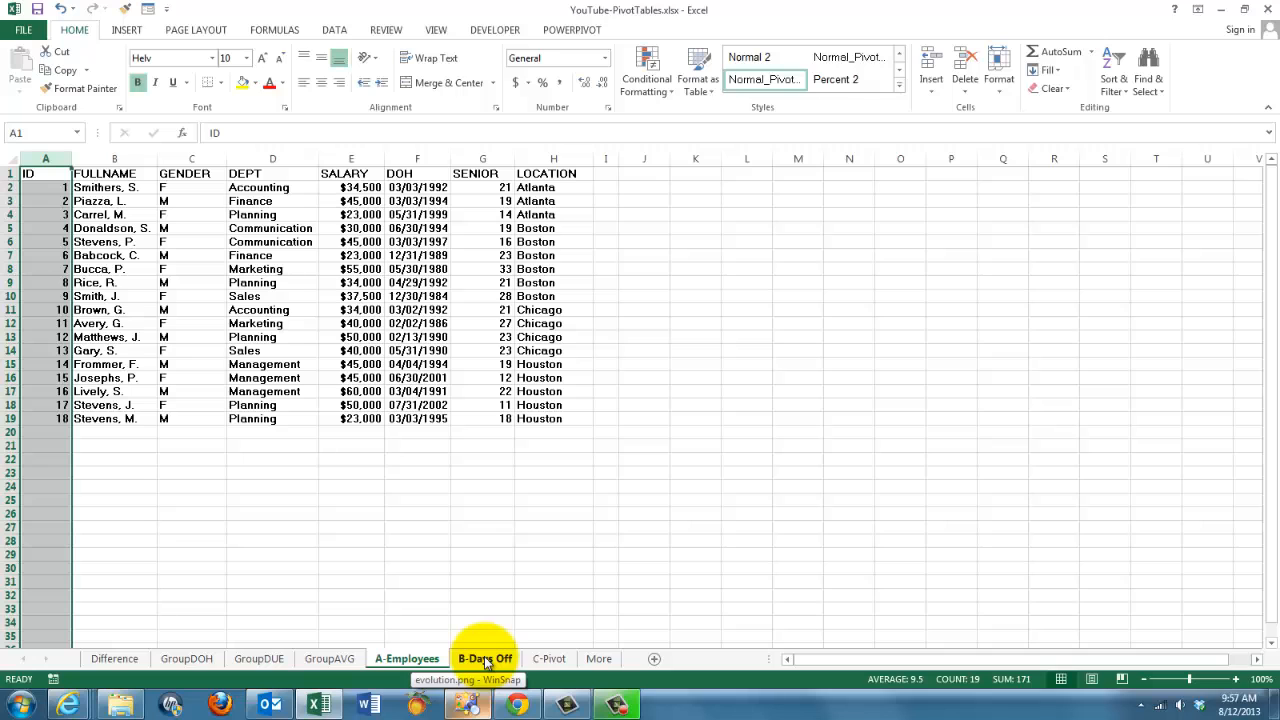
pyautogui.click(485, 658)
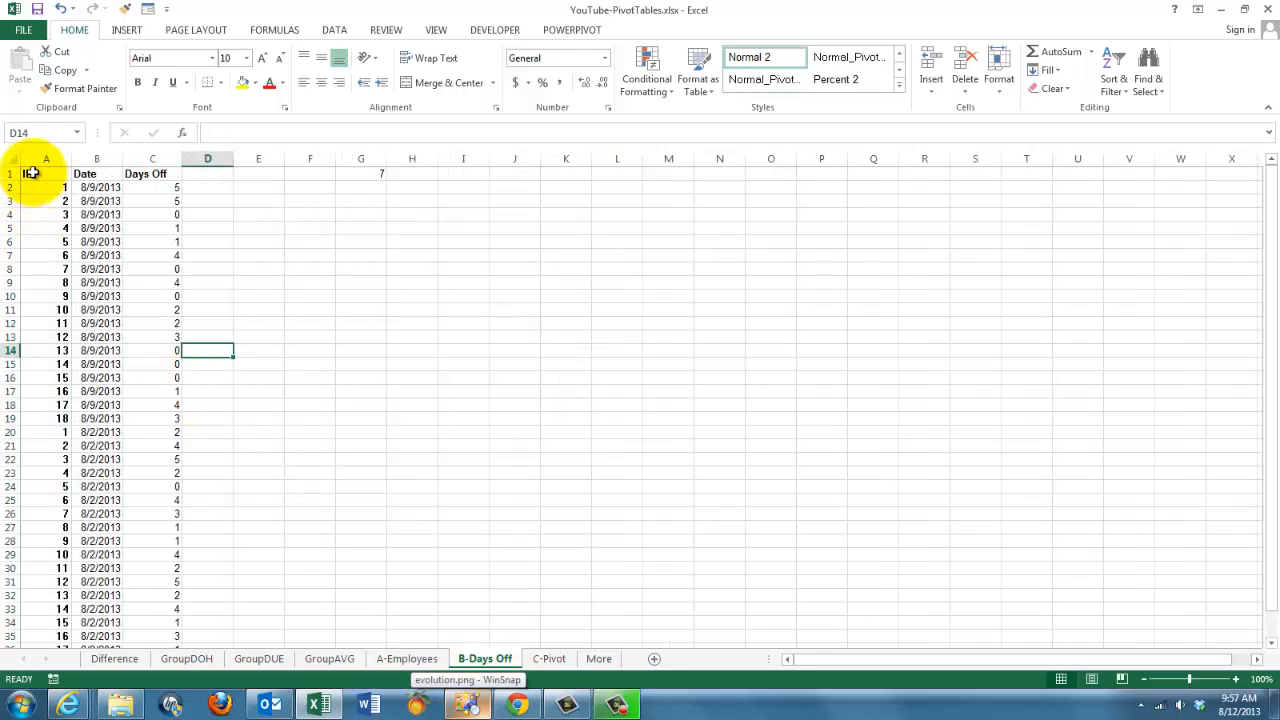
pyautogui.click(45, 158)
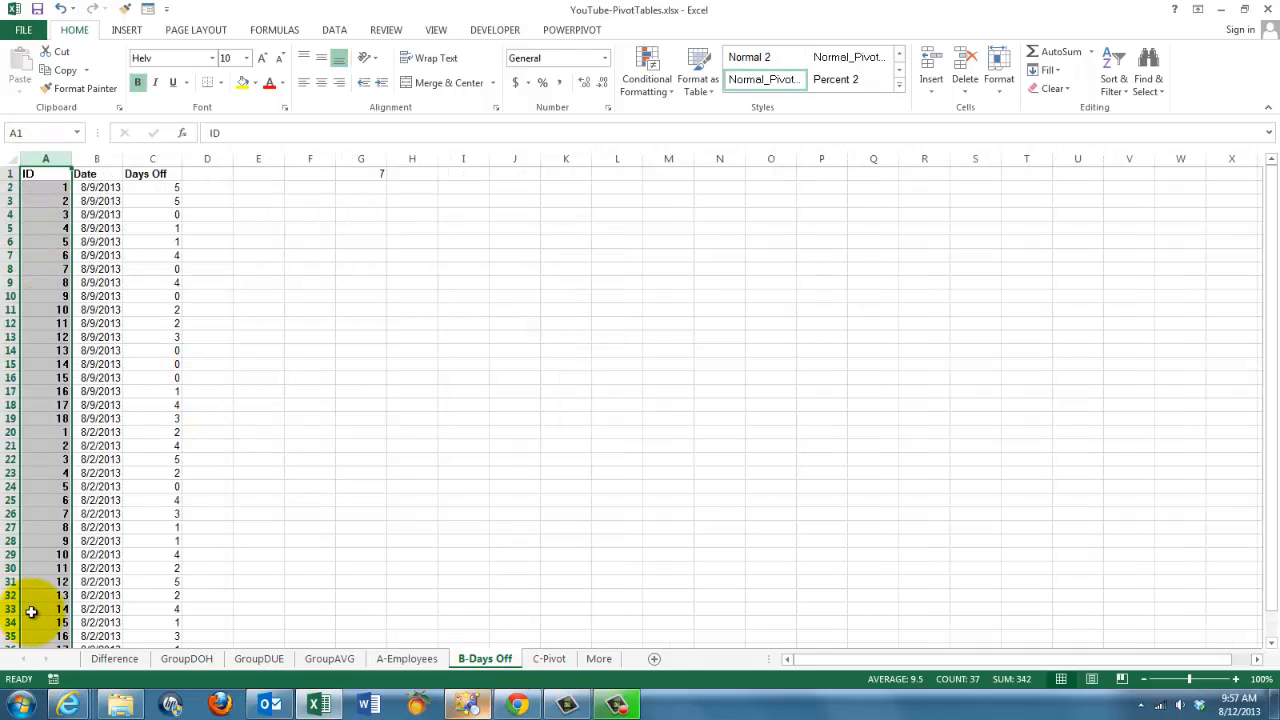
pyautogui.moveTo(143, 225)
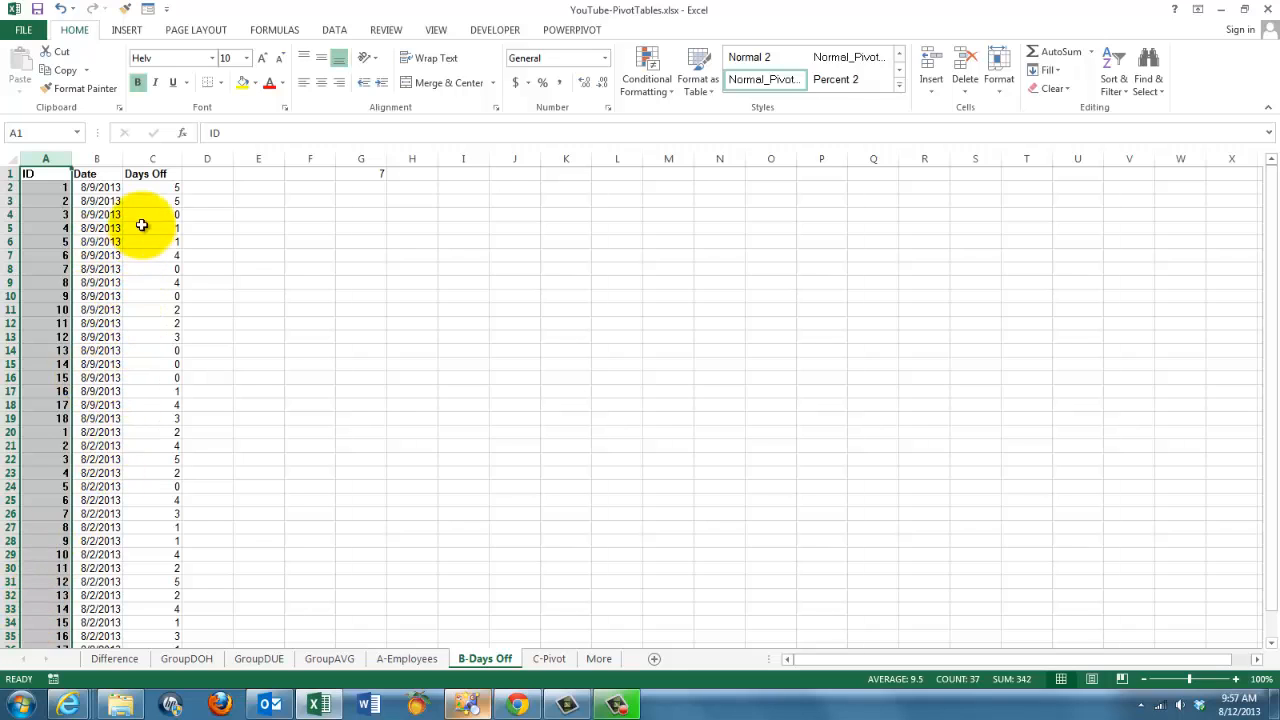
pyautogui.moveTo(330, 403)
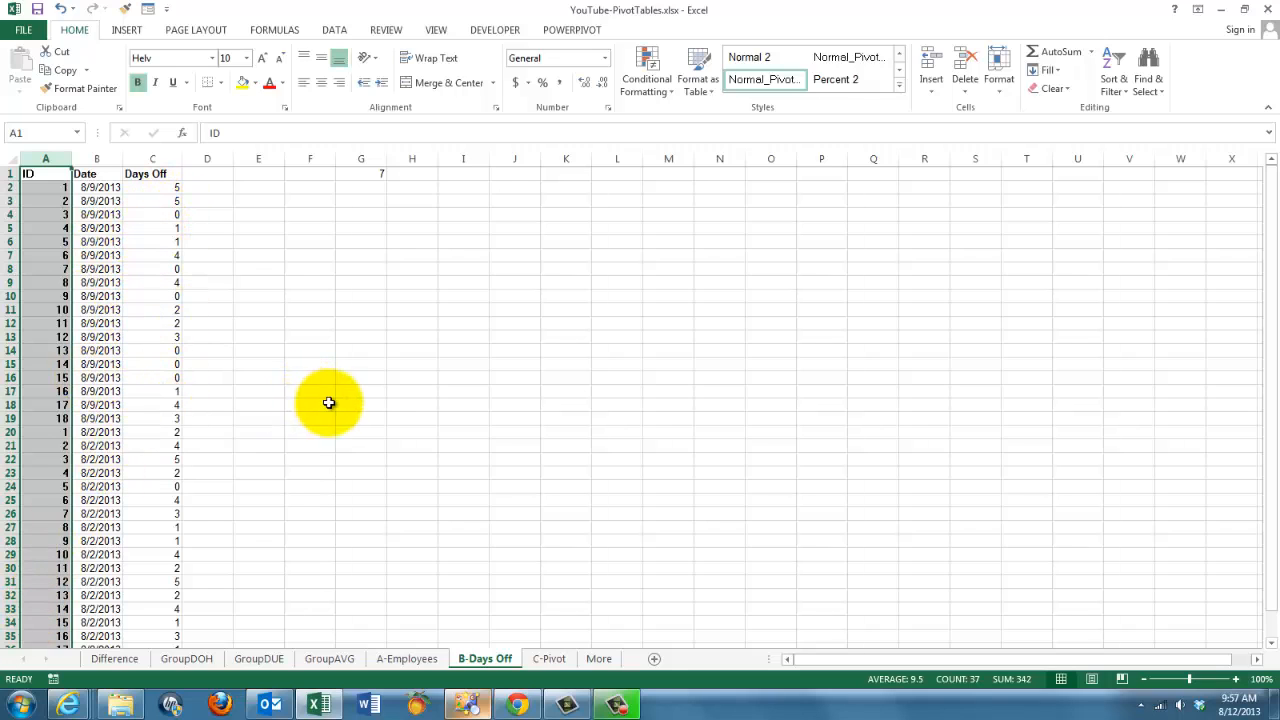
pyautogui.moveTo(108, 610)
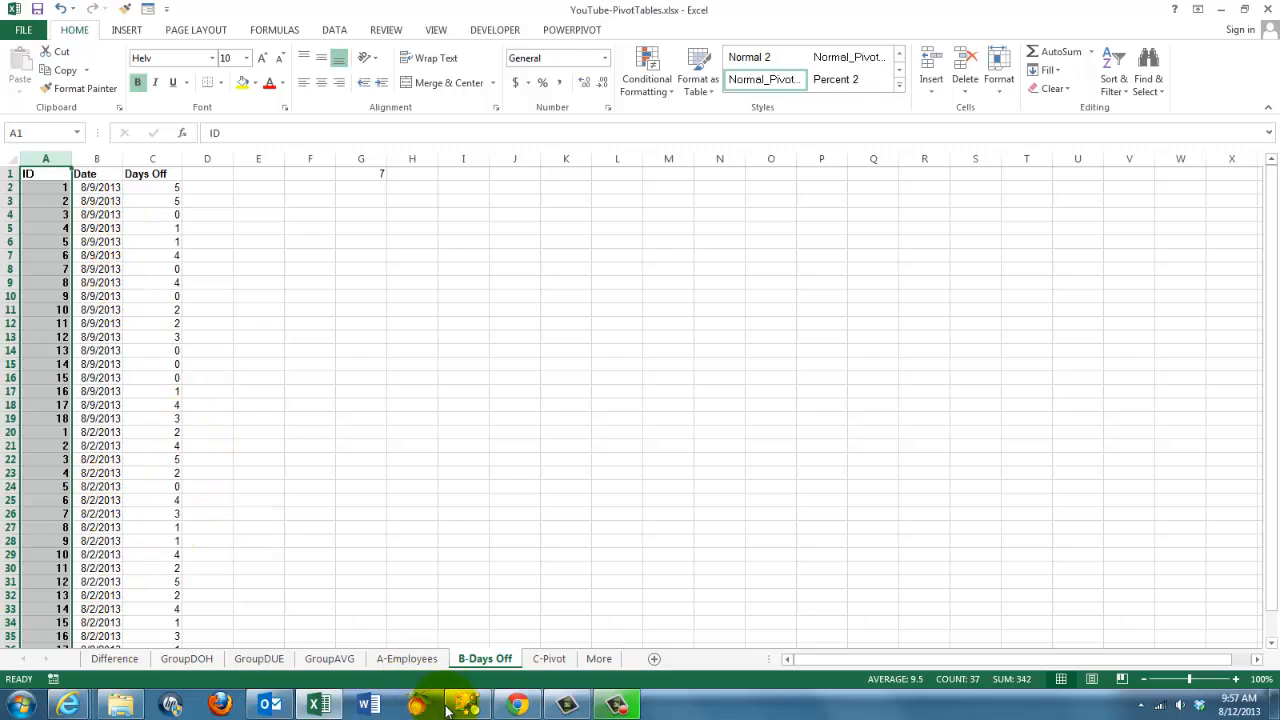
pyautogui.moveTo(406, 658)
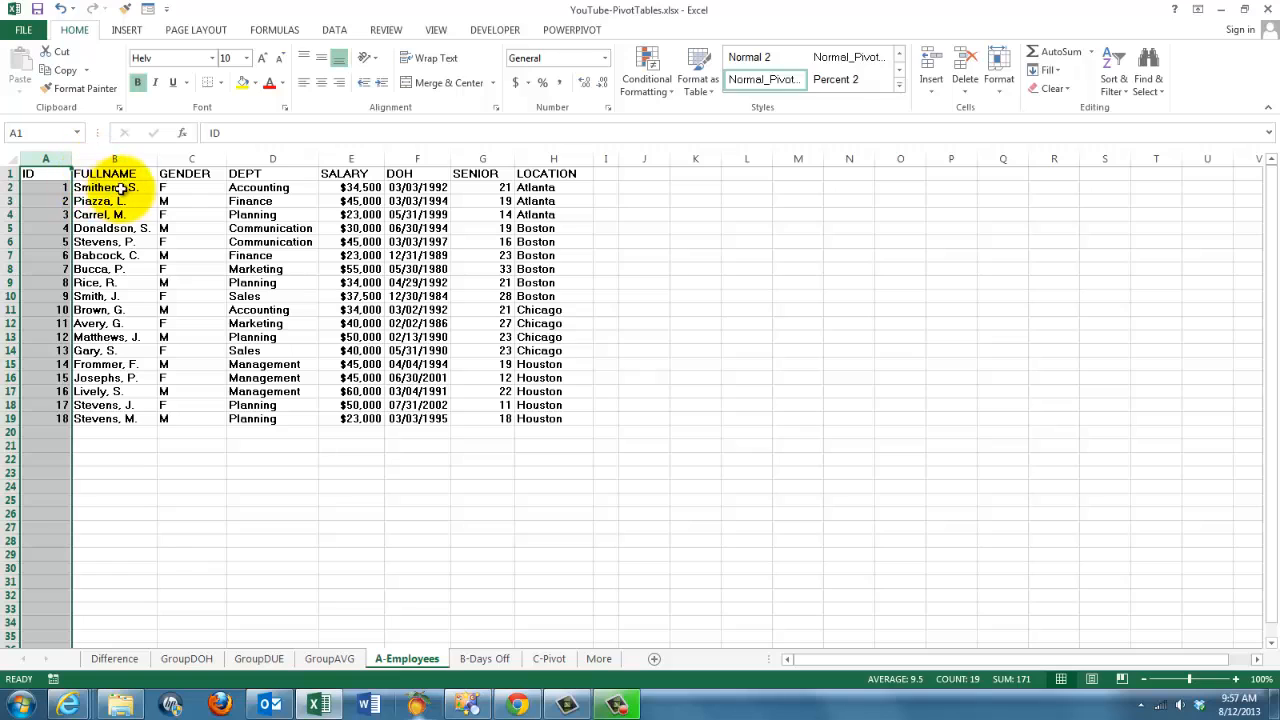
pyautogui.moveTo(124, 493)
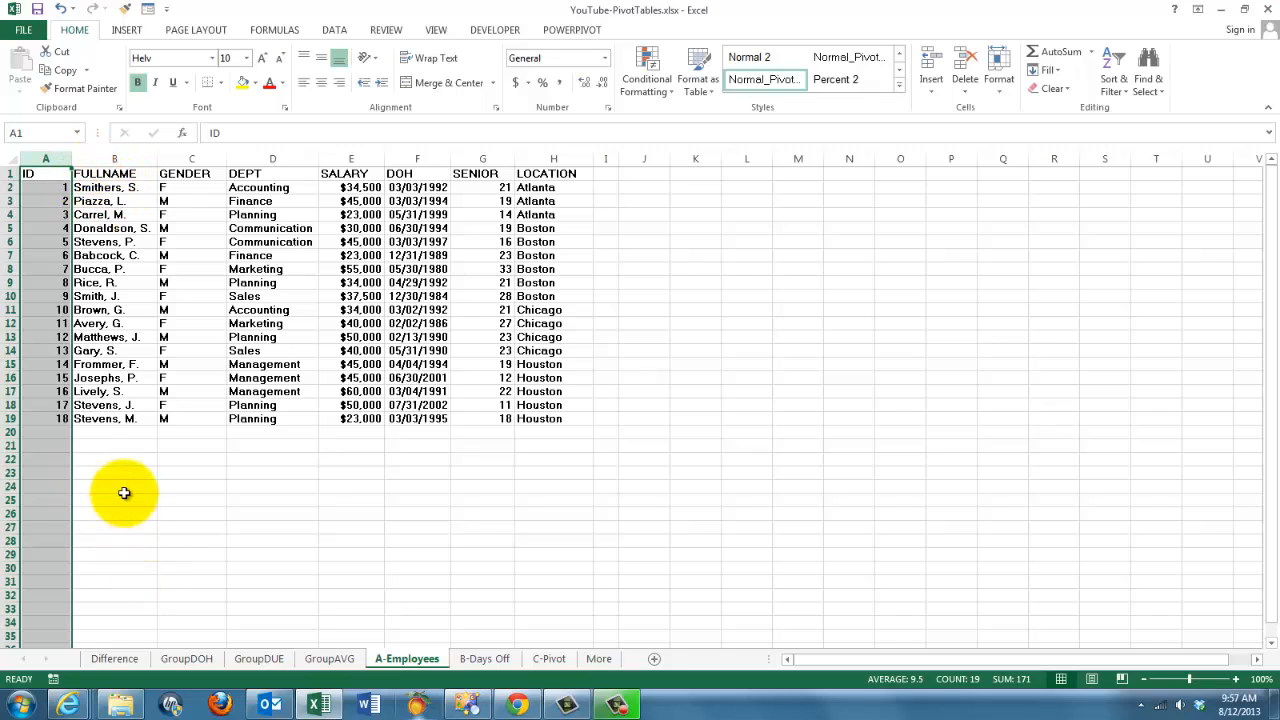
pyautogui.moveTo(410, 658)
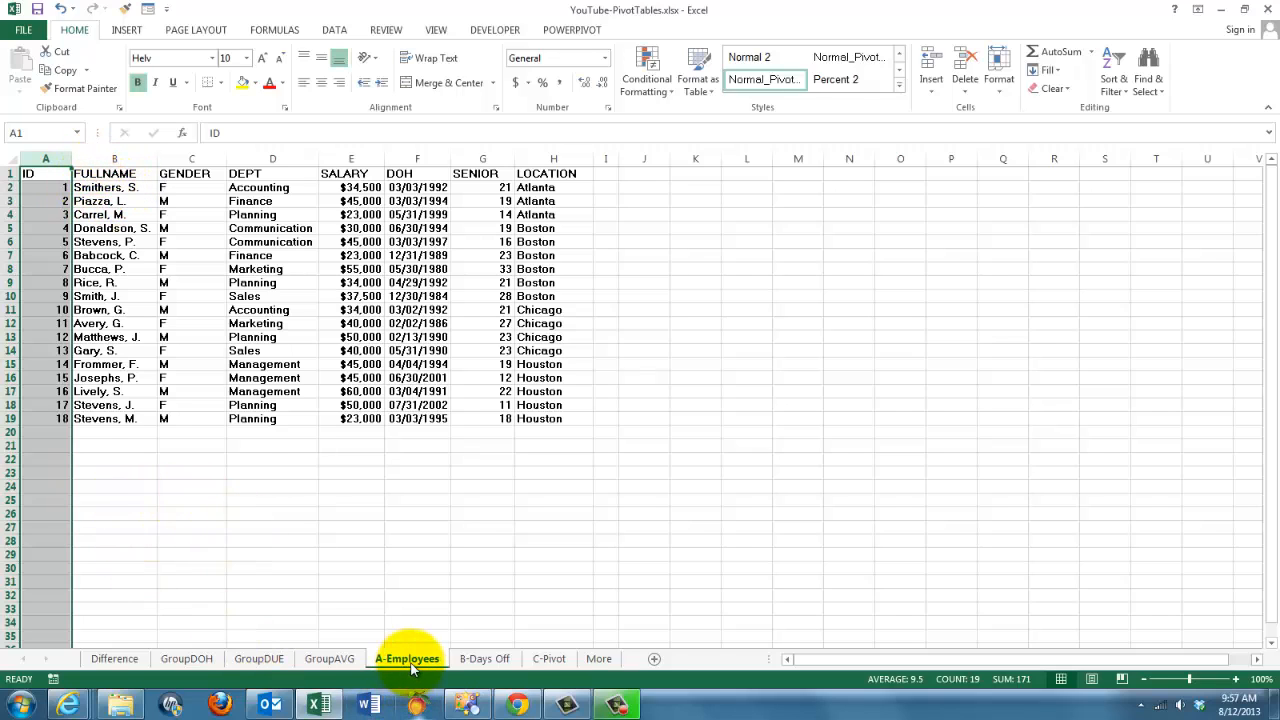
pyautogui.click(485, 658)
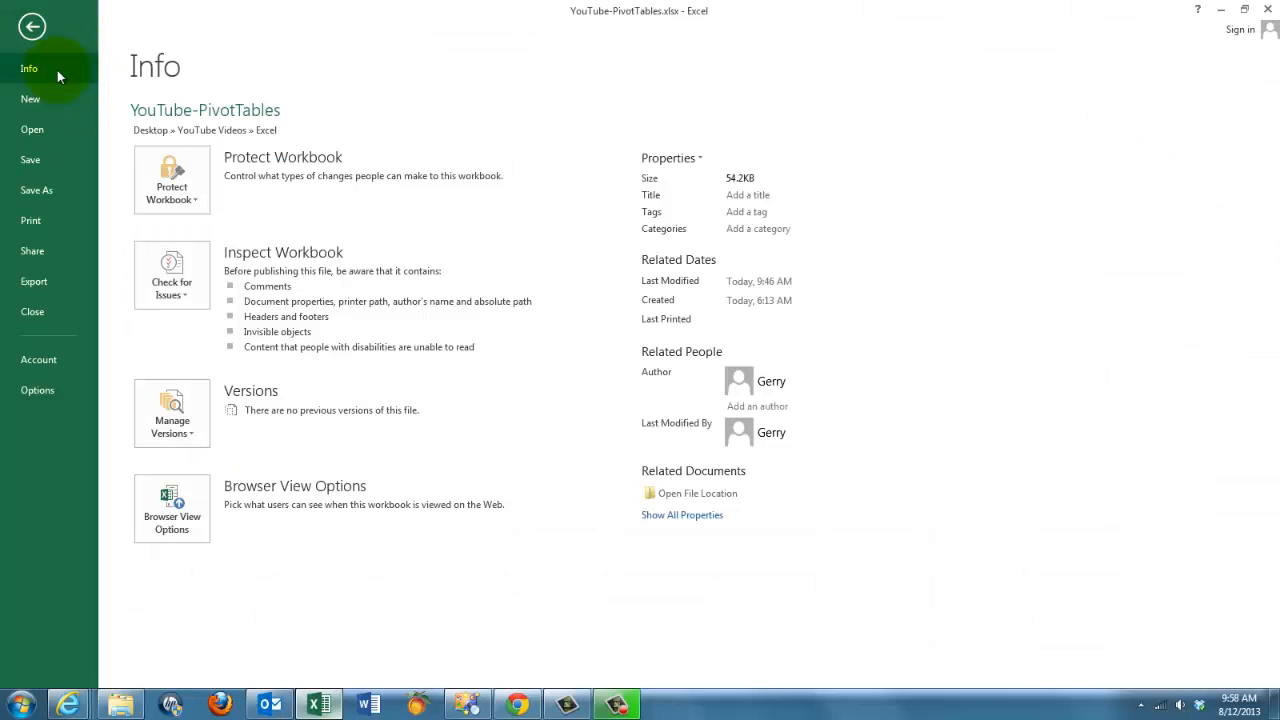
pyautogui.moveTo(37, 390)
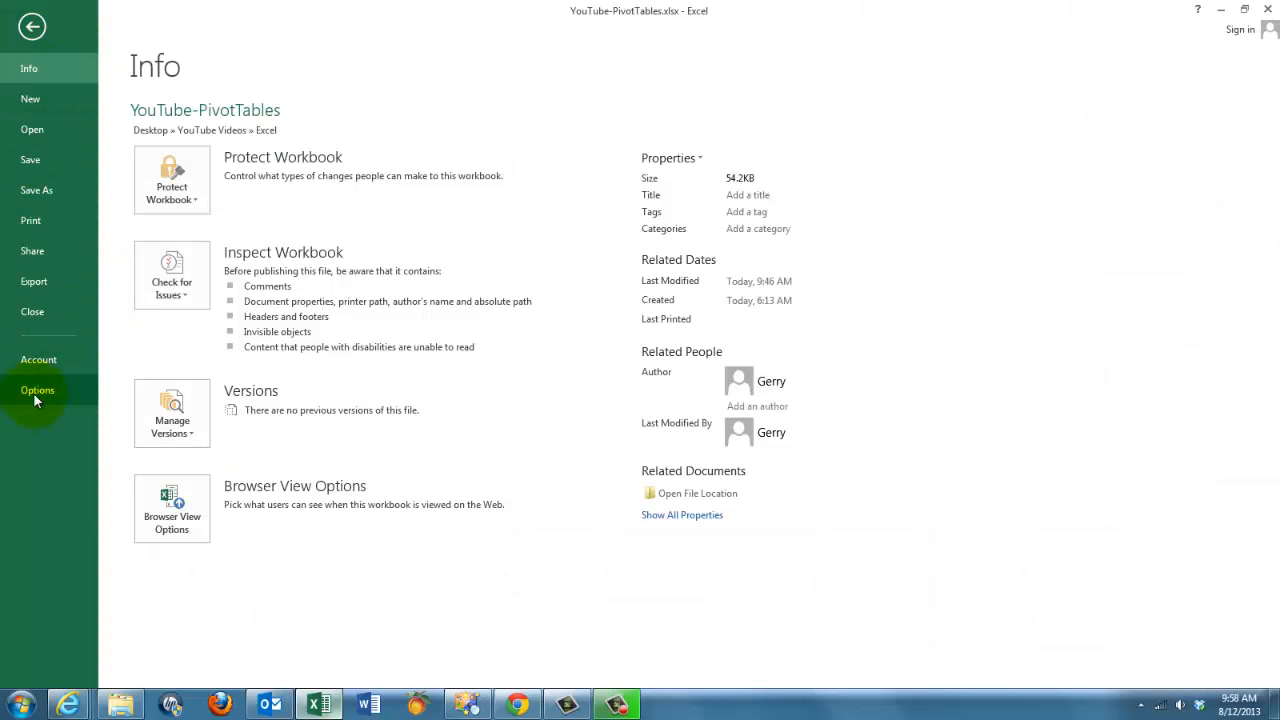
# Verify Microsoft Office PowerPivot for Excel 2013 is active under Options > Add-Ins.
pyautogui.click(37, 390)
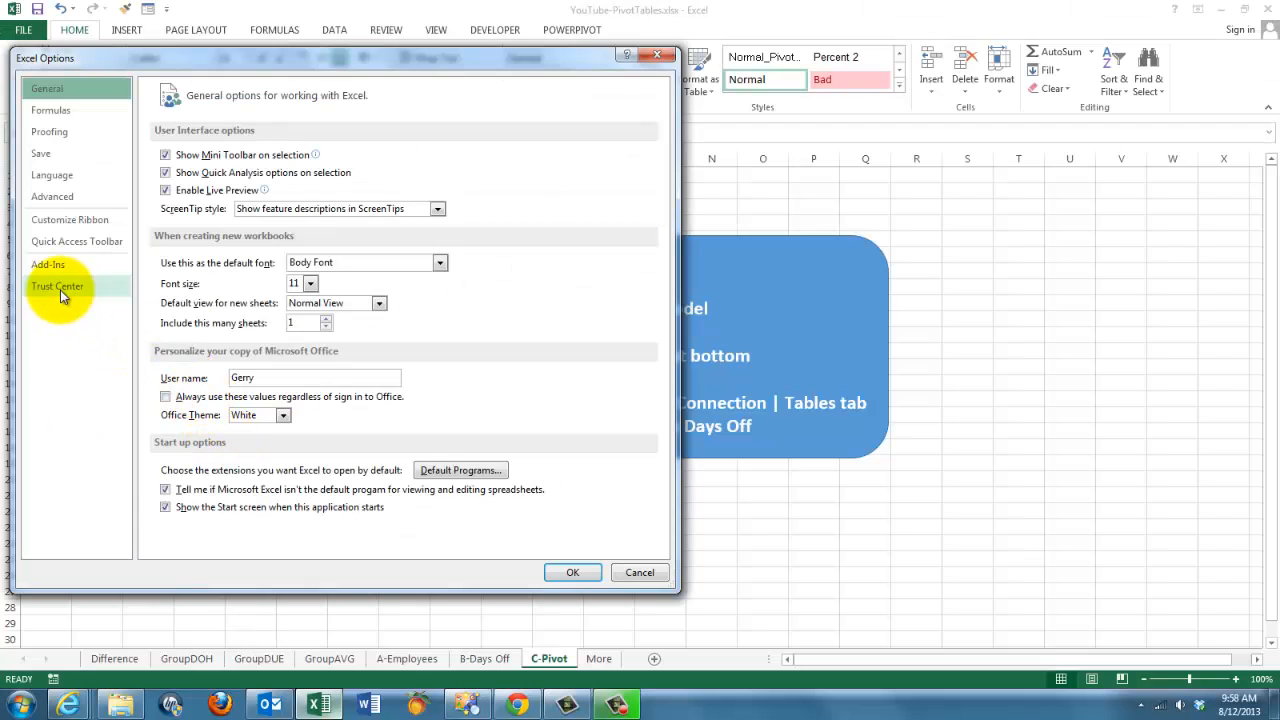
pyautogui.click(48, 264)
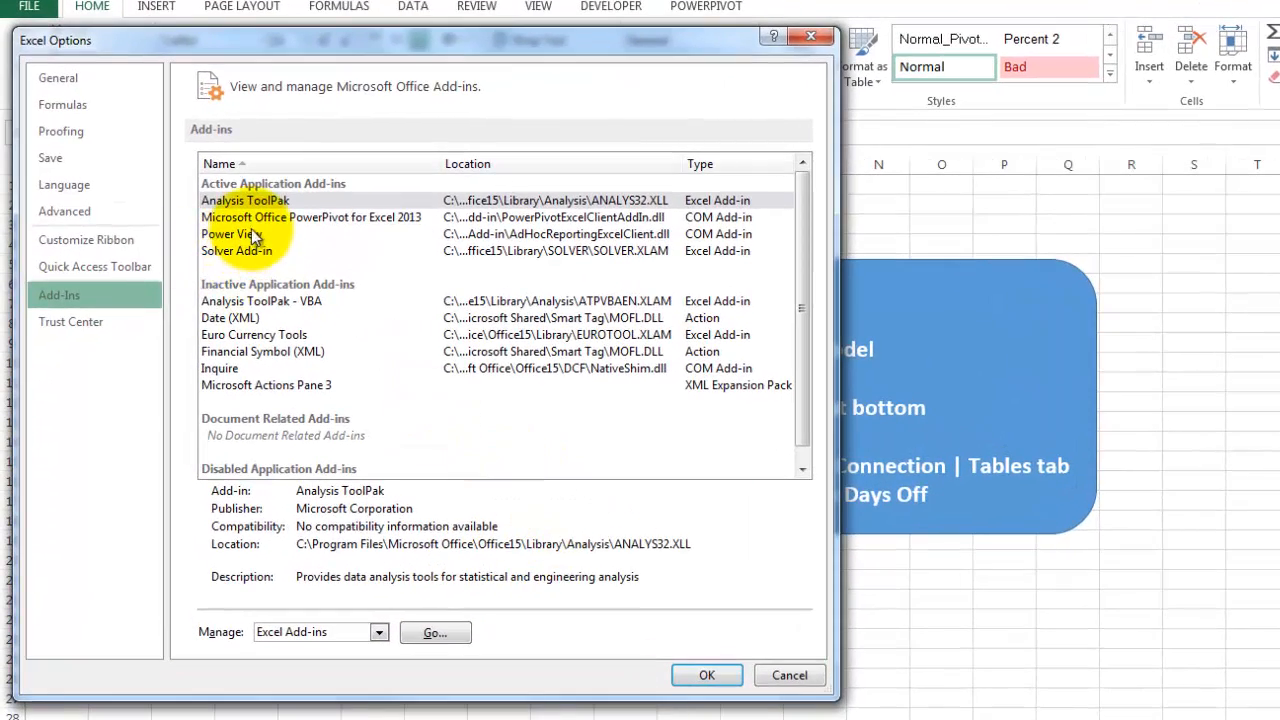
pyautogui.click(310, 217)
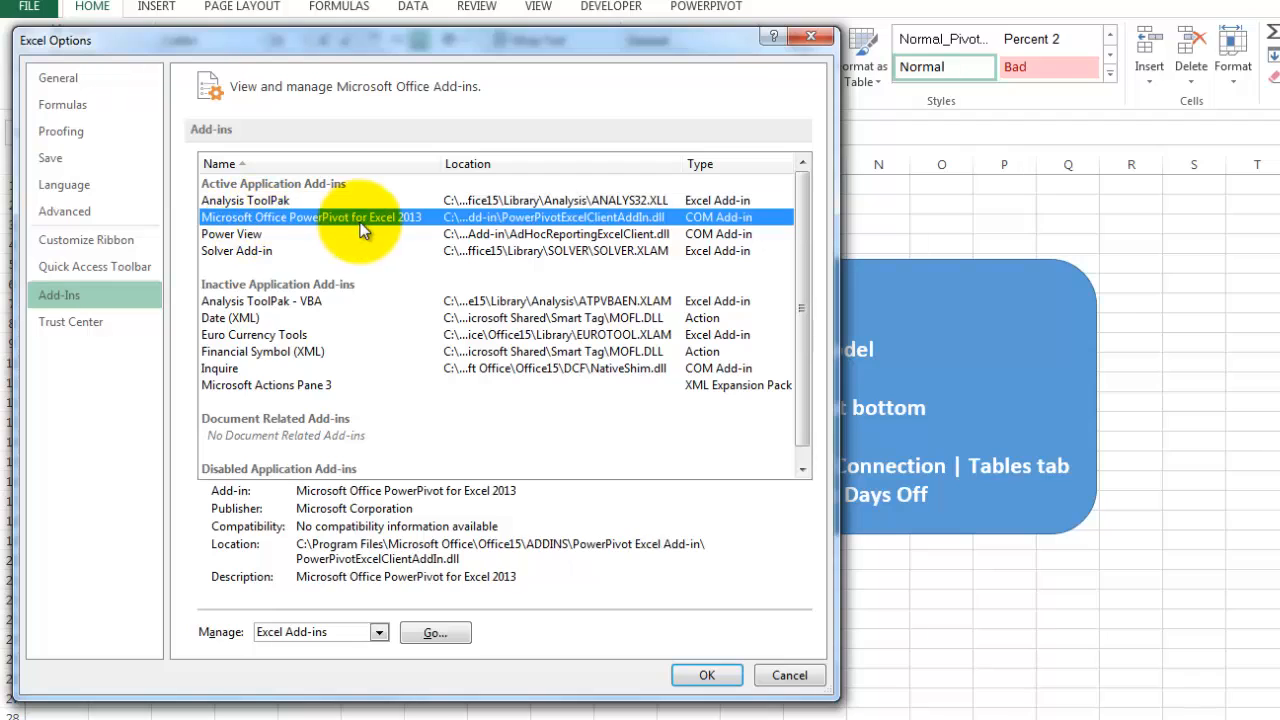
pyautogui.moveTo(390, 228)
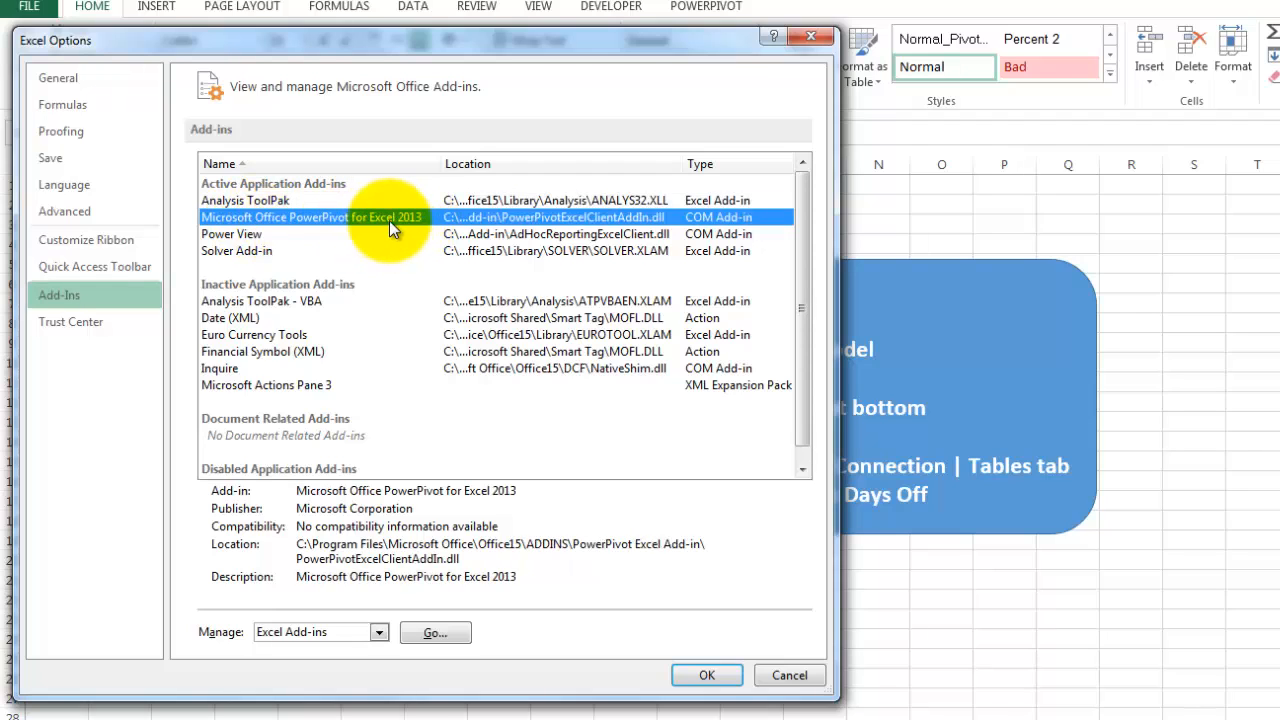
pyautogui.moveTo(540, 234)
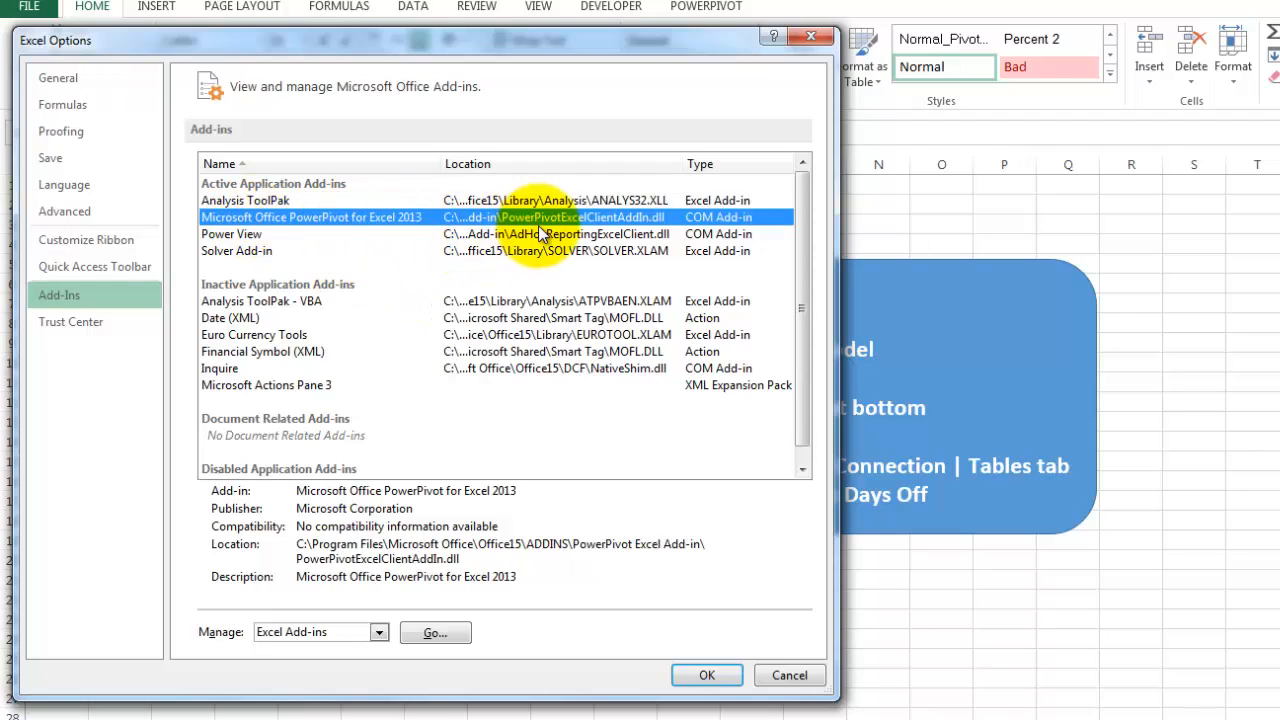
pyautogui.moveTo(418, 618)
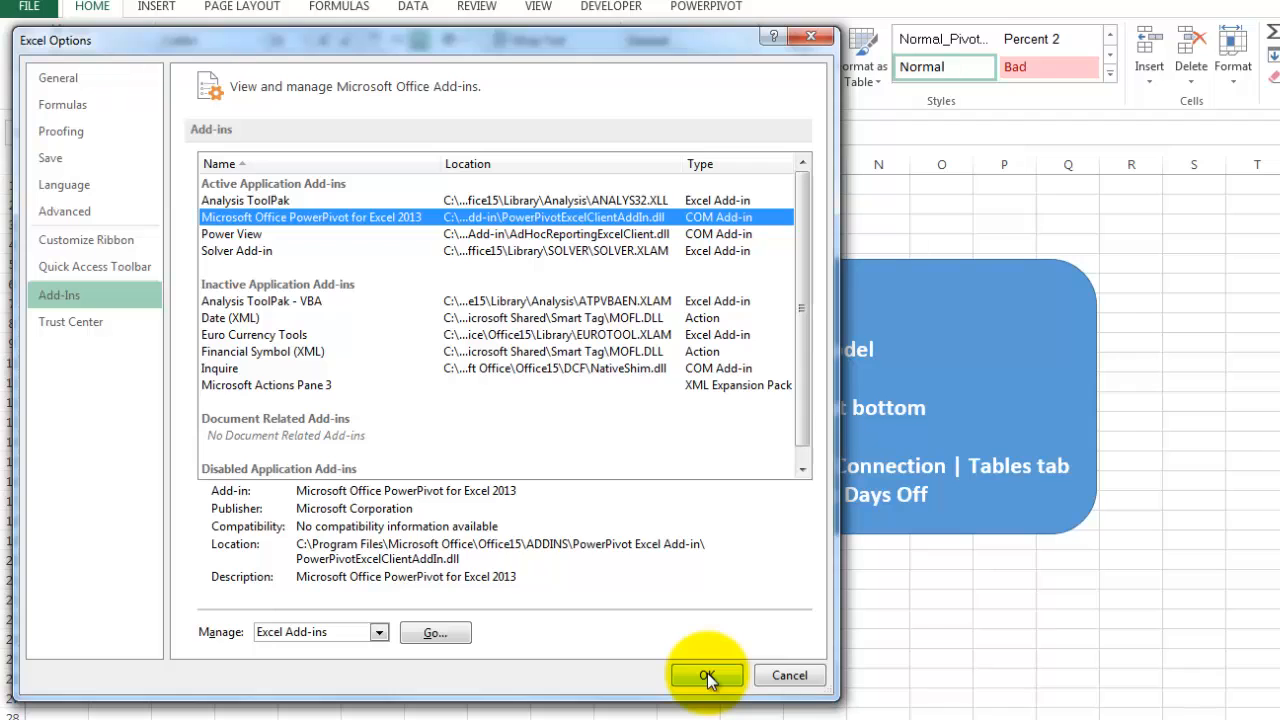
pyautogui.click(707, 675)
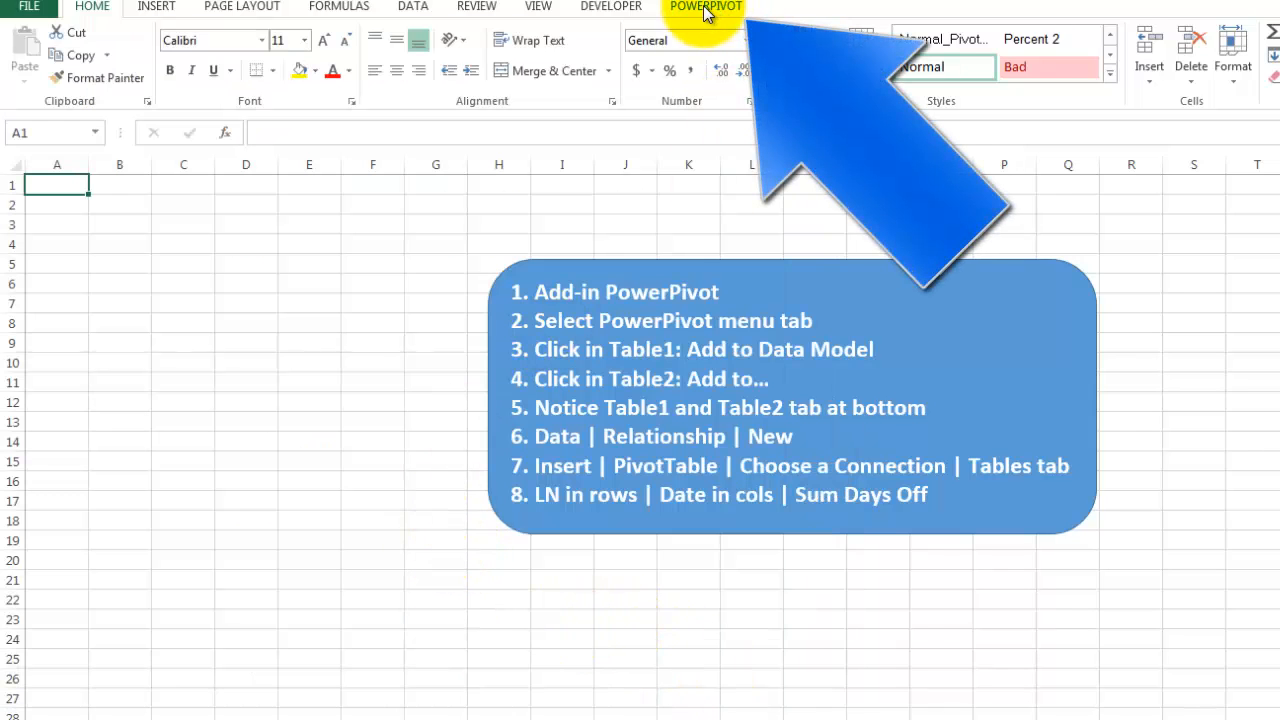
# Add the A-Employees list to the data model as a table with headers.
pyautogui.click(705, 7)
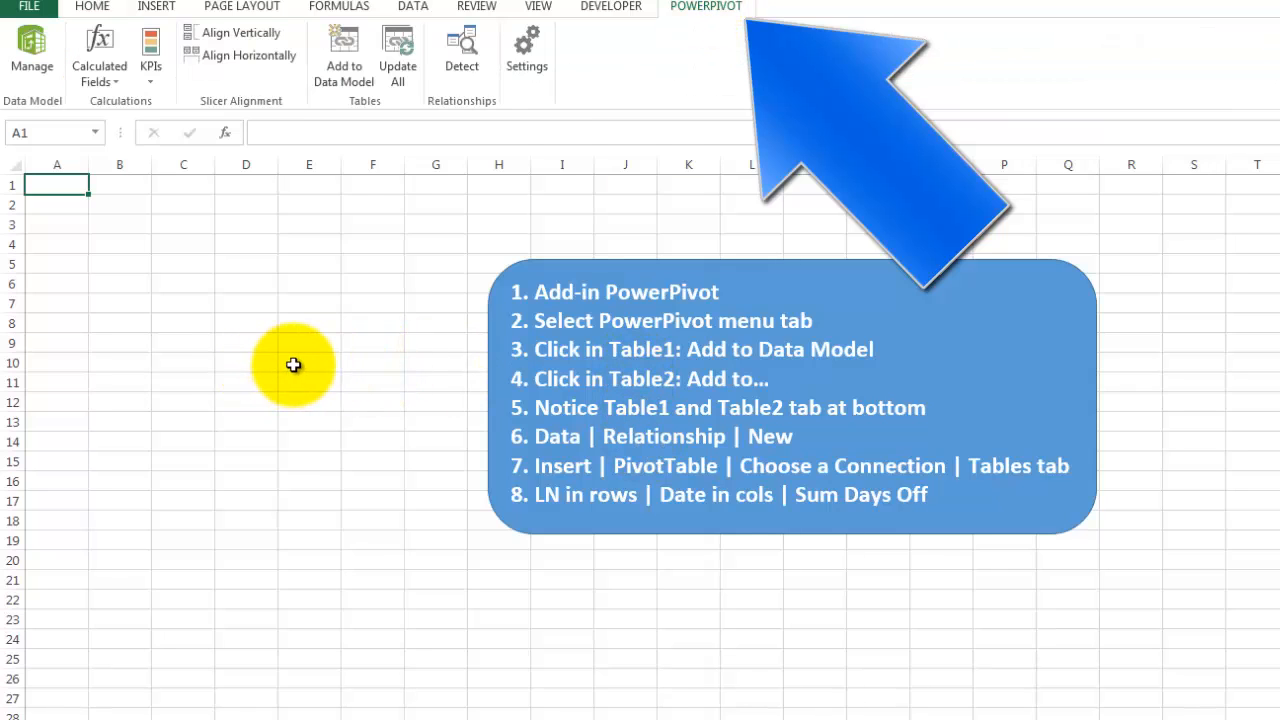
pyautogui.moveTo(315, 609)
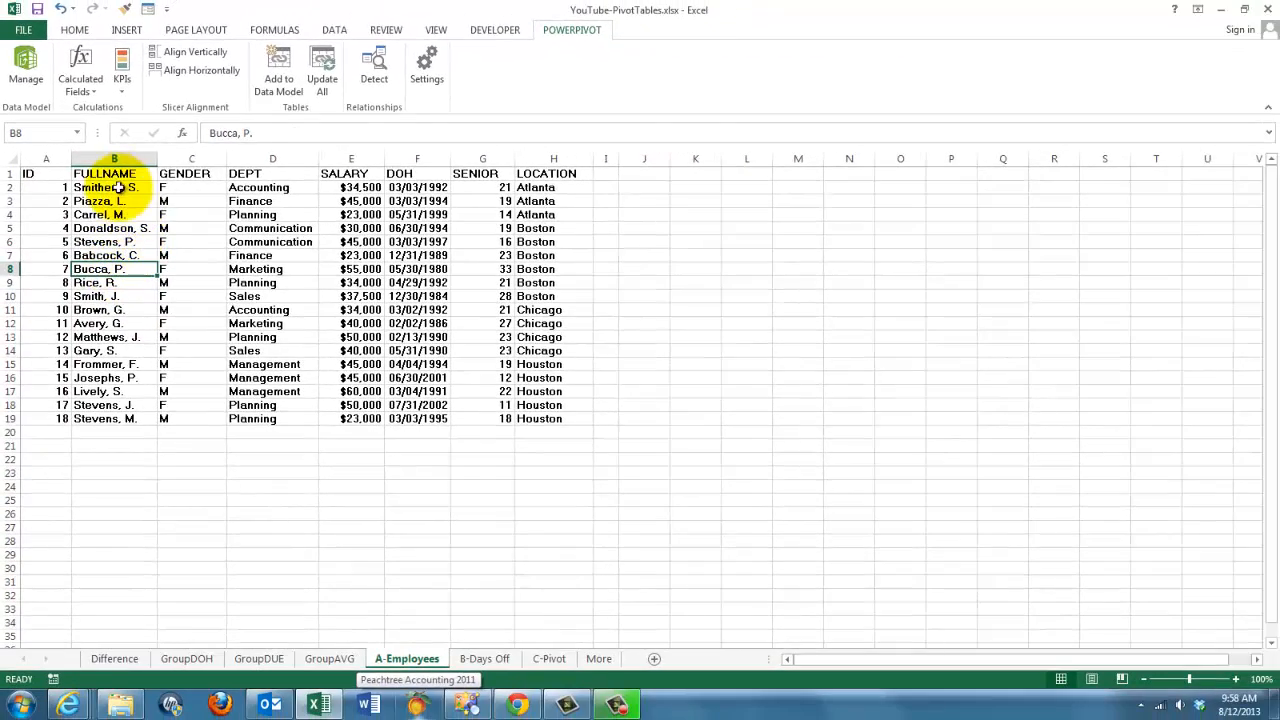
pyautogui.moveTo(278, 65)
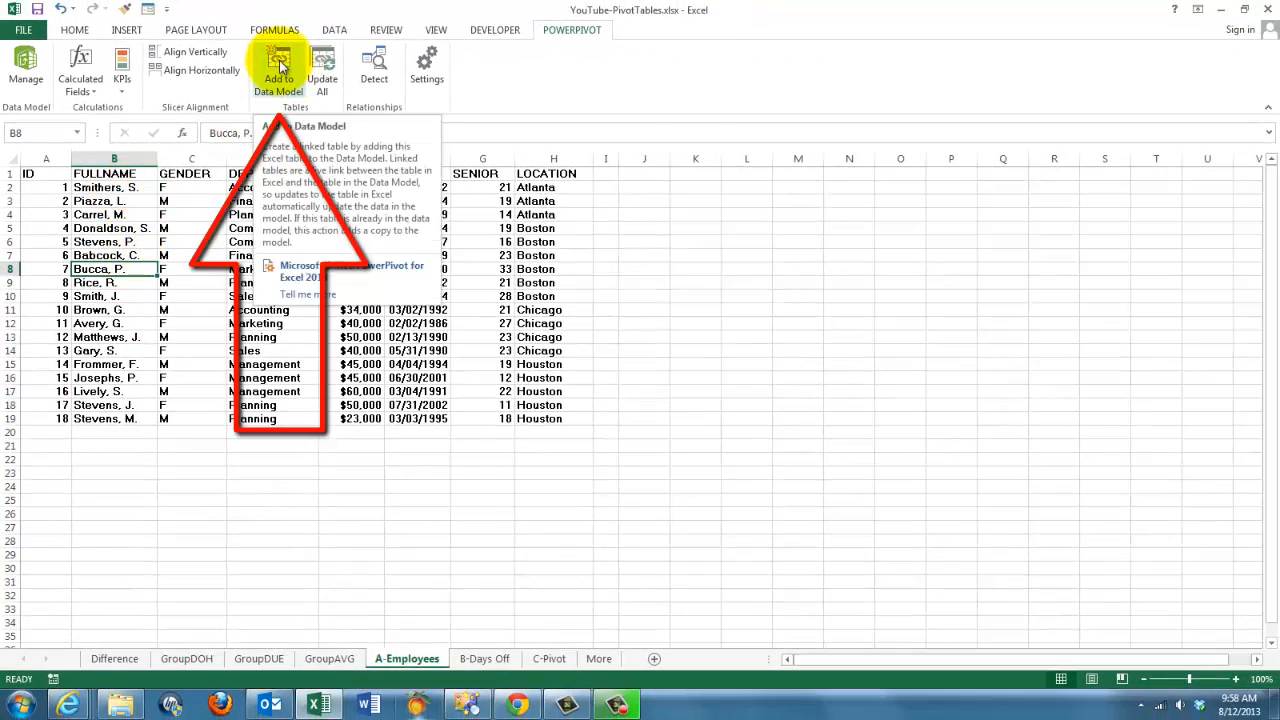
pyautogui.click(278, 68)
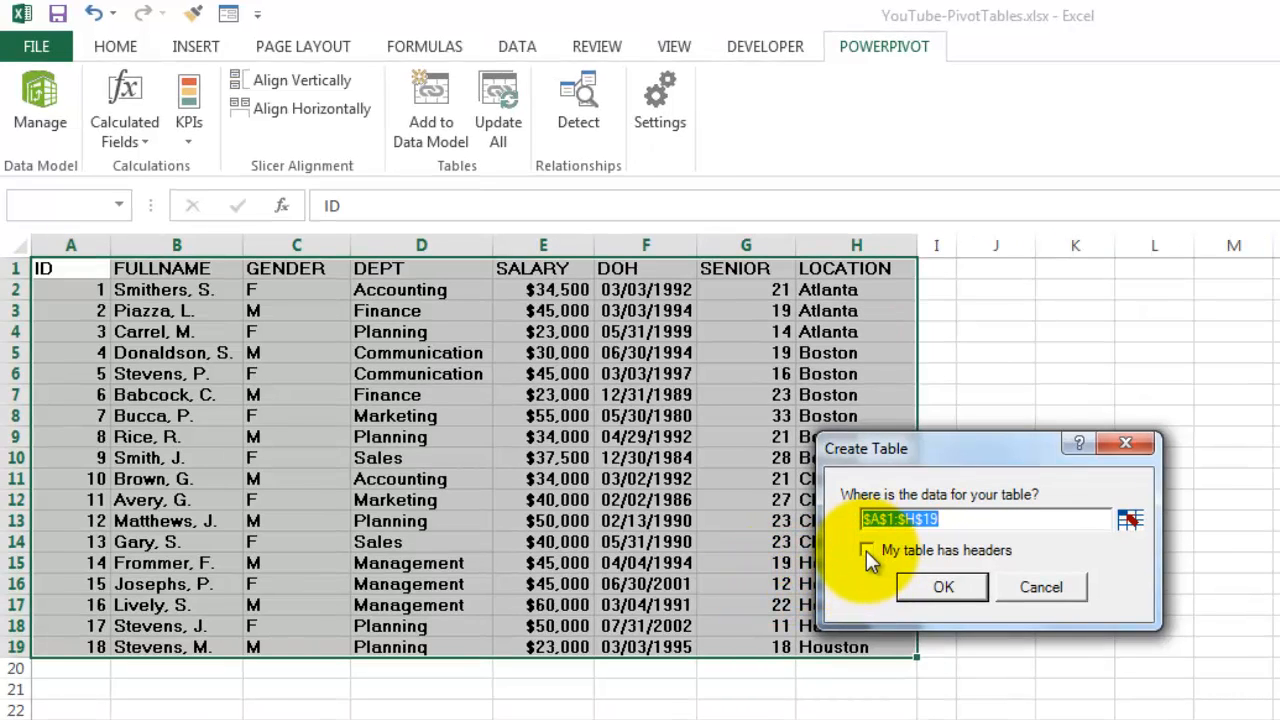
pyautogui.click(868, 550)
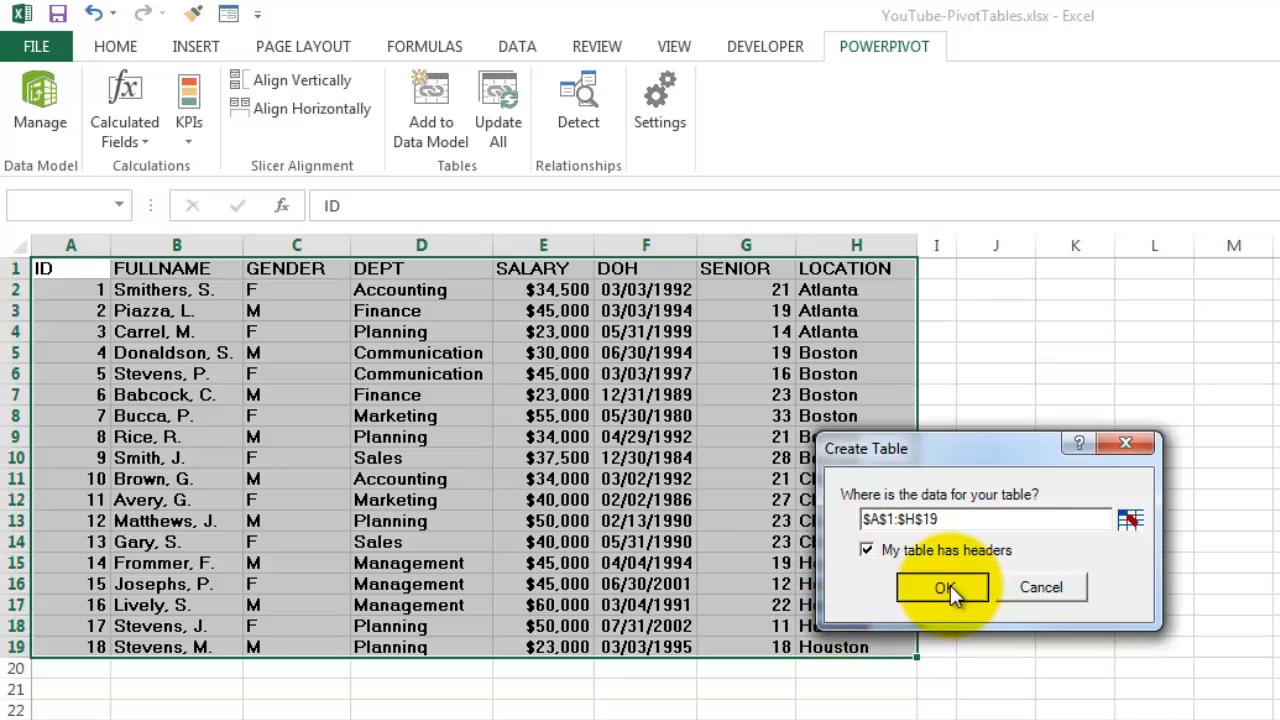
pyautogui.click(943, 587)
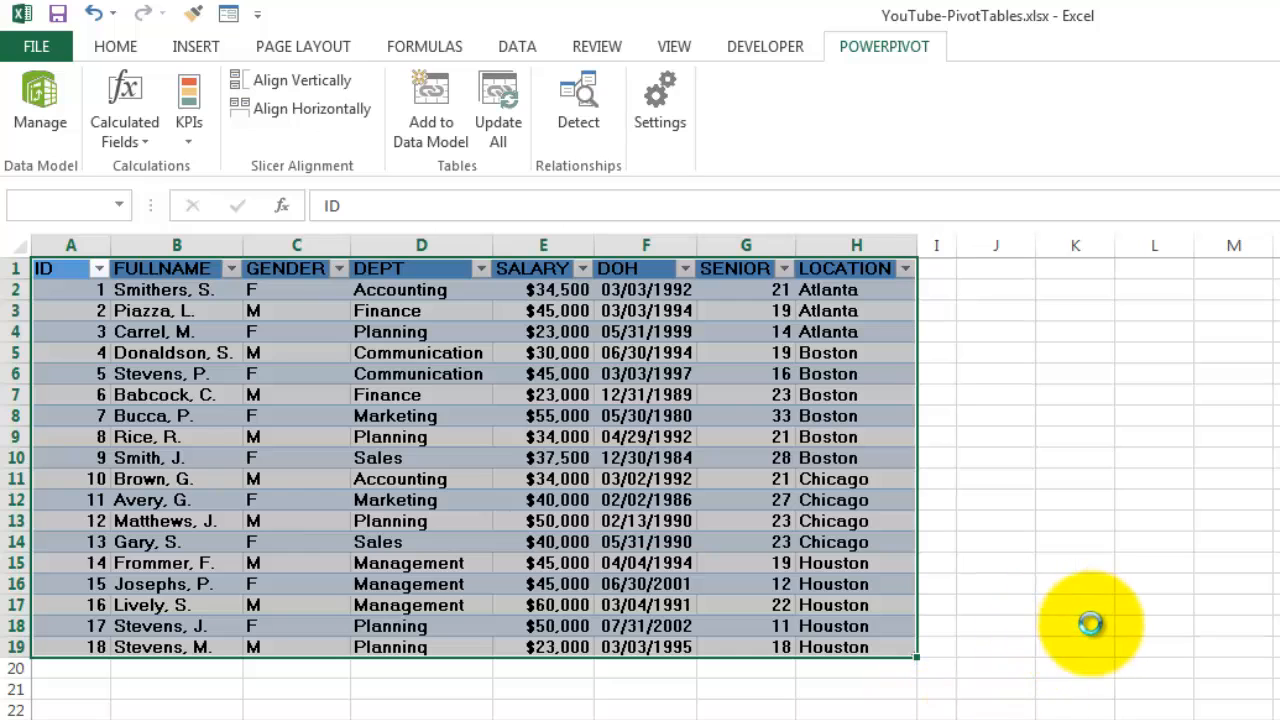
# Review the 18 employee rows loaded as Table1 in the PowerPivot window.
pyautogui.click(40, 100)
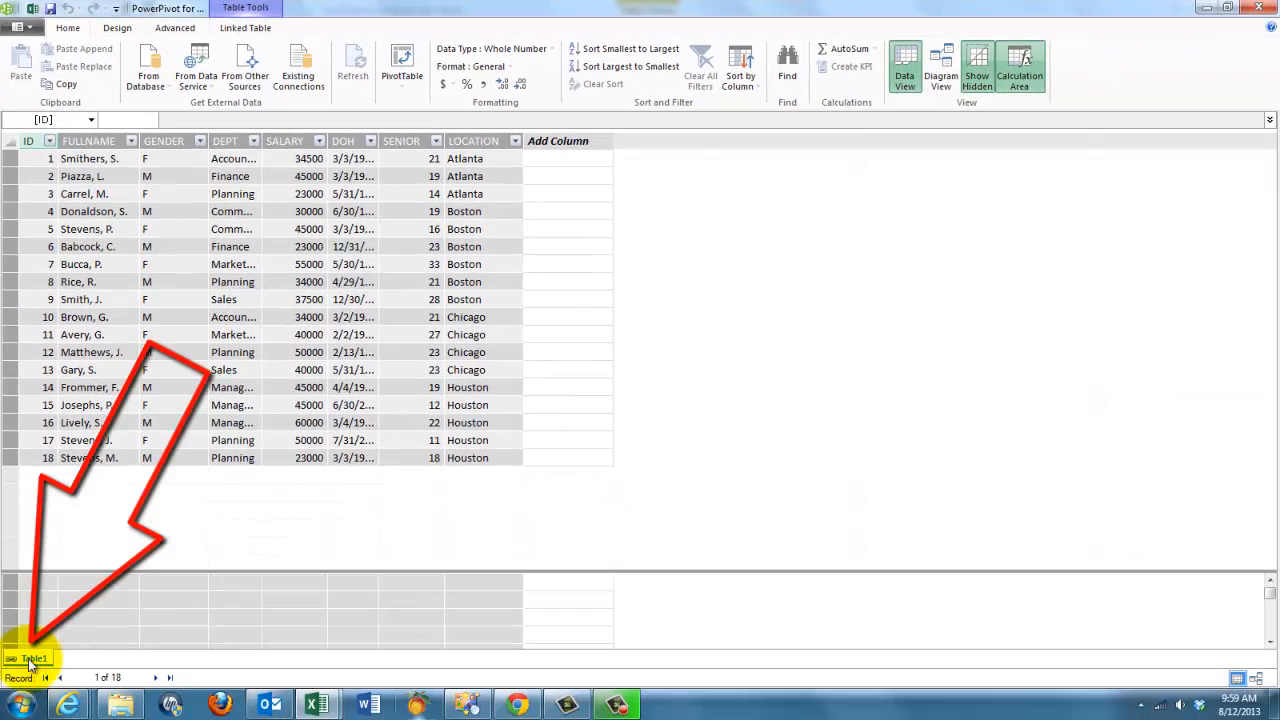
pyautogui.moveTo(568, 209)
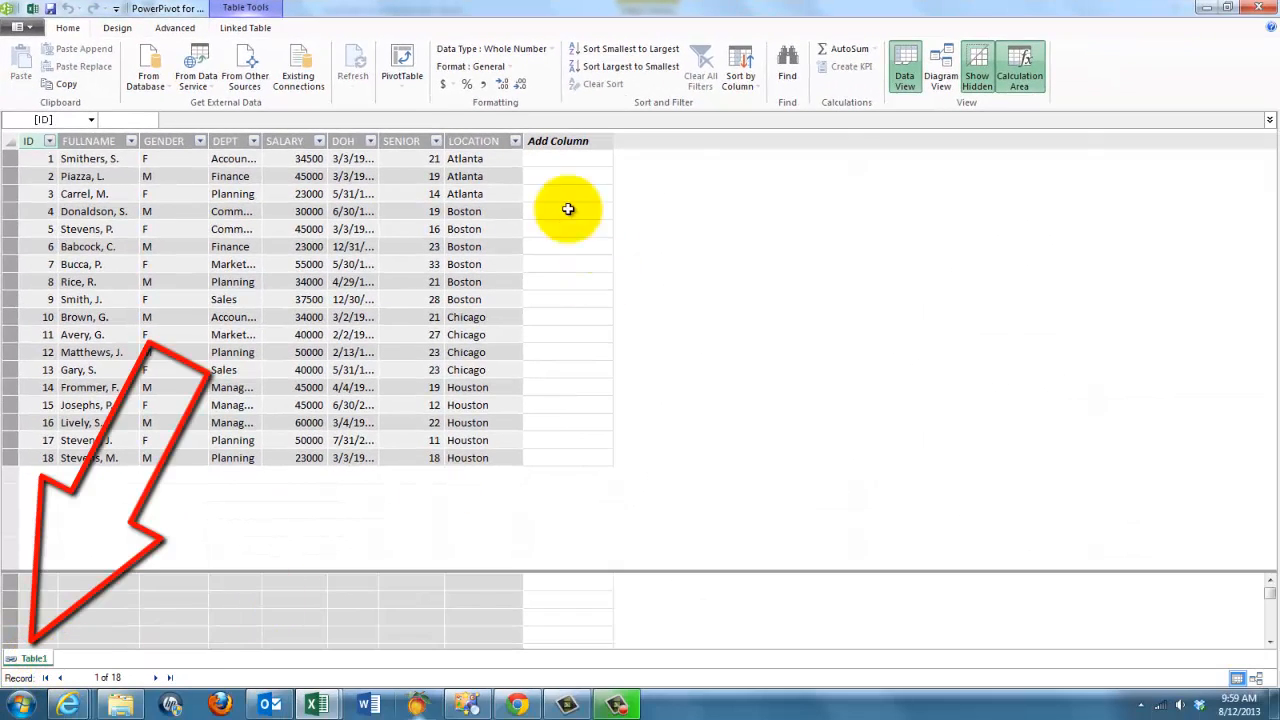
pyautogui.moveTo(204, 598)
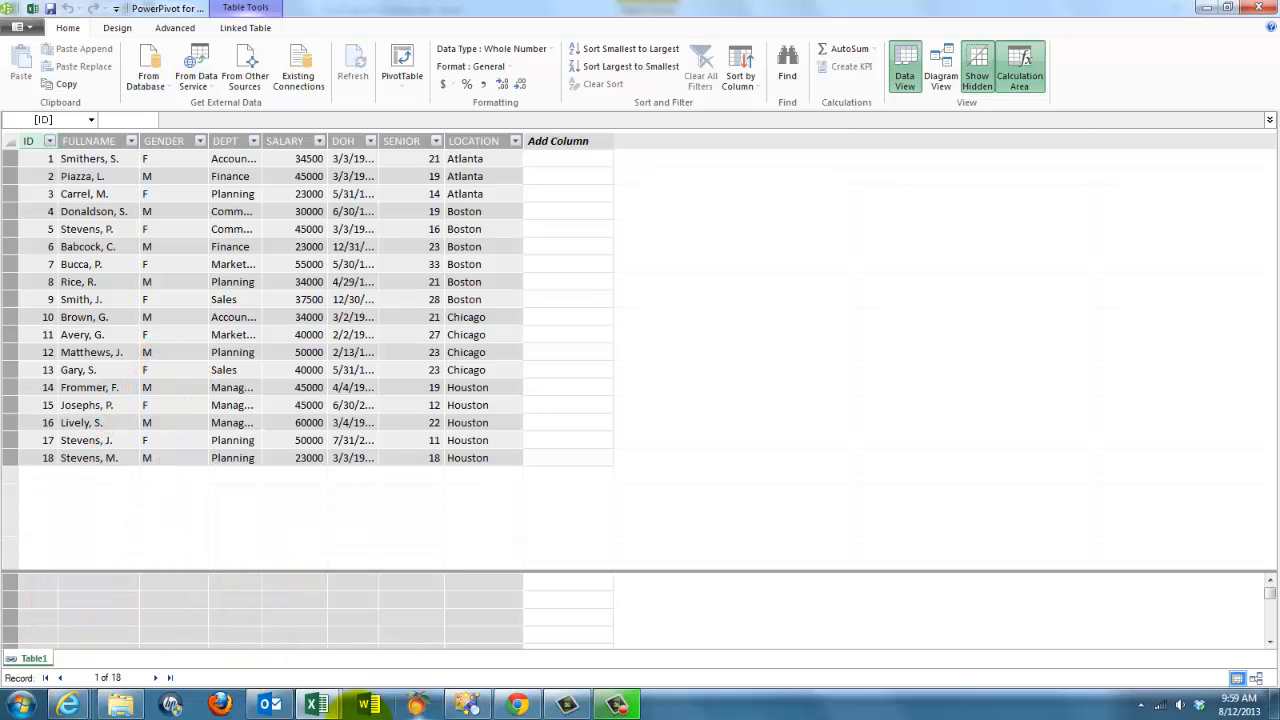
pyautogui.moveTo(315, 704)
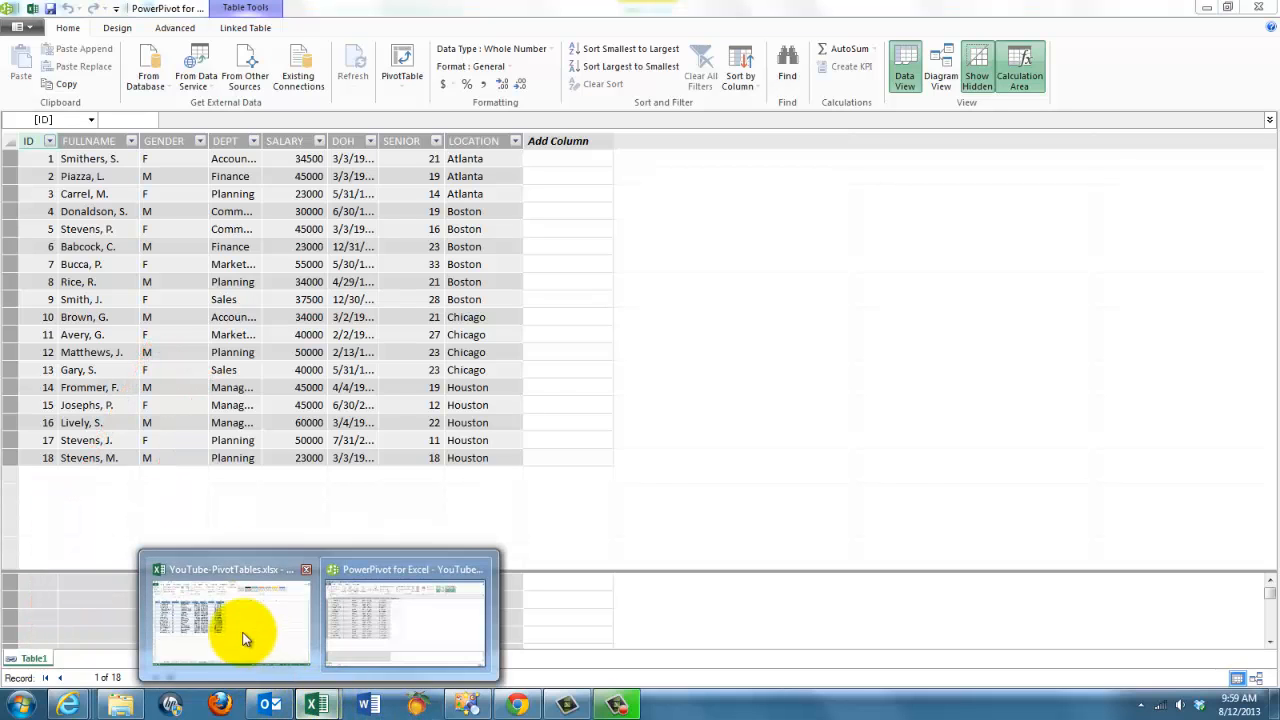
# Add the B-Days Off records to the data model as Table2, with headers.
pyautogui.click(230, 615)
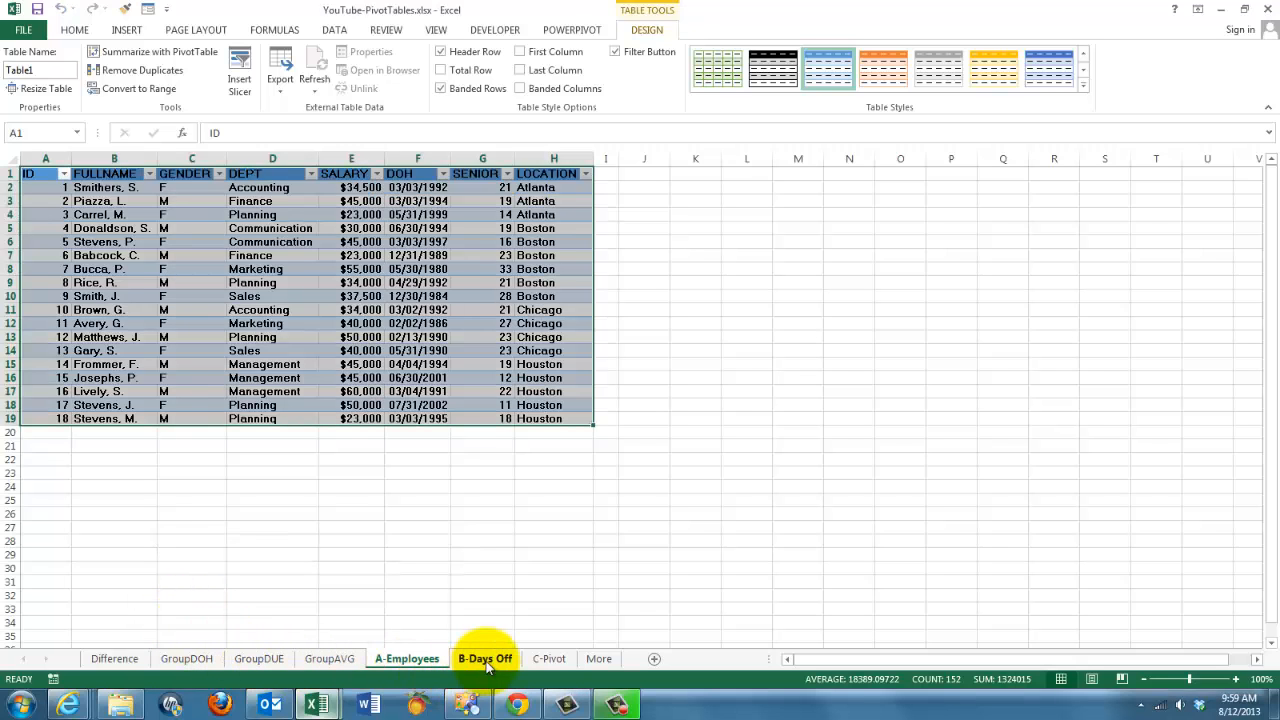
pyautogui.click(485, 658)
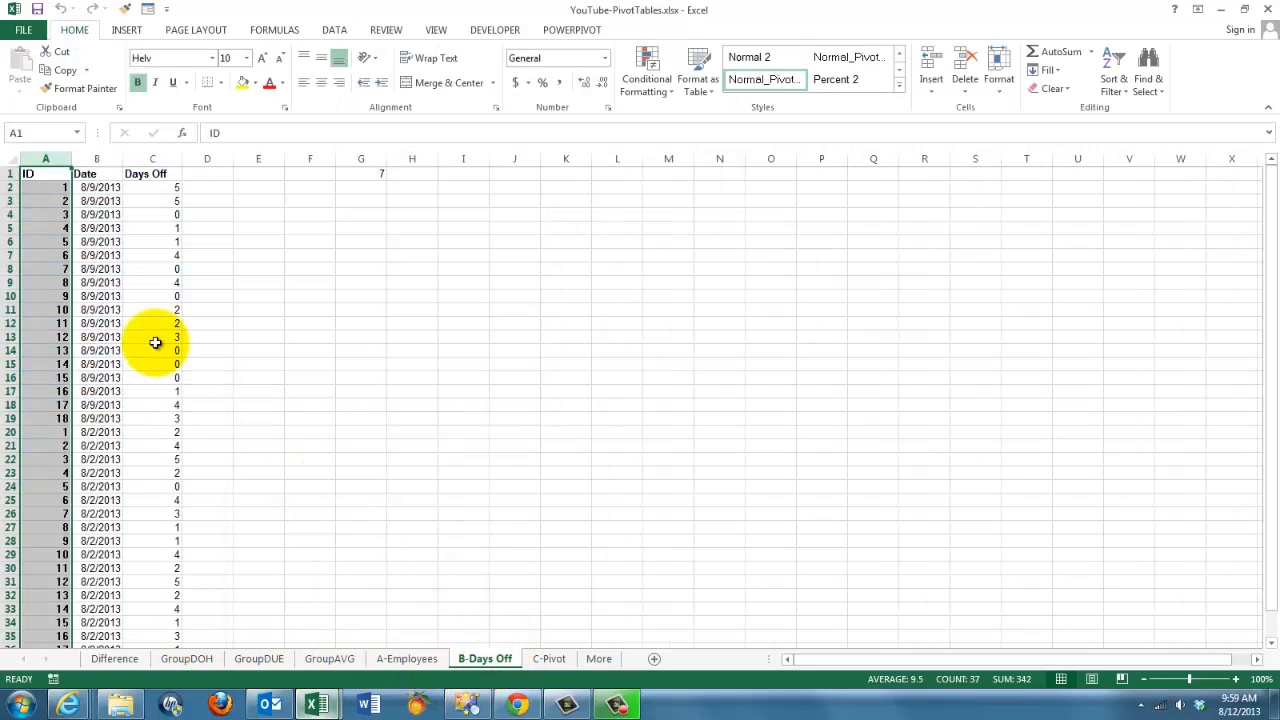
pyautogui.click(97, 268)
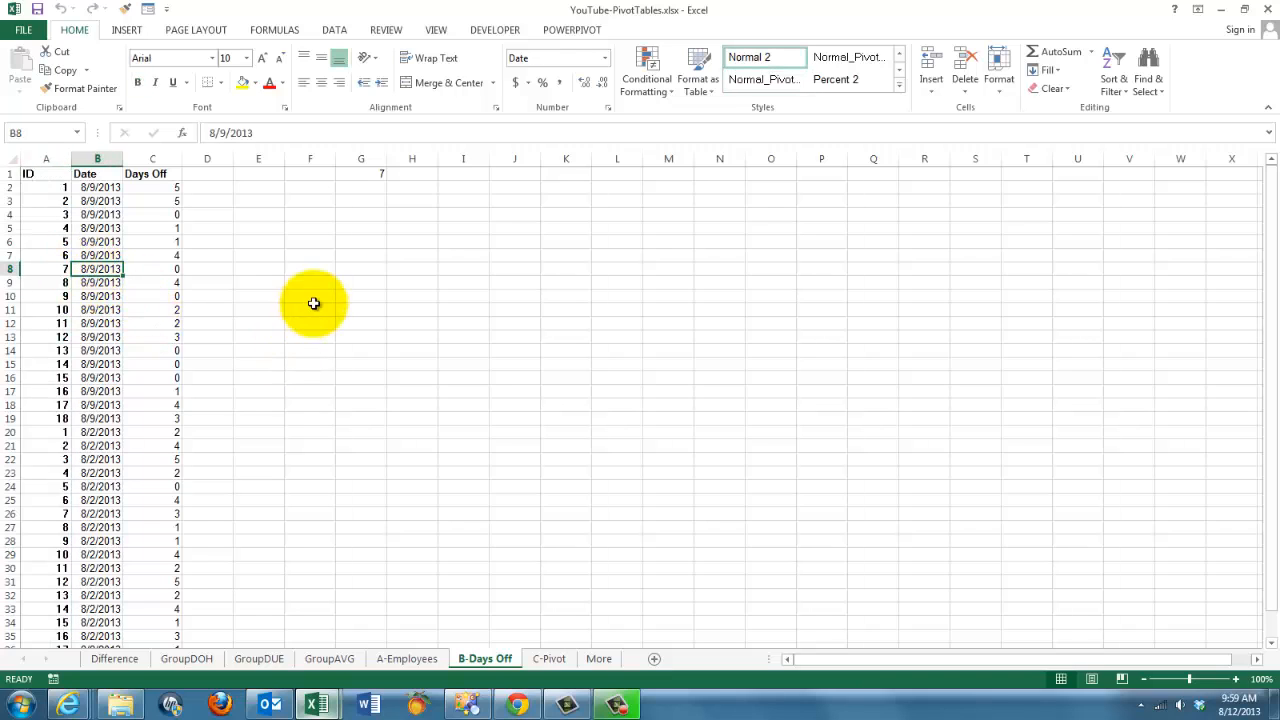
pyautogui.moveTo(307, 301)
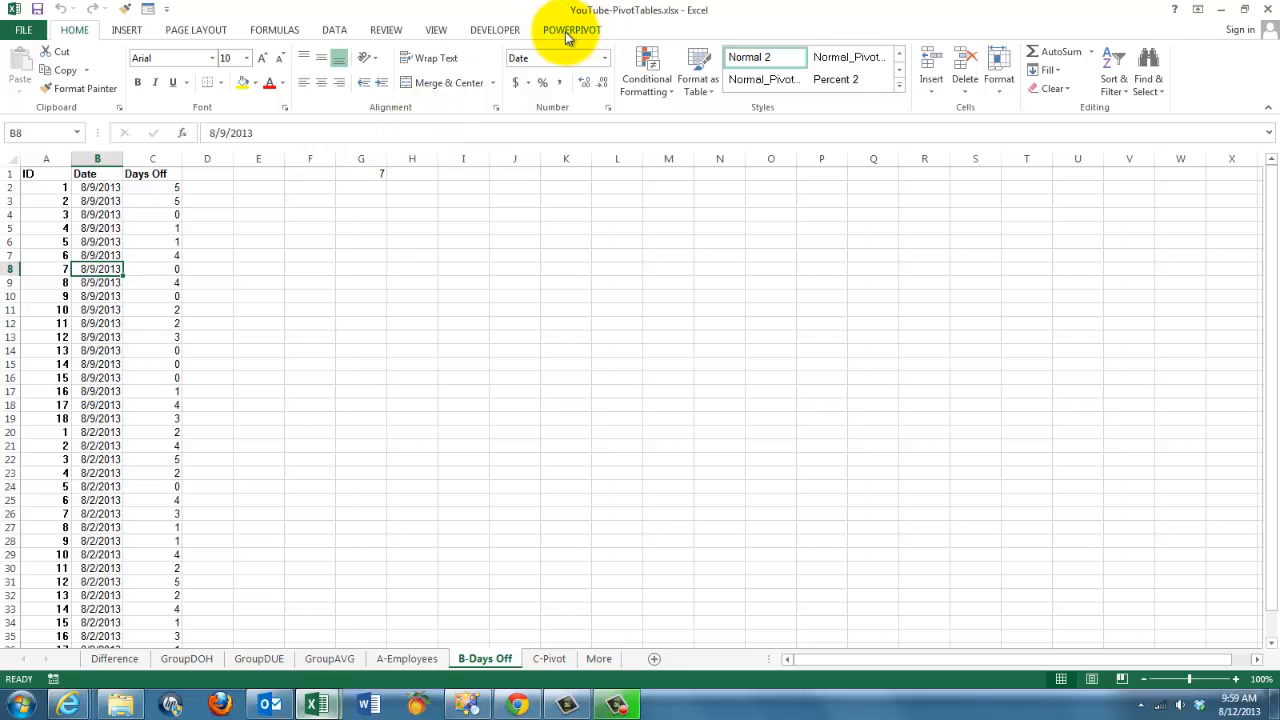
pyautogui.click(571, 29)
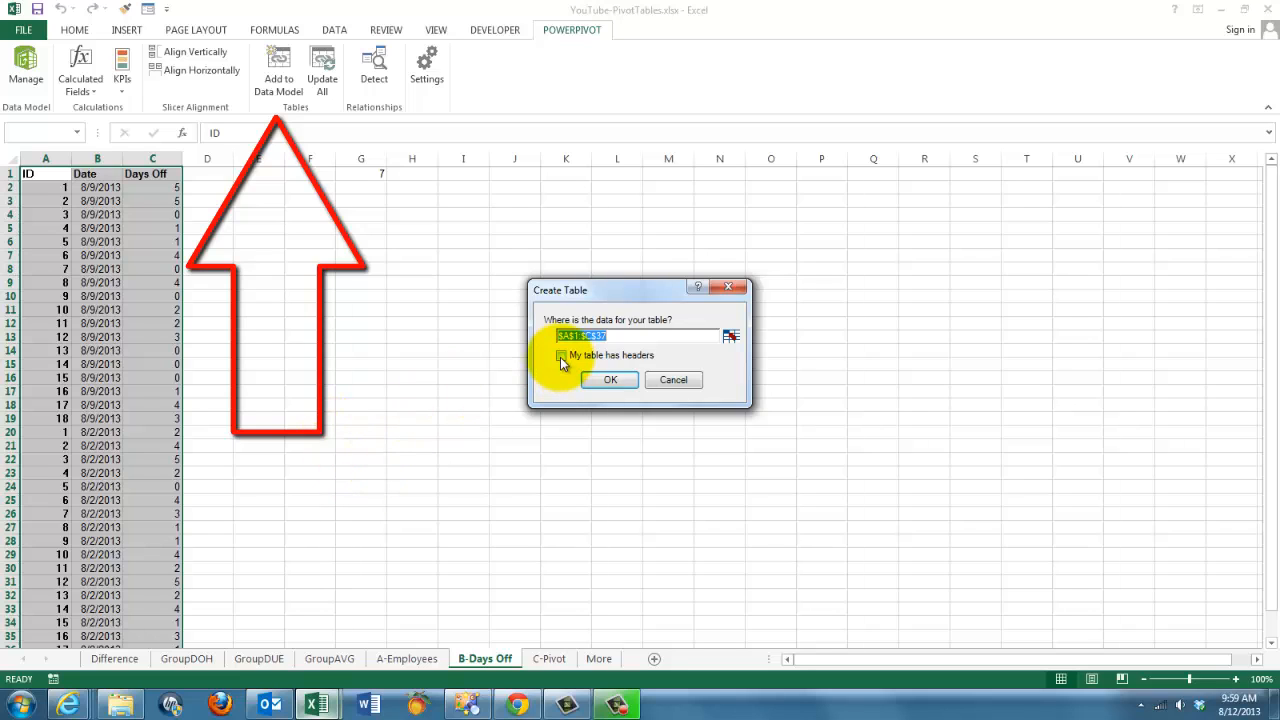
pyautogui.click(561, 355)
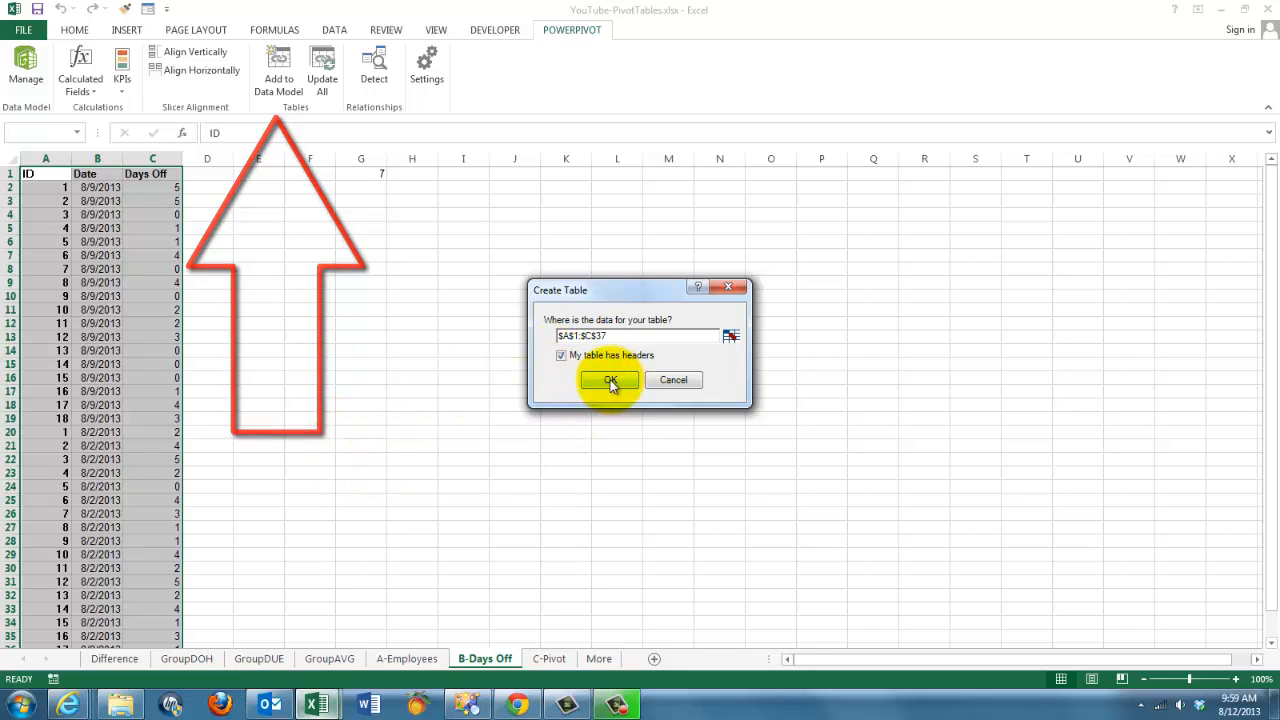
pyautogui.click(609, 381)
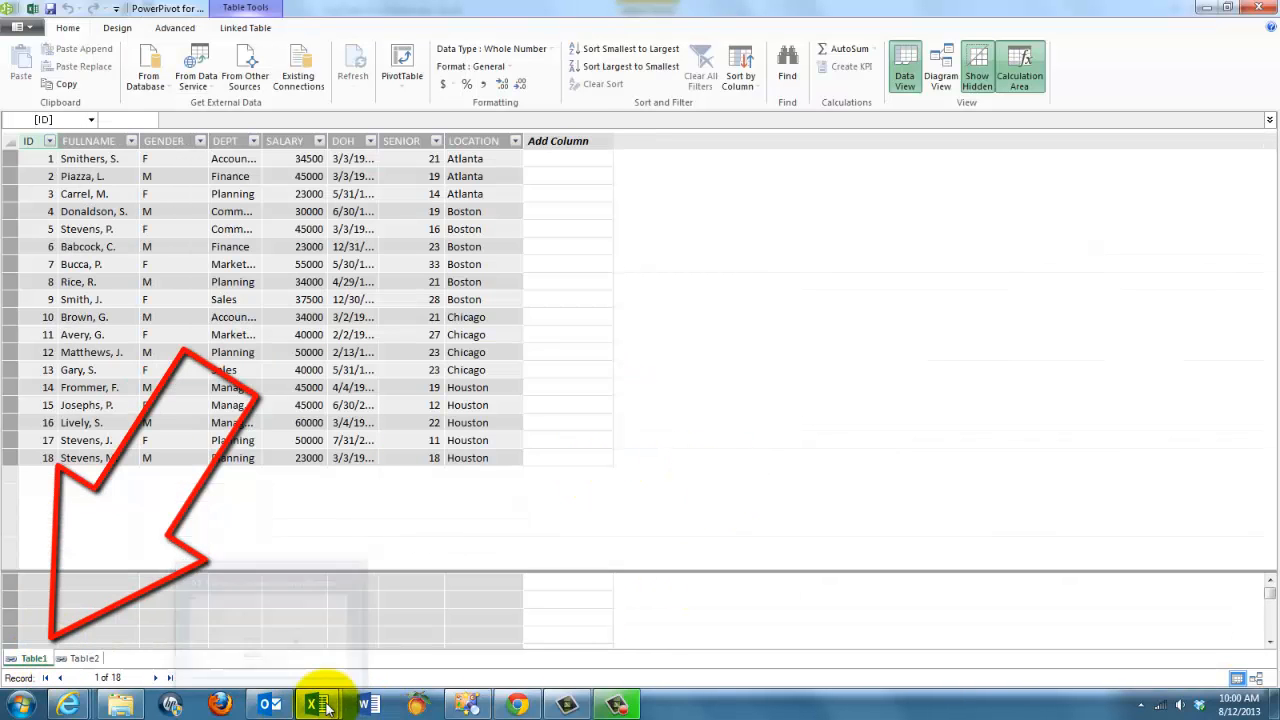
# Return from PowerPivot to Excel's C-Pivot sheet with the Data ribbon showing.
pyautogui.click(315, 705)
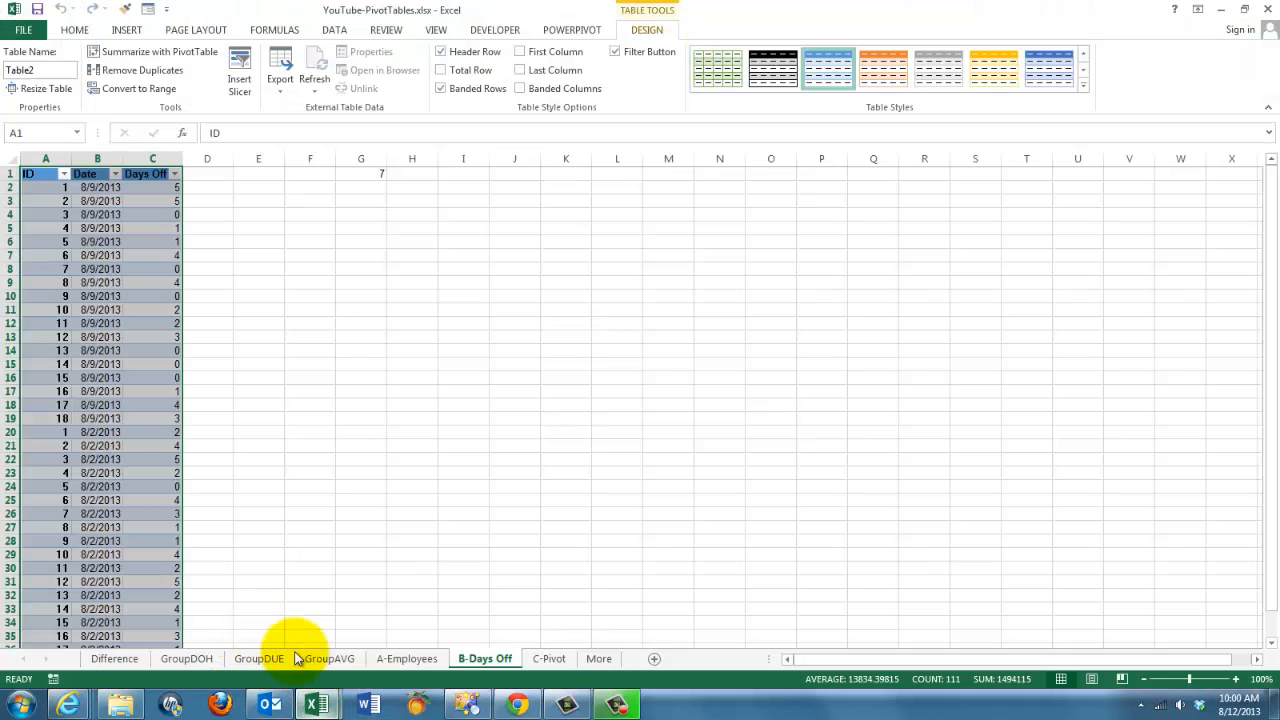
pyautogui.click(548, 658)
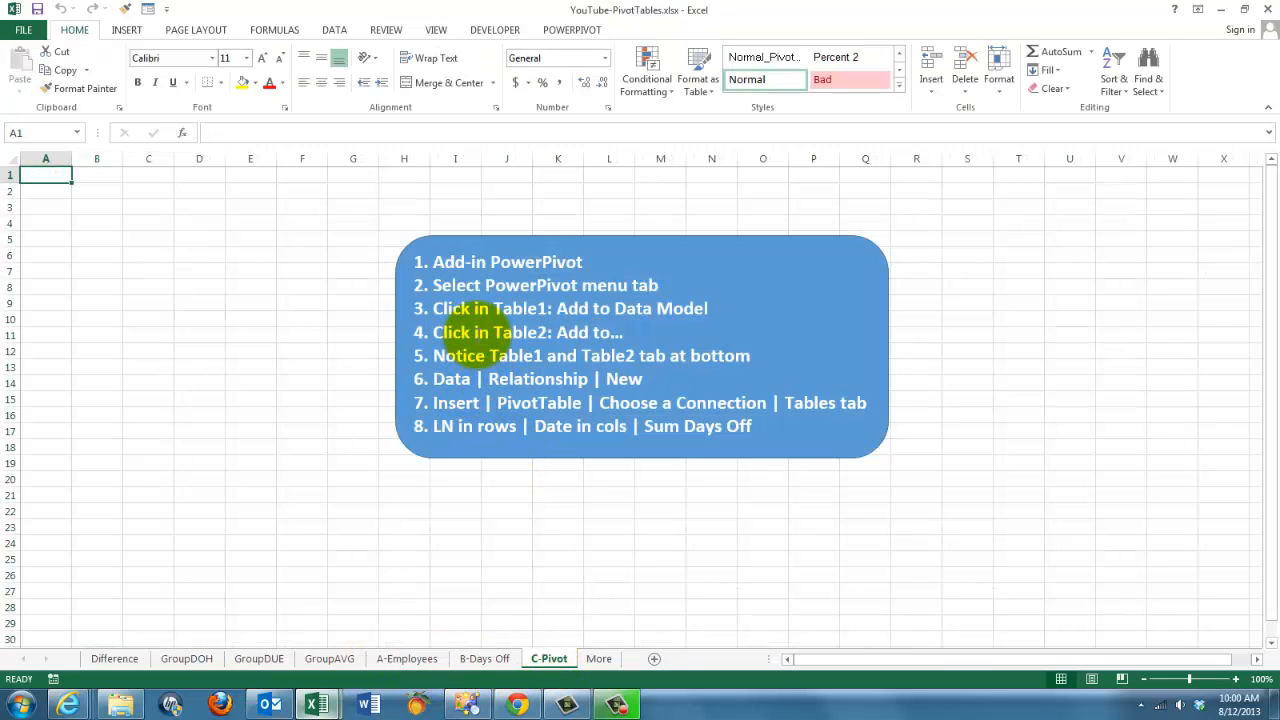
pyautogui.moveTo(362, 363)
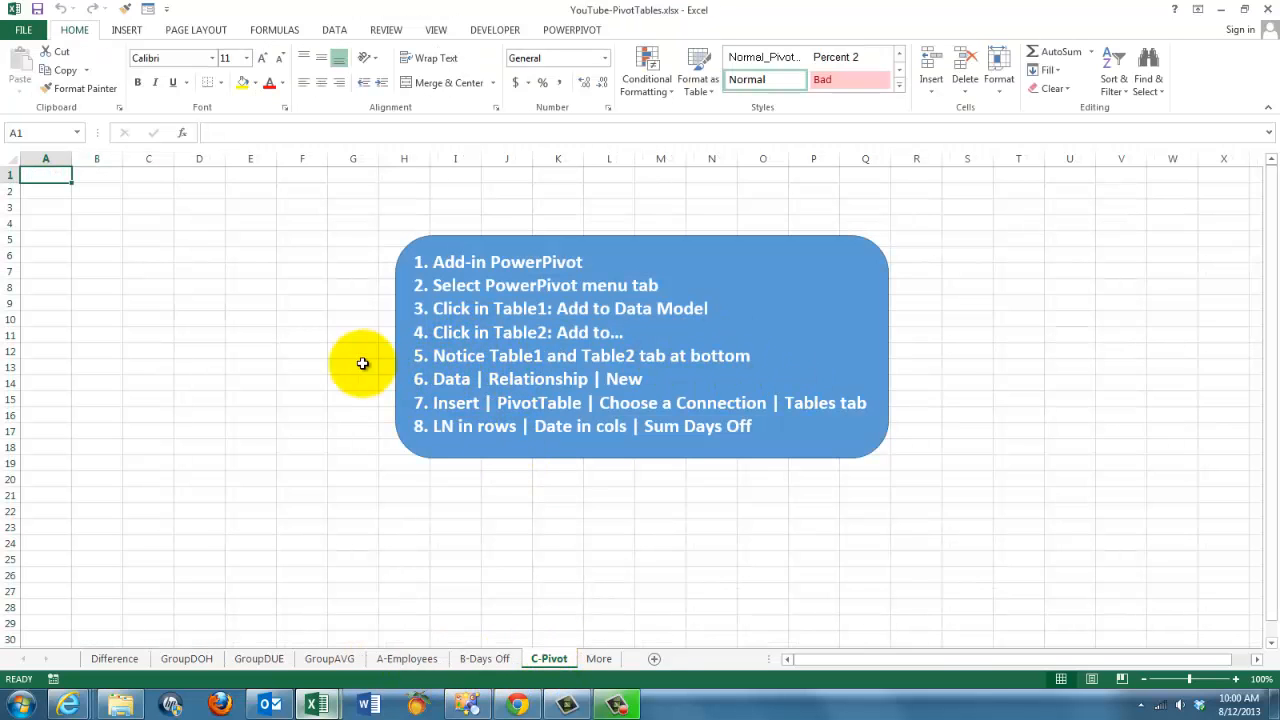
pyautogui.moveTo(655, 383)
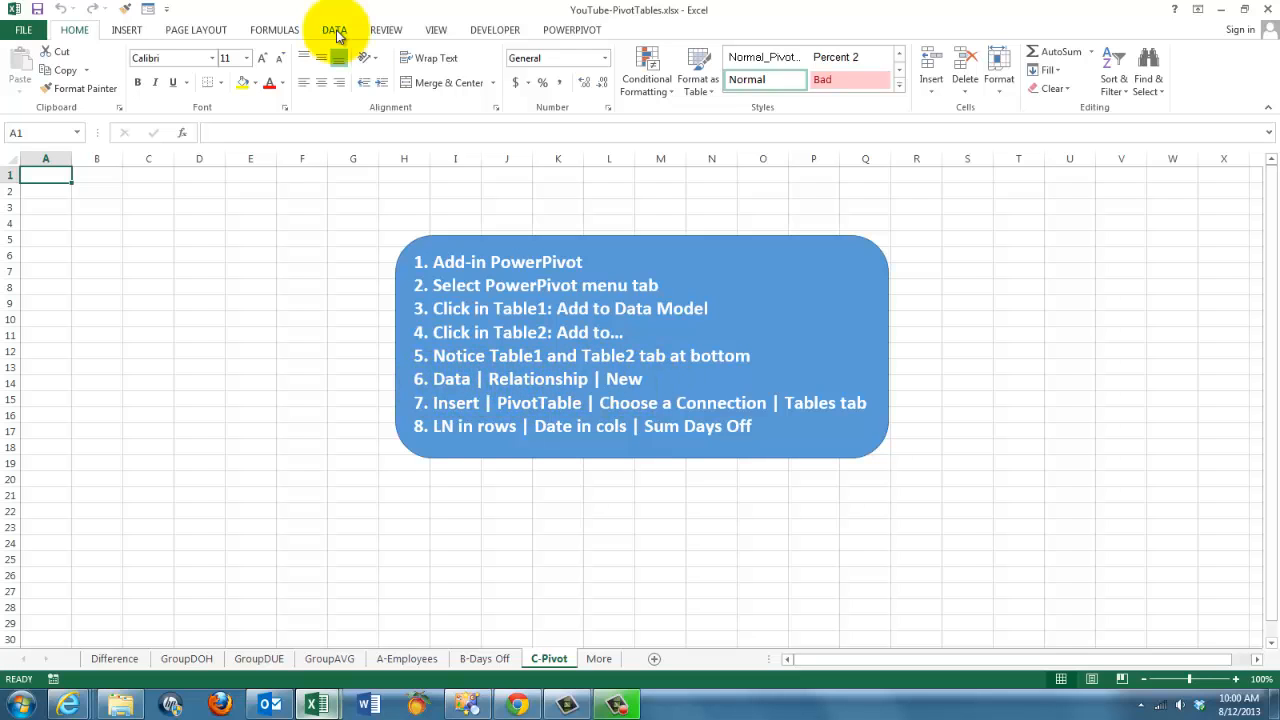
pyautogui.click(334, 29)
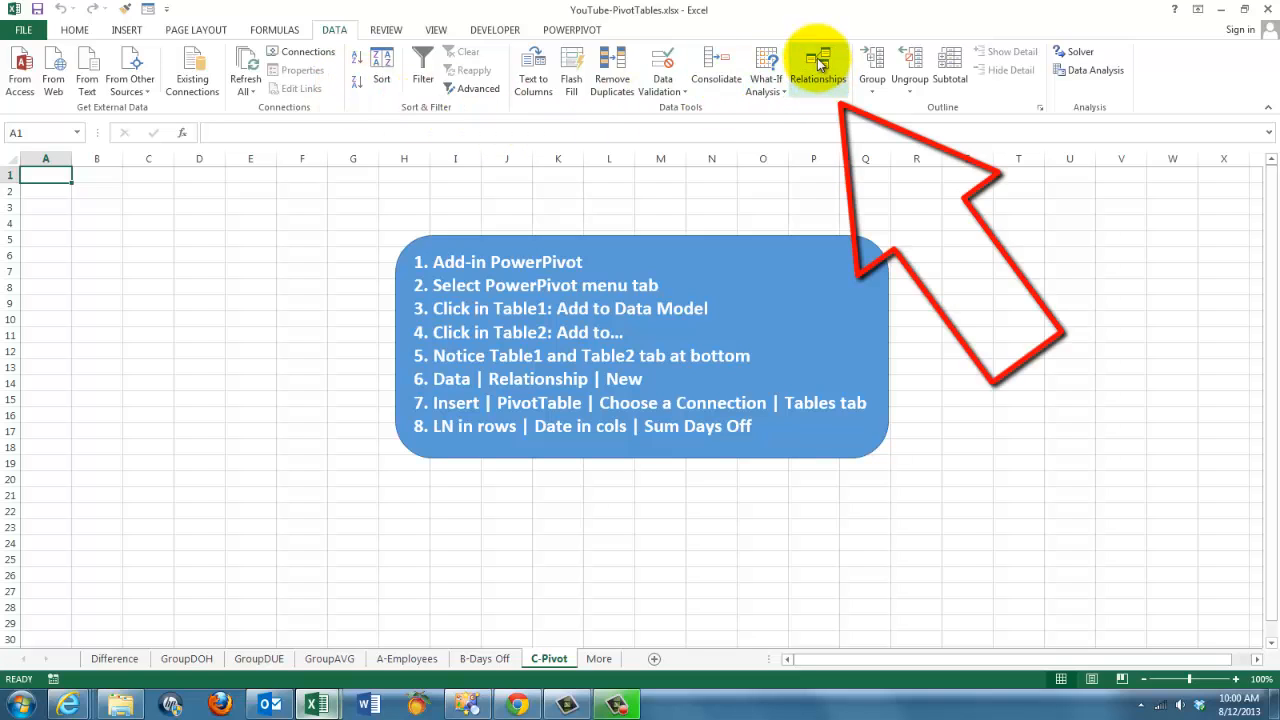
# Create a new relationship from Table1's ID column to Table2.
pyautogui.click(818, 65)
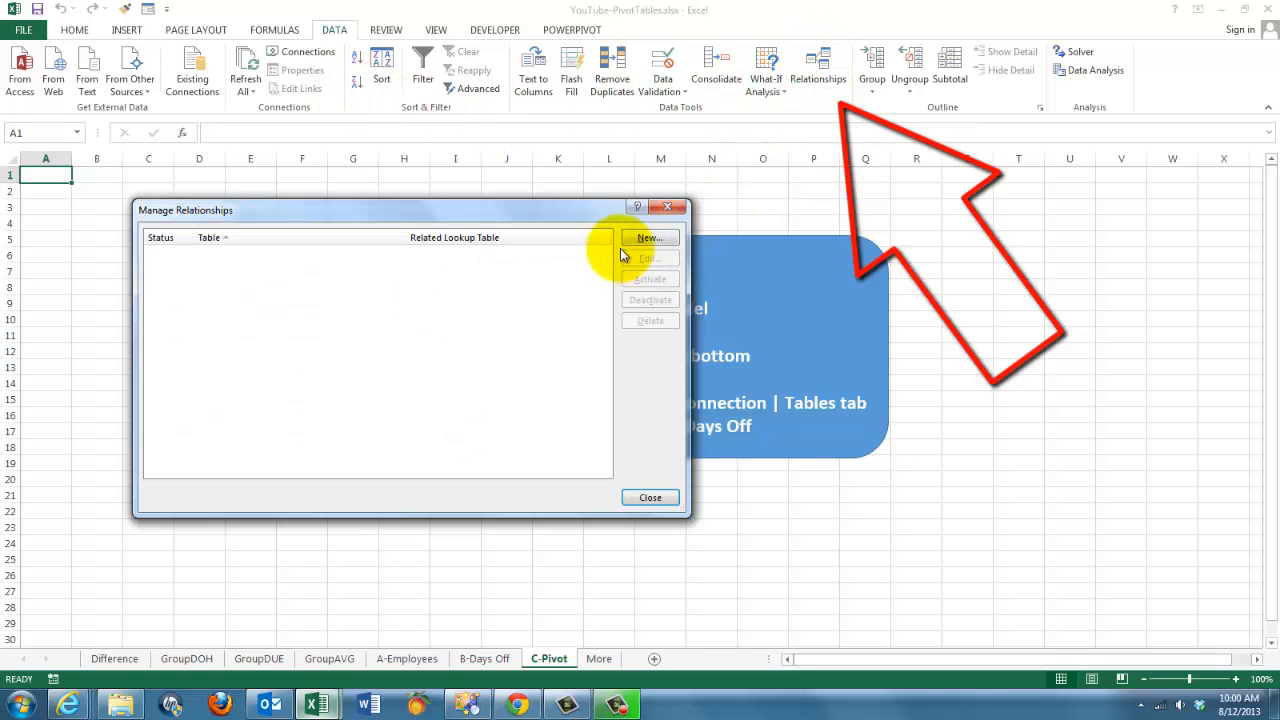
pyautogui.click(648, 238)
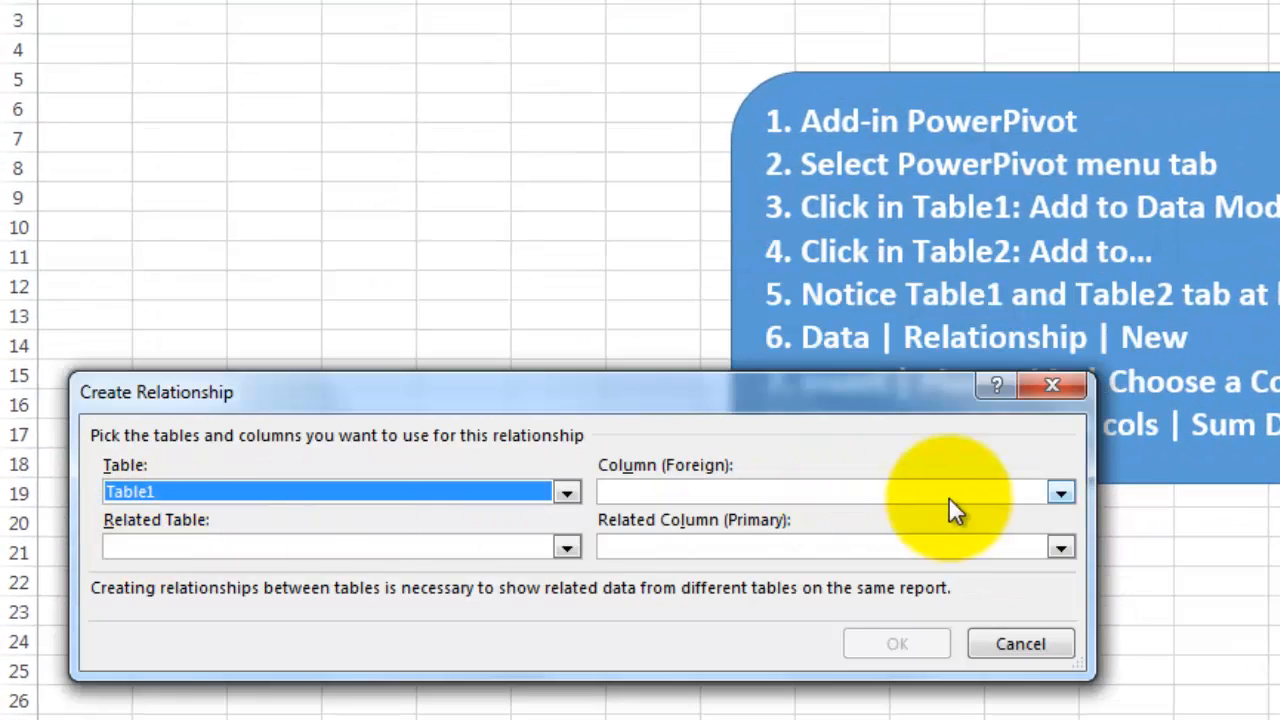
pyautogui.click(1060, 491)
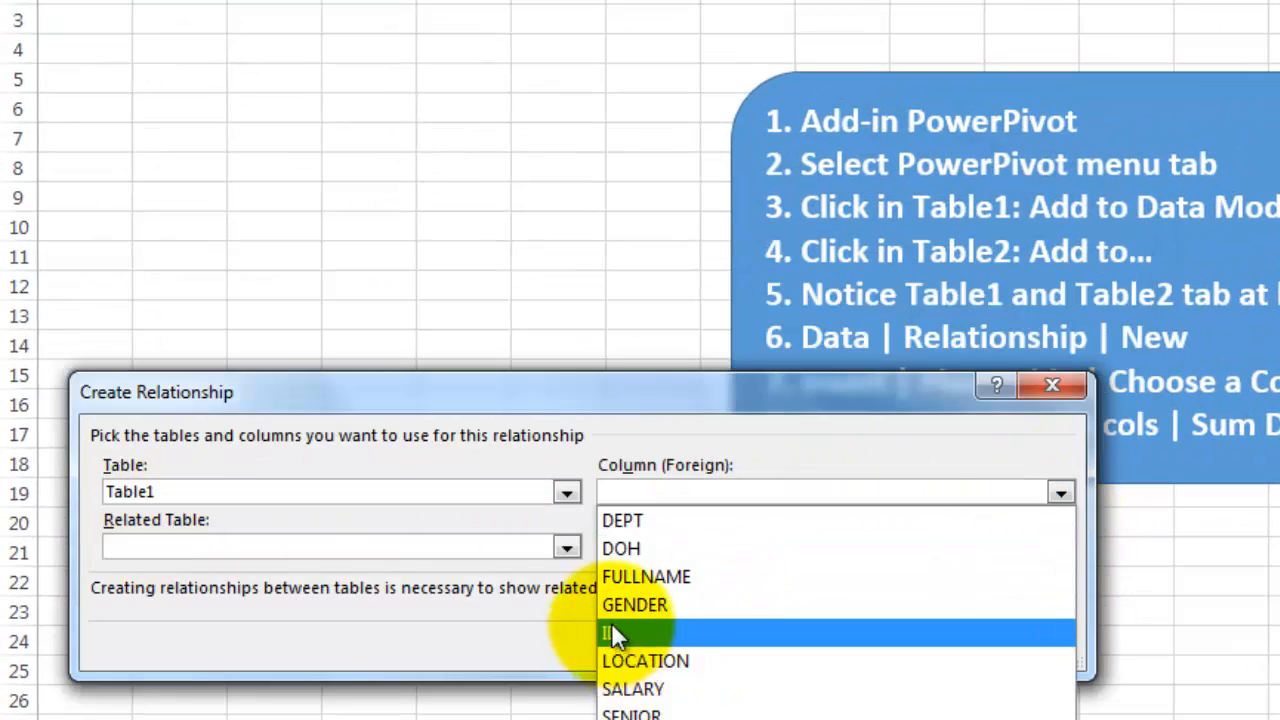
pyautogui.click(610, 632)
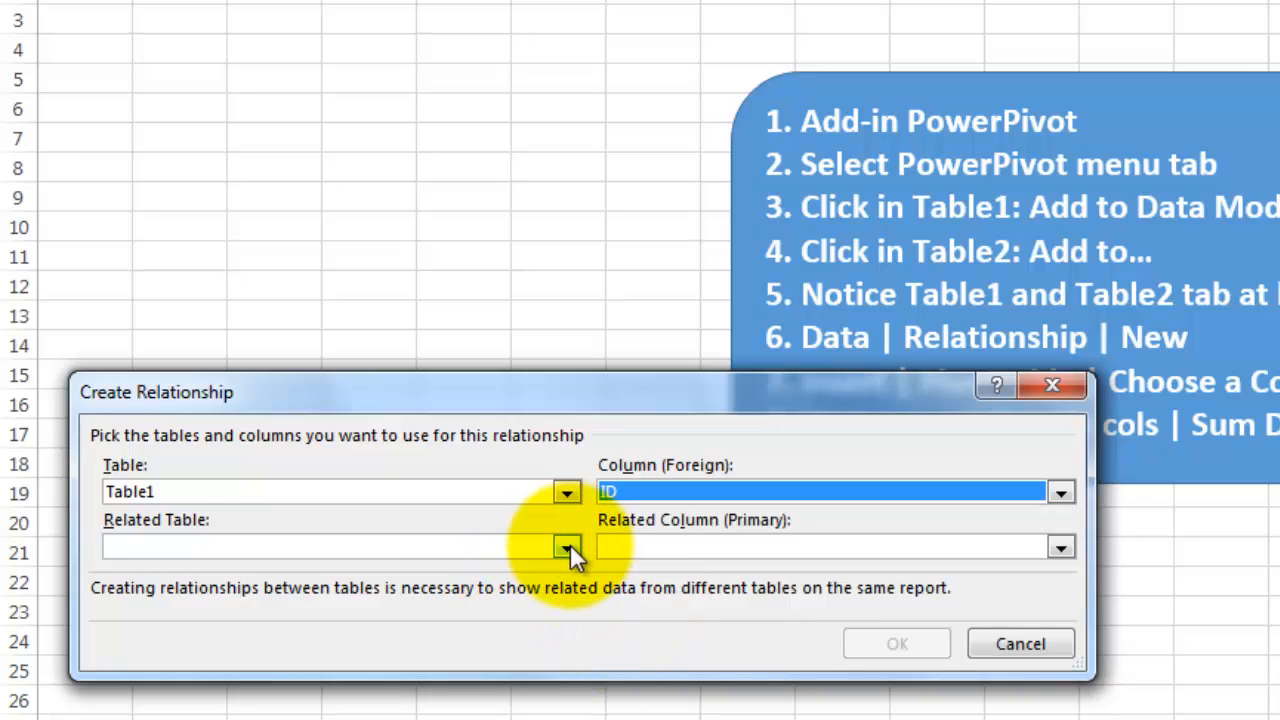
pyautogui.click(565, 546)
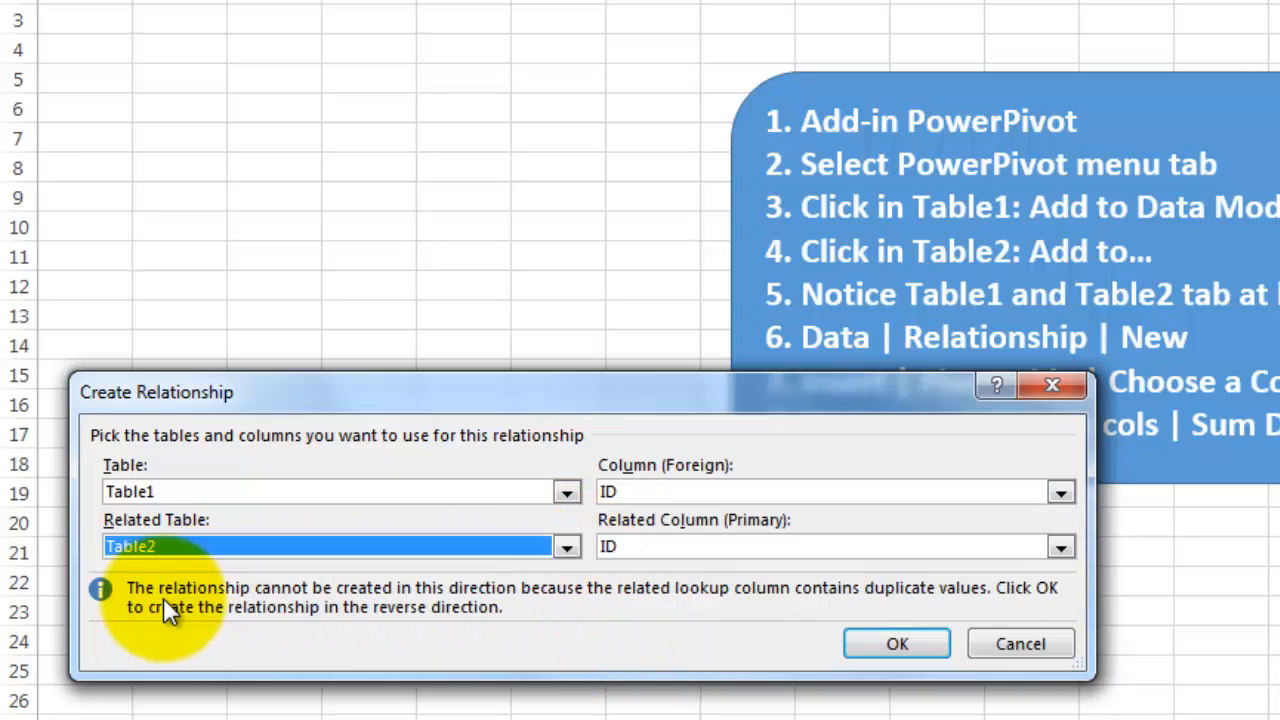
pyautogui.moveTo(1060, 546)
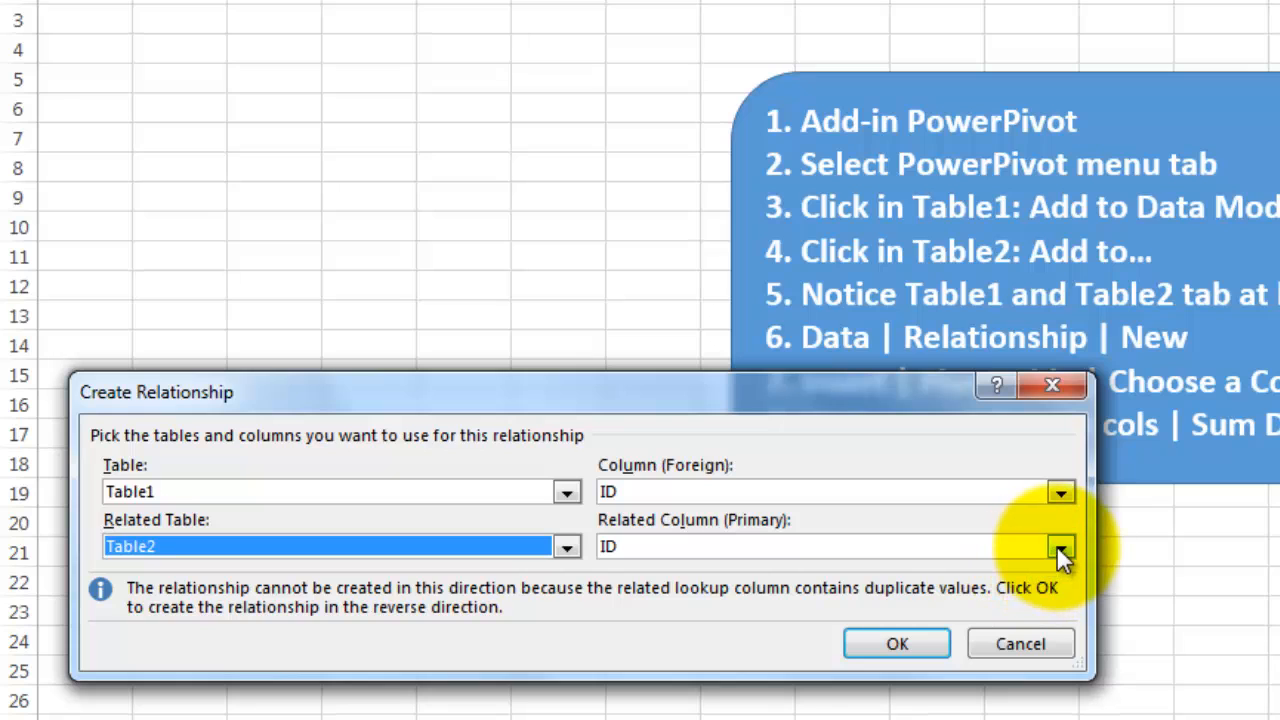
pyautogui.moveTo(660, 490)
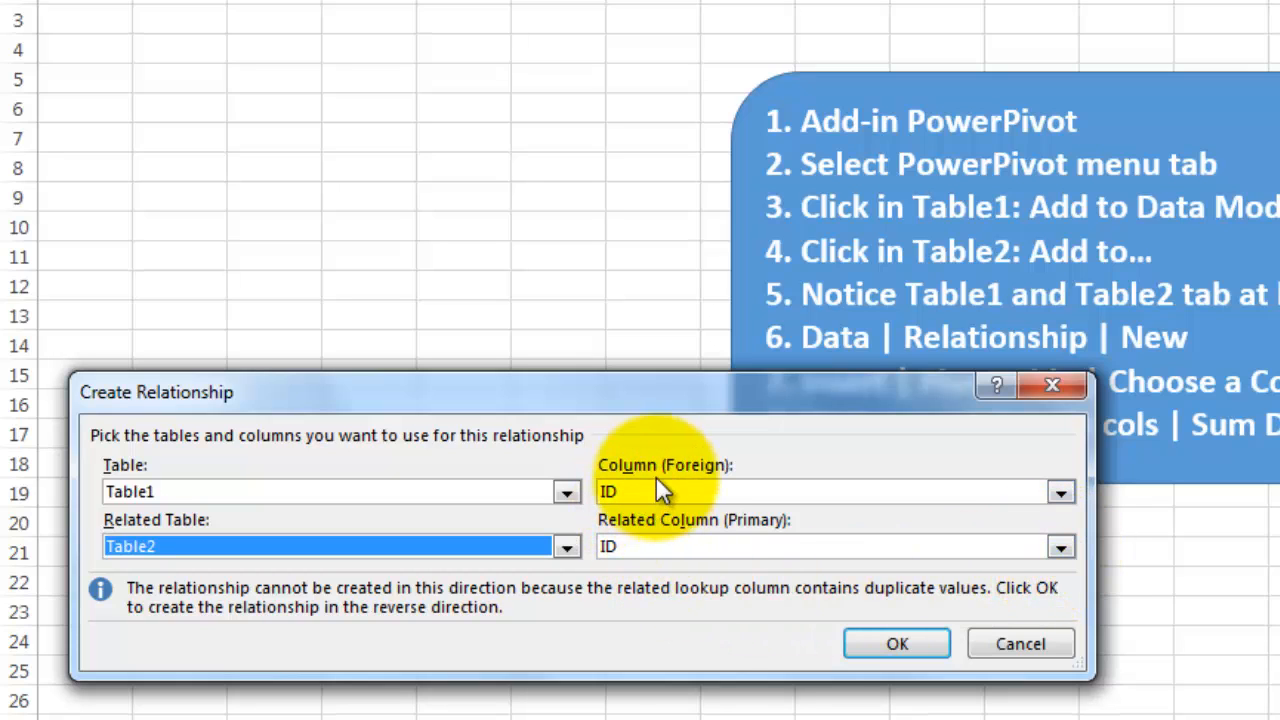
pyautogui.moveTo(735, 610)
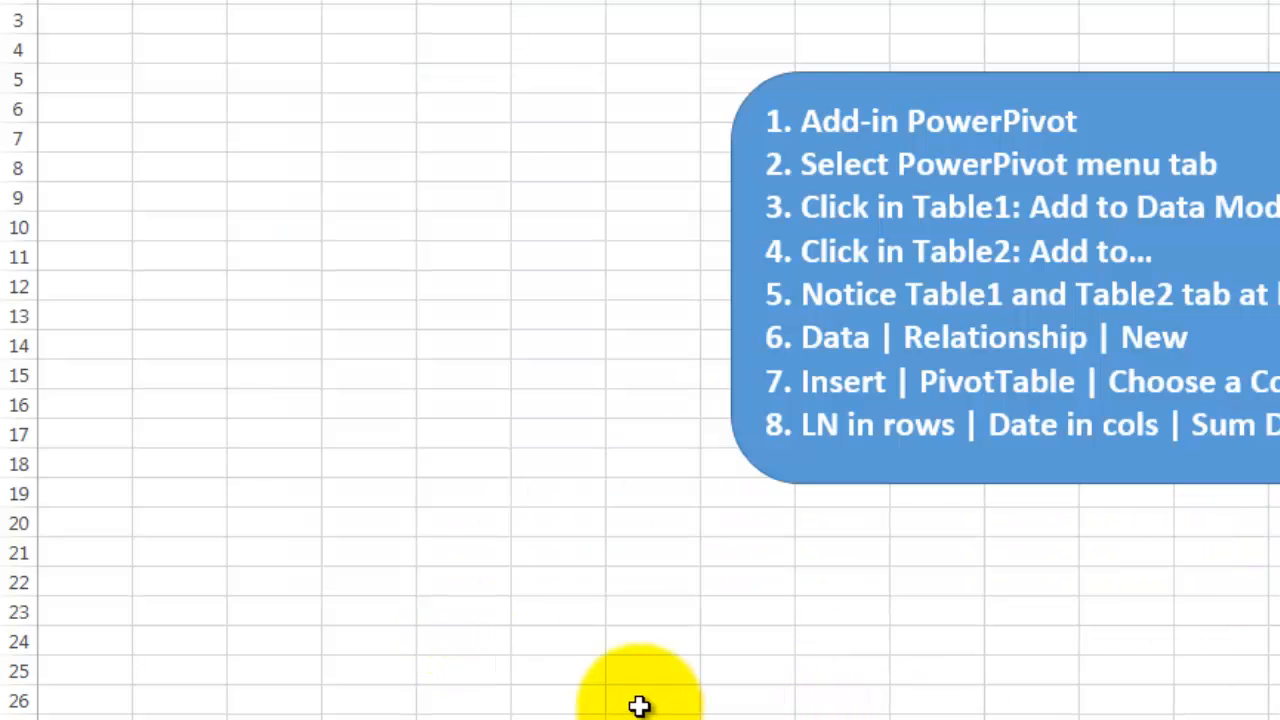
pyautogui.moveTo(468, 625)
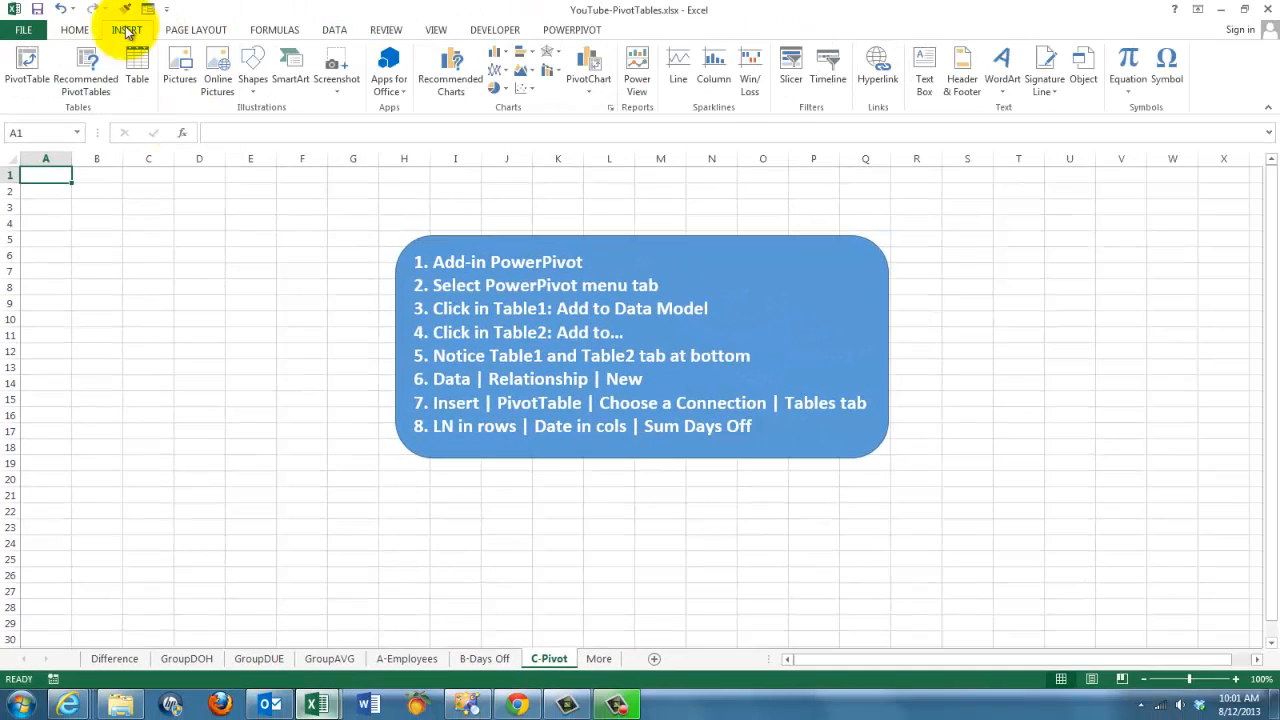
pyautogui.moveTo(27, 70)
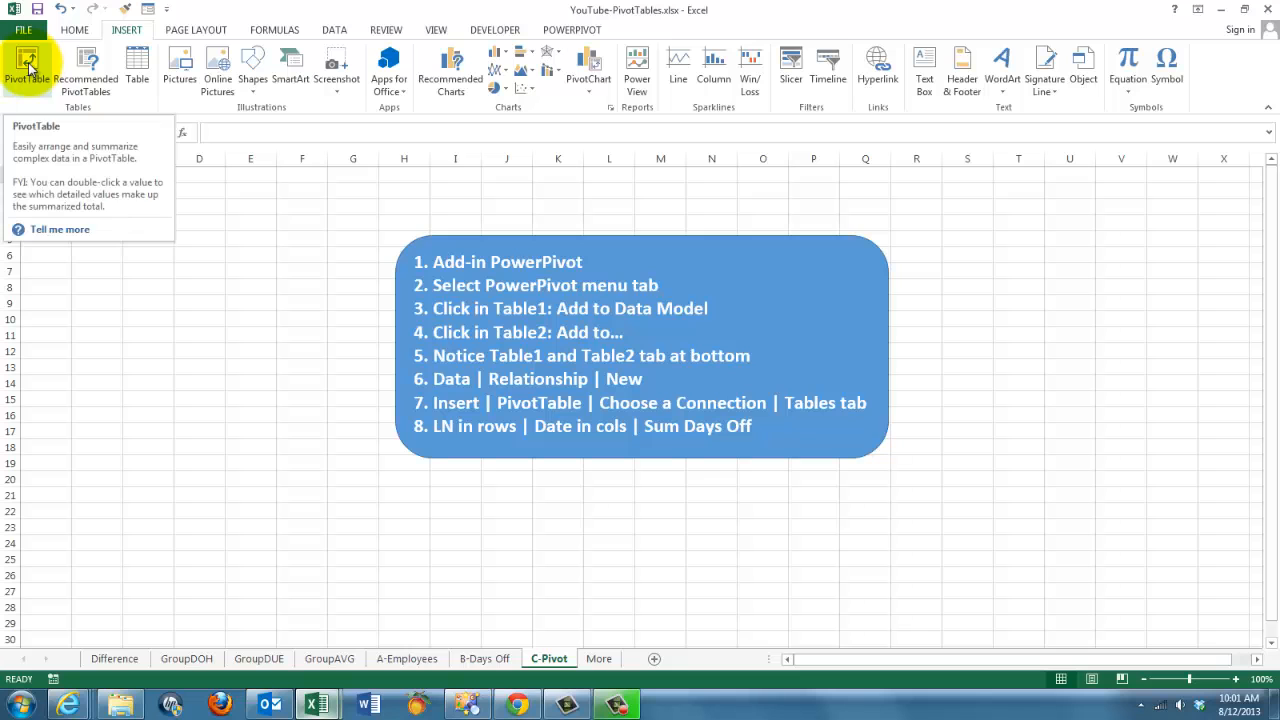
# Insert PivotTable1 on C-Pivot using the workbook's Data Model tables as external source.
pyautogui.click(28, 70)
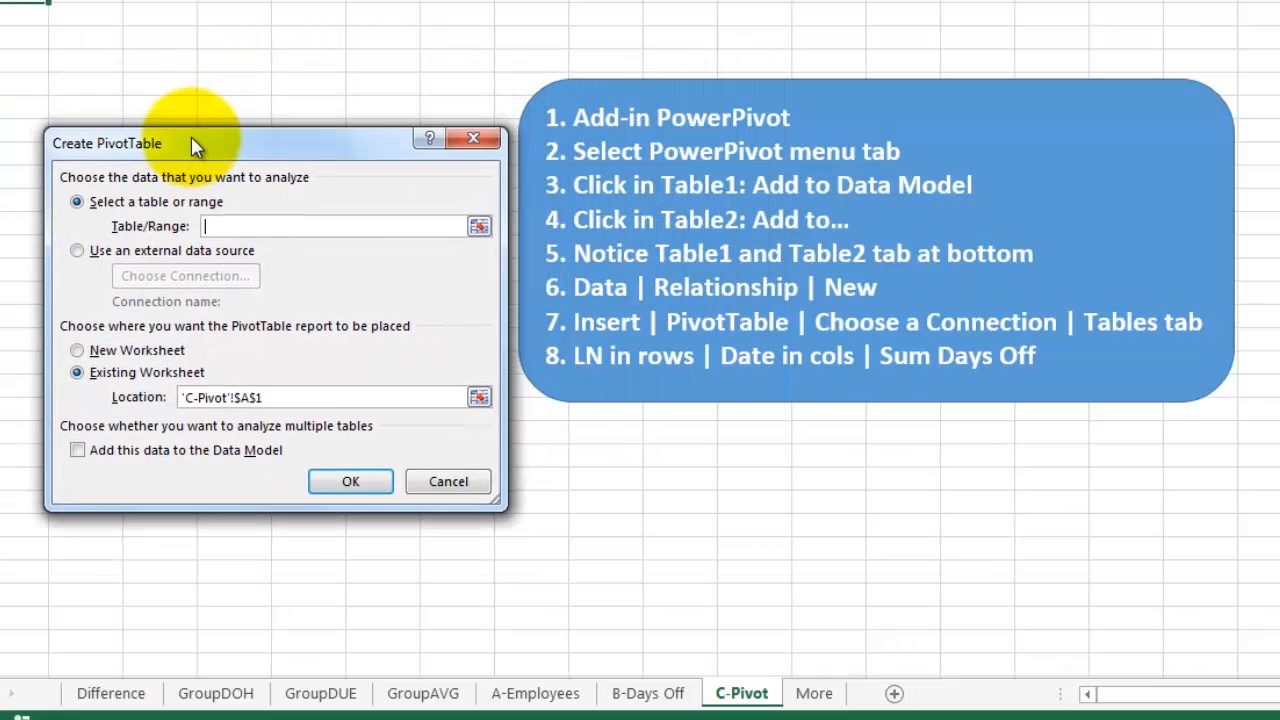
pyautogui.moveTo(107, 295)
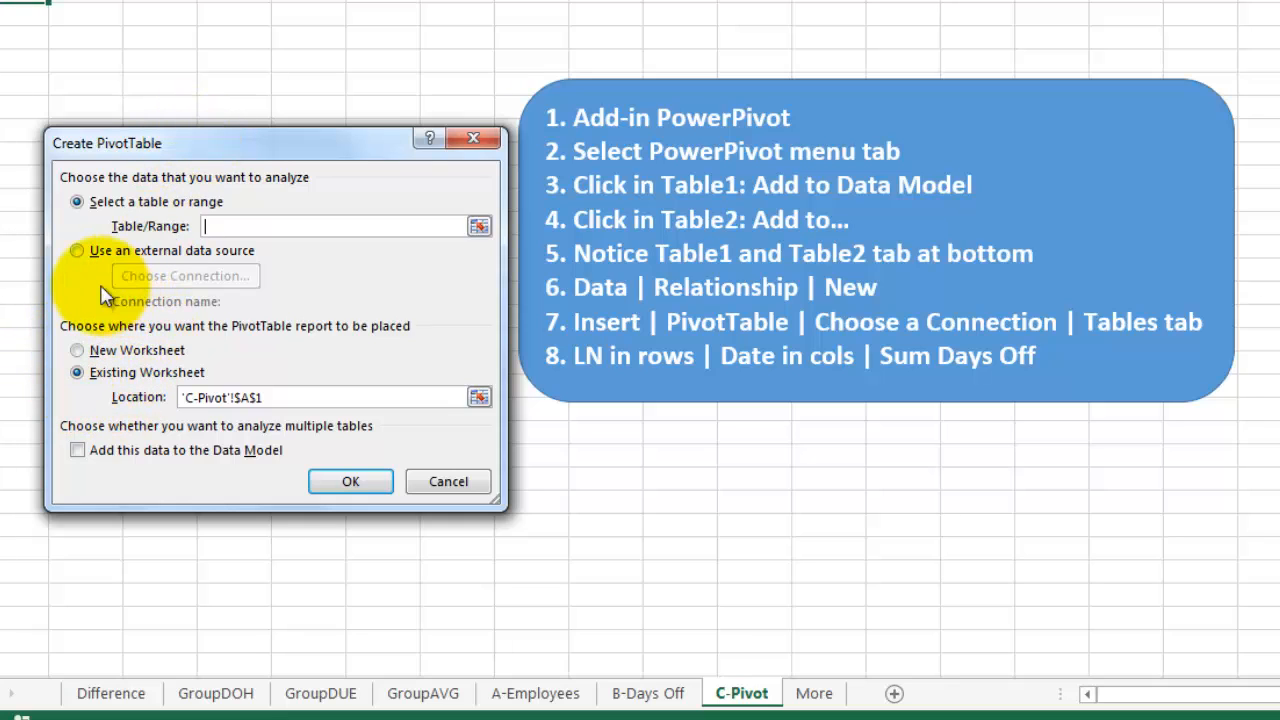
pyautogui.click(77, 250)
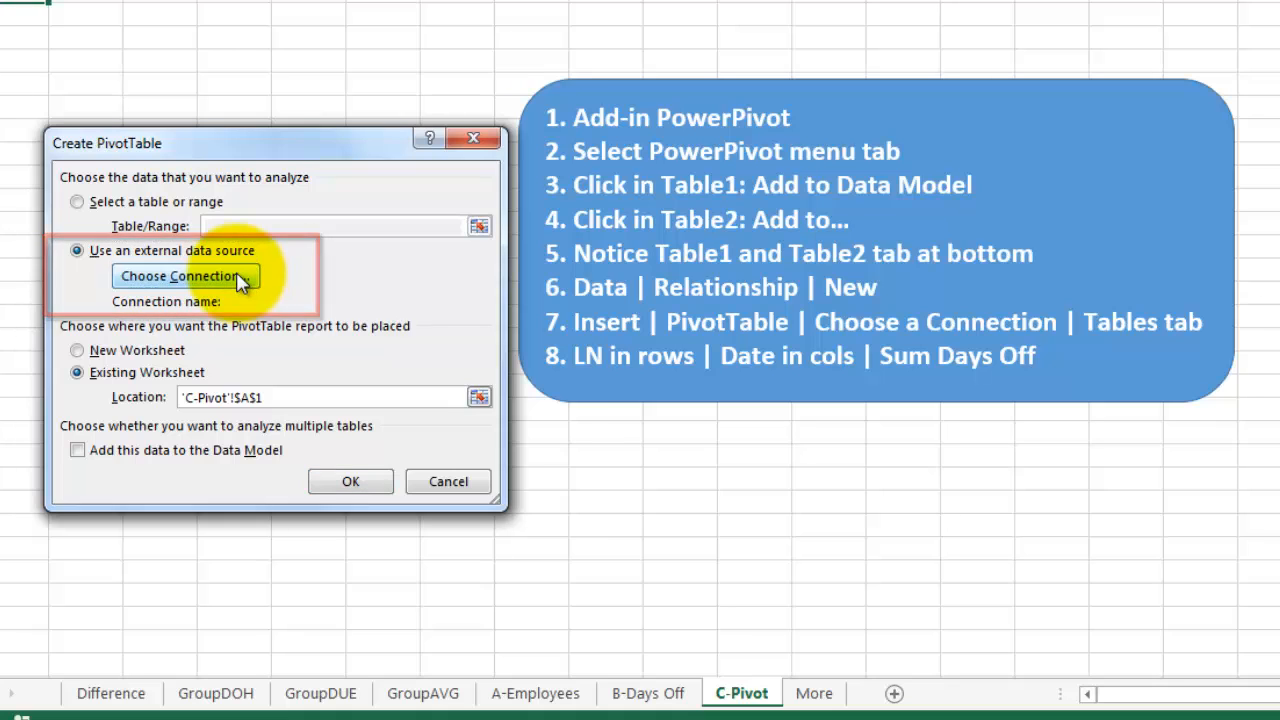
pyautogui.click(185, 276)
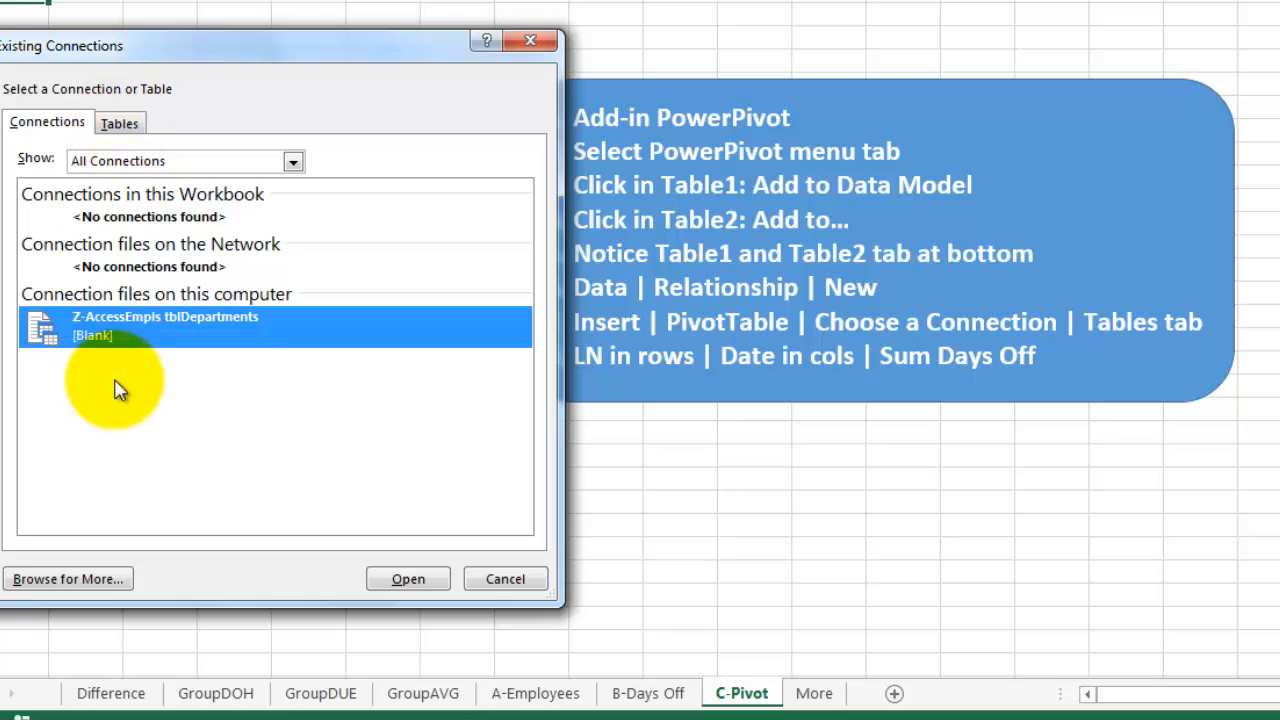
pyautogui.moveTo(90, 295)
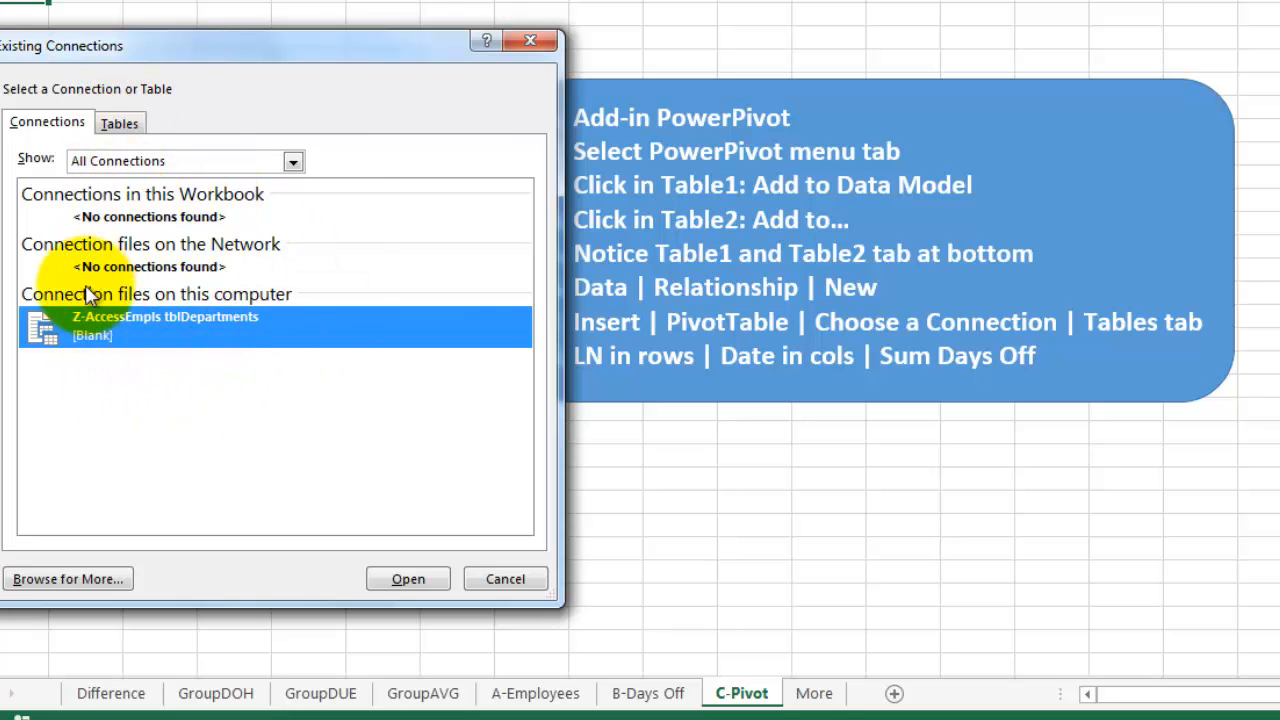
pyautogui.moveTo(180, 210)
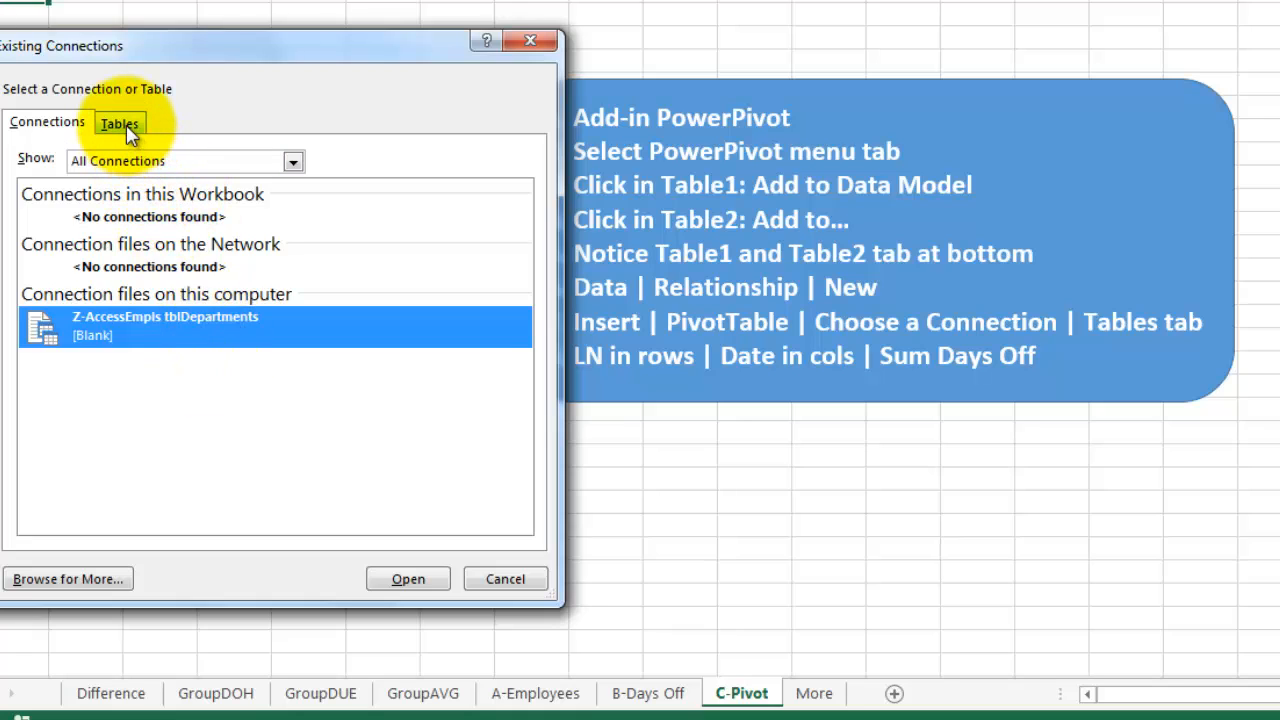
pyautogui.click(119, 123)
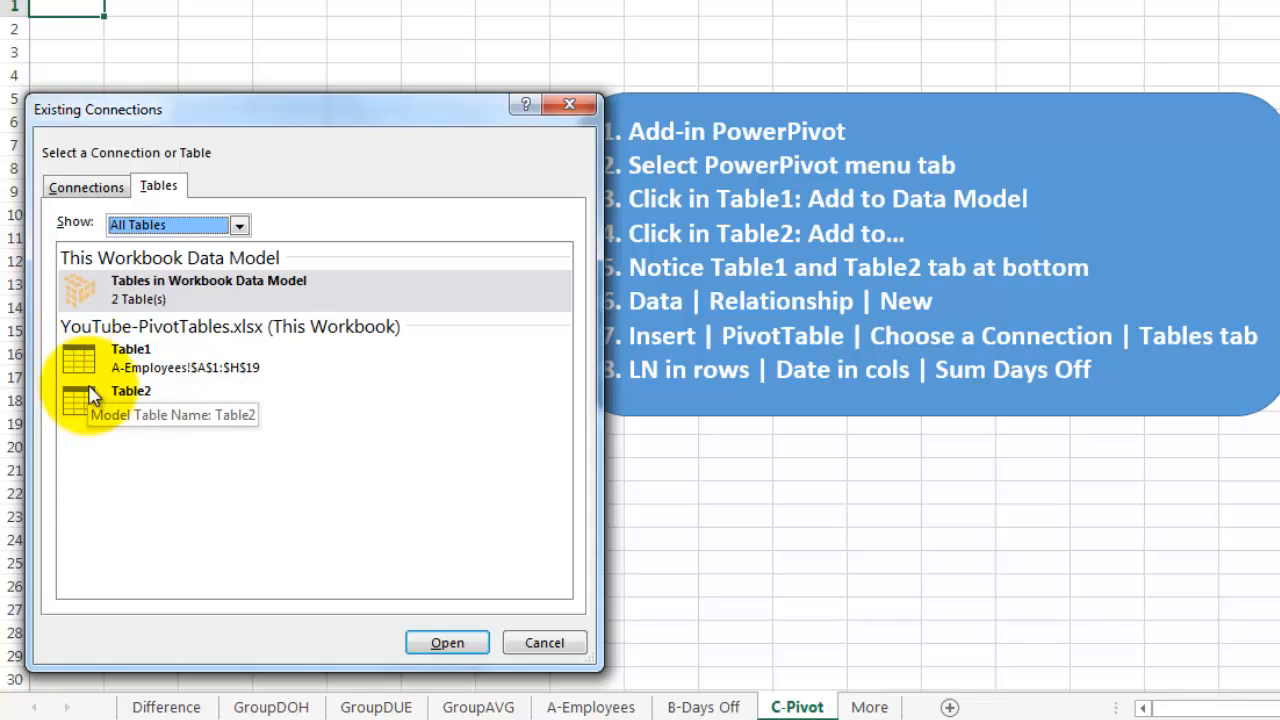
pyautogui.moveTo(448, 643)
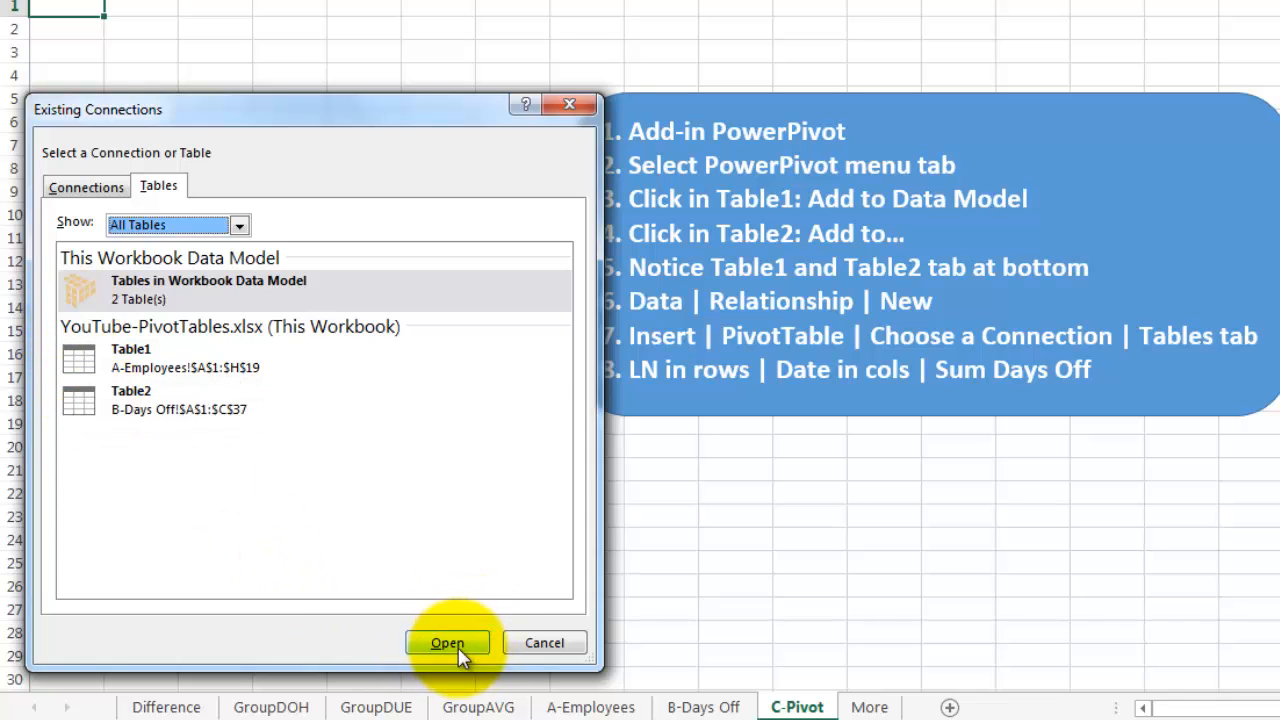
pyautogui.click(447, 642)
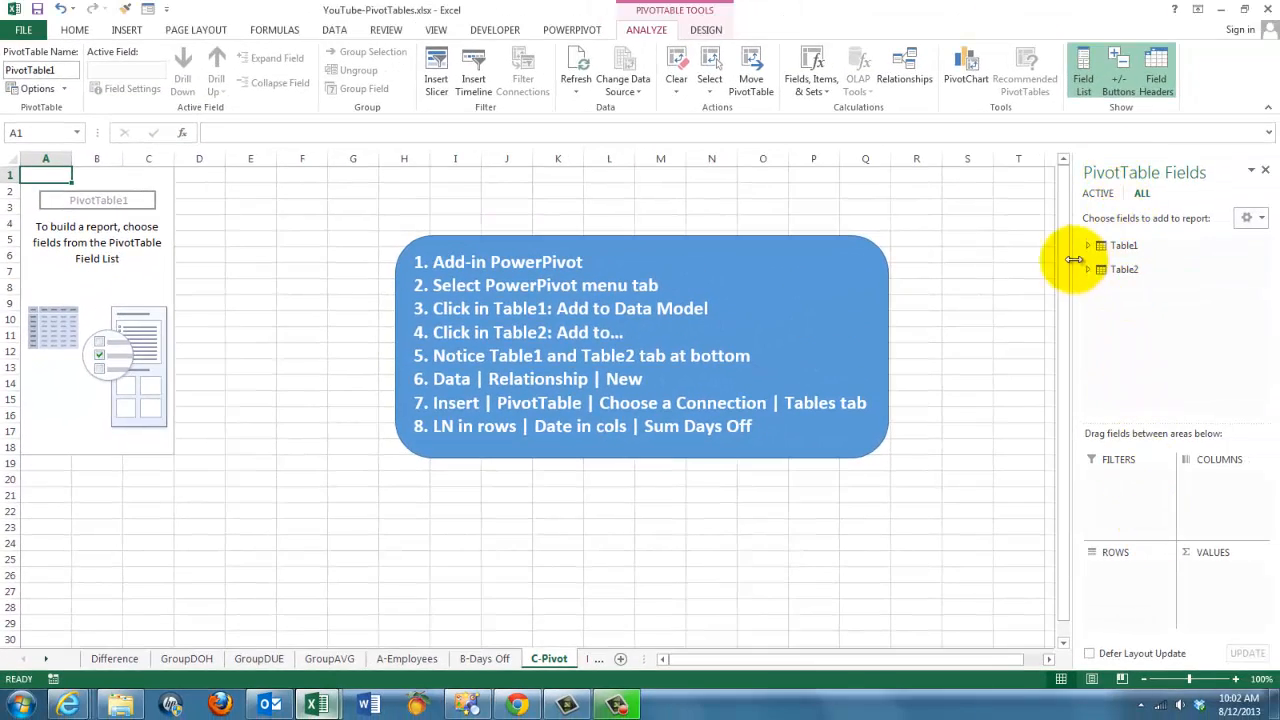
# Expand Table1 and Table2, drag FULLNAME into Rows, and tick Days Off for Values.
pyautogui.click(1087, 245)
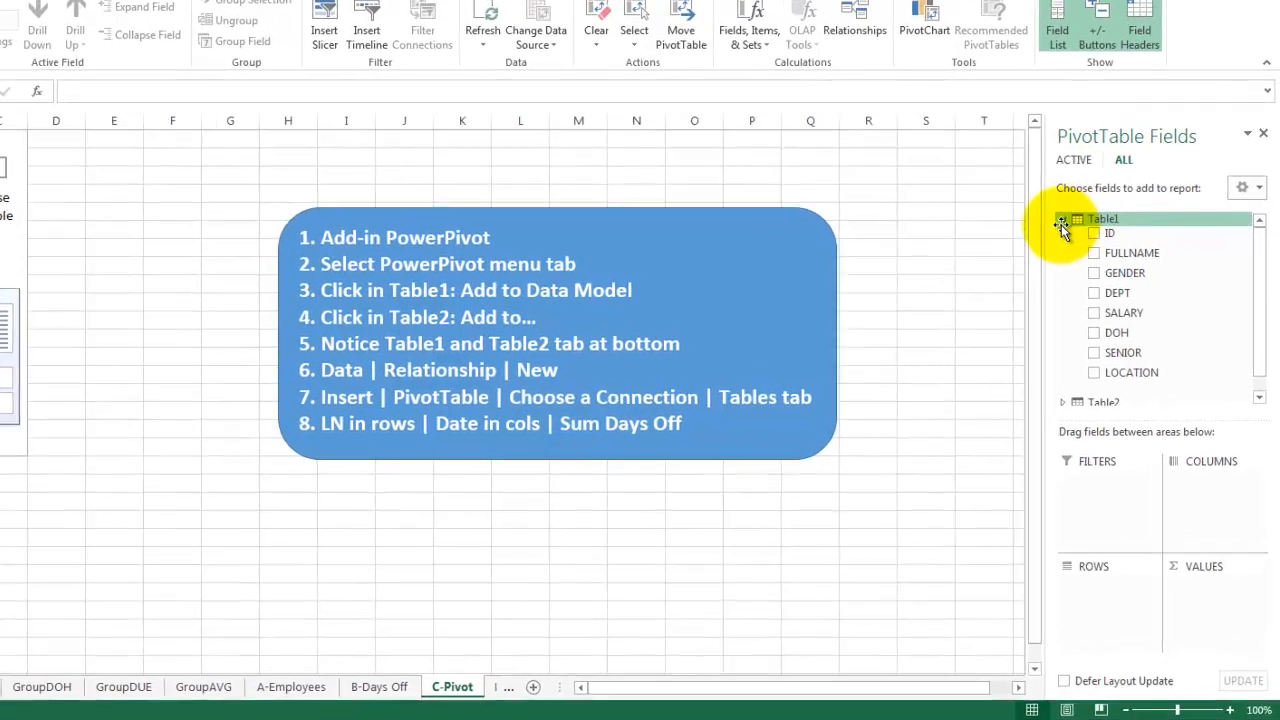
pyautogui.click(1064, 219)
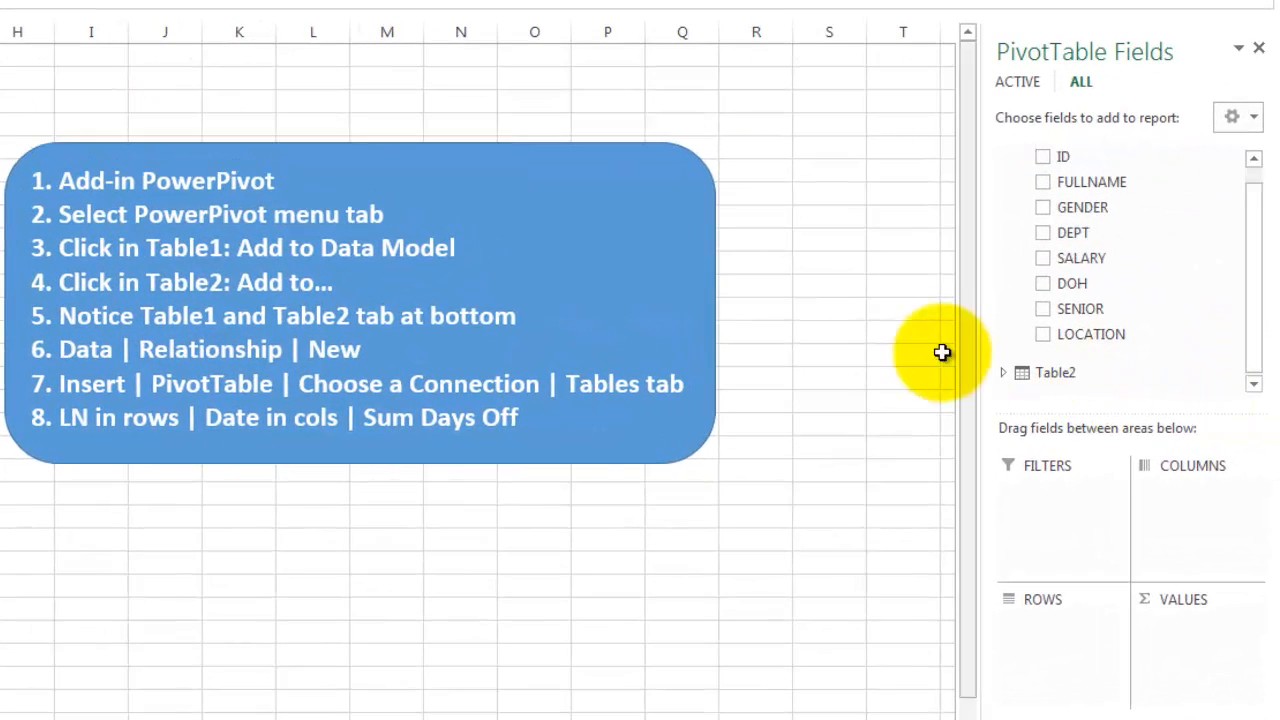
pyautogui.click(1003, 372)
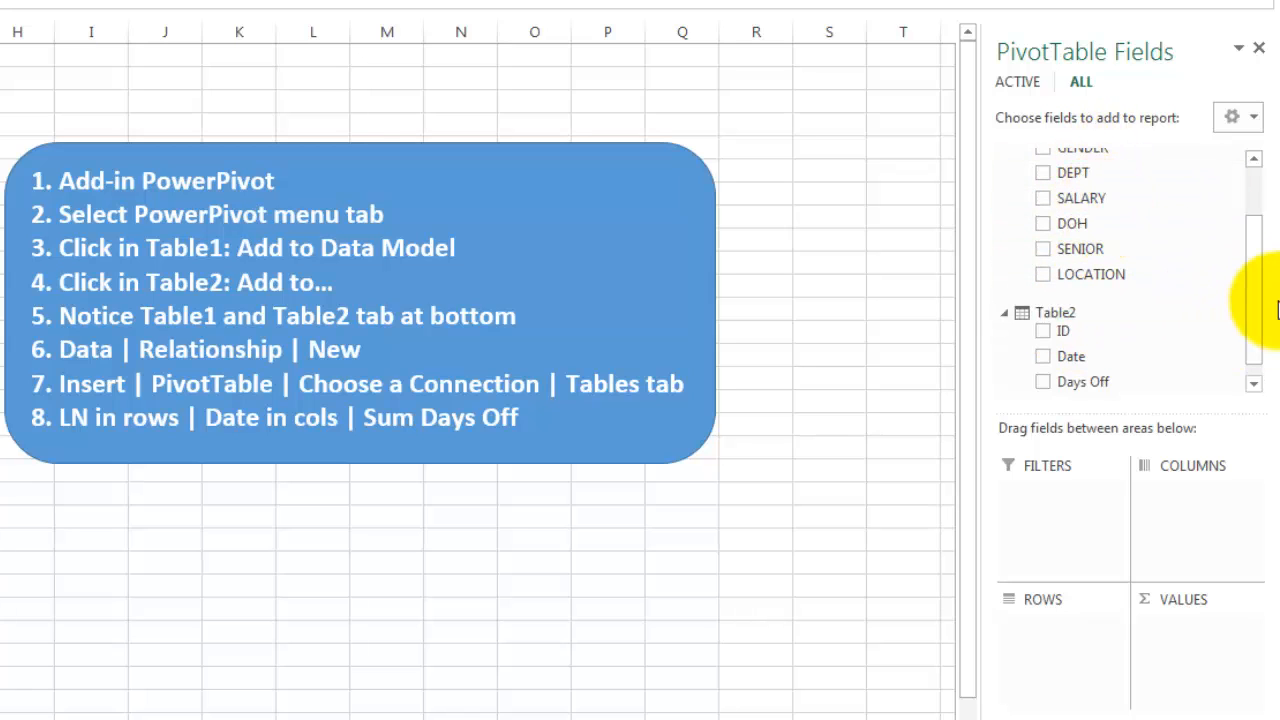
pyautogui.scroll(3)
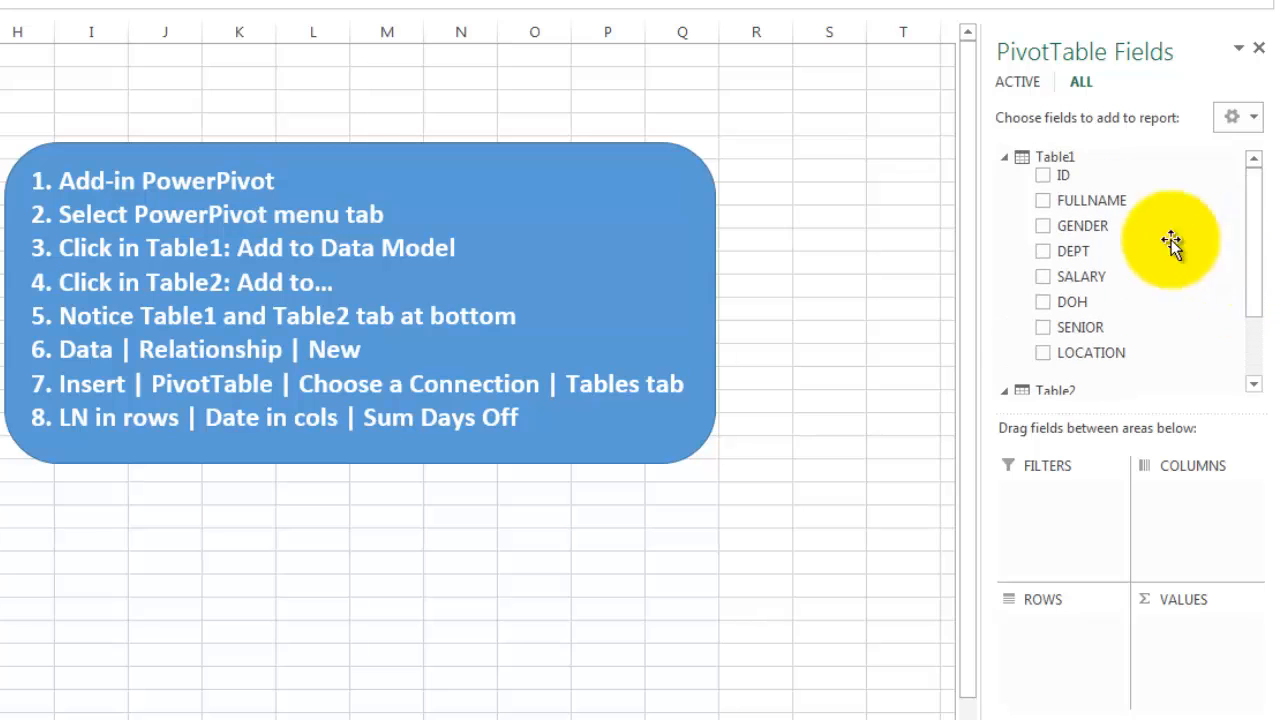
pyautogui.moveTo(1091, 200); pyautogui.dragTo(1062, 538)
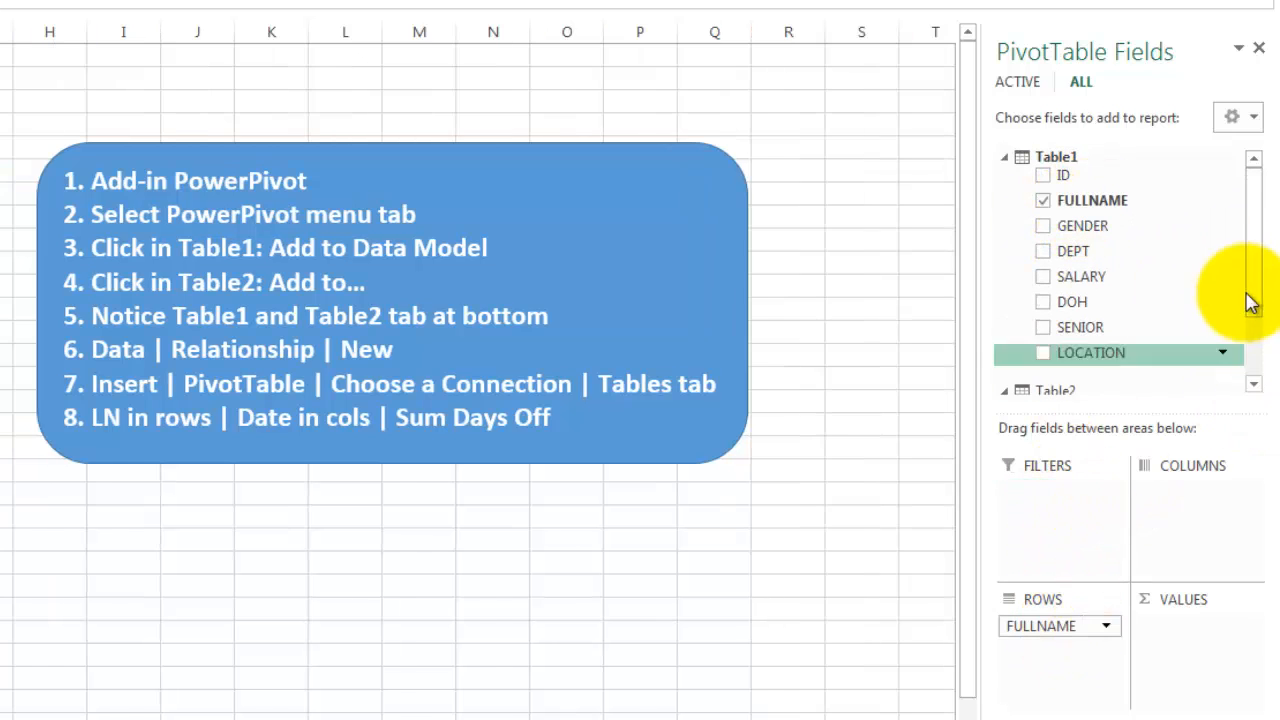
pyautogui.scroll(-3)
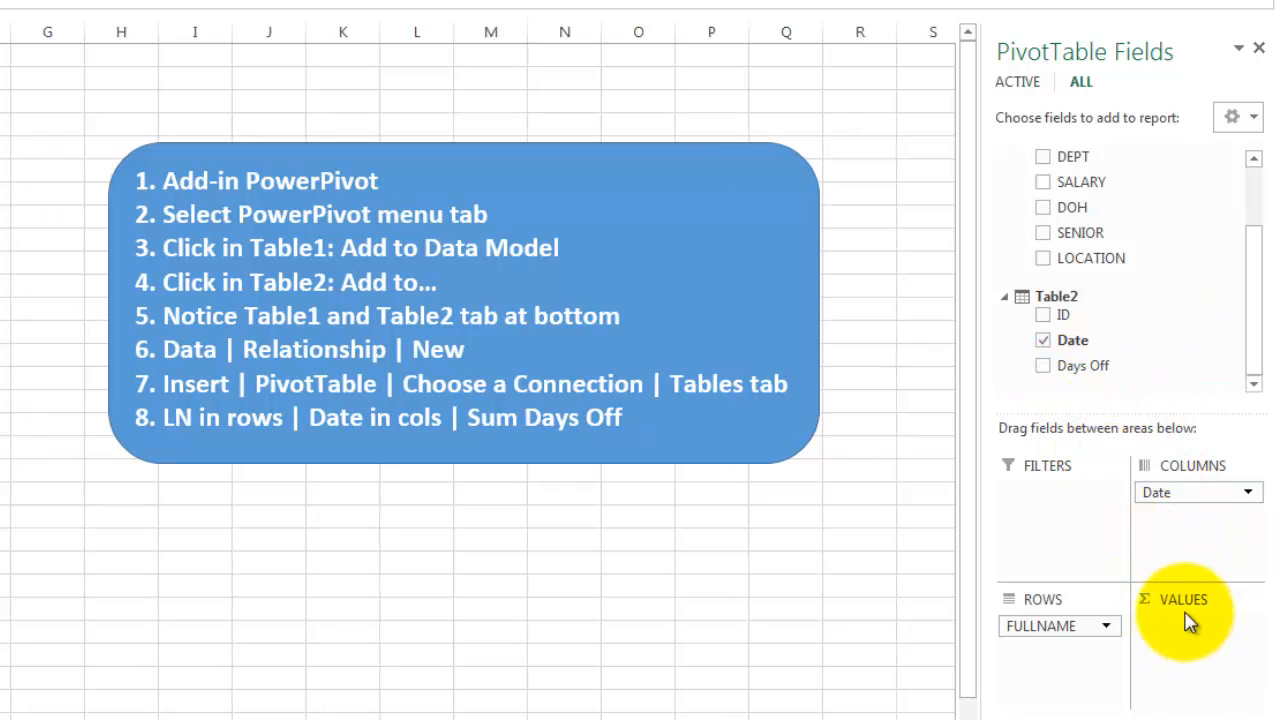
pyautogui.click(1043, 365)
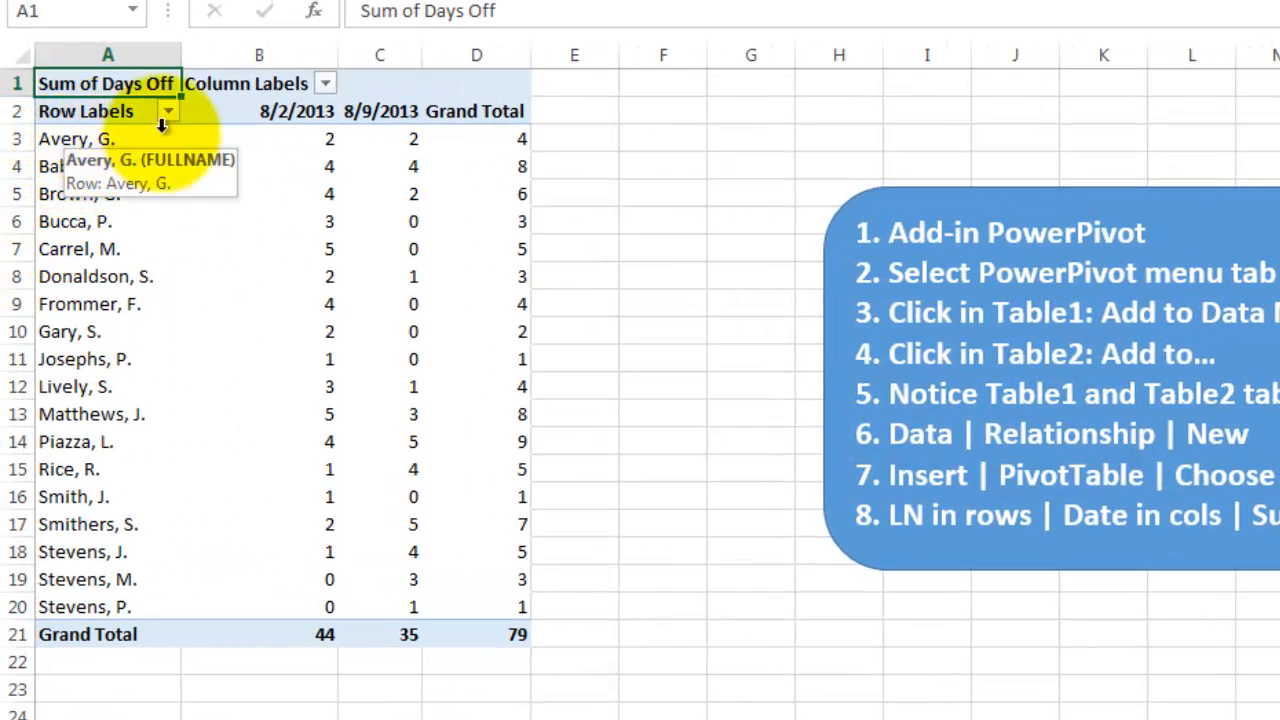
pyautogui.moveTo(322, 146)
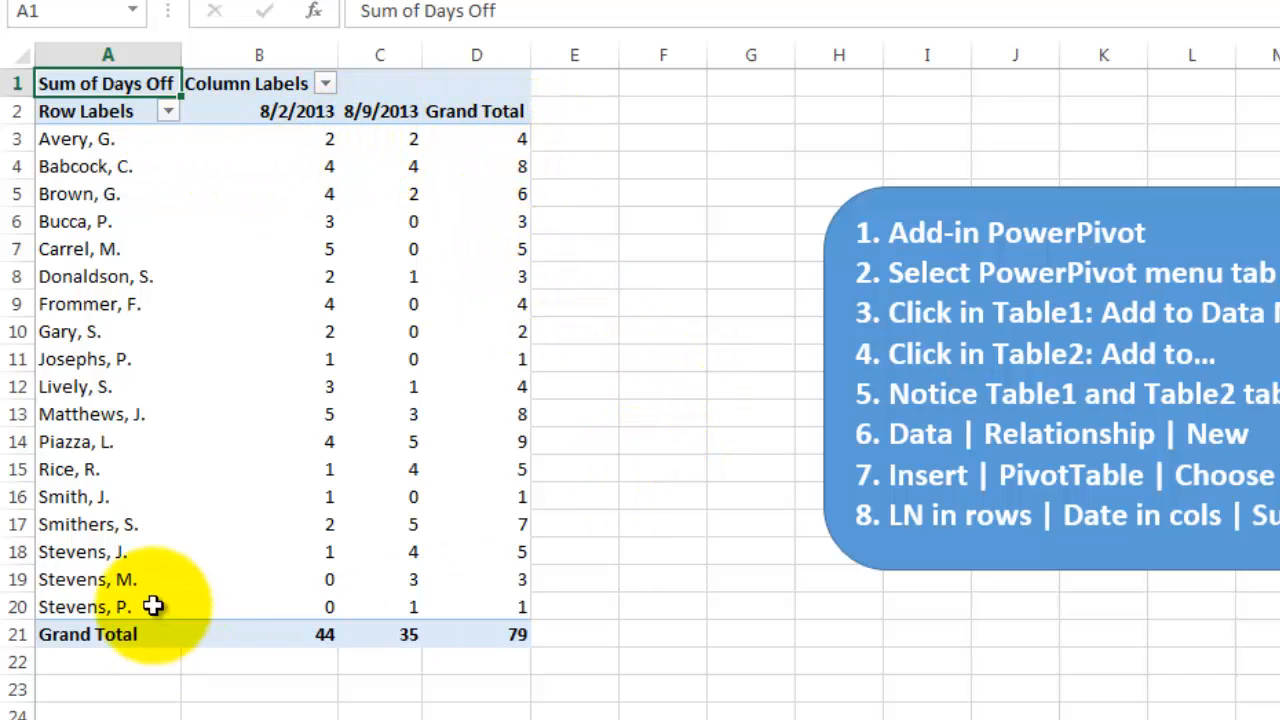
pyautogui.moveTo(296, 111)
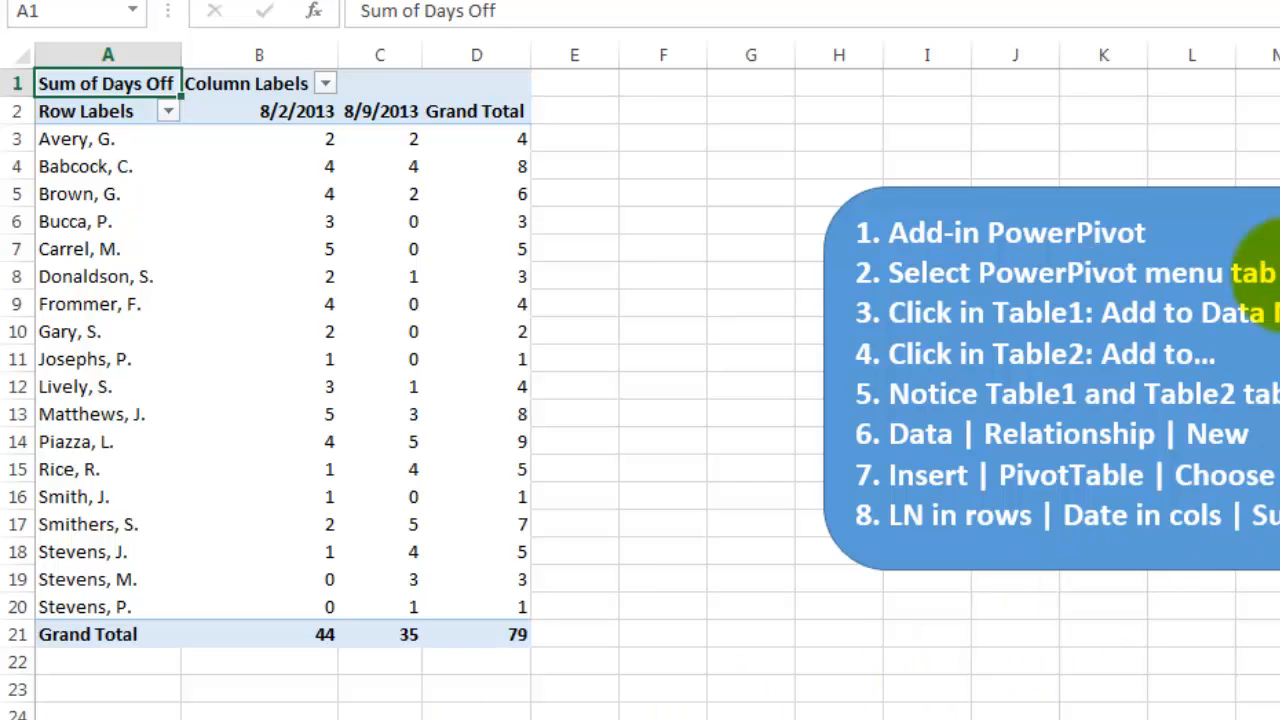
# Scroll the worksheet right to view the finished Days Off pivot table.
pyautogui.hscroll(3)
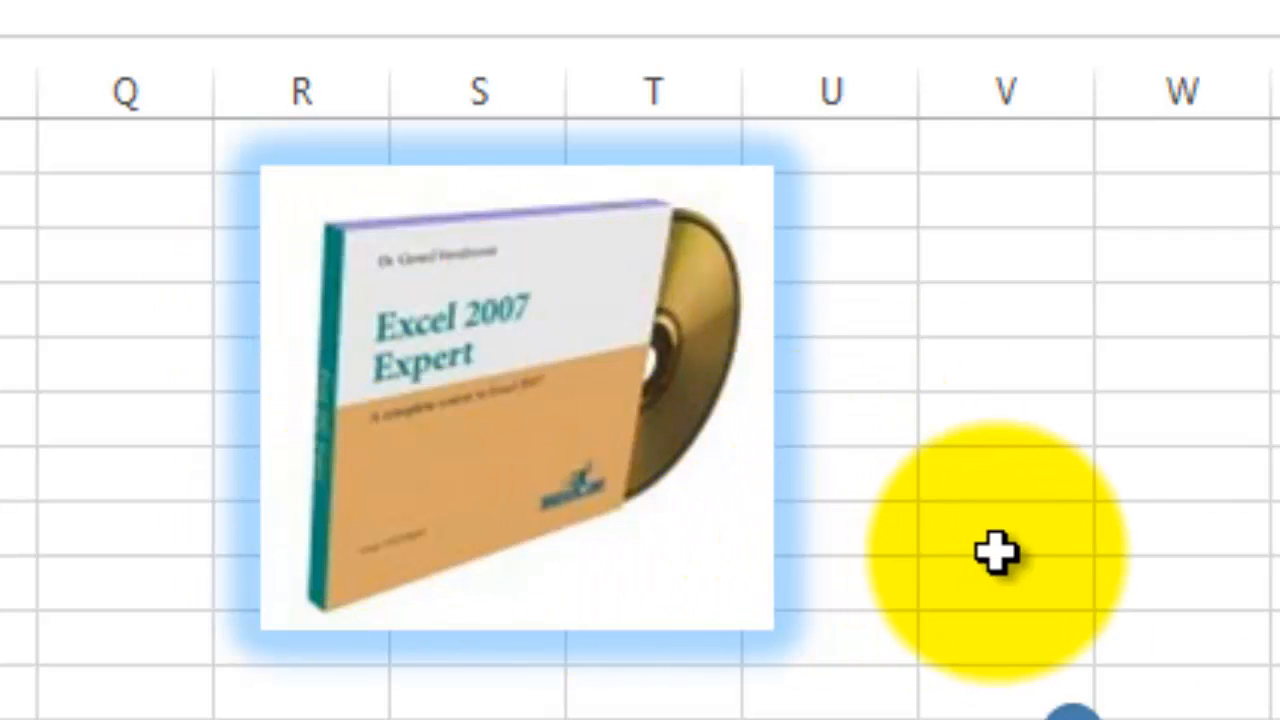
pyautogui.moveTo(1155, 535)
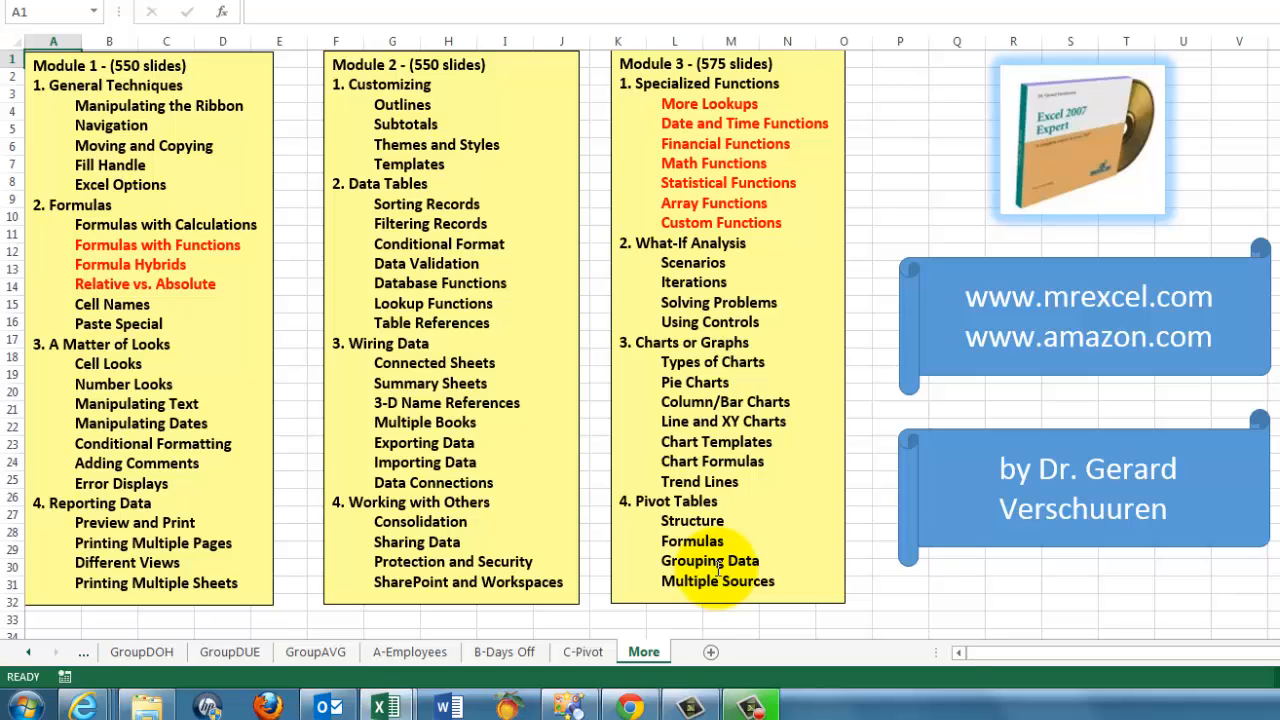
pyautogui.moveTo(1078, 380)
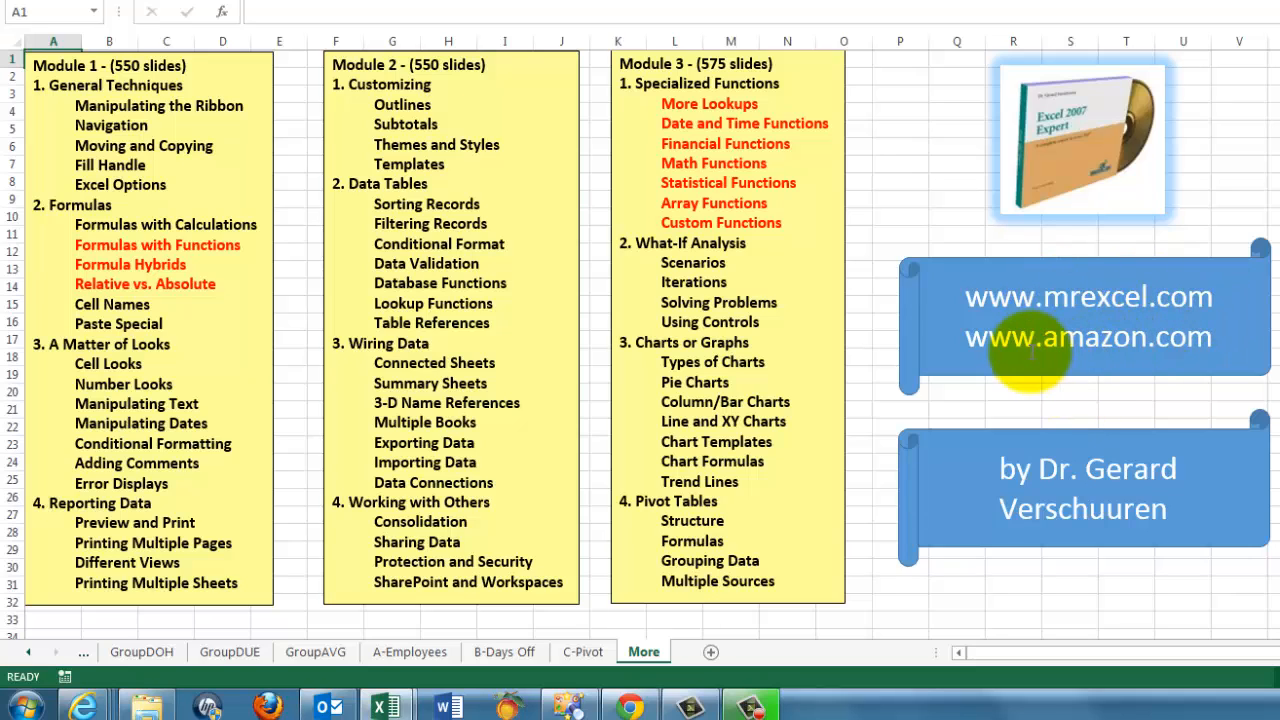
pyautogui.moveTo(1072, 467)
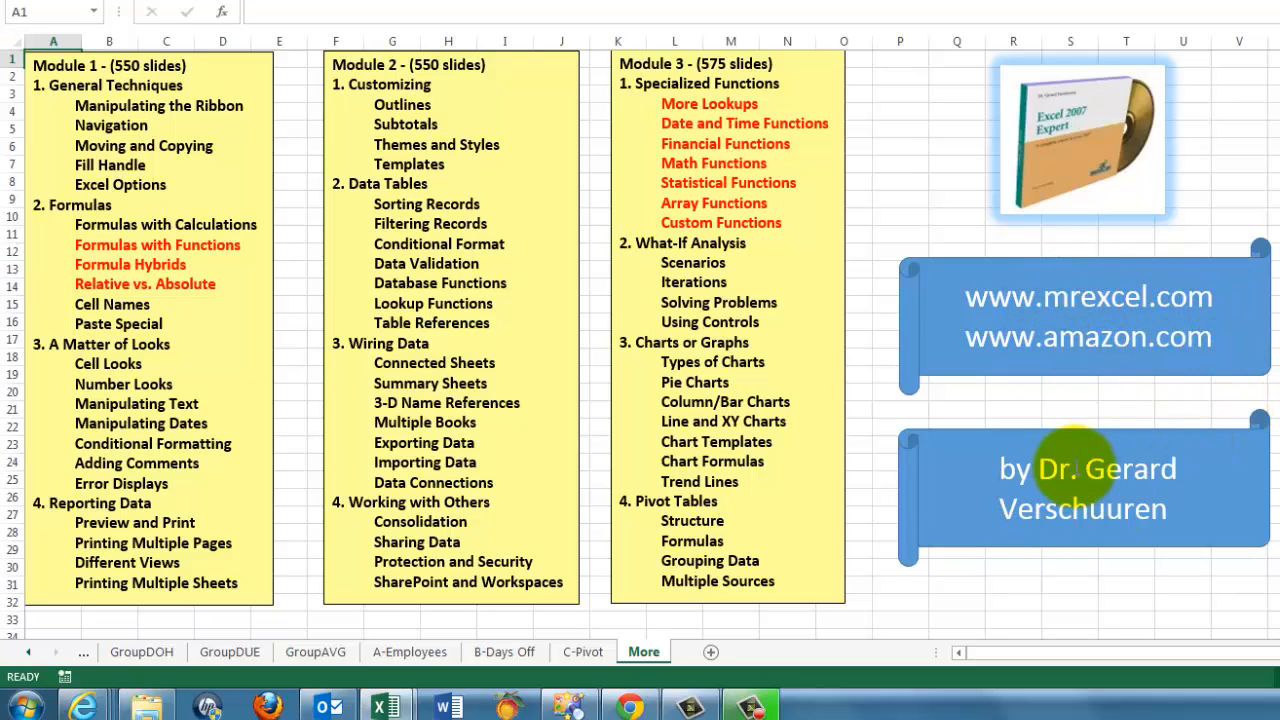
pyautogui.moveTo(1180, 520)
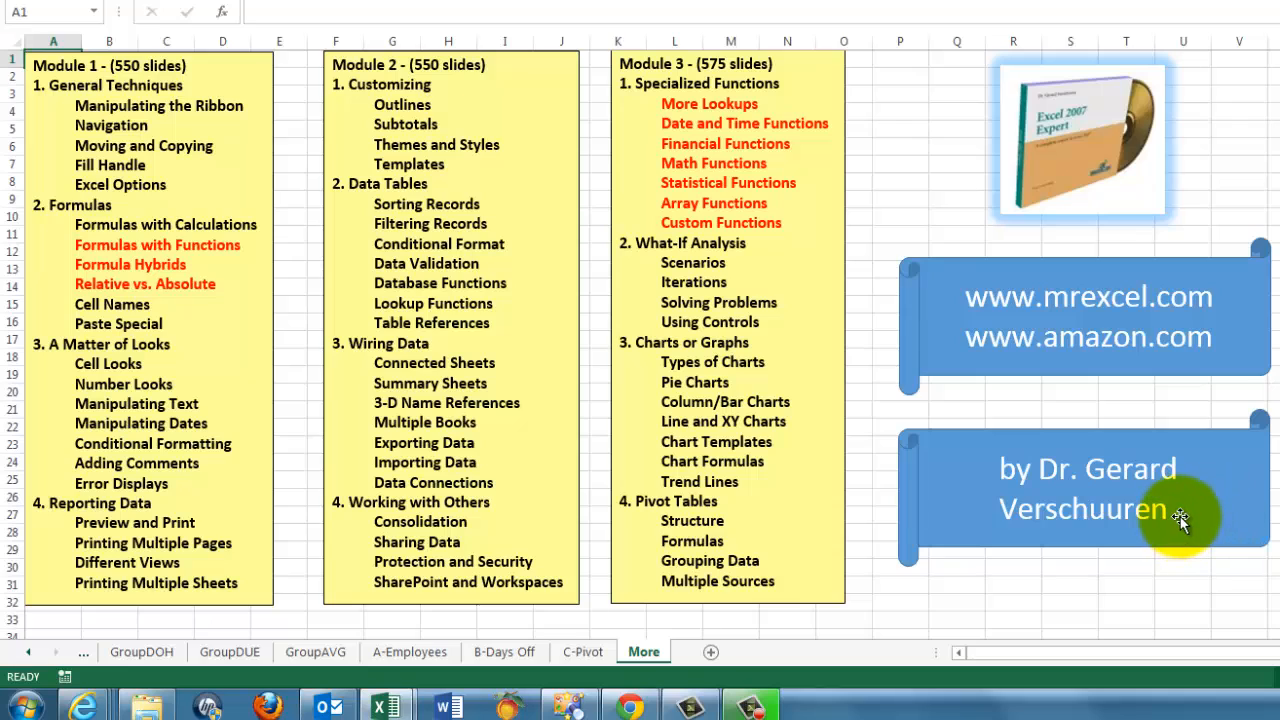